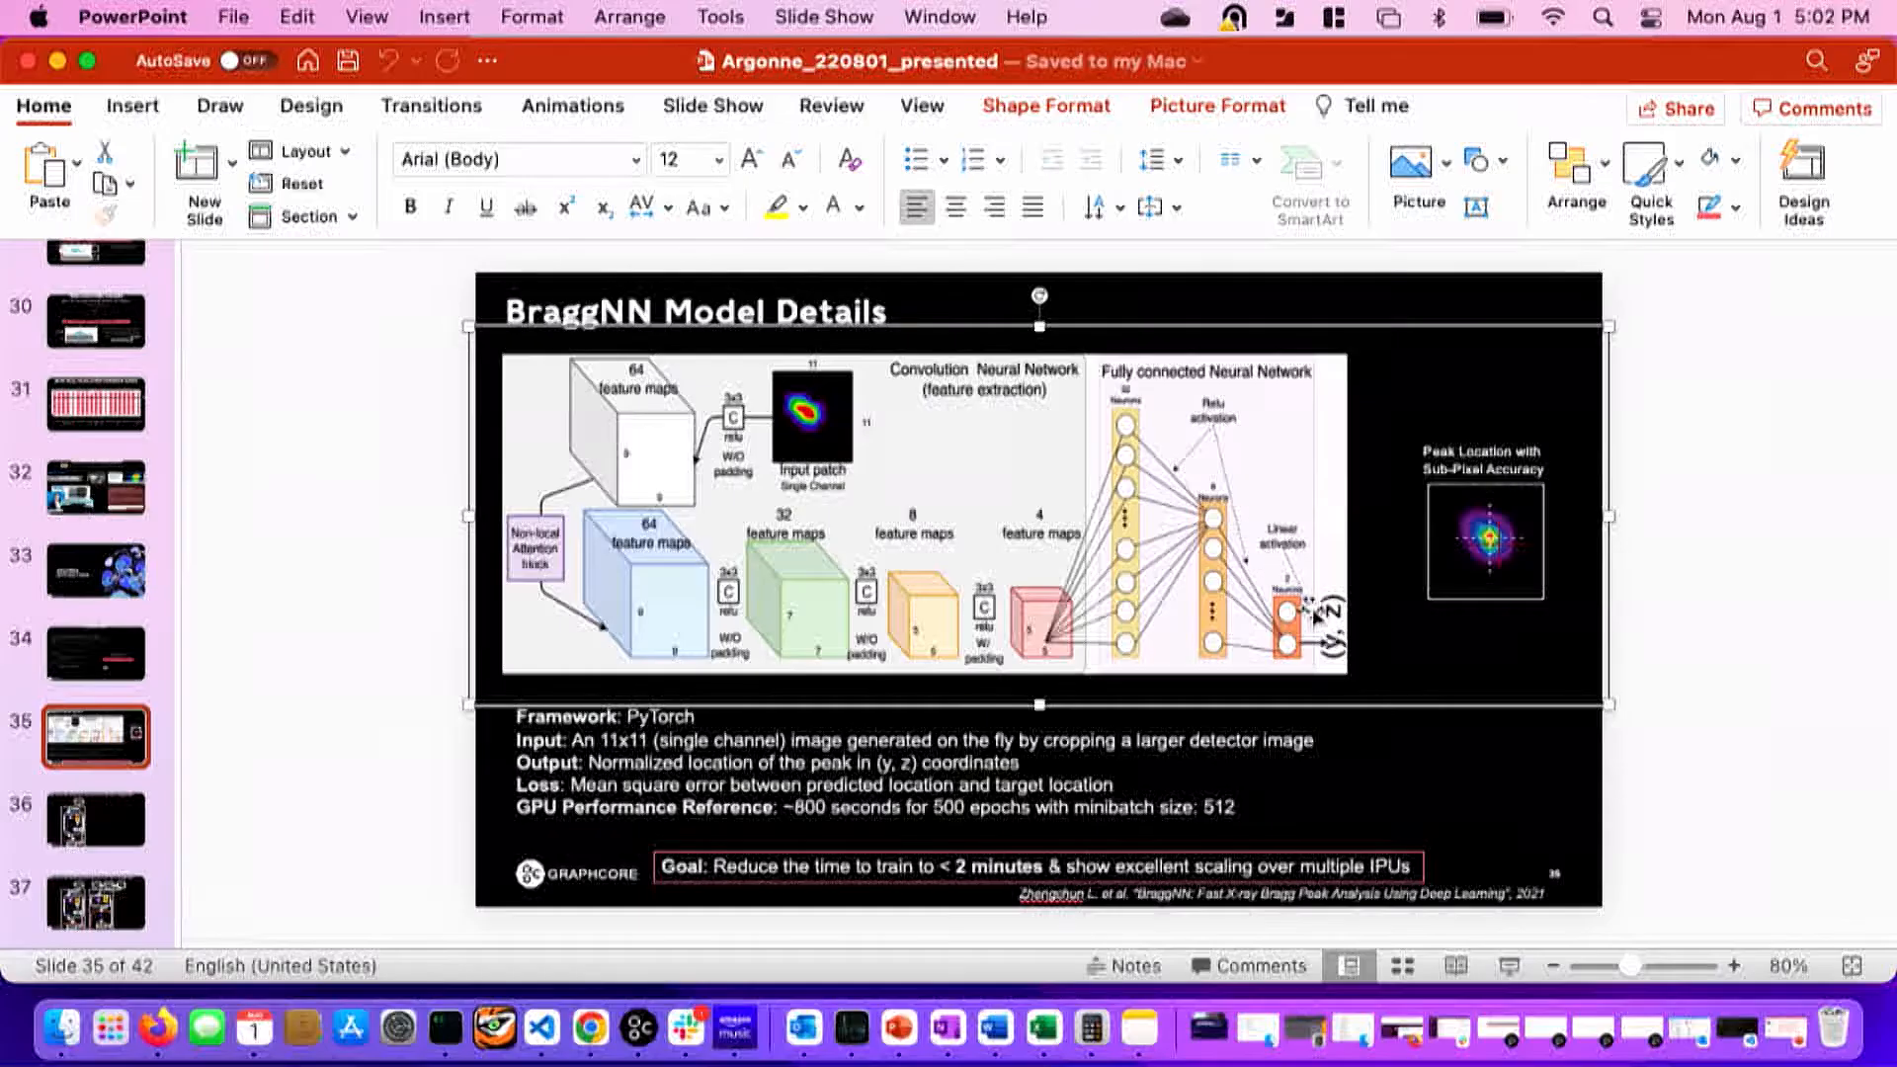
mouse_move(1485, 551)
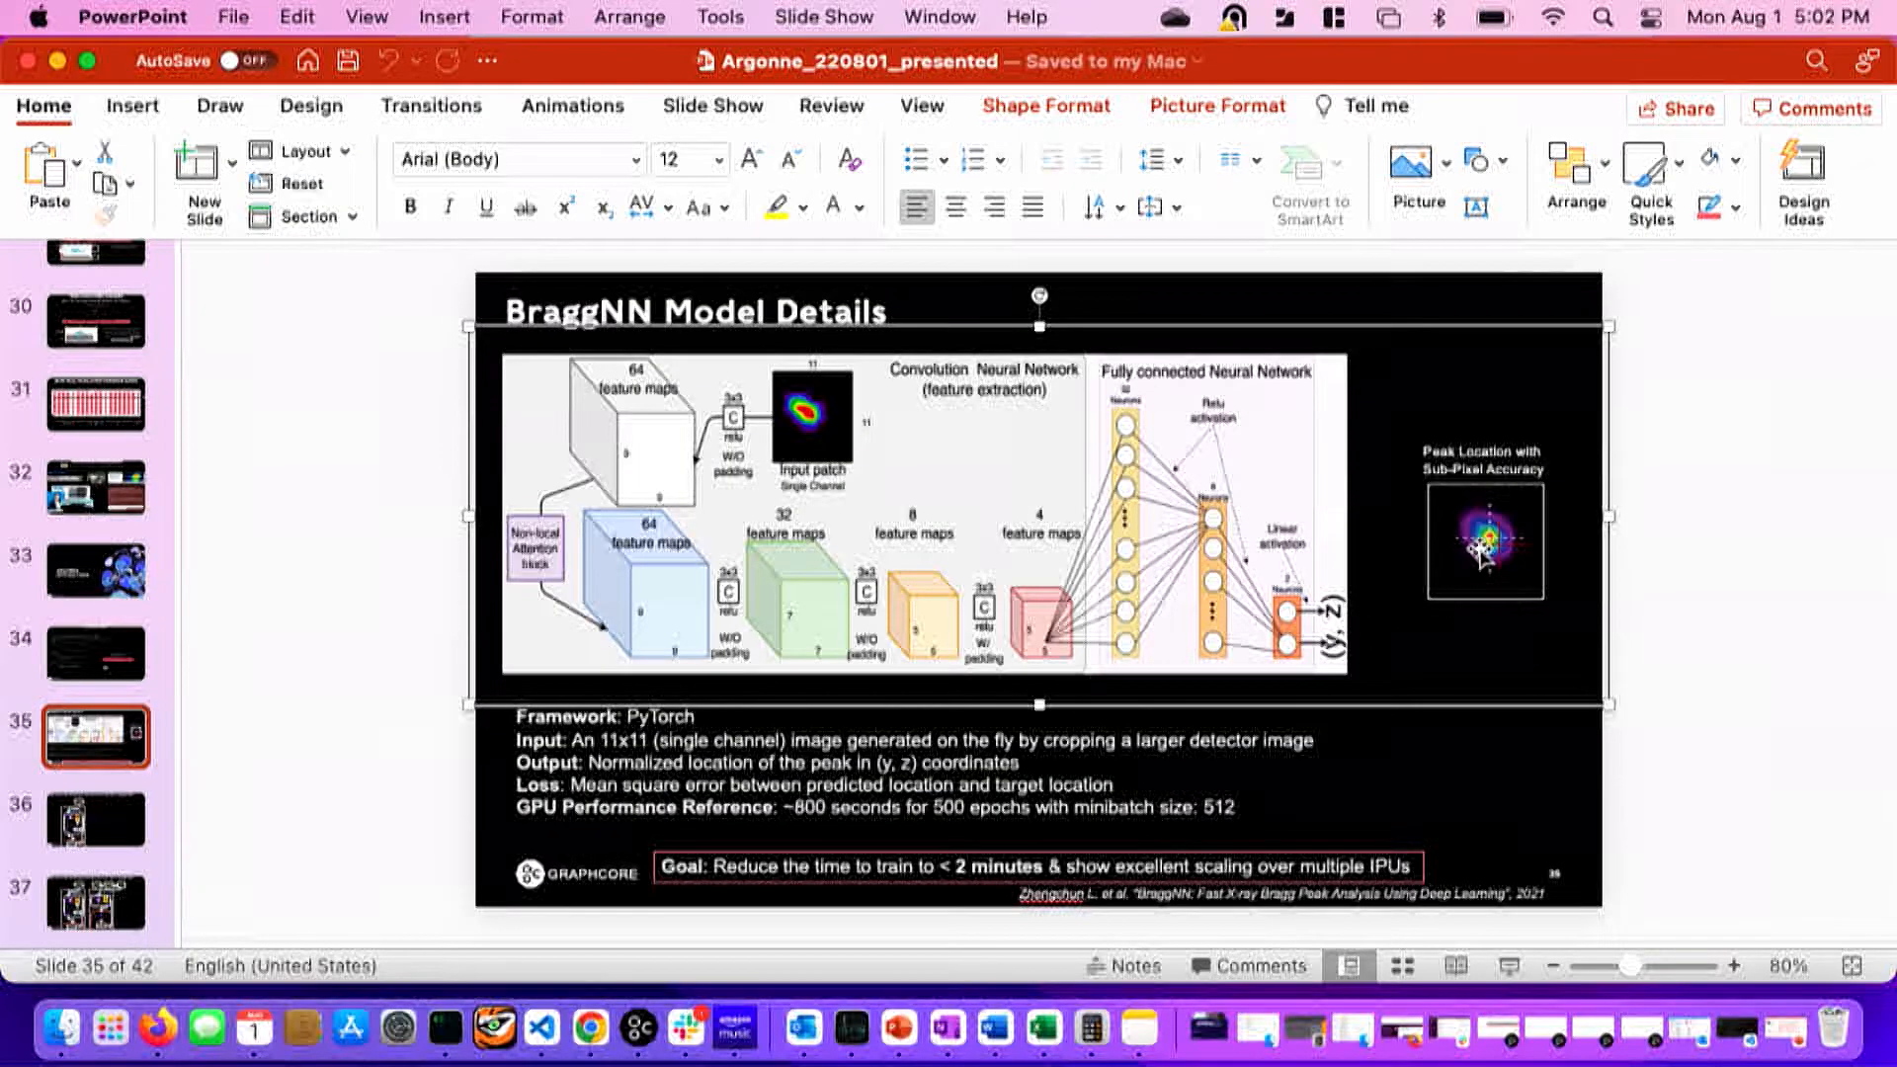
mouse_move(1482, 551)
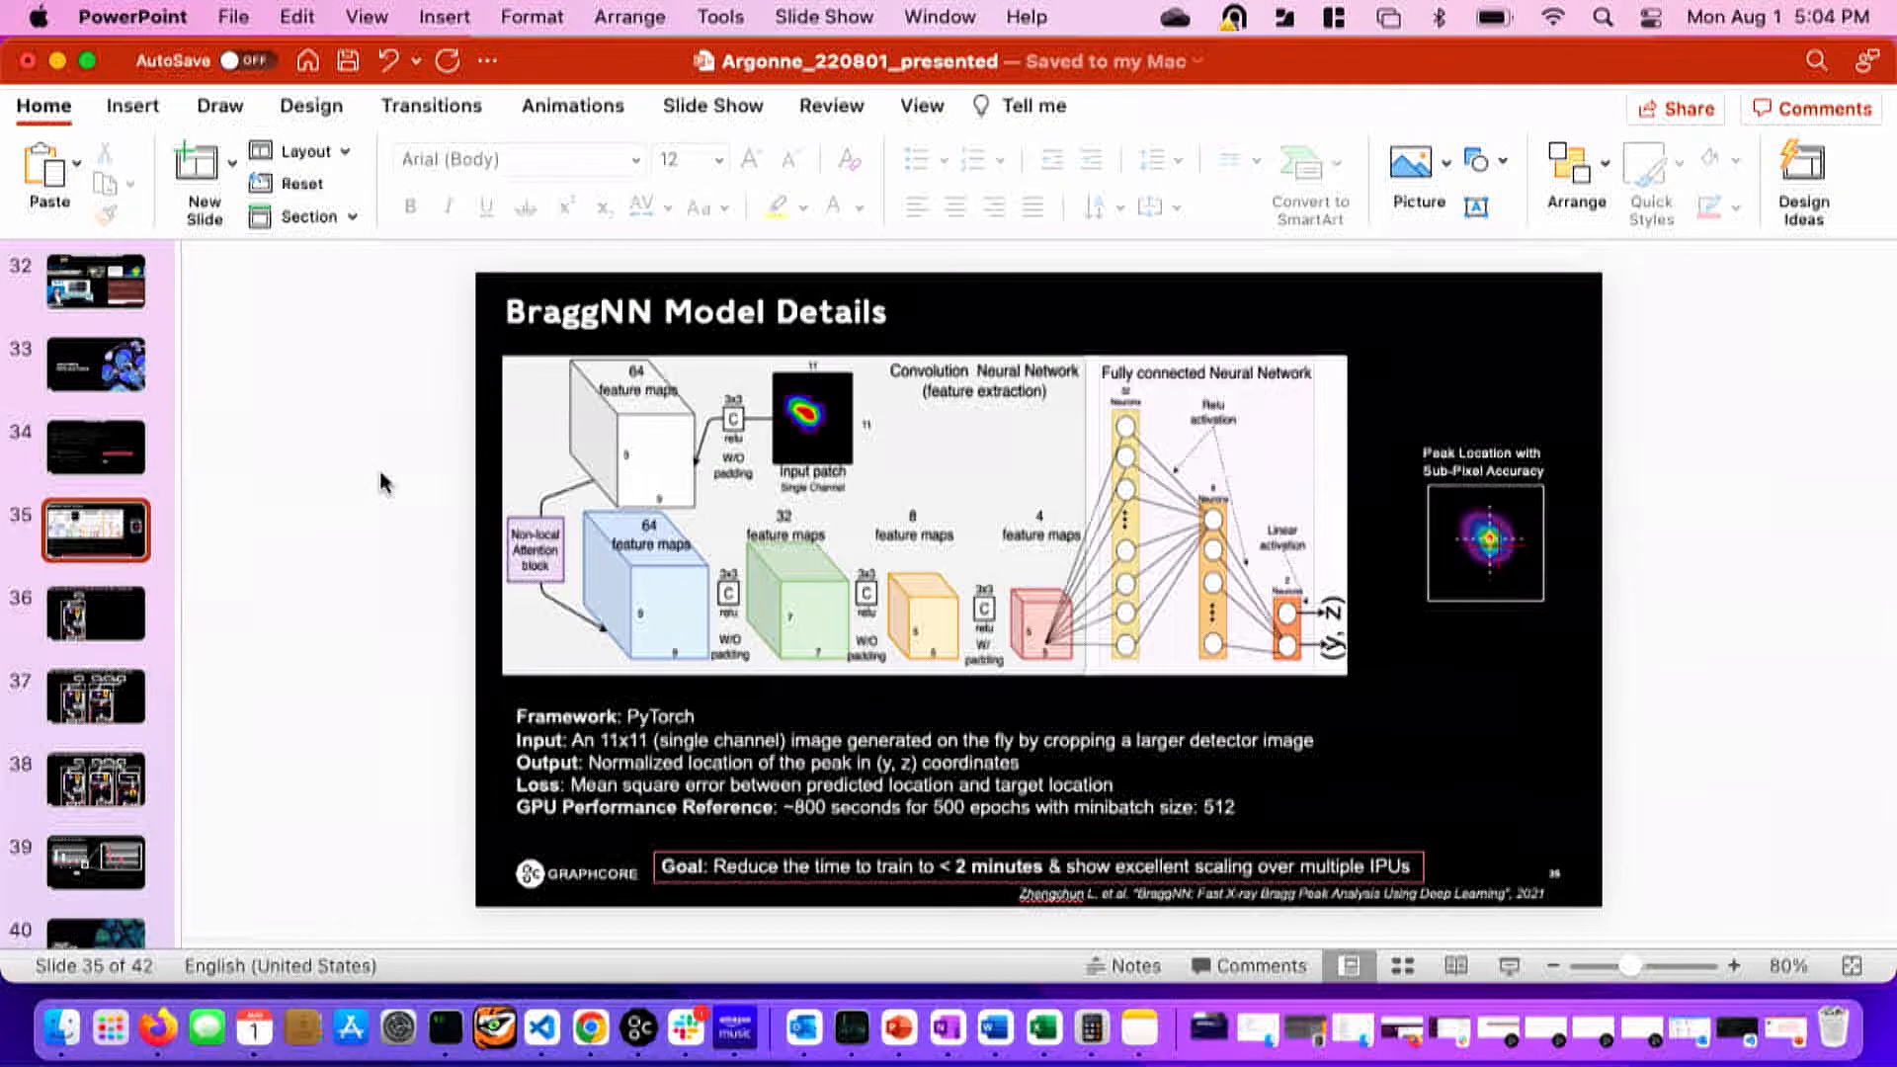
Show slide 36's Initial Port dataflow diagram and select its peak location connector without editing.
click(95, 612)
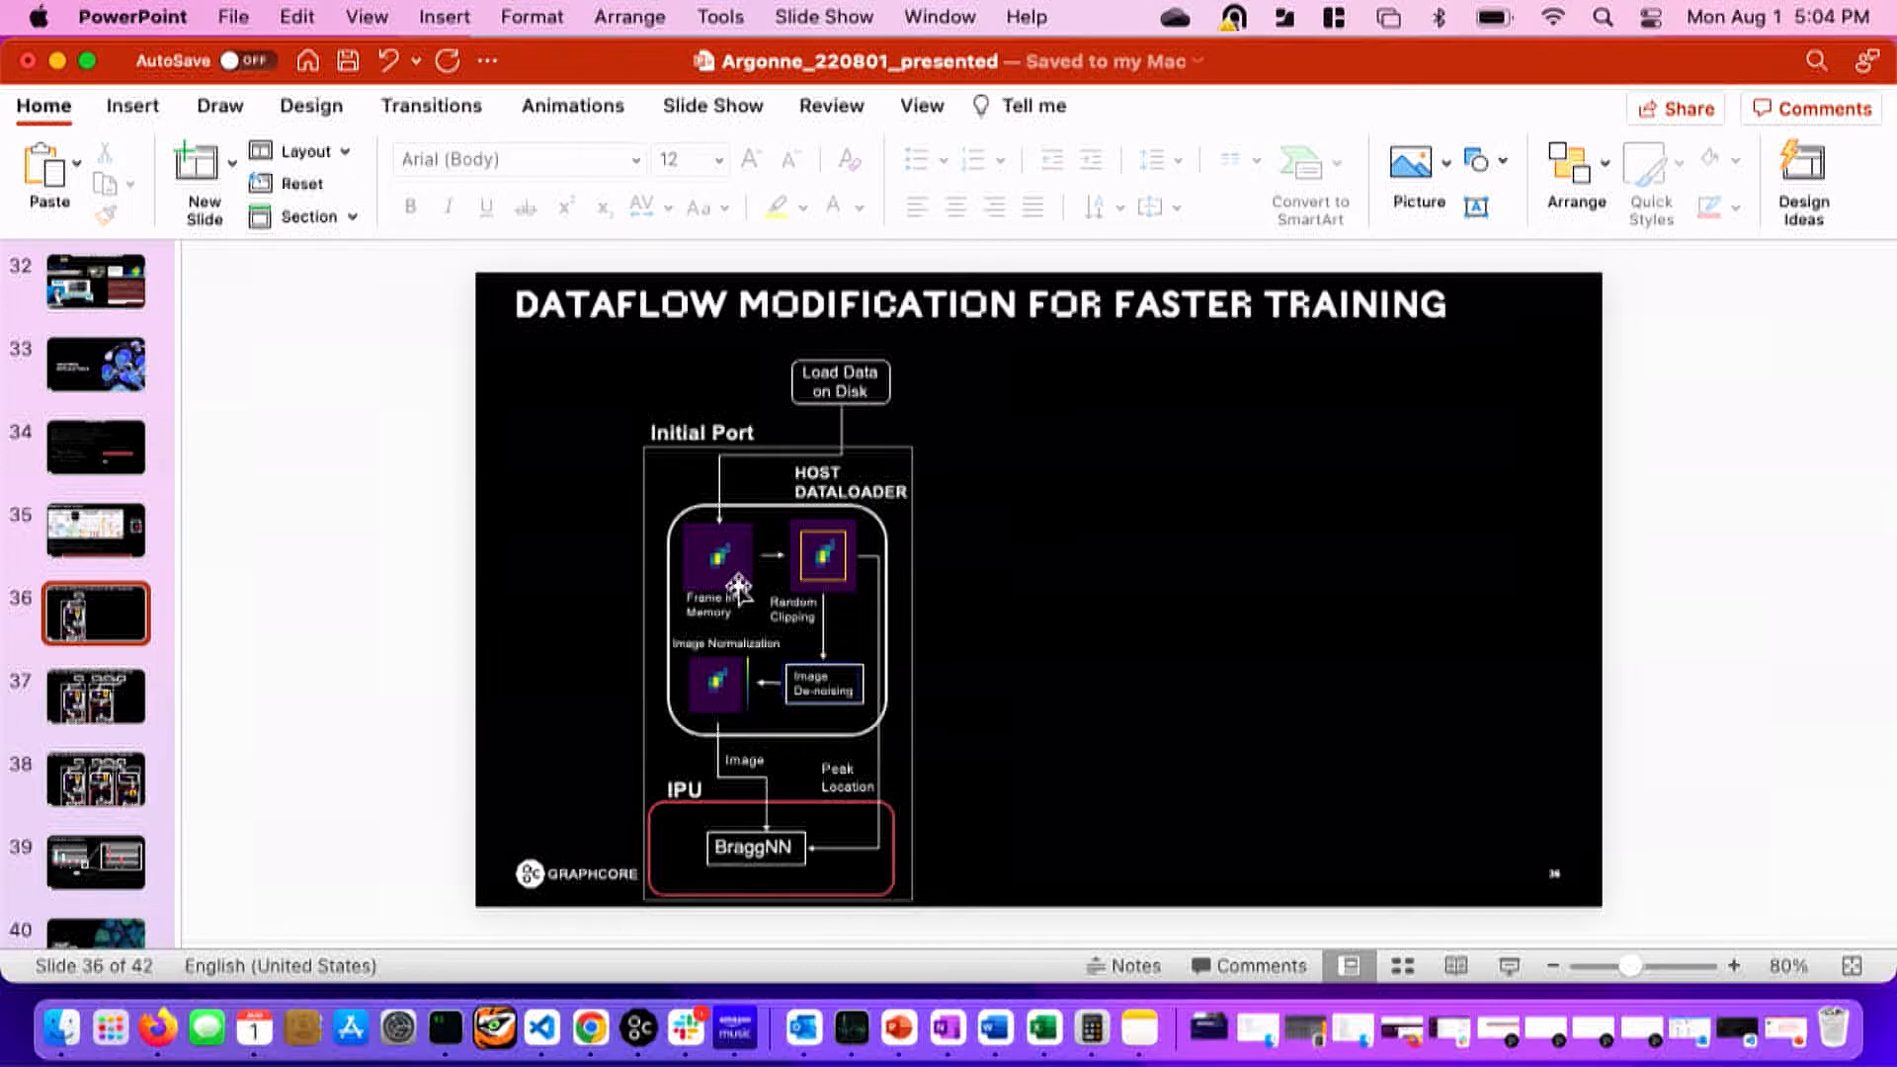
mouse_move(847, 585)
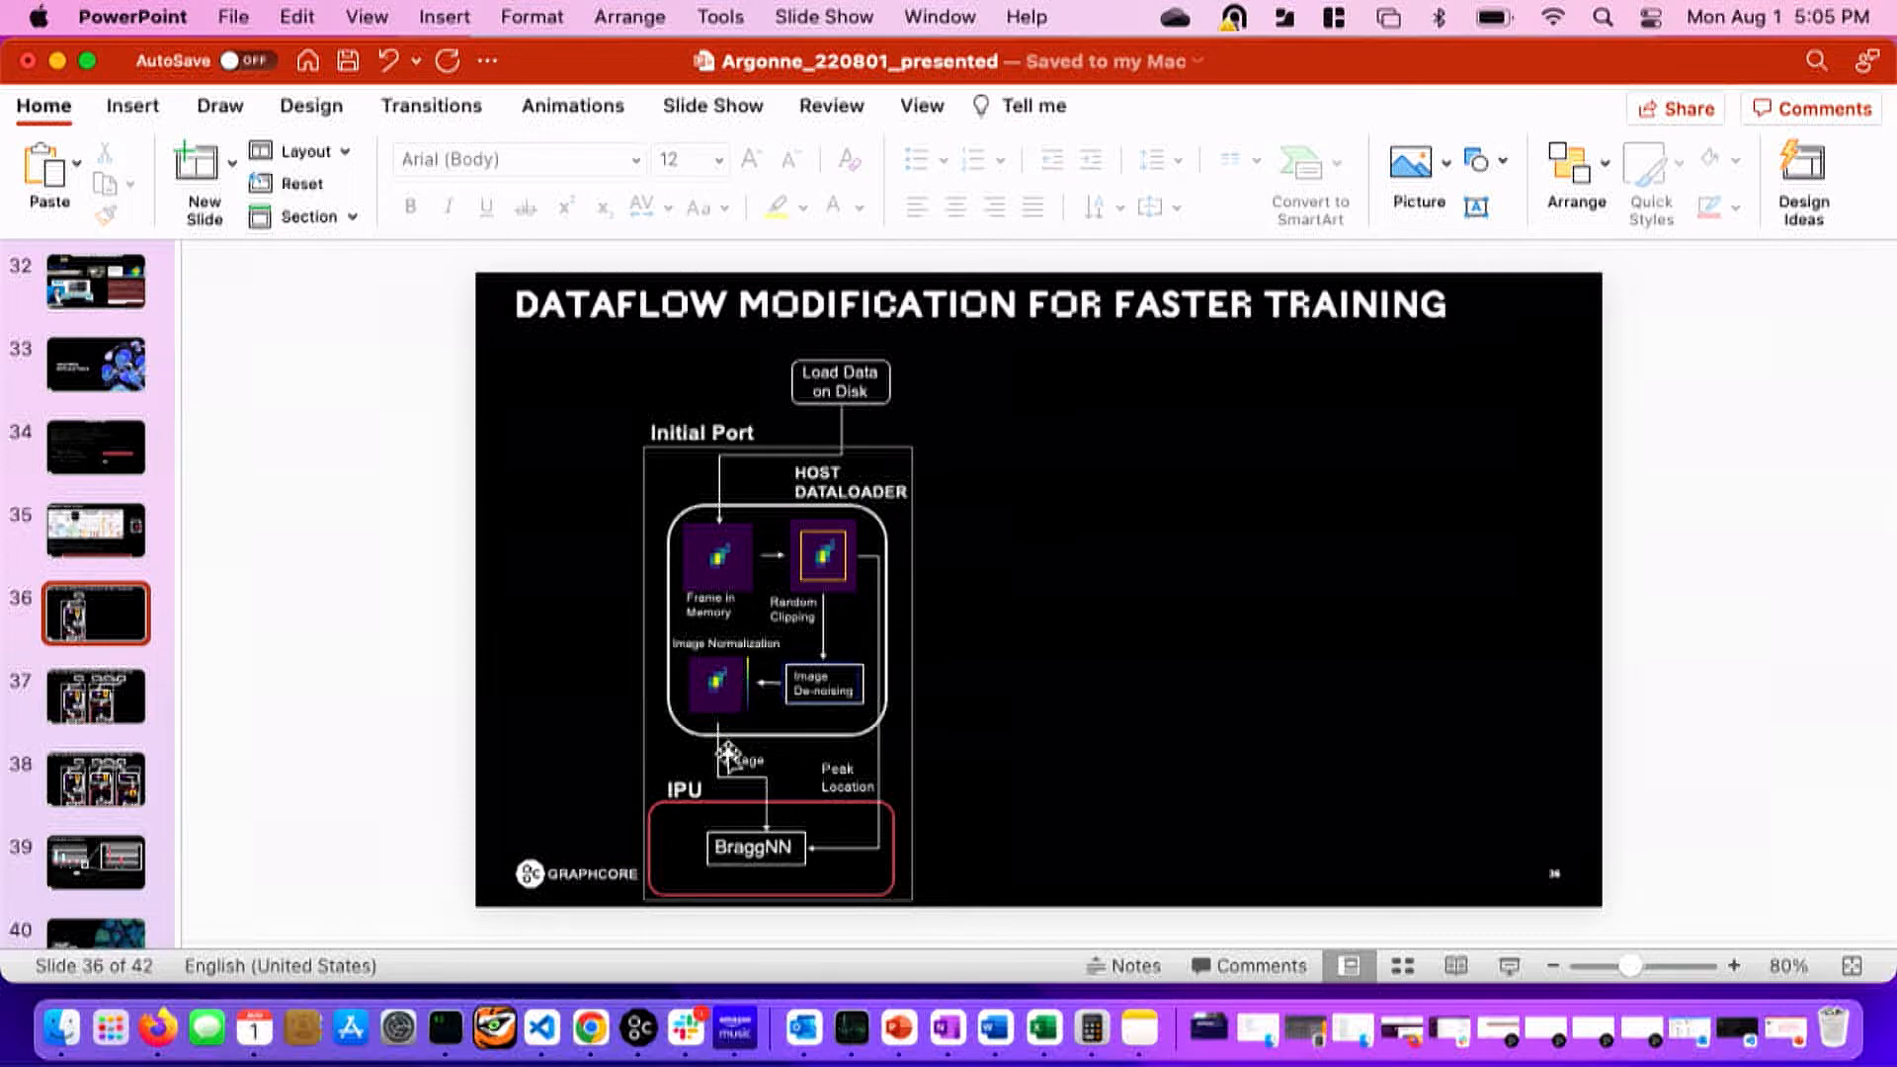
mouse_move(763, 831)
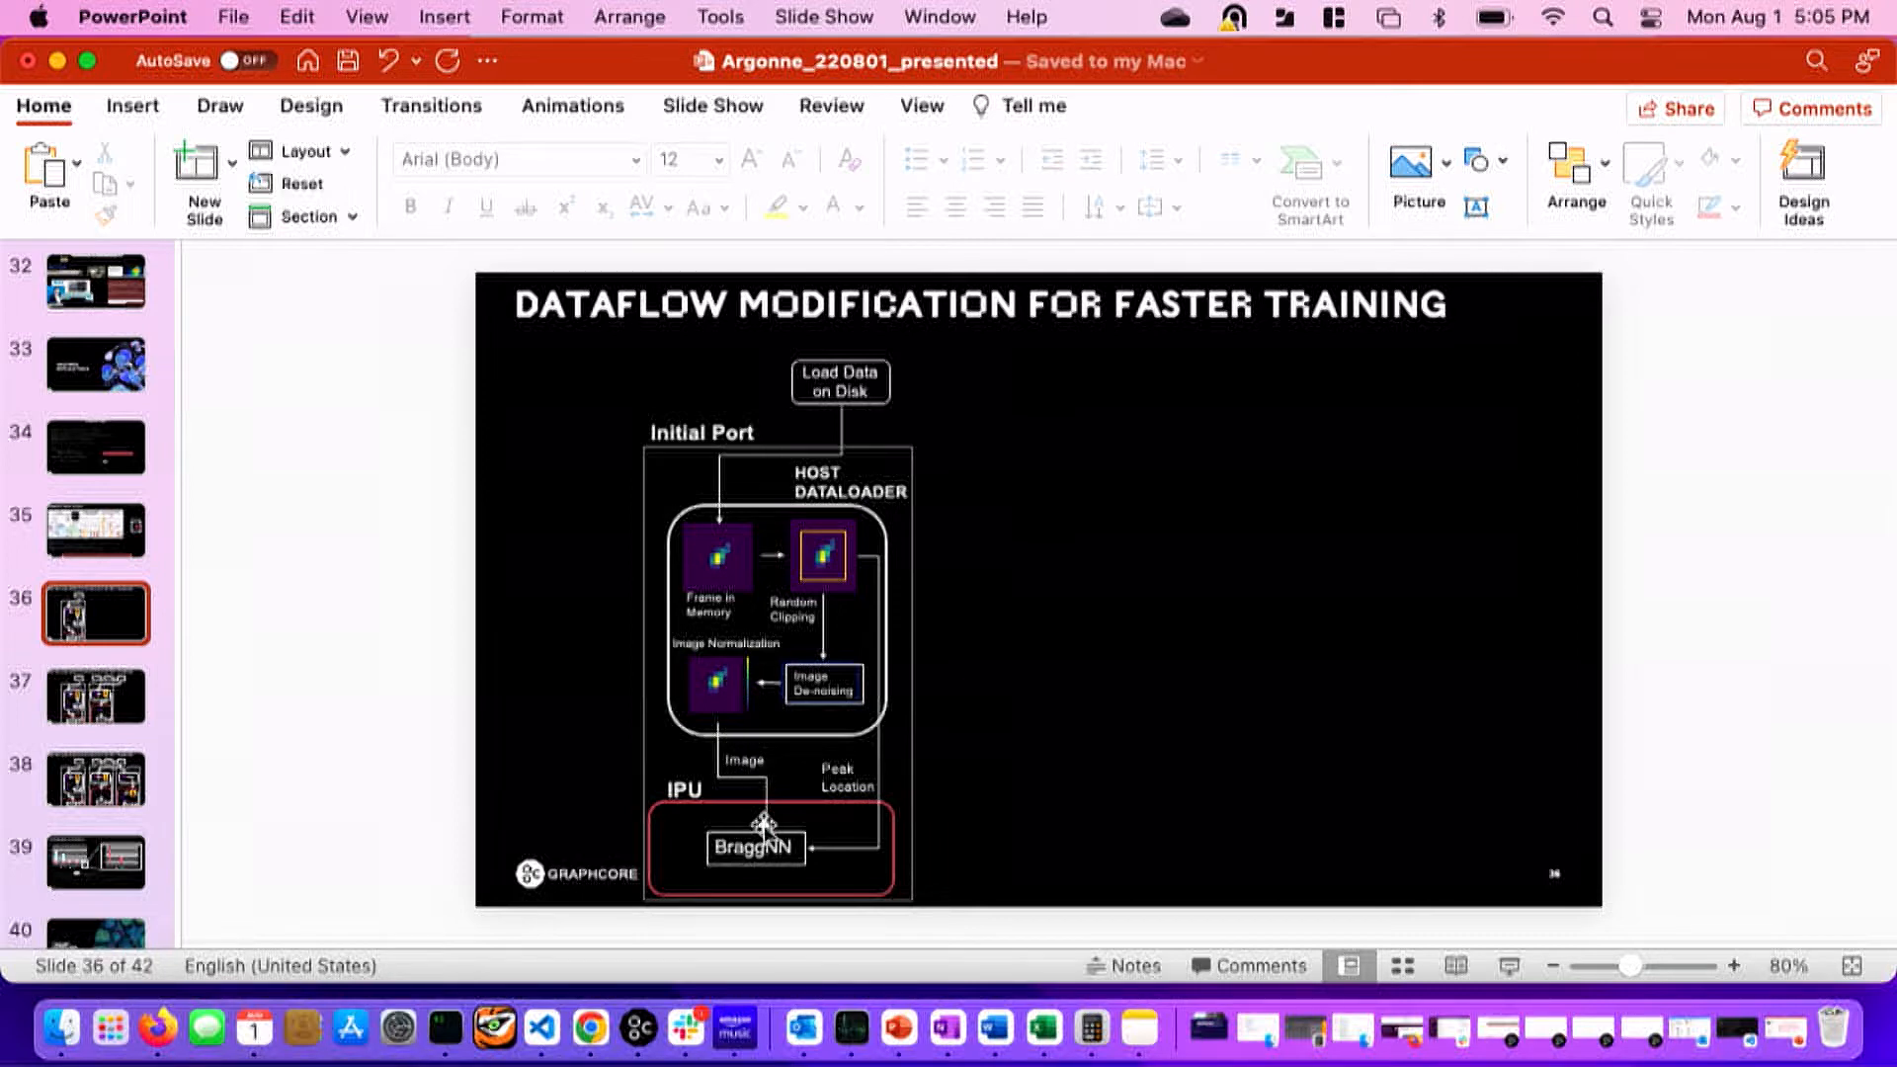
mouse_move(903, 741)
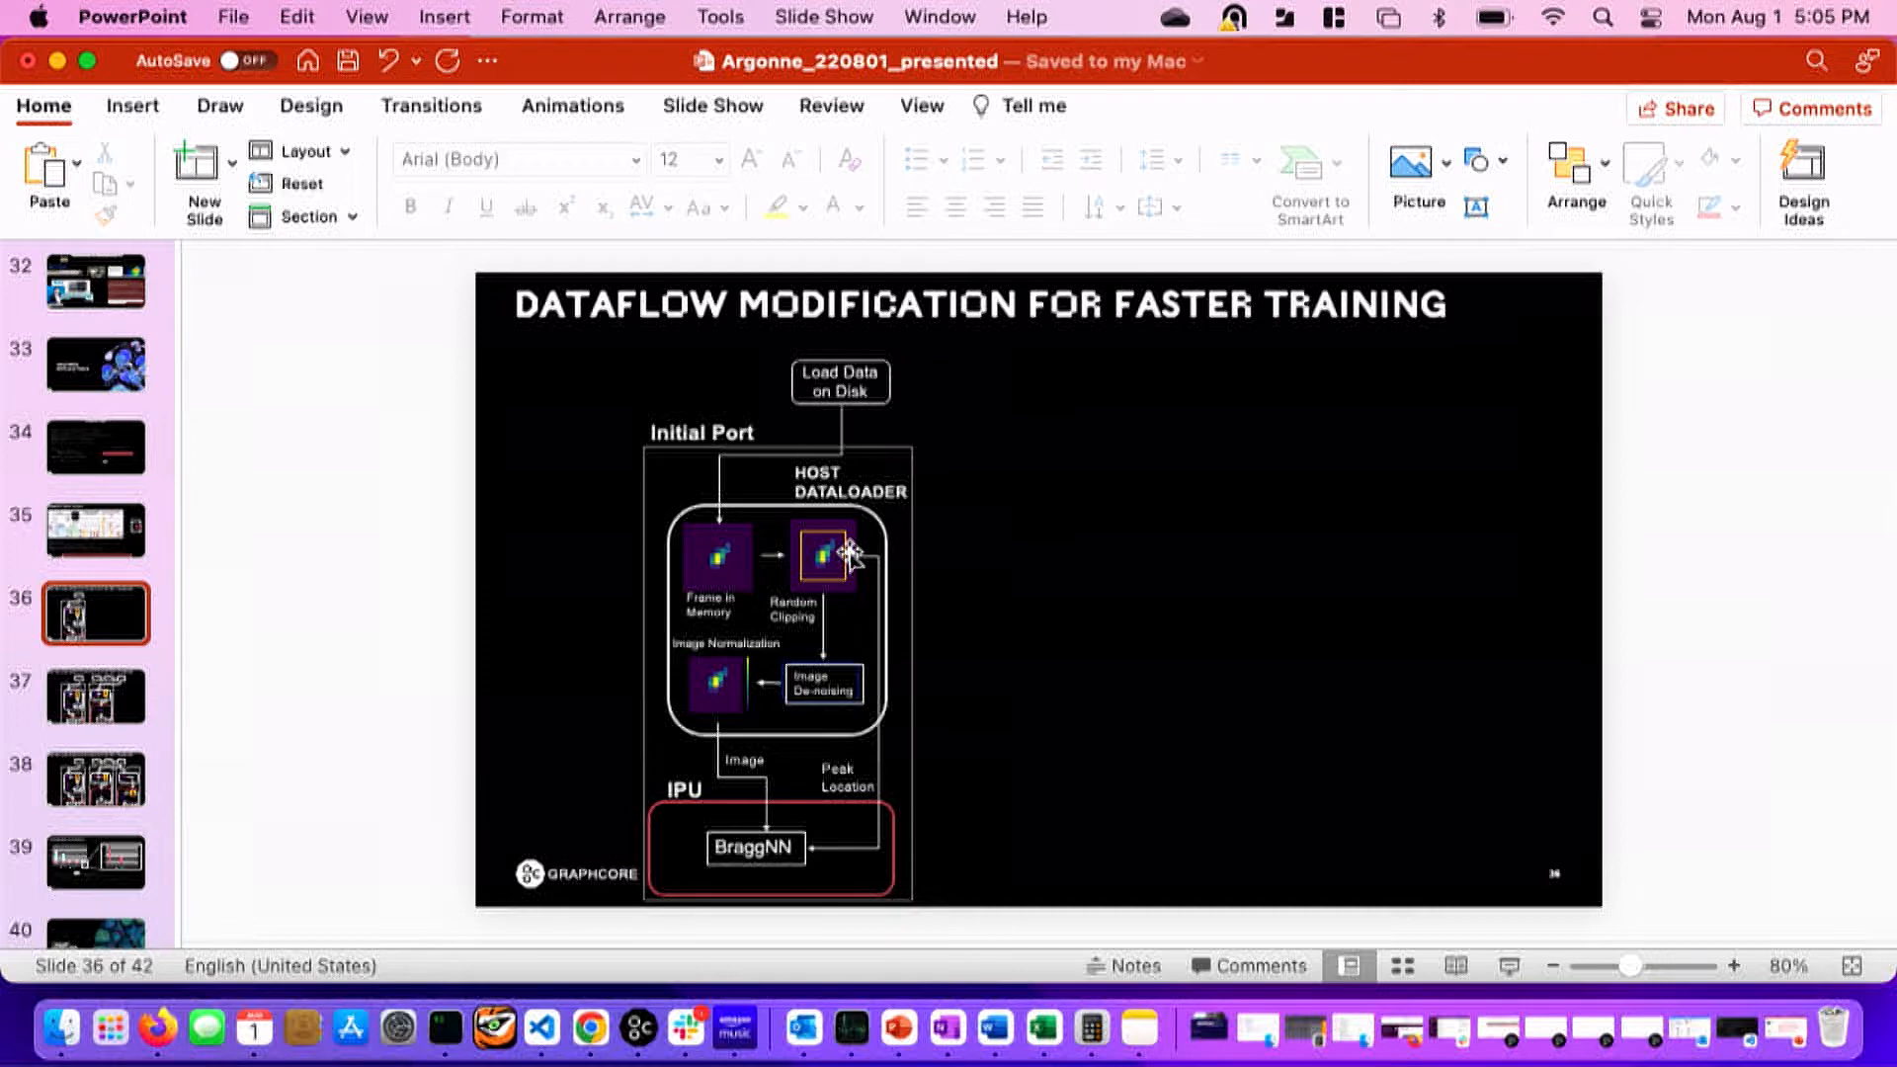
mouse_move(879, 843)
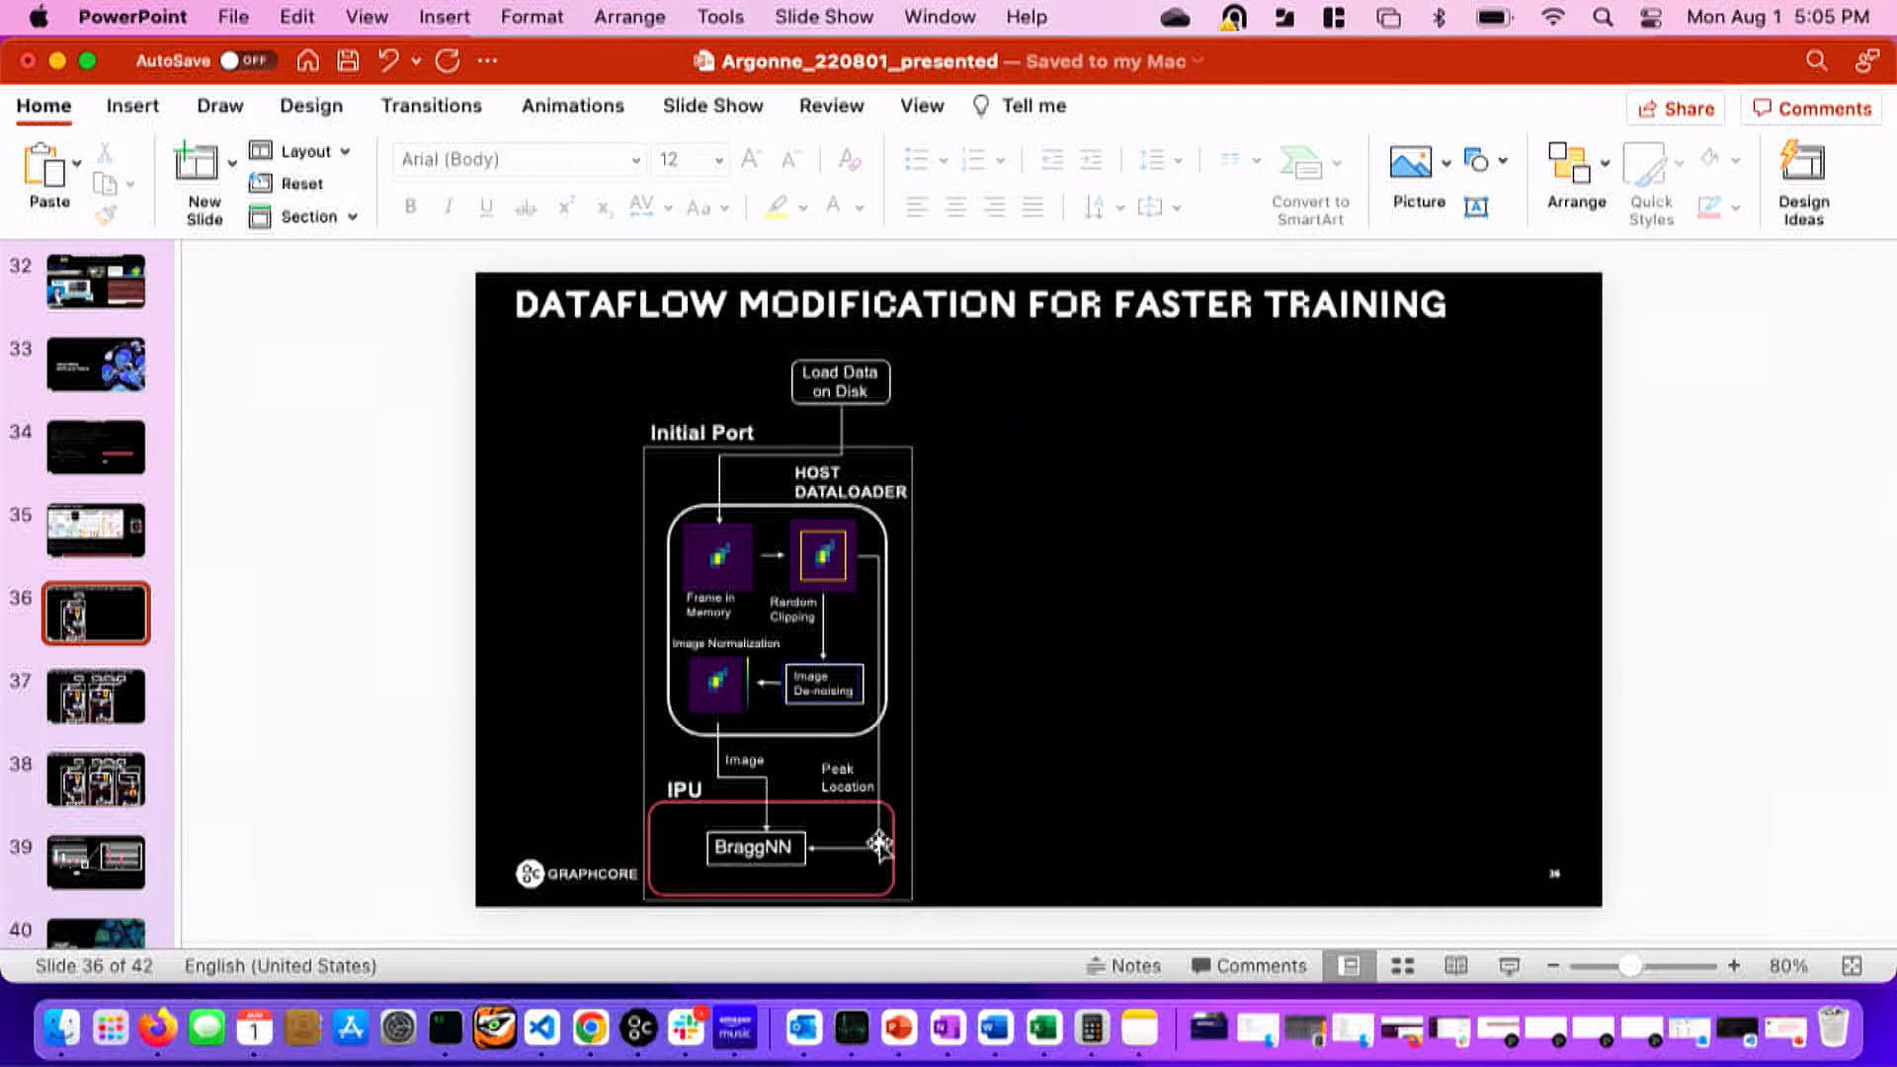
click(847, 841)
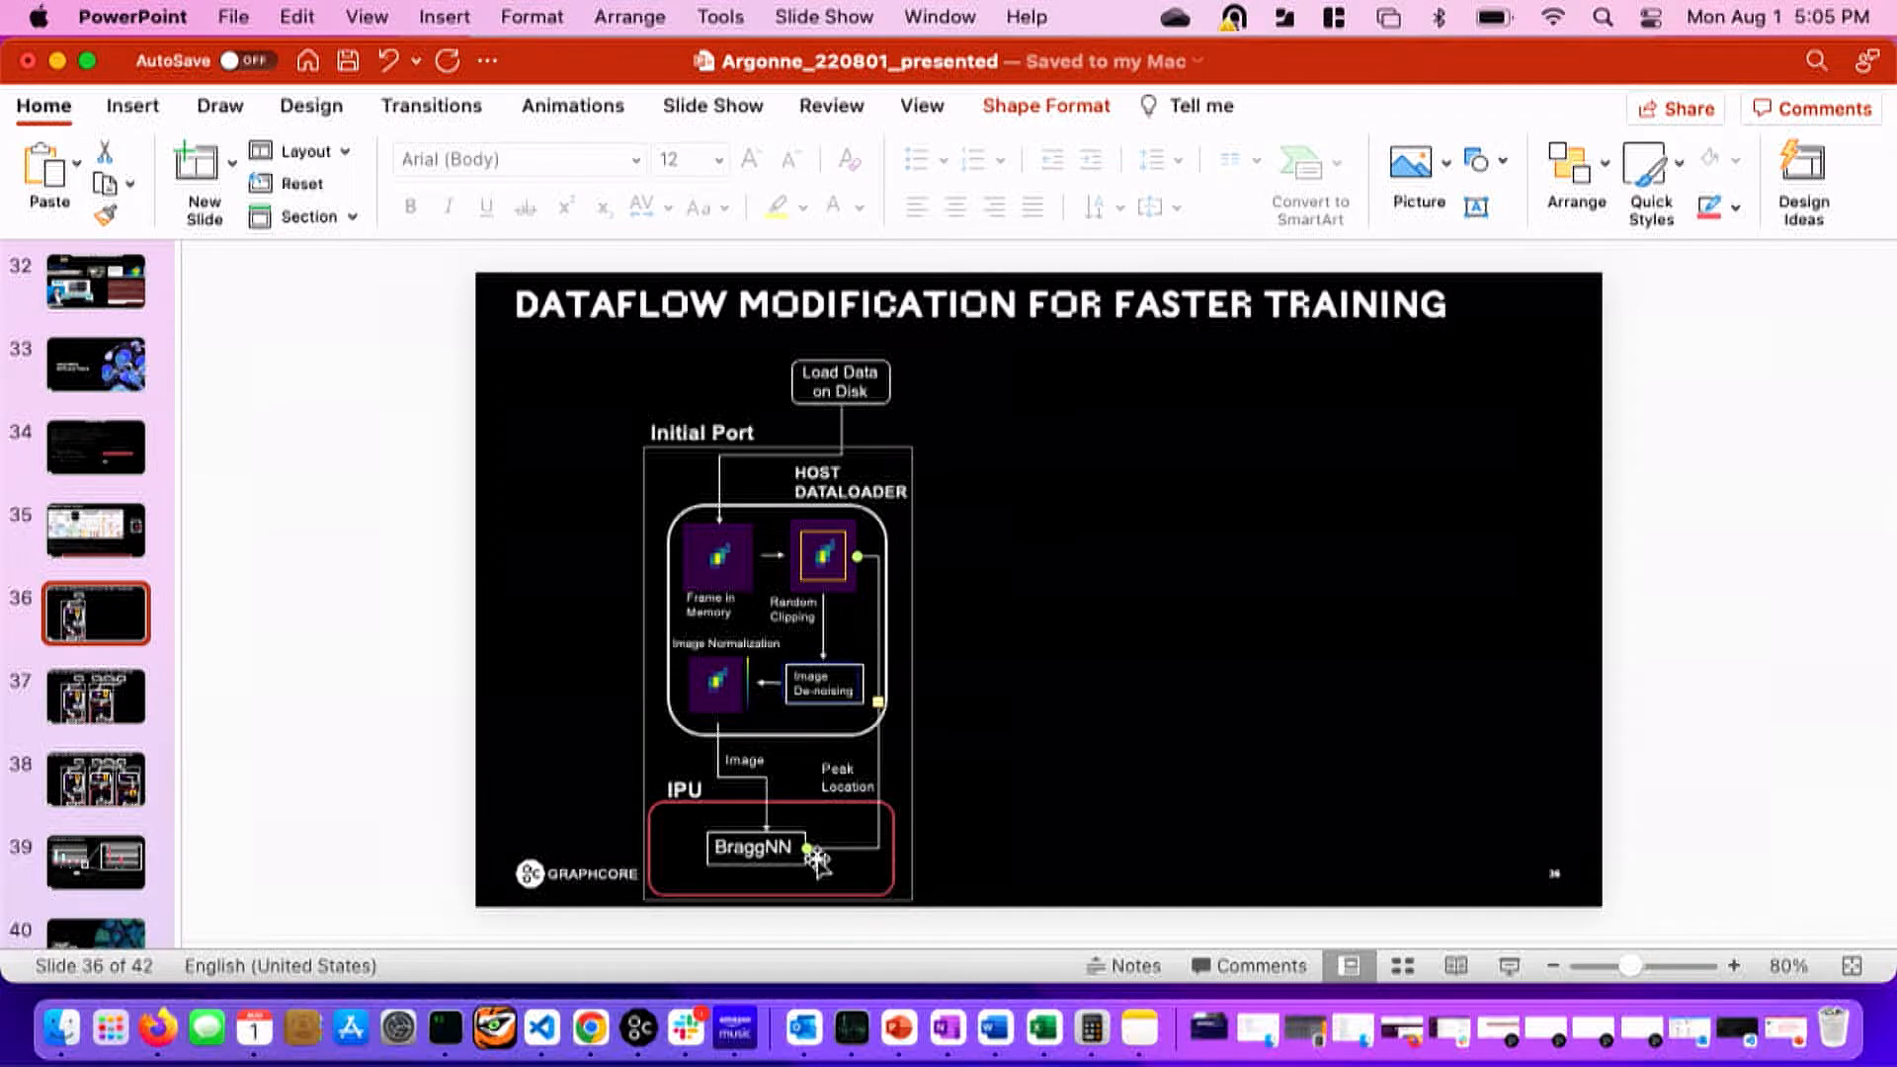
mouse_move(1033, 818)
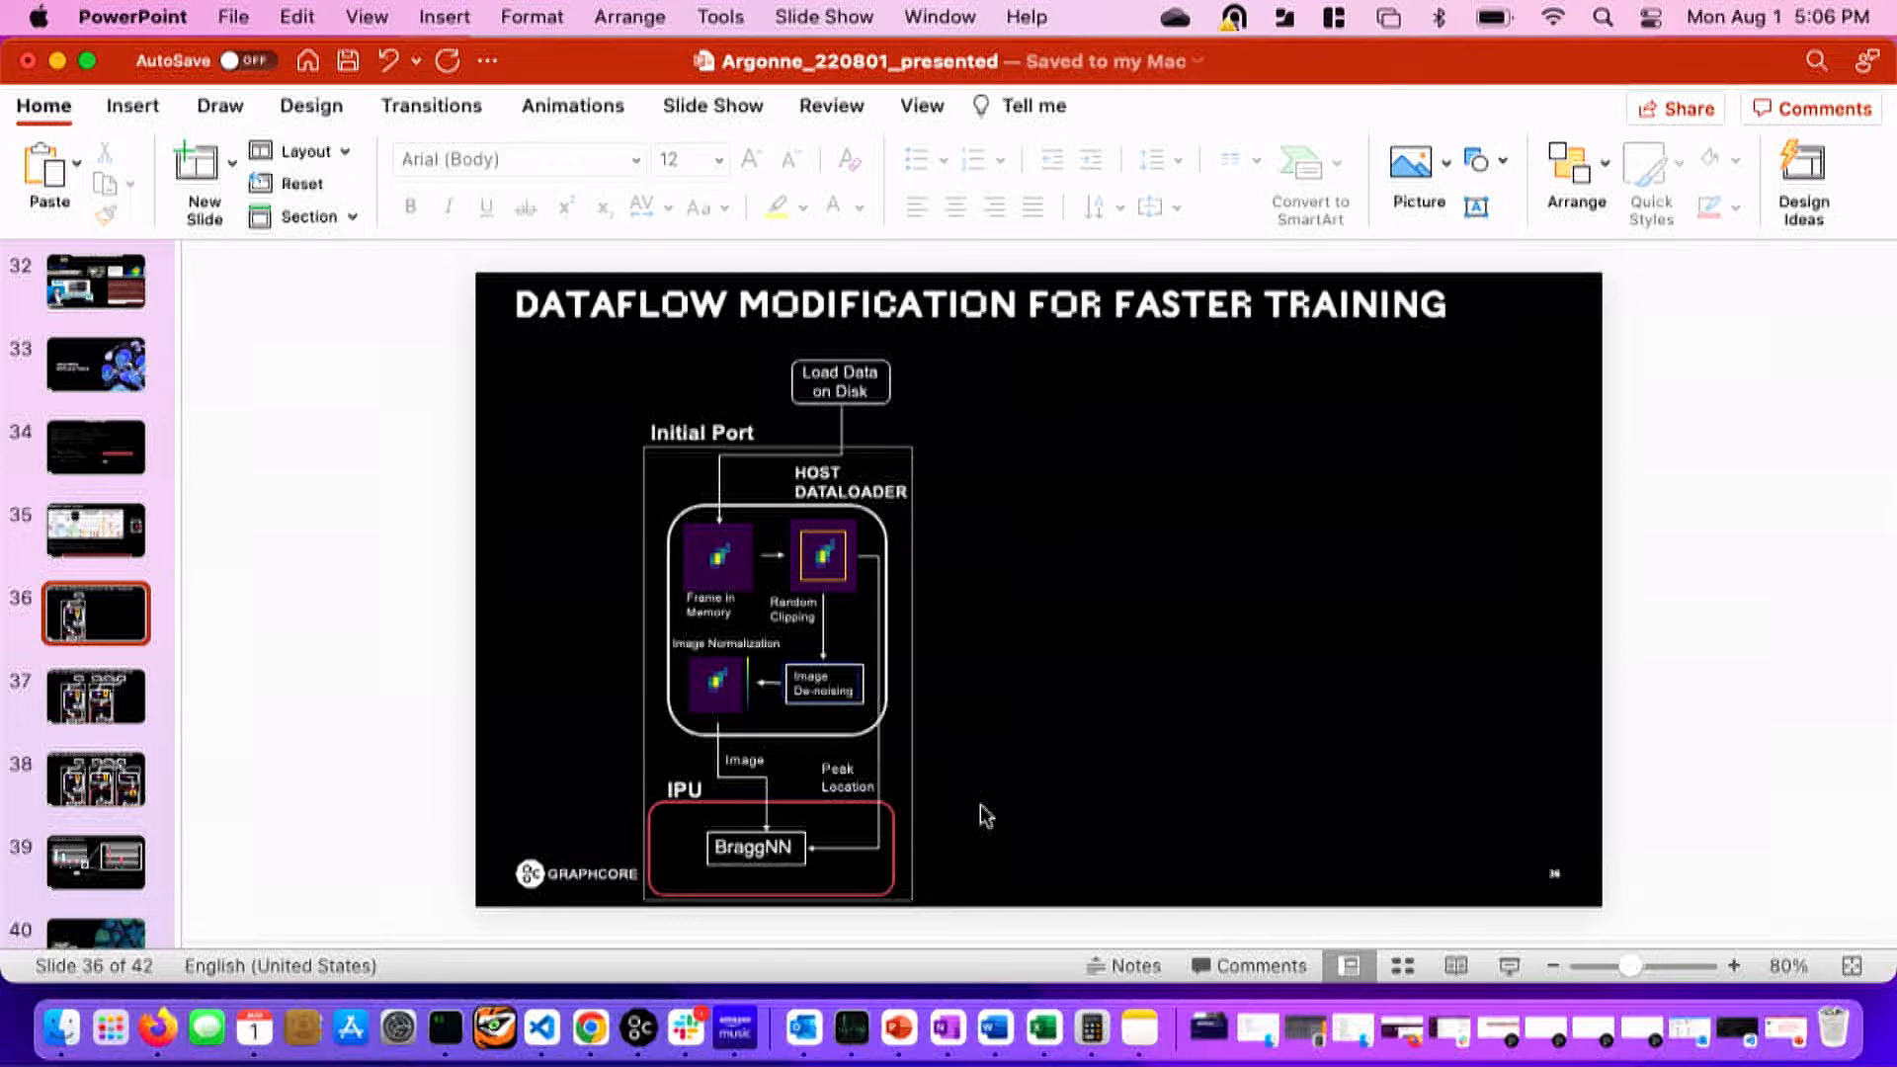
Show slide 37, adding the Stage 1 dataflow diagram beside the Initial Port.
click(95, 696)
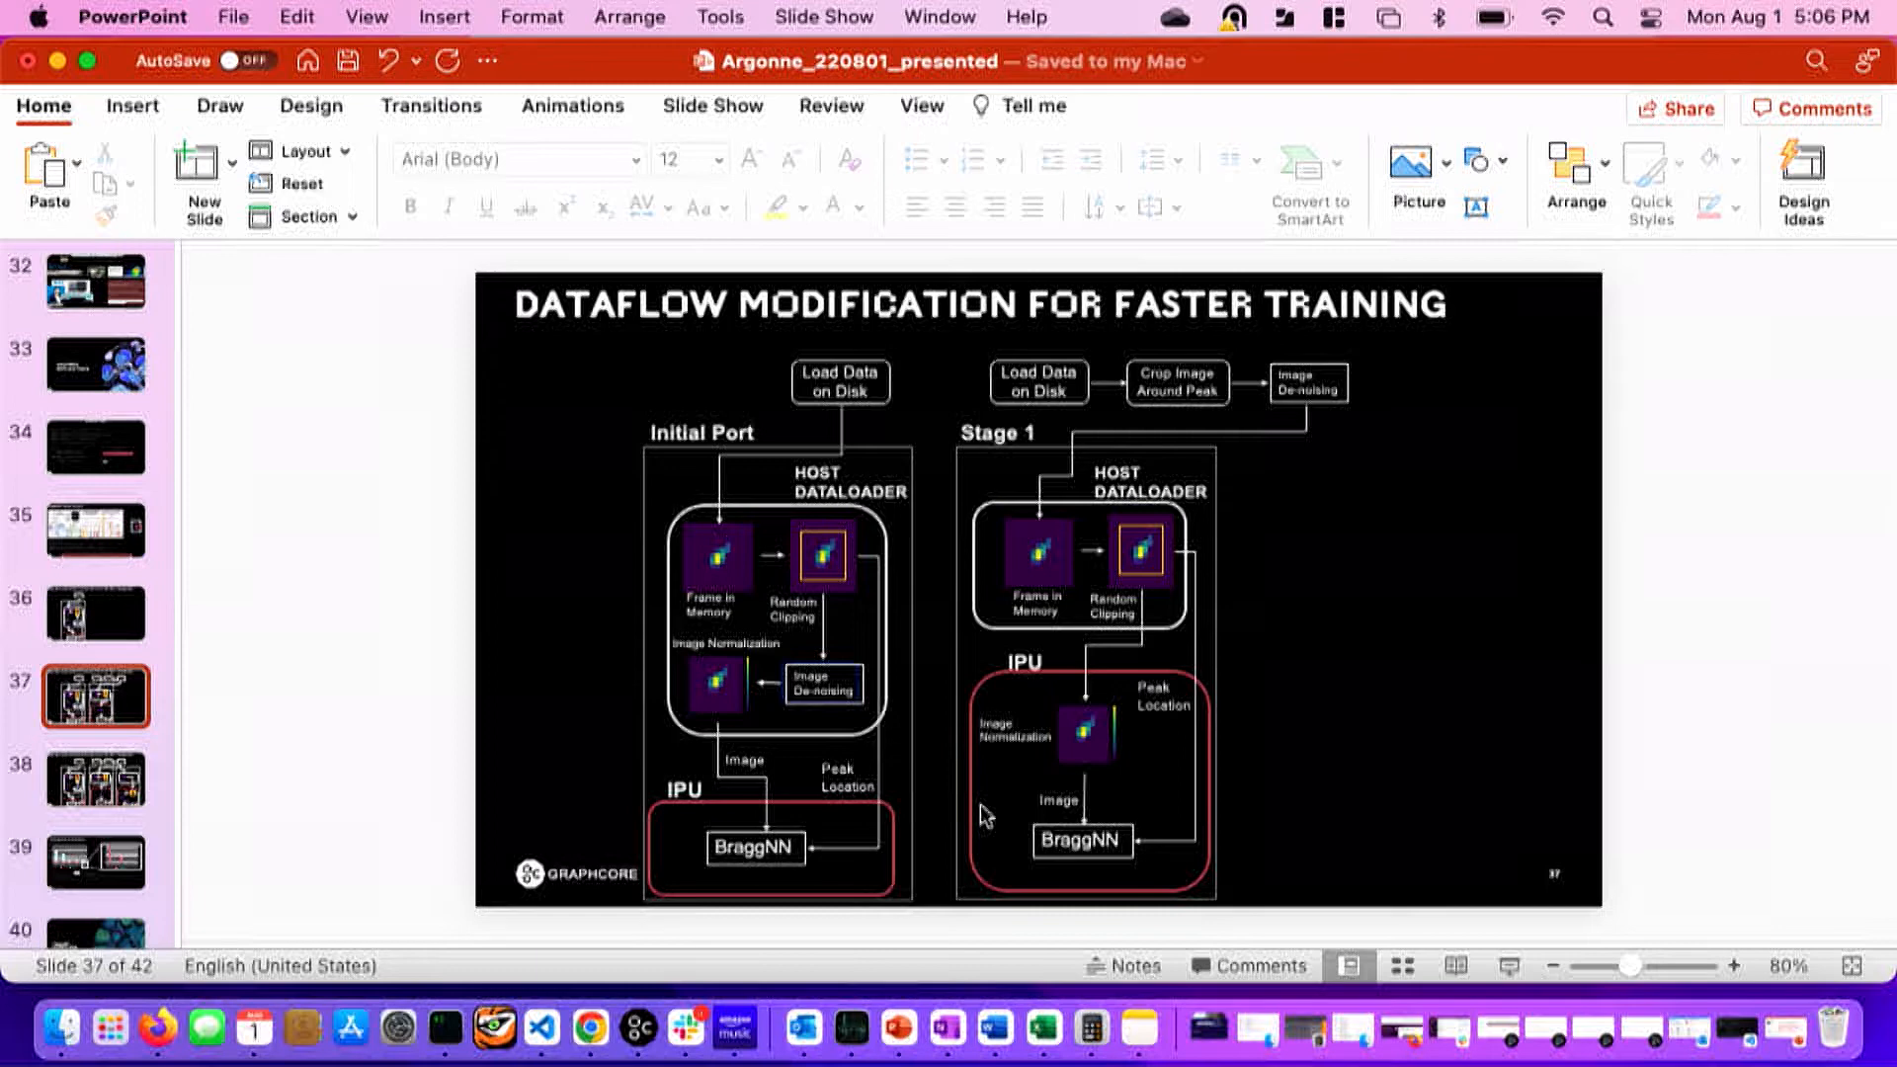
mouse_move(988, 820)
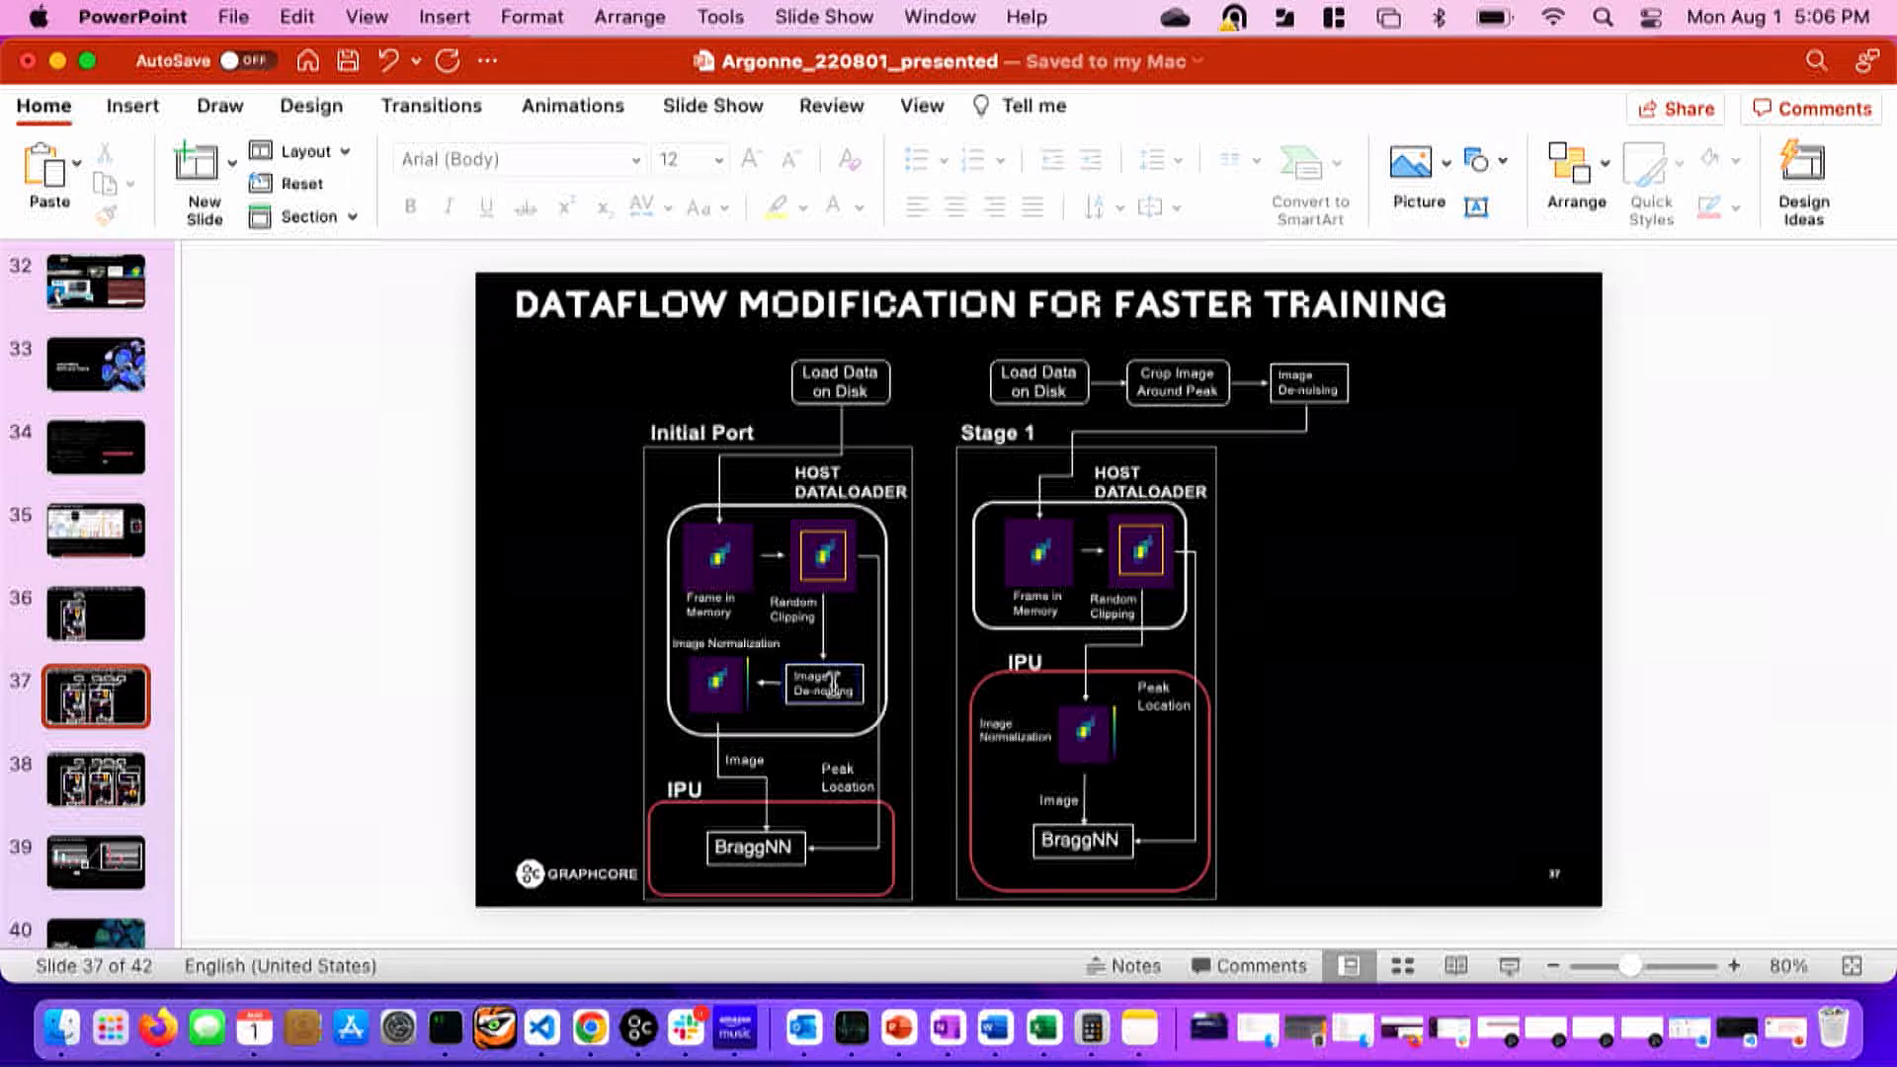
mouse_move(1211, 427)
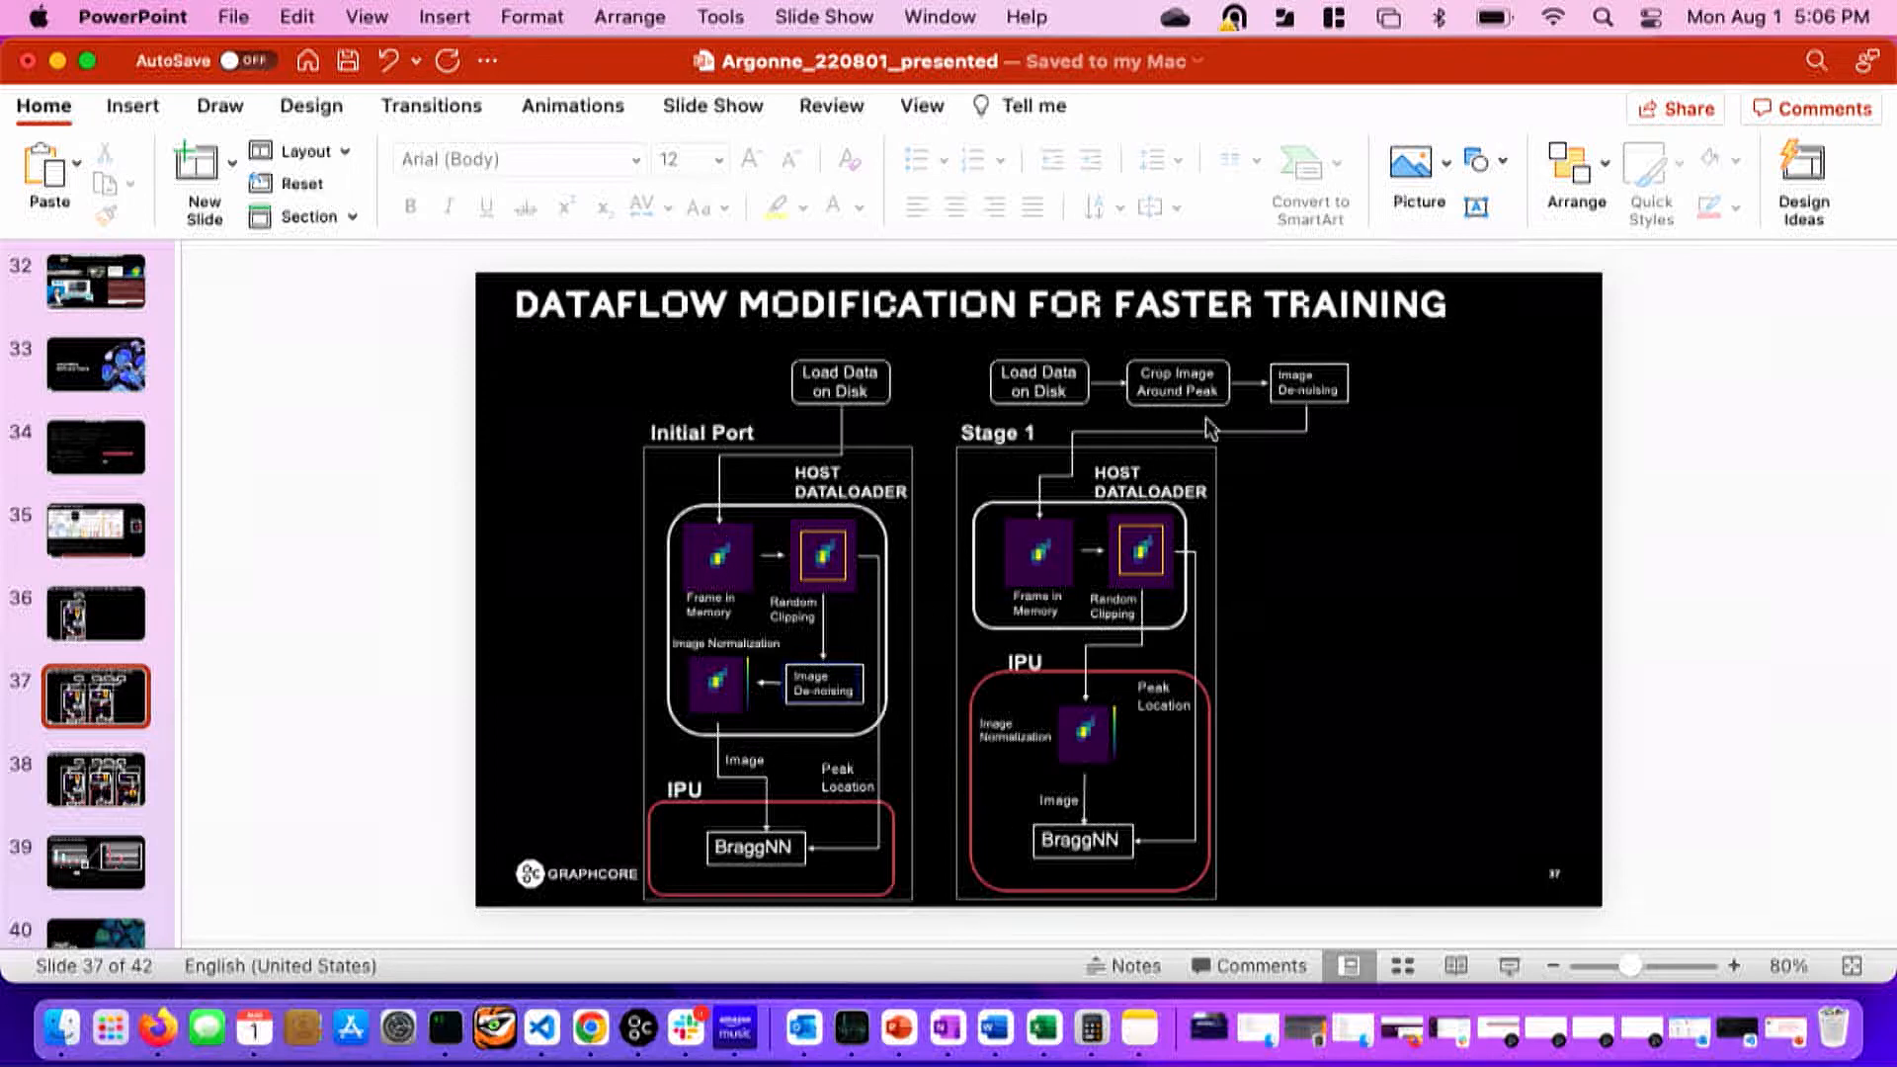
mouse_move(1304, 394)
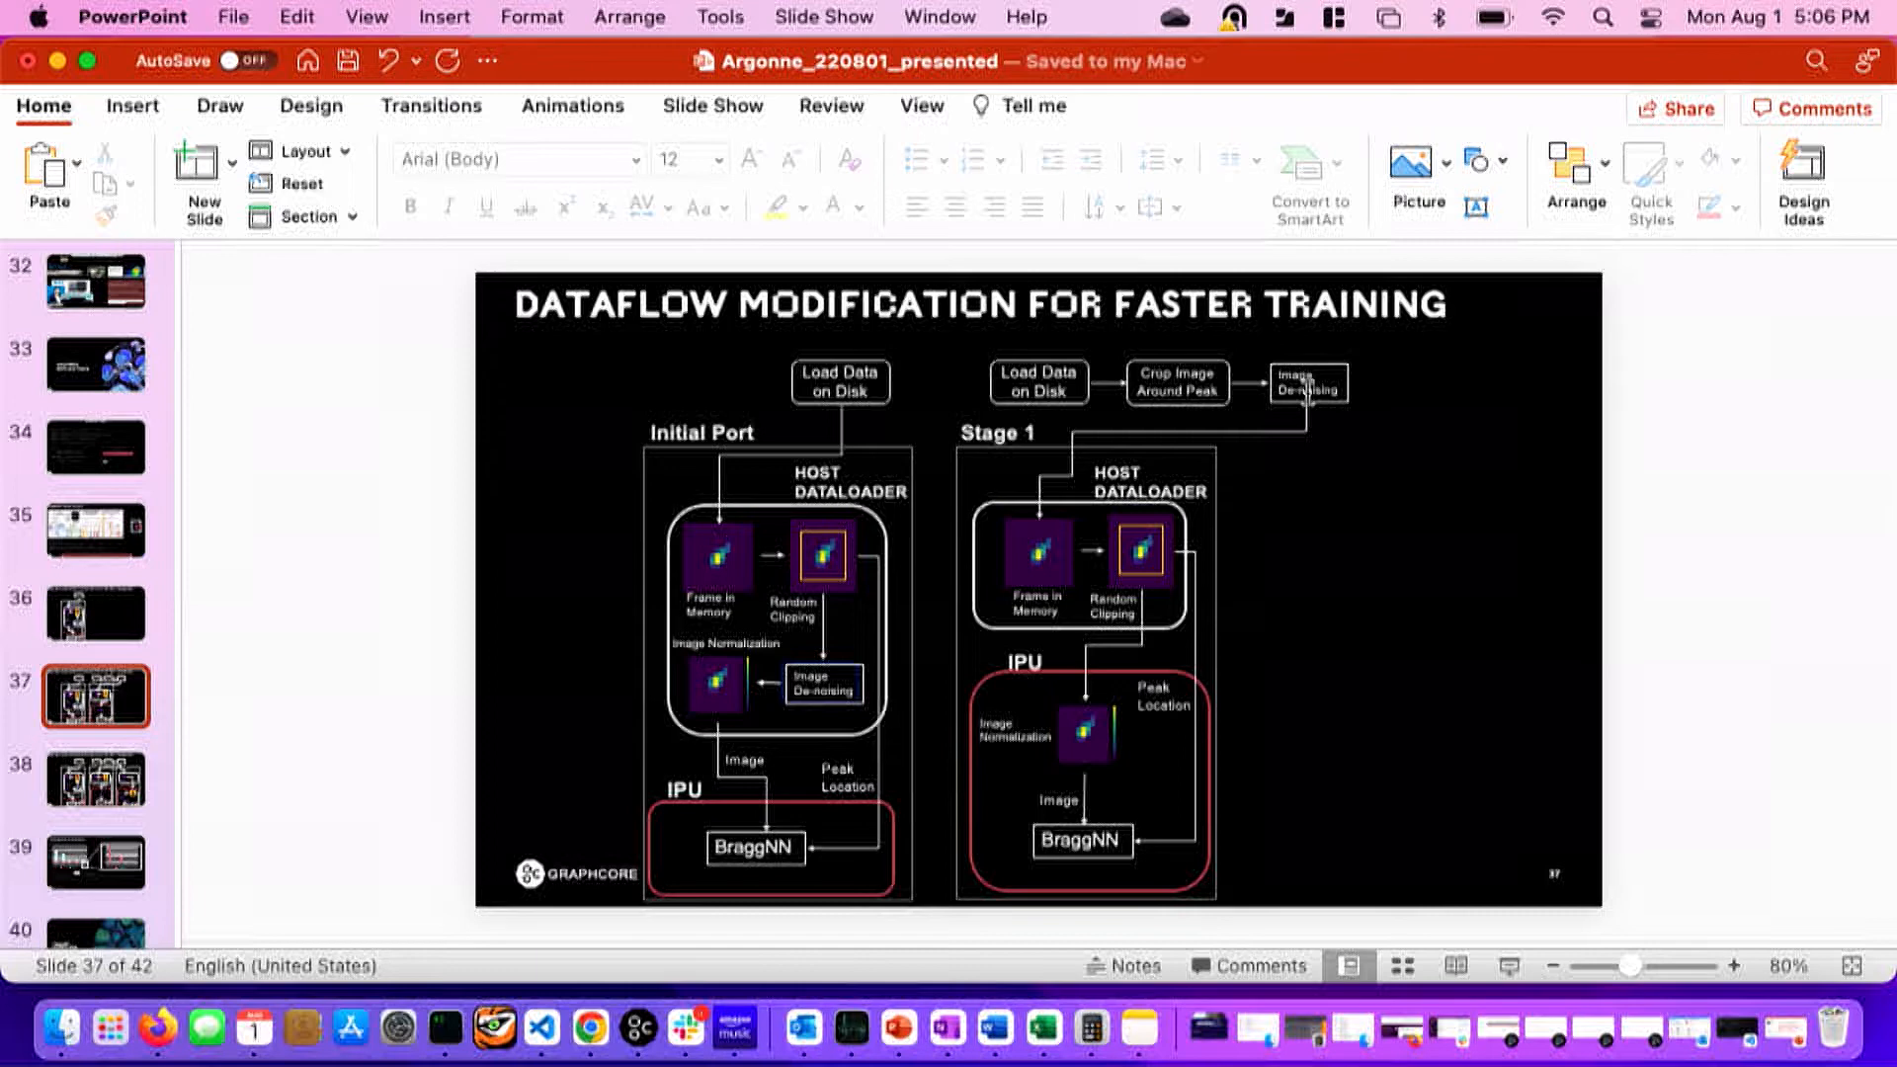
mouse_move(1302, 393)
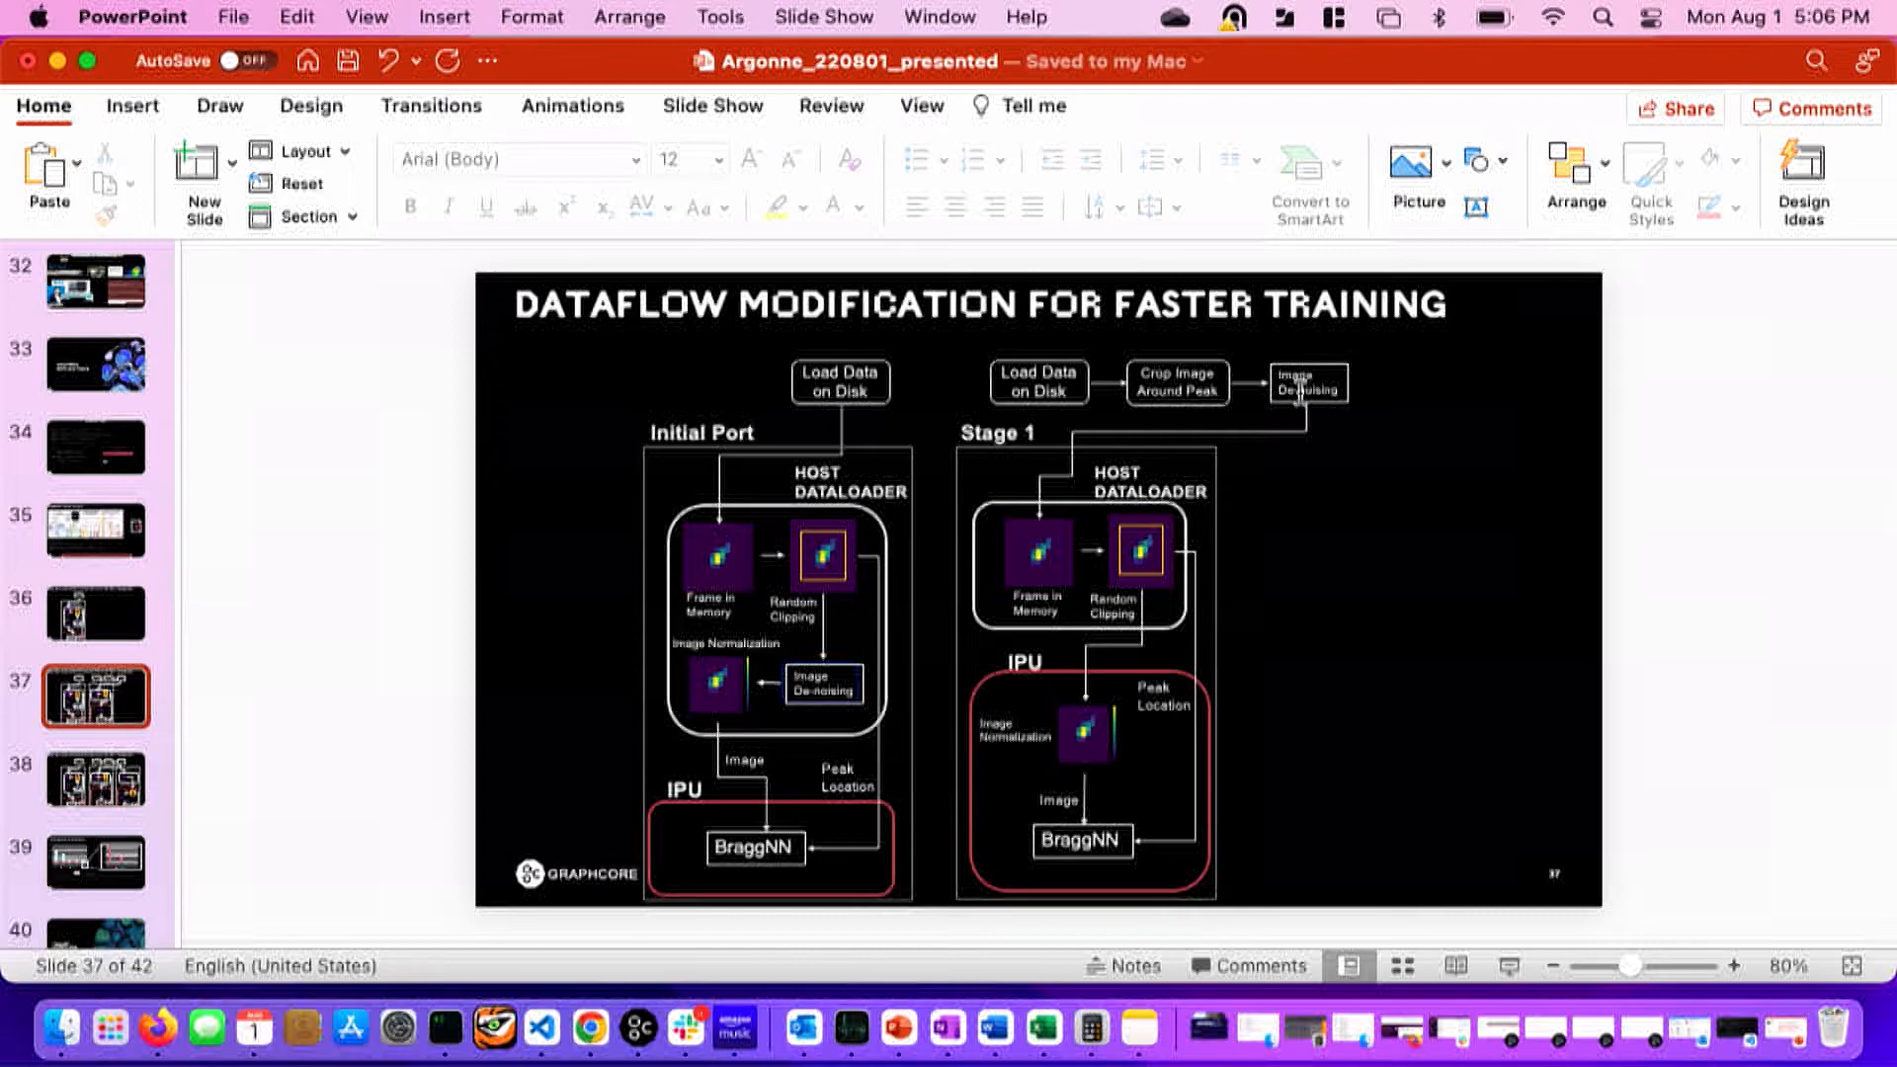
mouse_move(1359, 419)
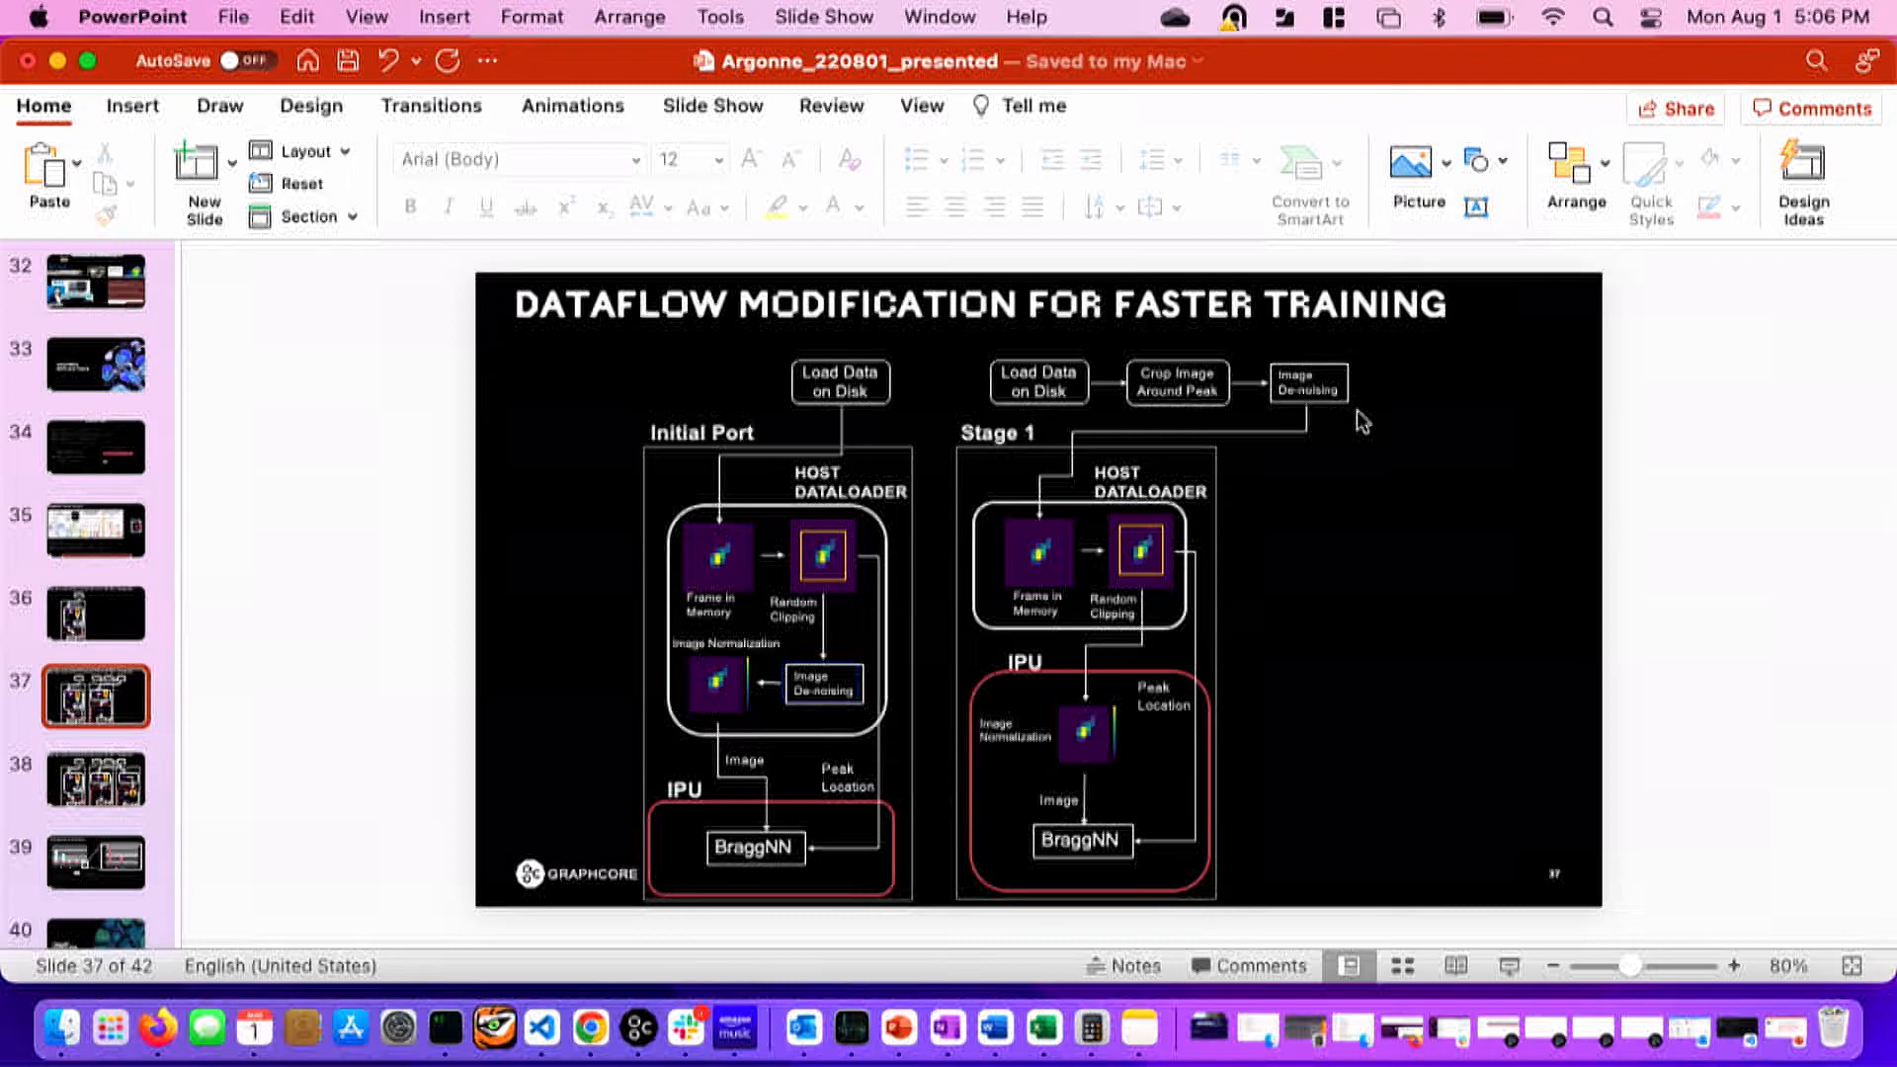
mouse_move(911, 670)
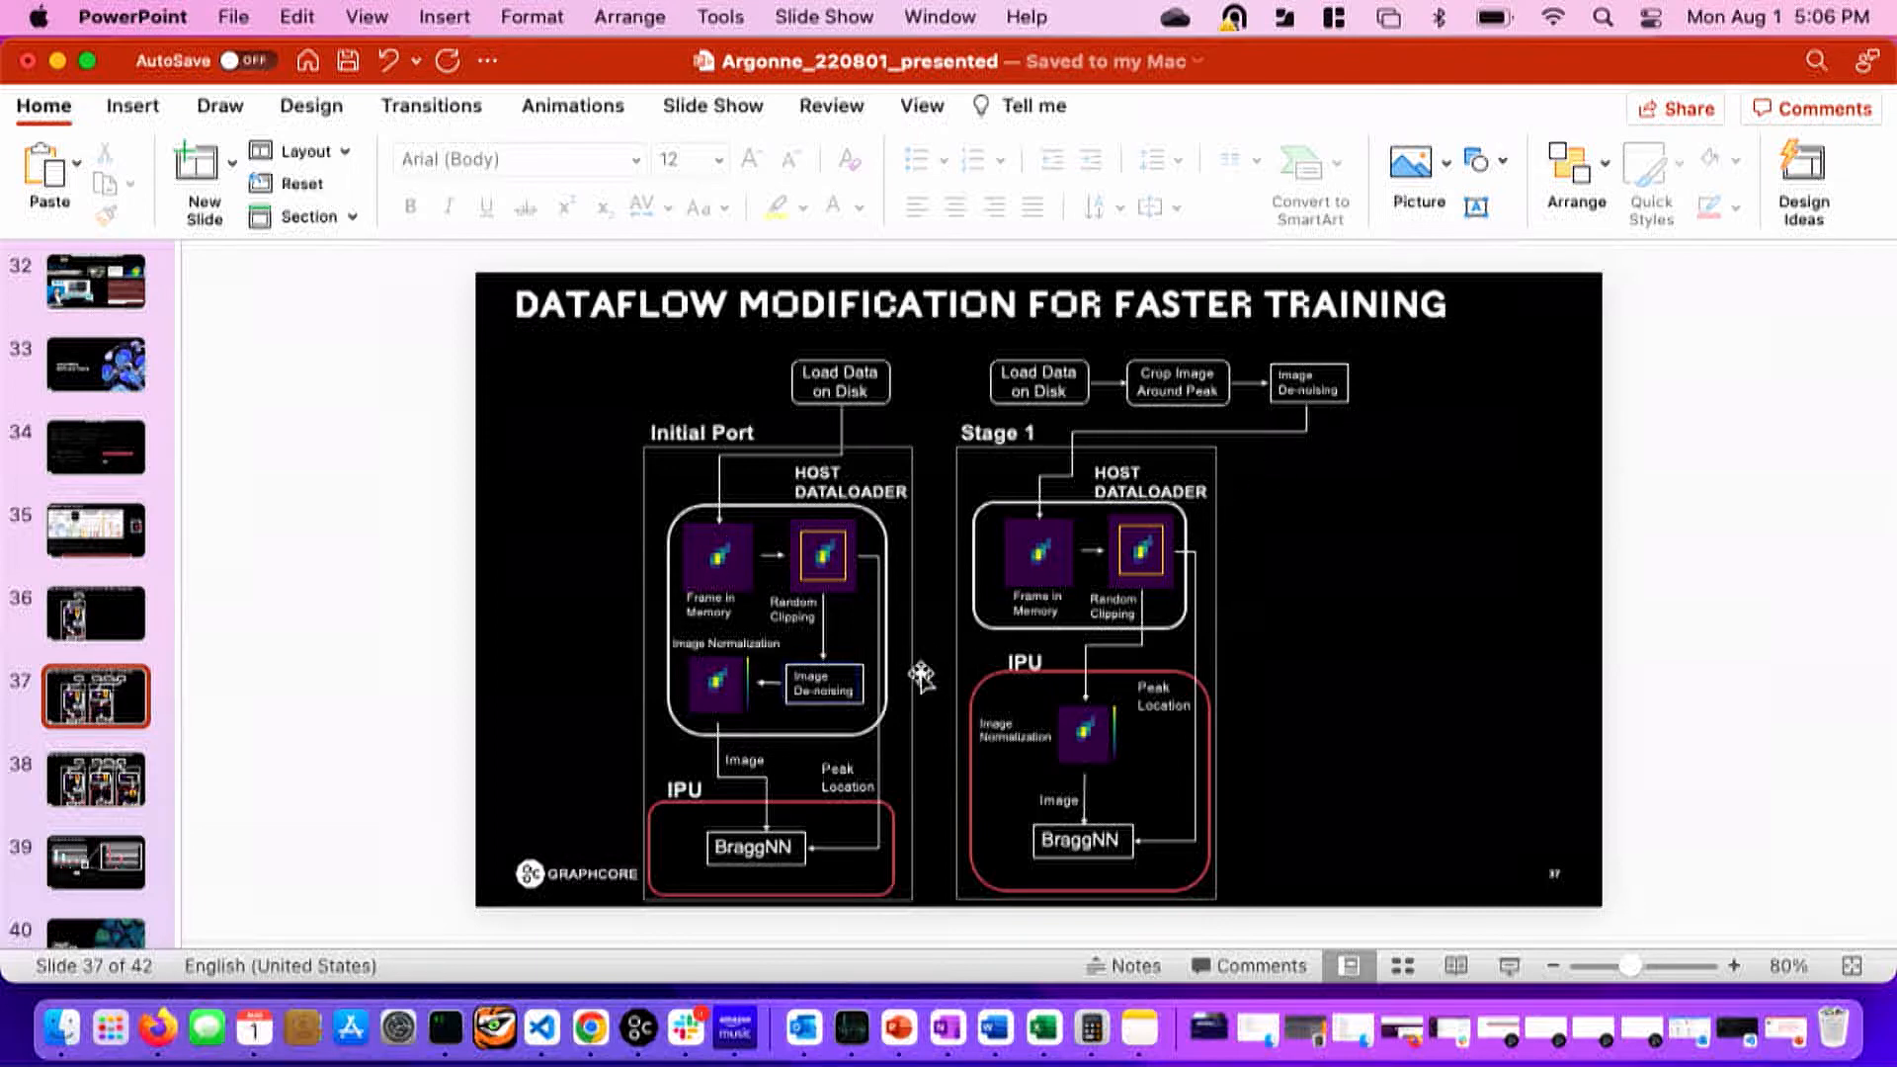
mouse_move(1086, 581)
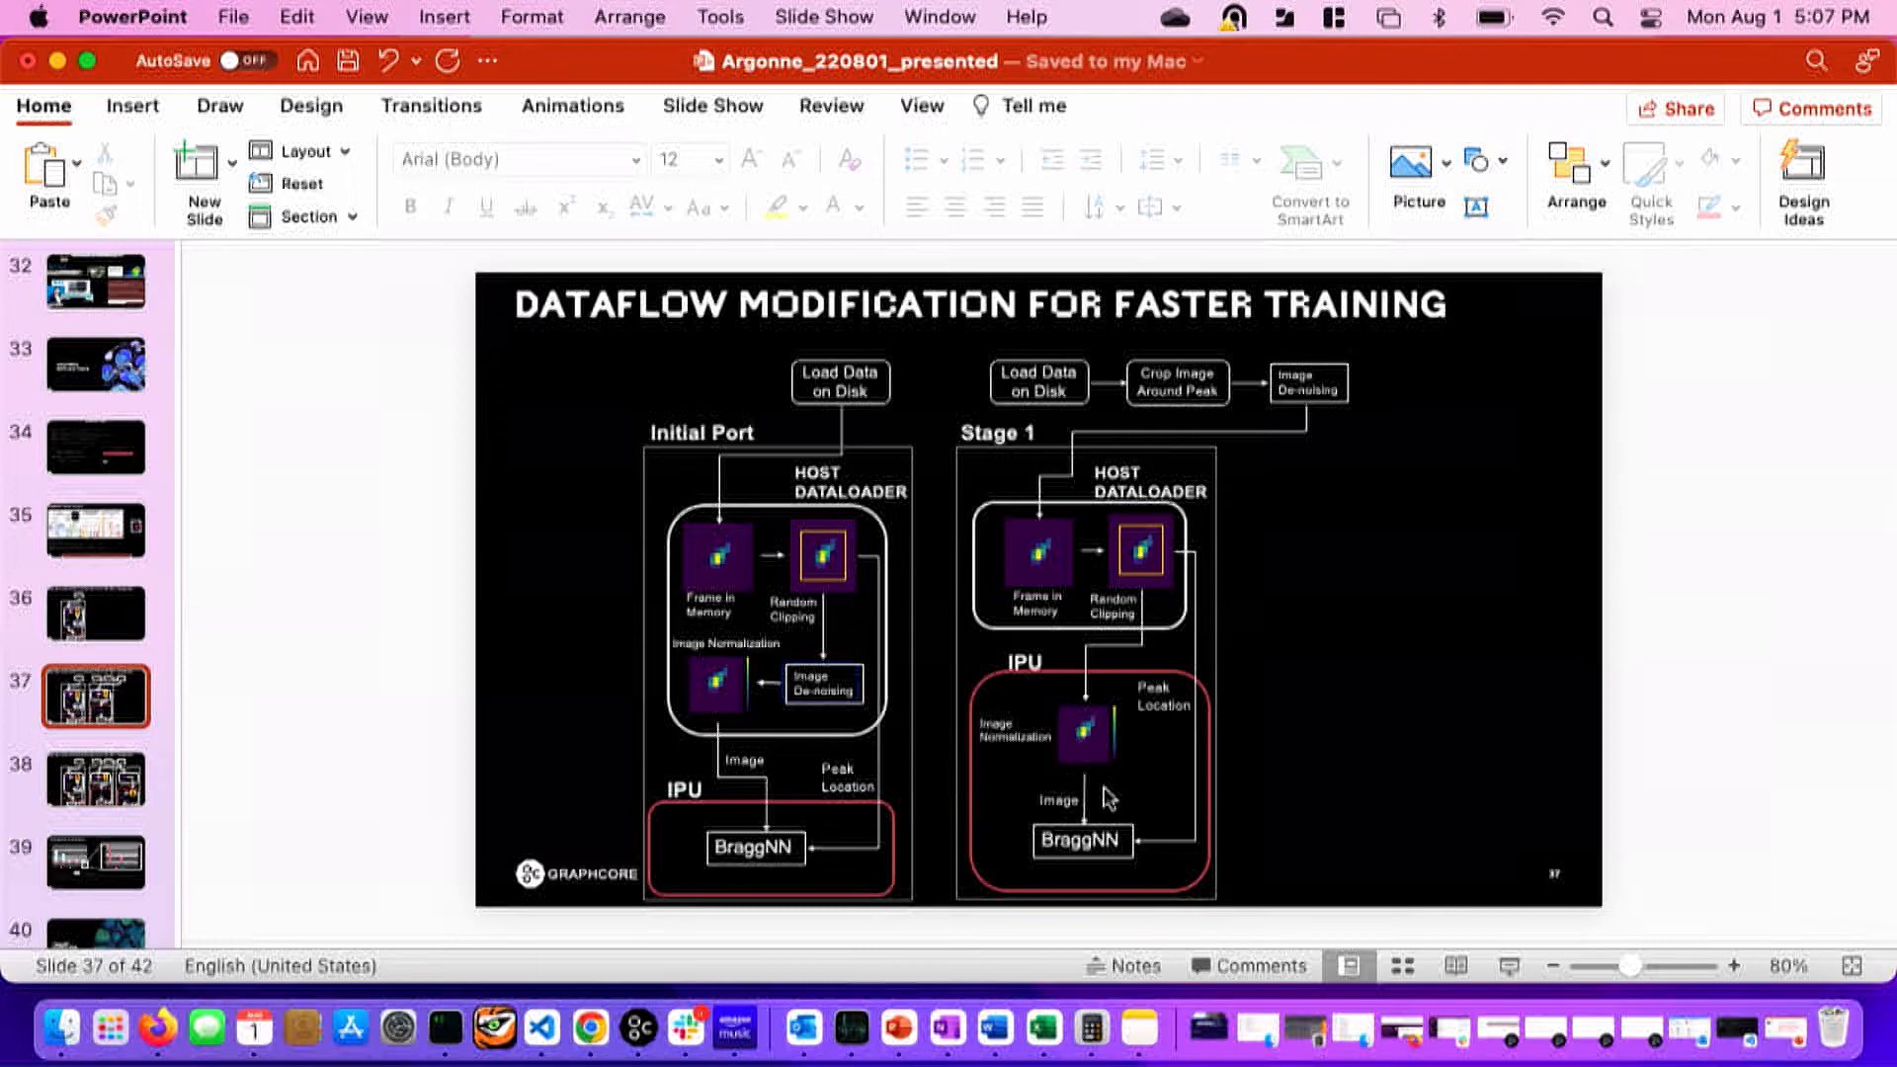
mouse_move(1184, 756)
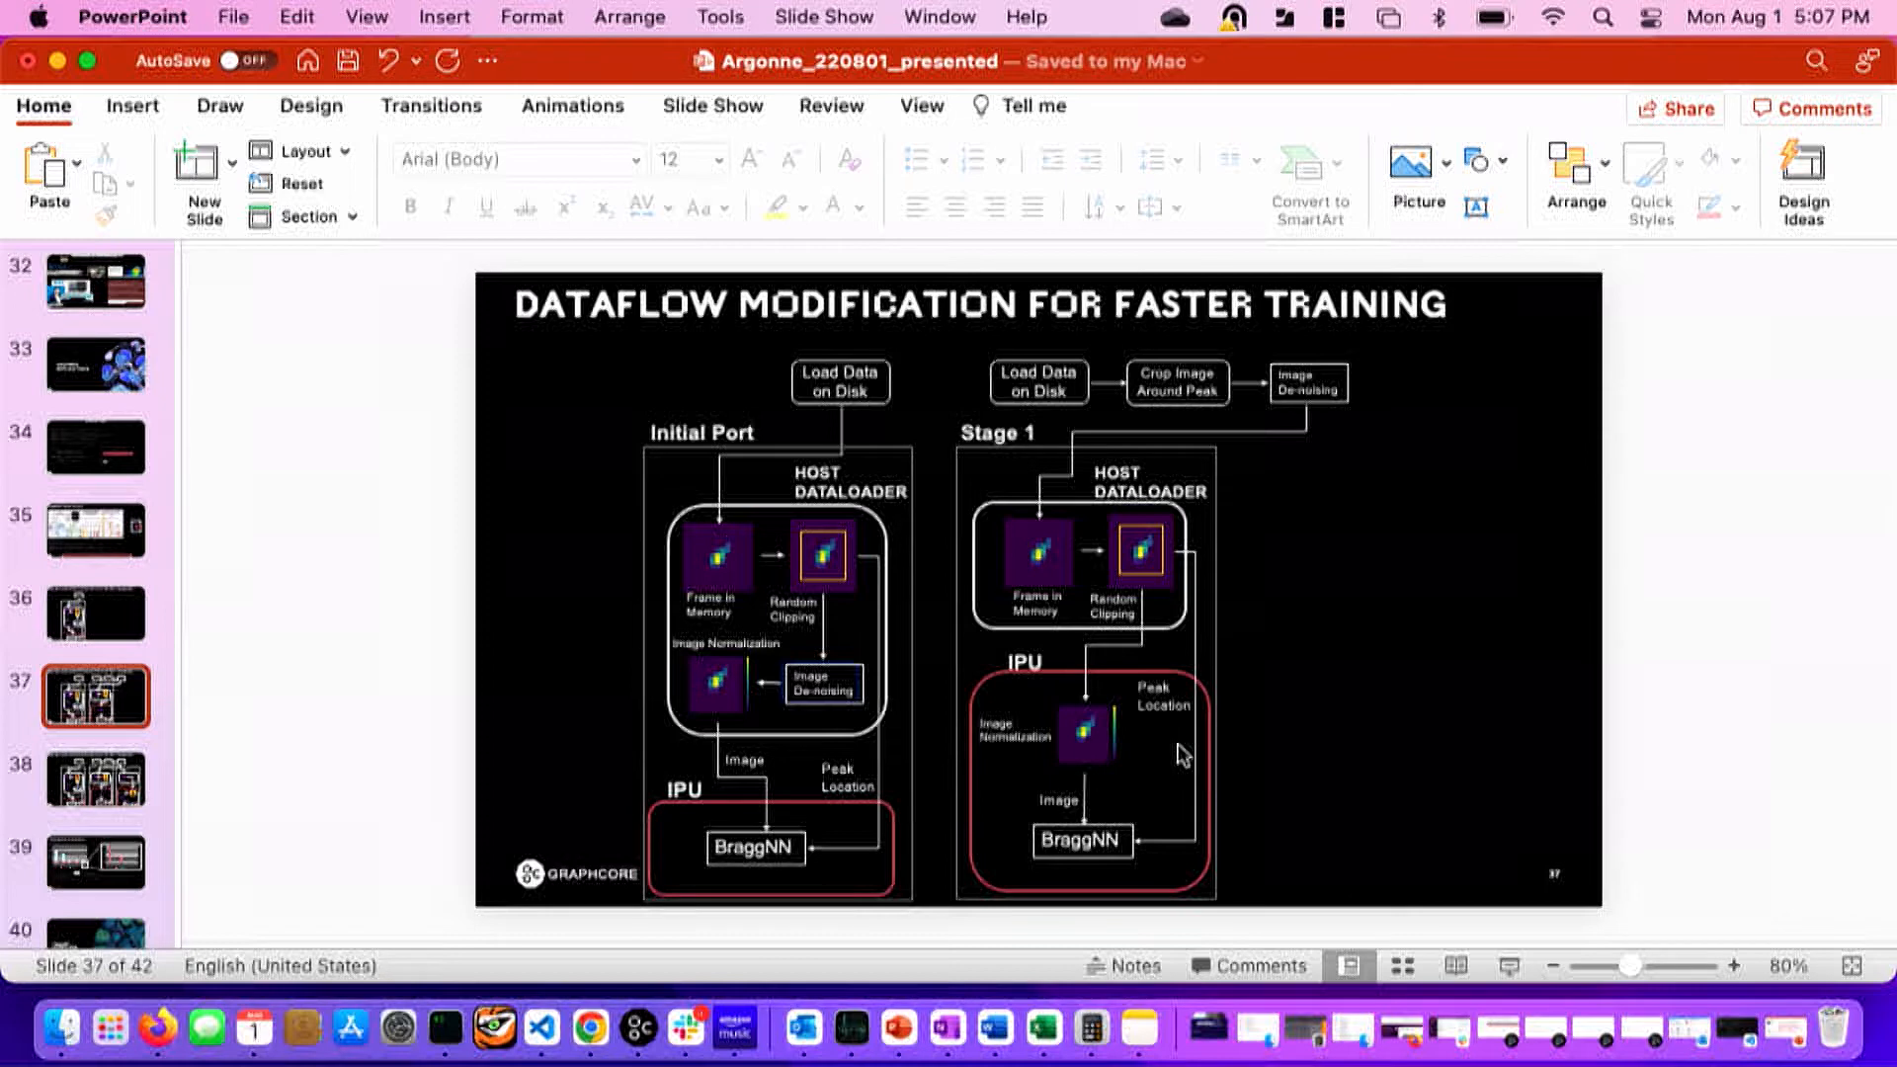
mouse_move(1152, 794)
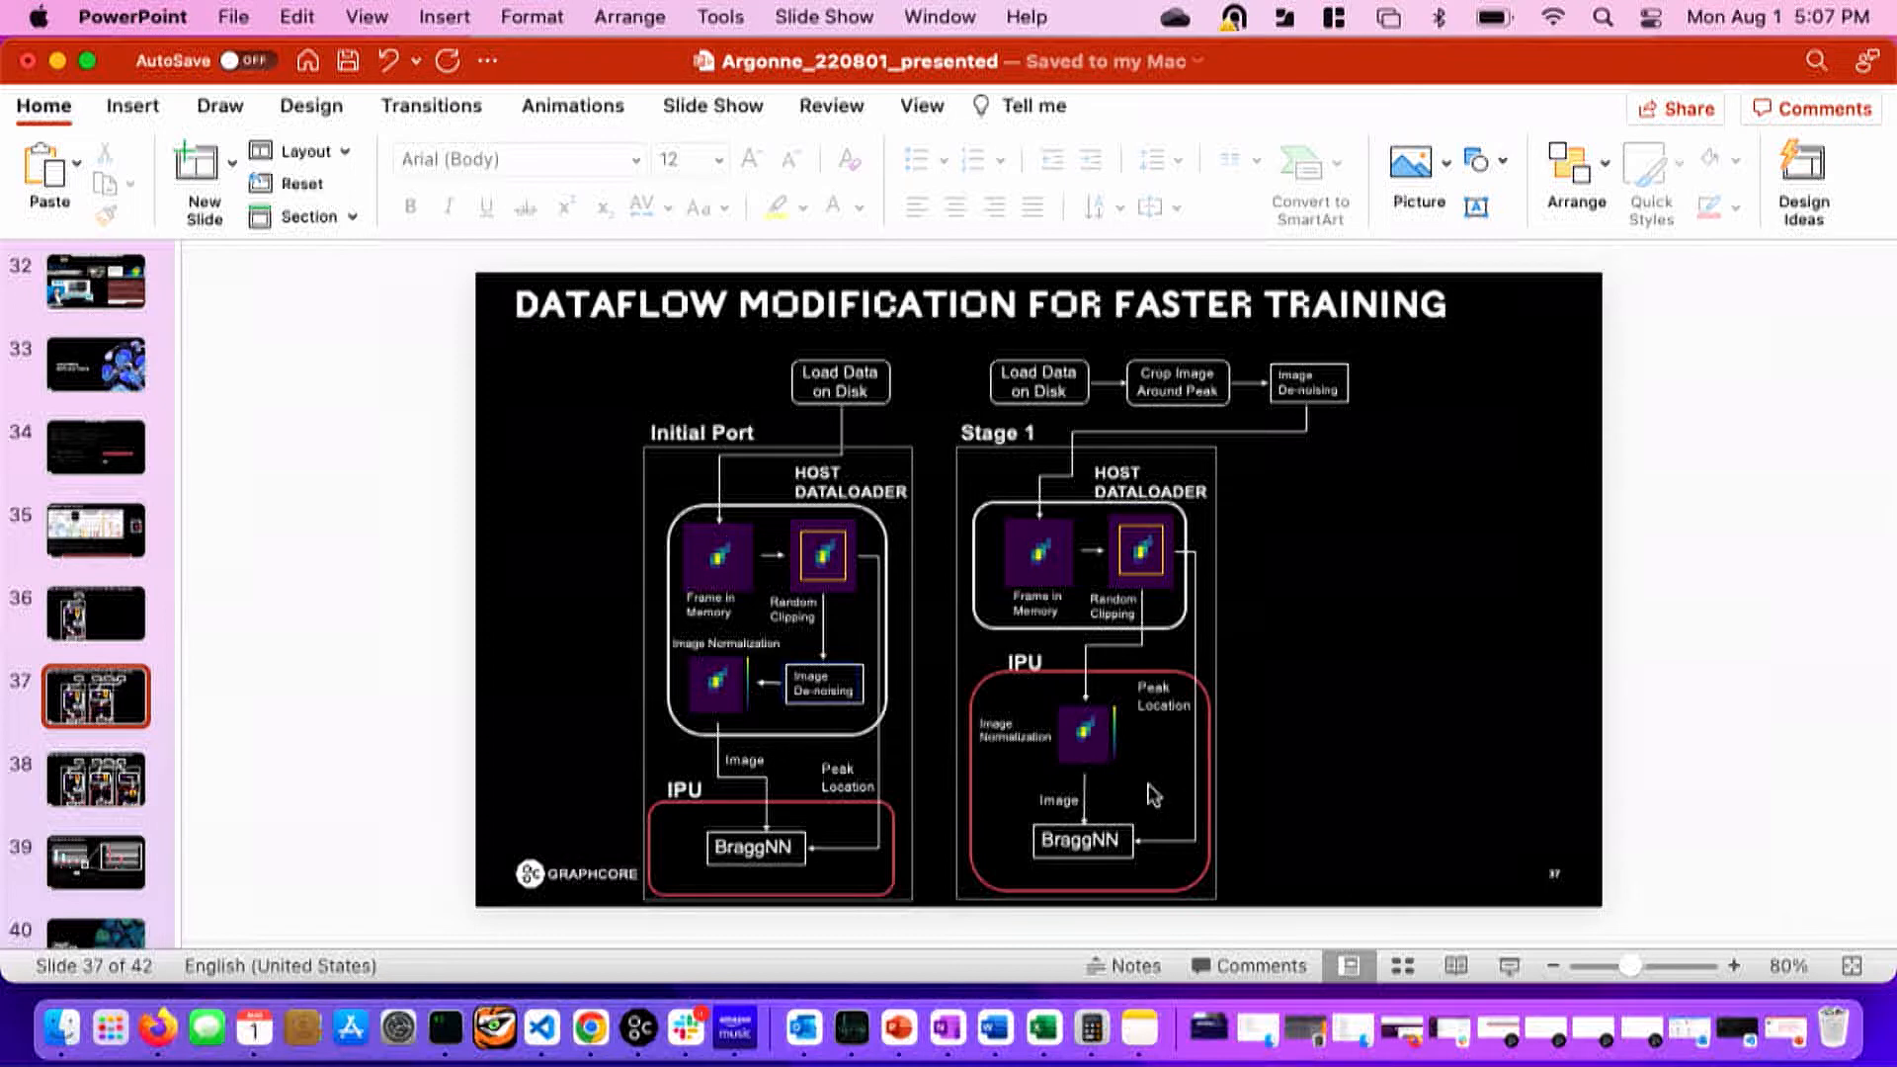
Show slide 38, adding the Stage 2 dataflow diagram after Stage 1.
click(95, 780)
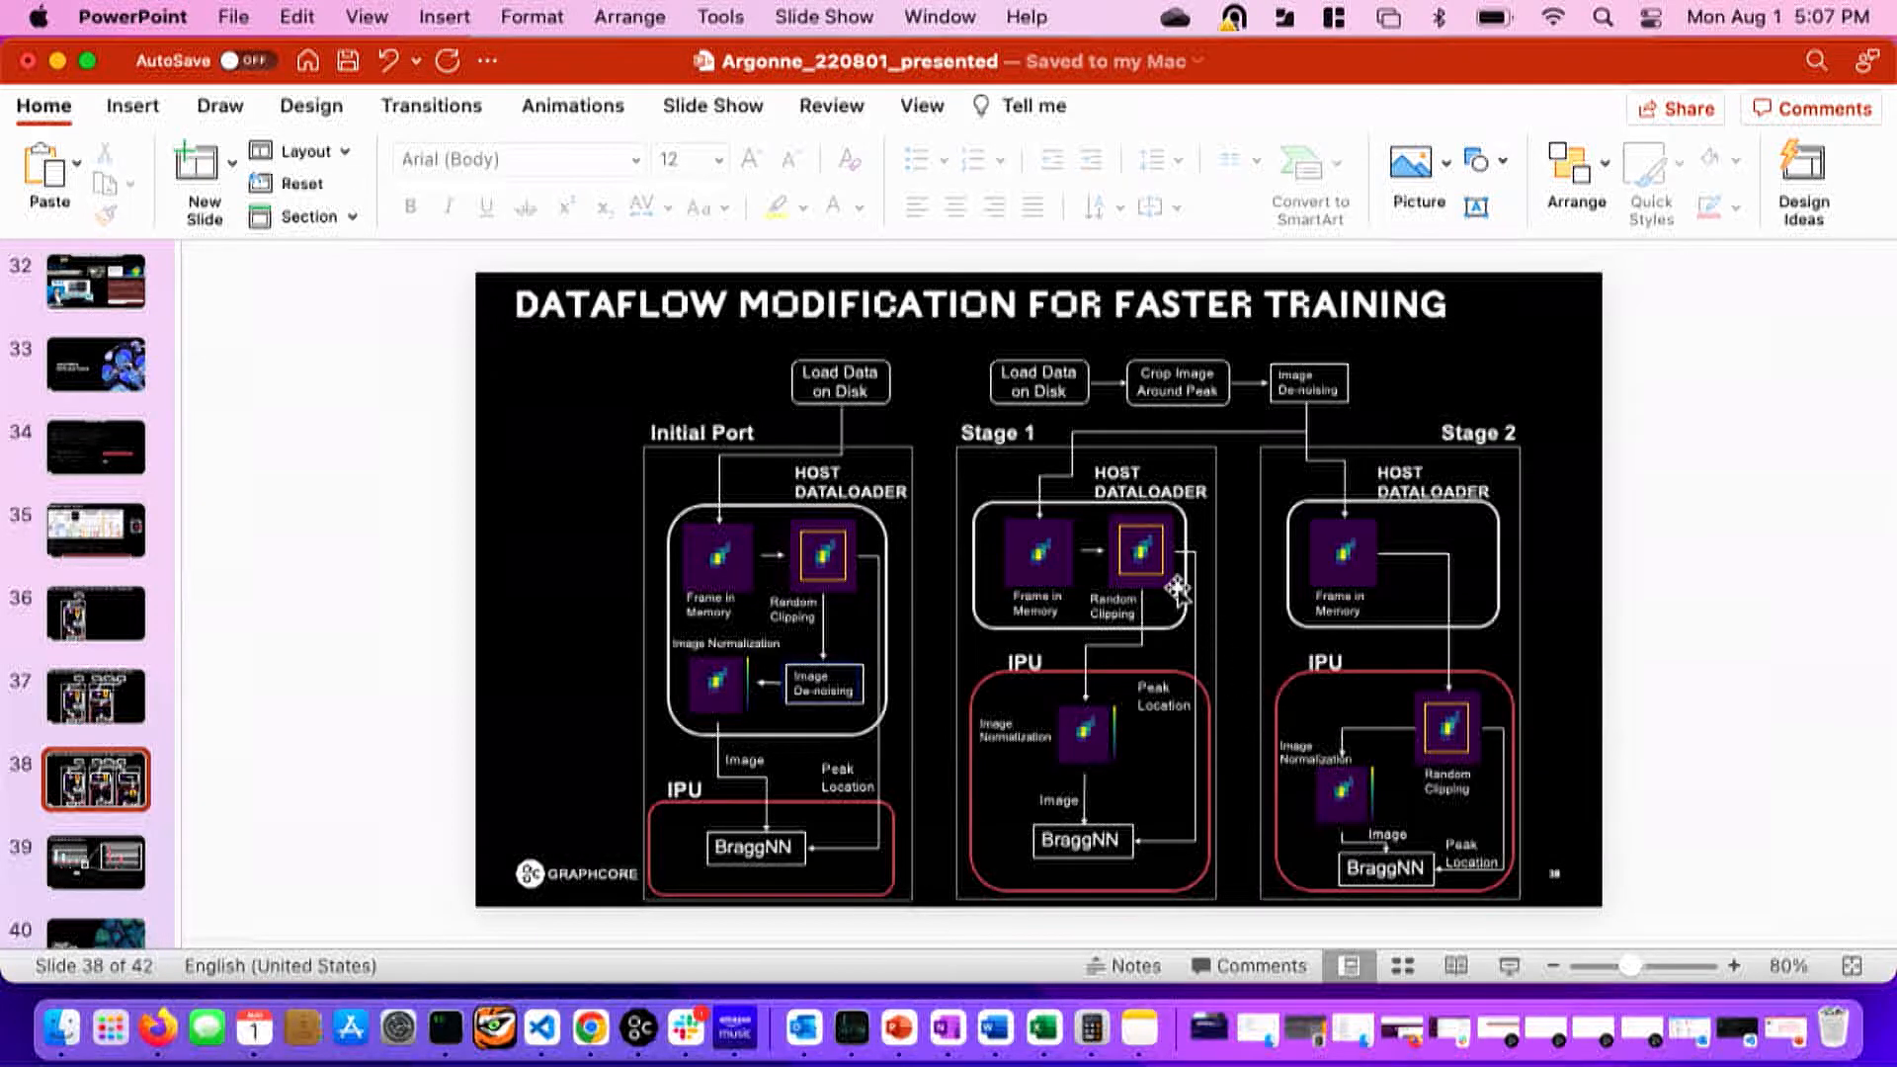
mouse_move(1160, 579)
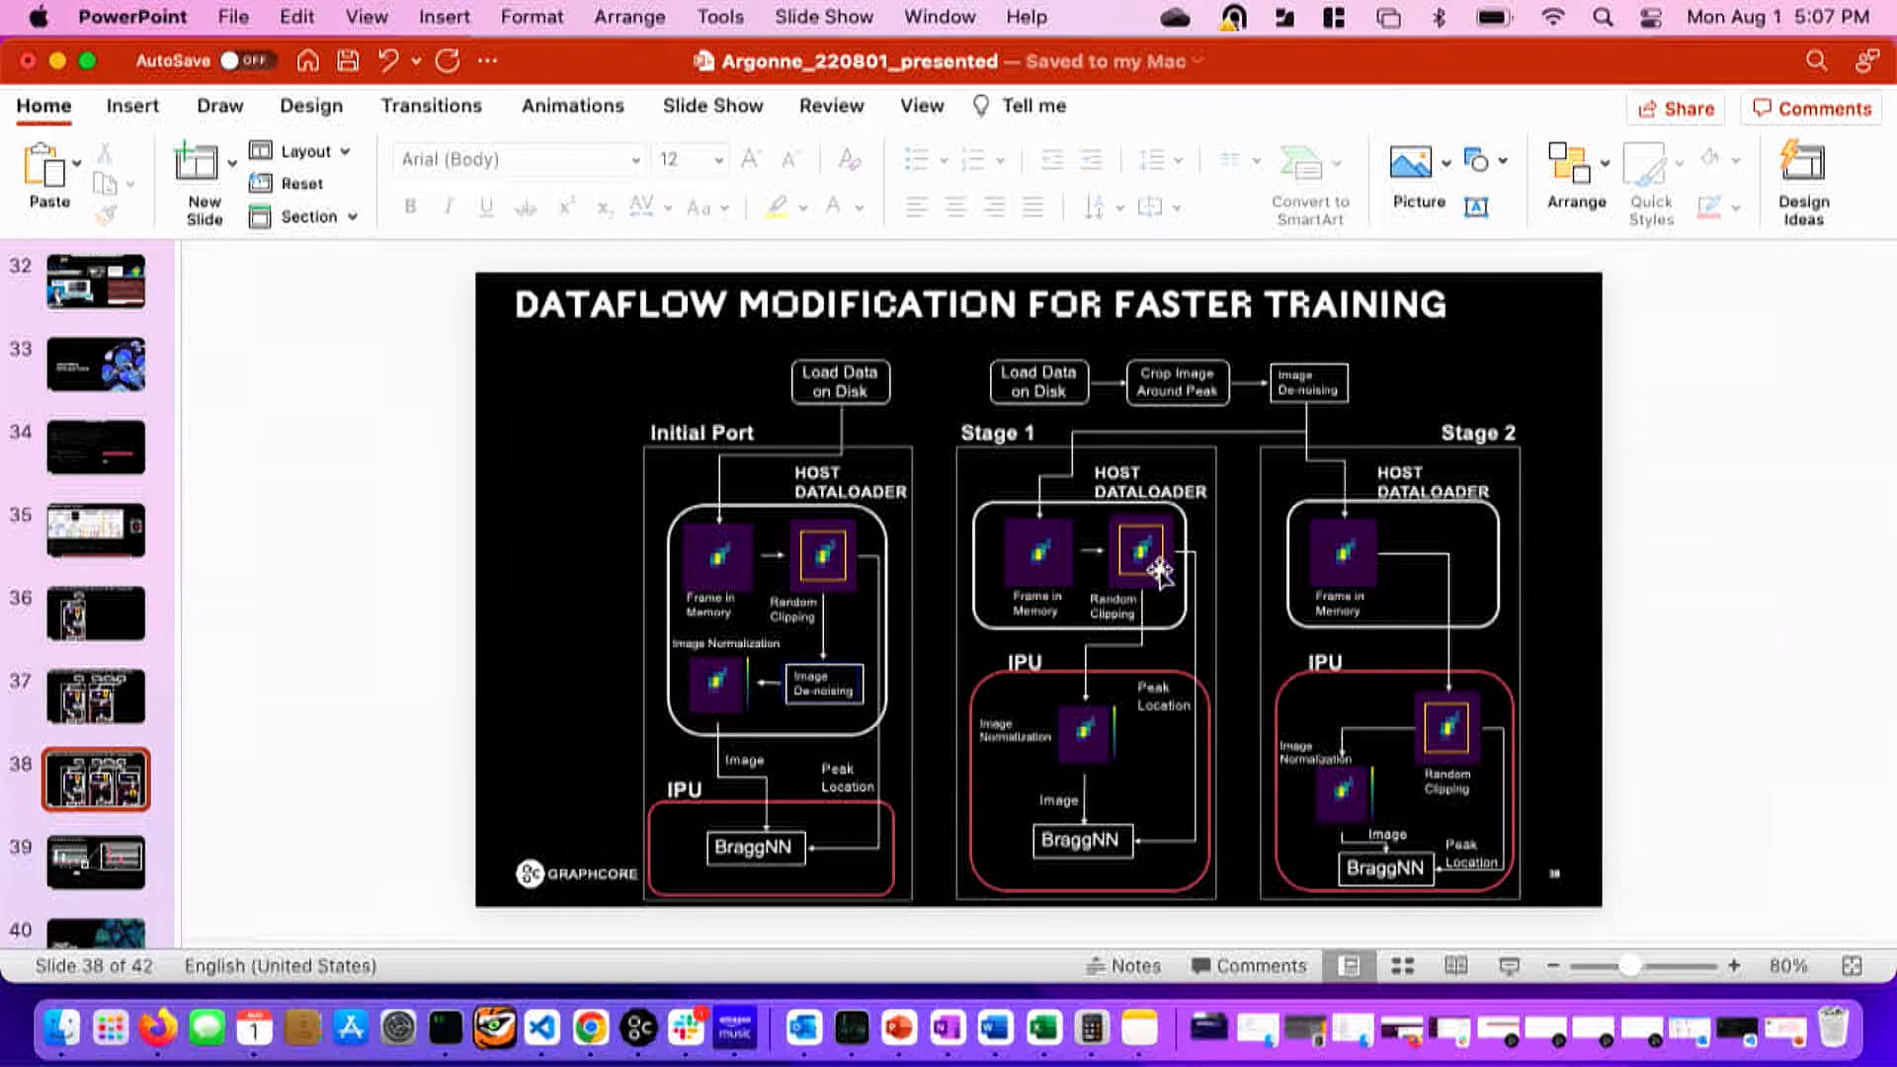
mouse_move(1330, 707)
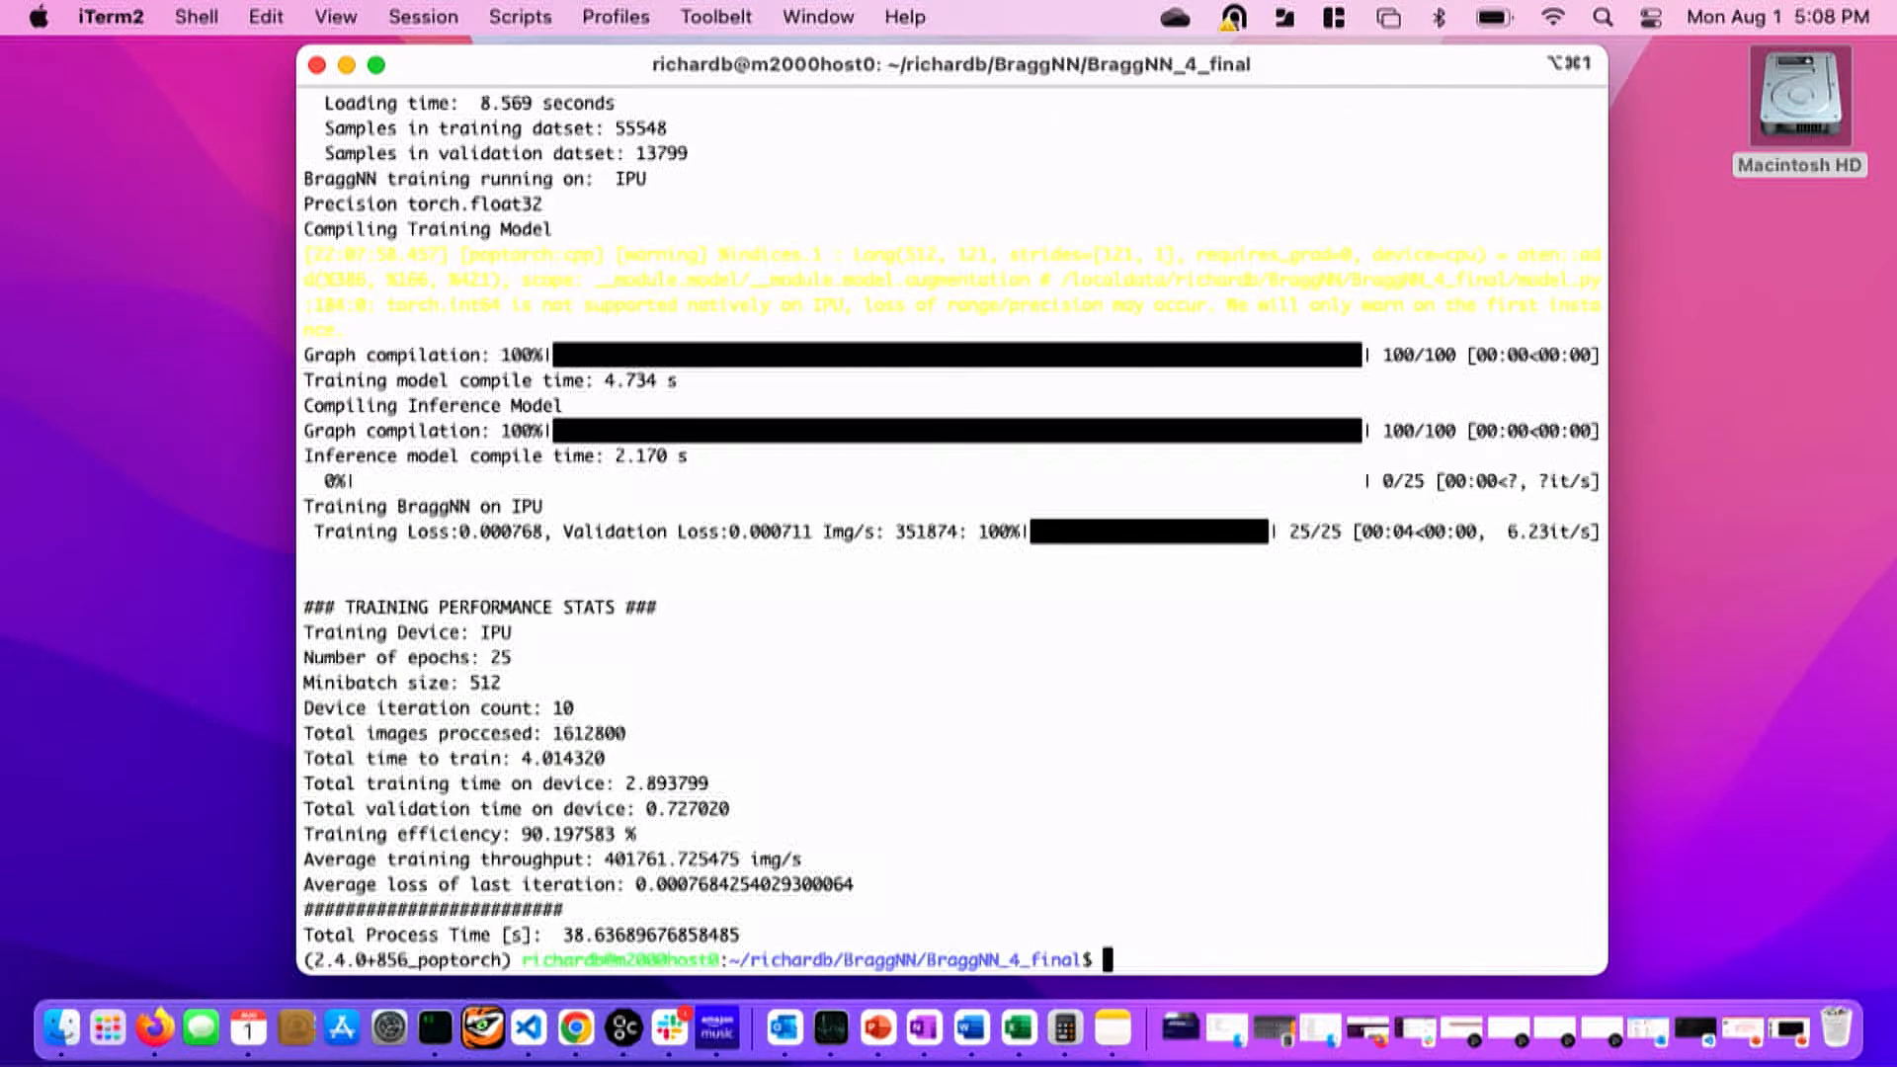
mouse_move(656, 654)
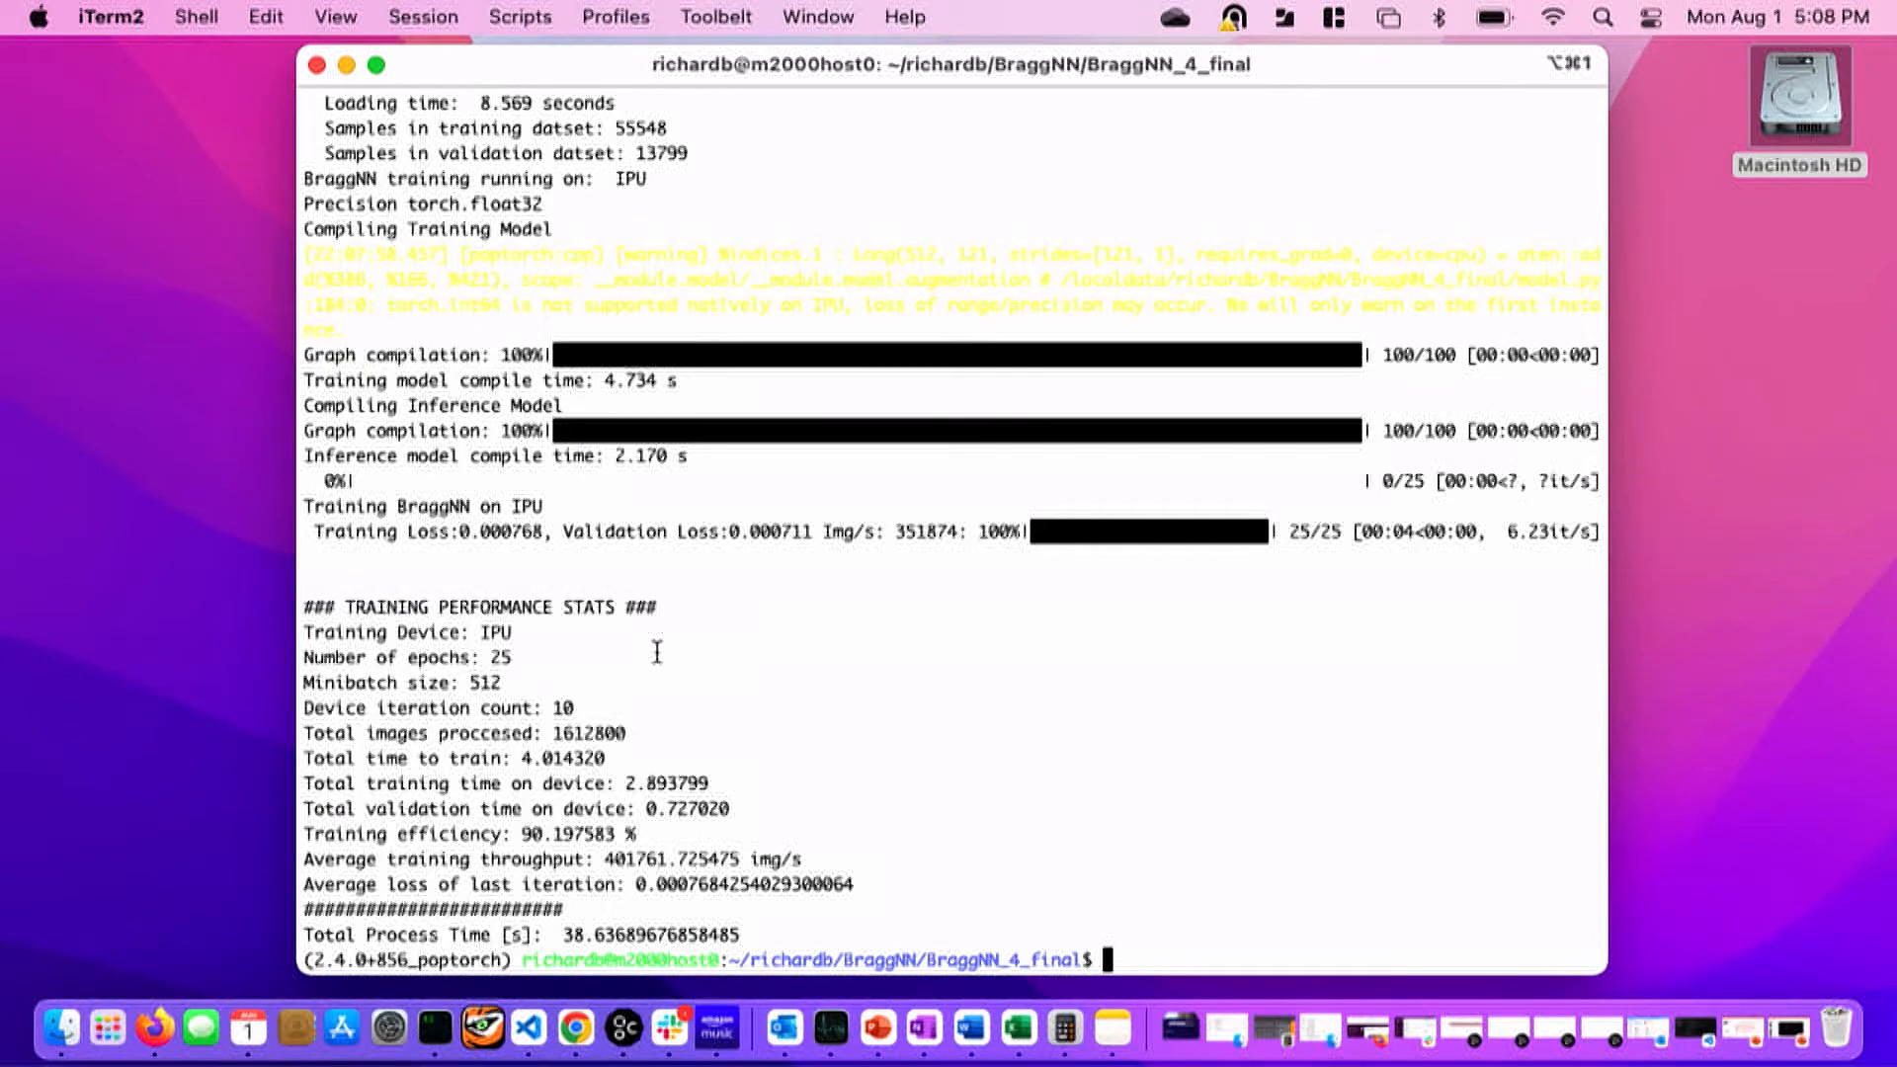
mouse_move(623, 859)
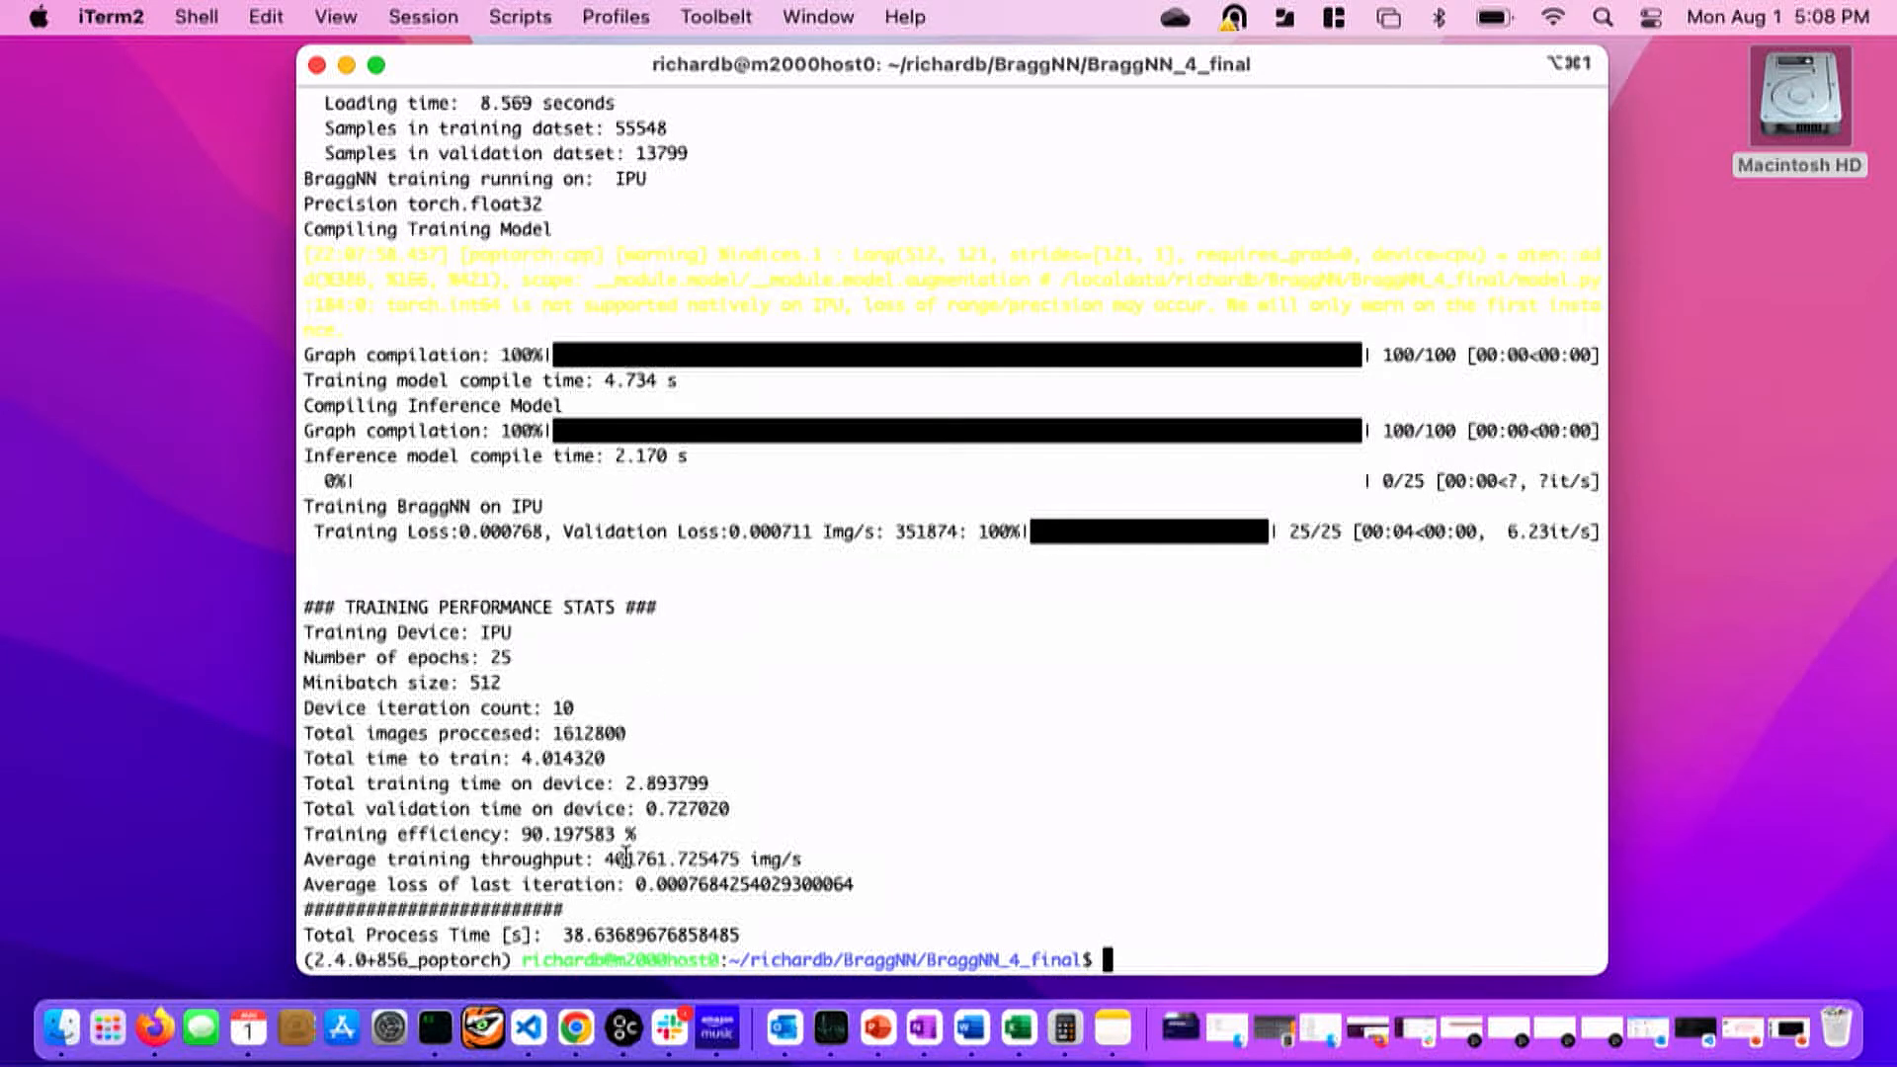
Highlight the final run's 401761.725475 img/s average training throughput in the terminal.
double_click(676, 860)
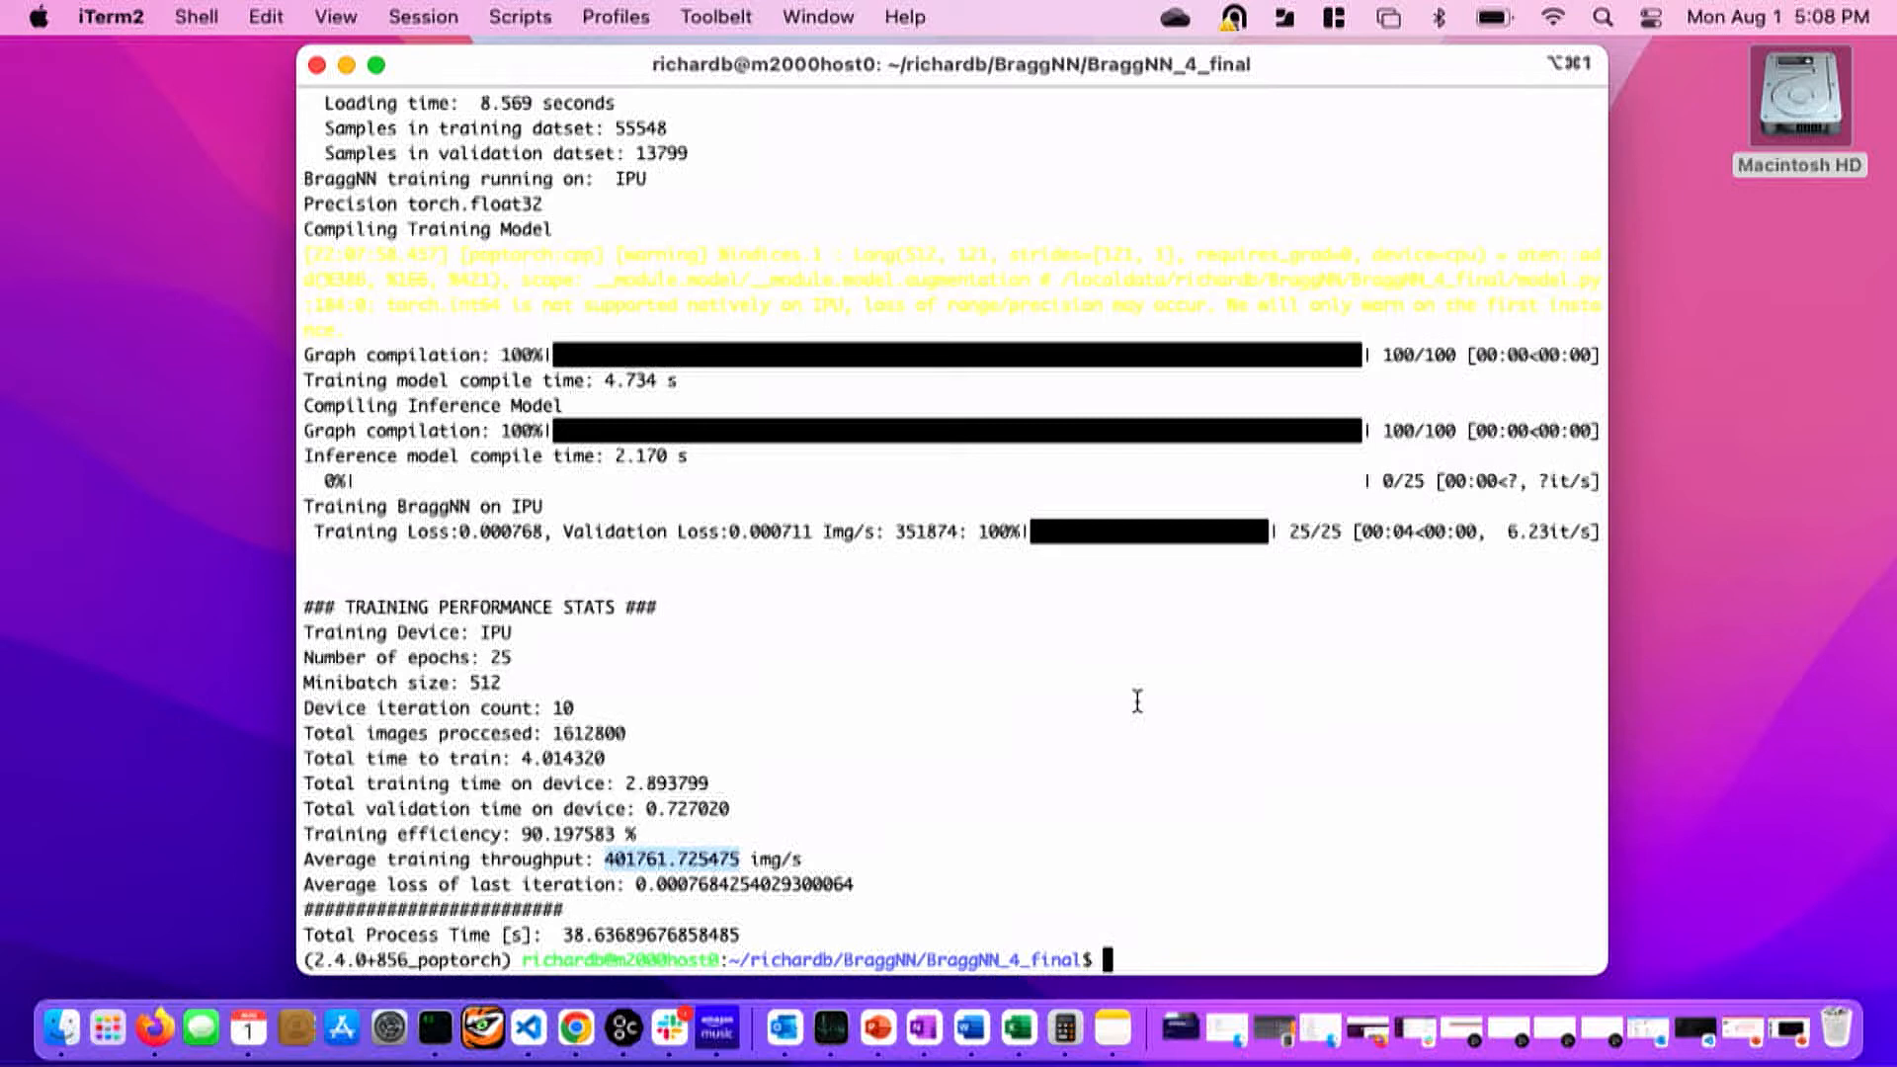
Switch into BraggNN_1_initial_port/ and launch python3 main.py -maxep 25 for the initial port.
text(p)
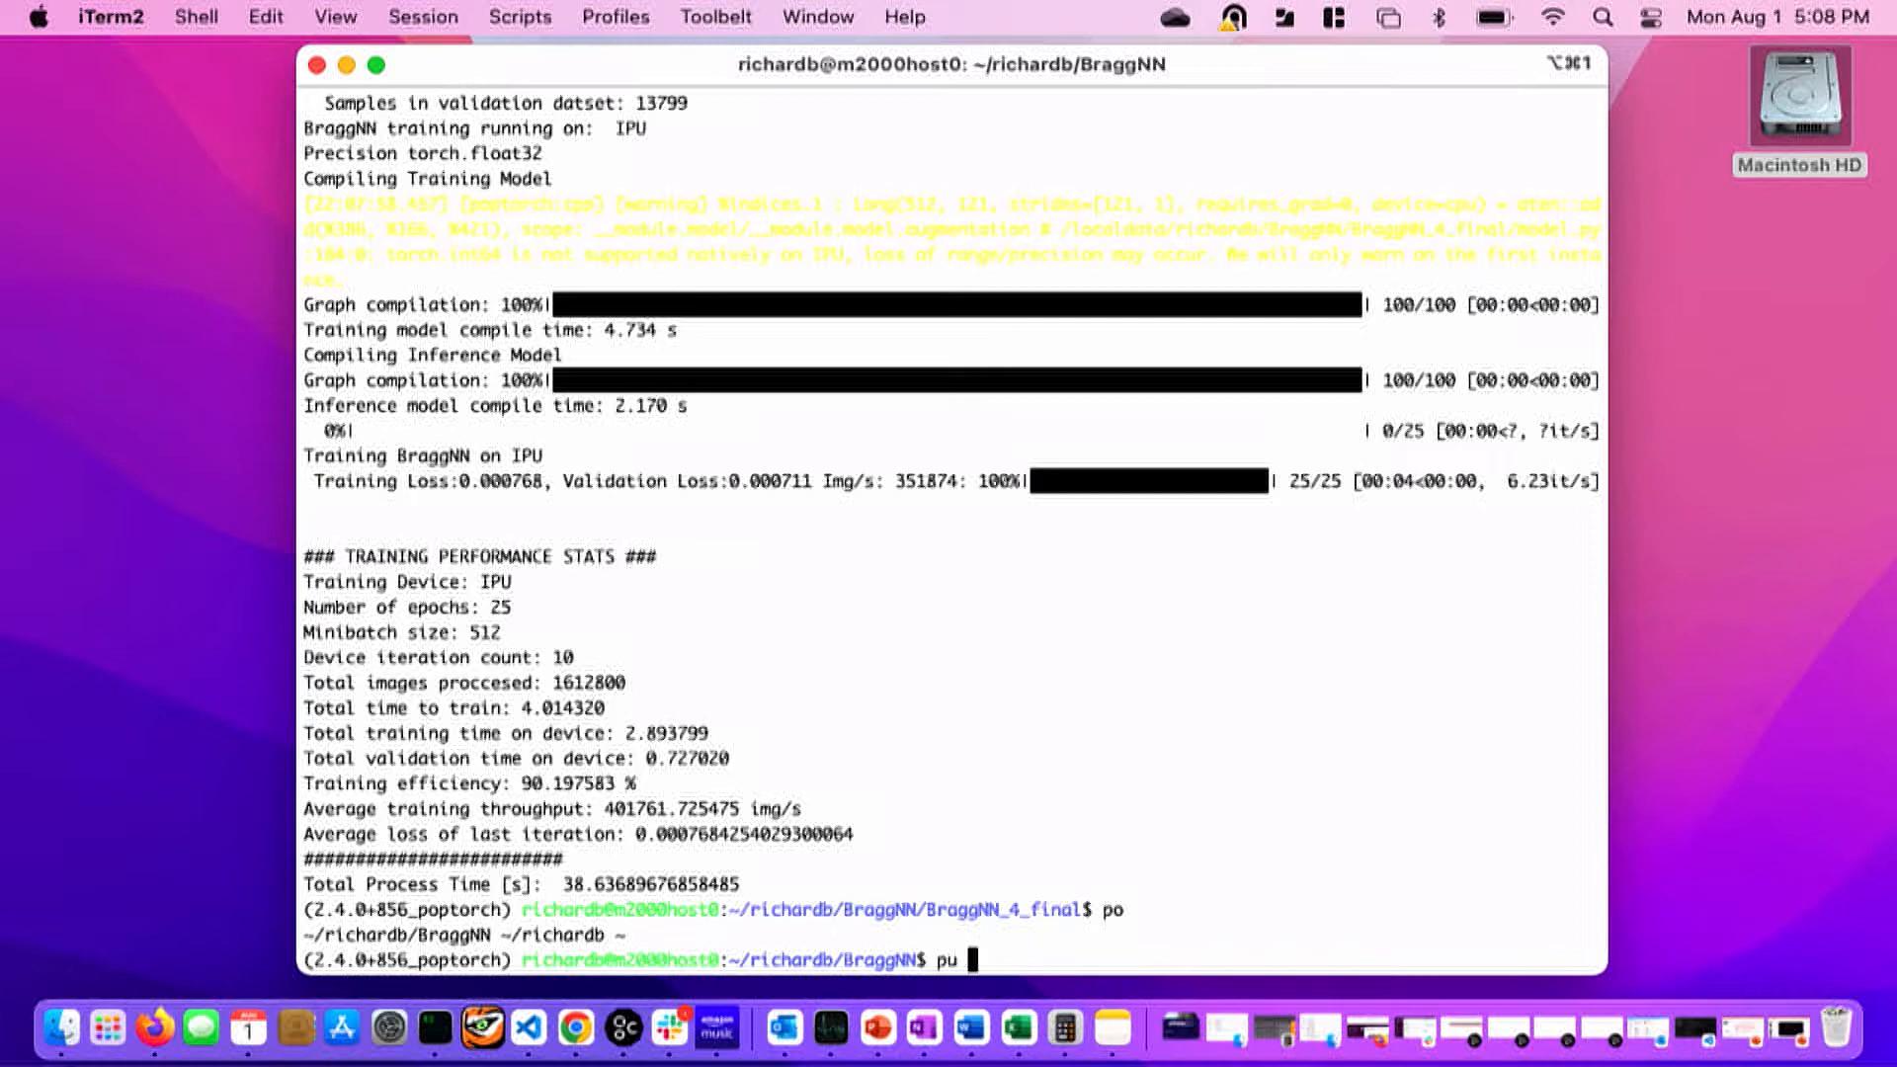
text(BraggNN_1_initial_port/)
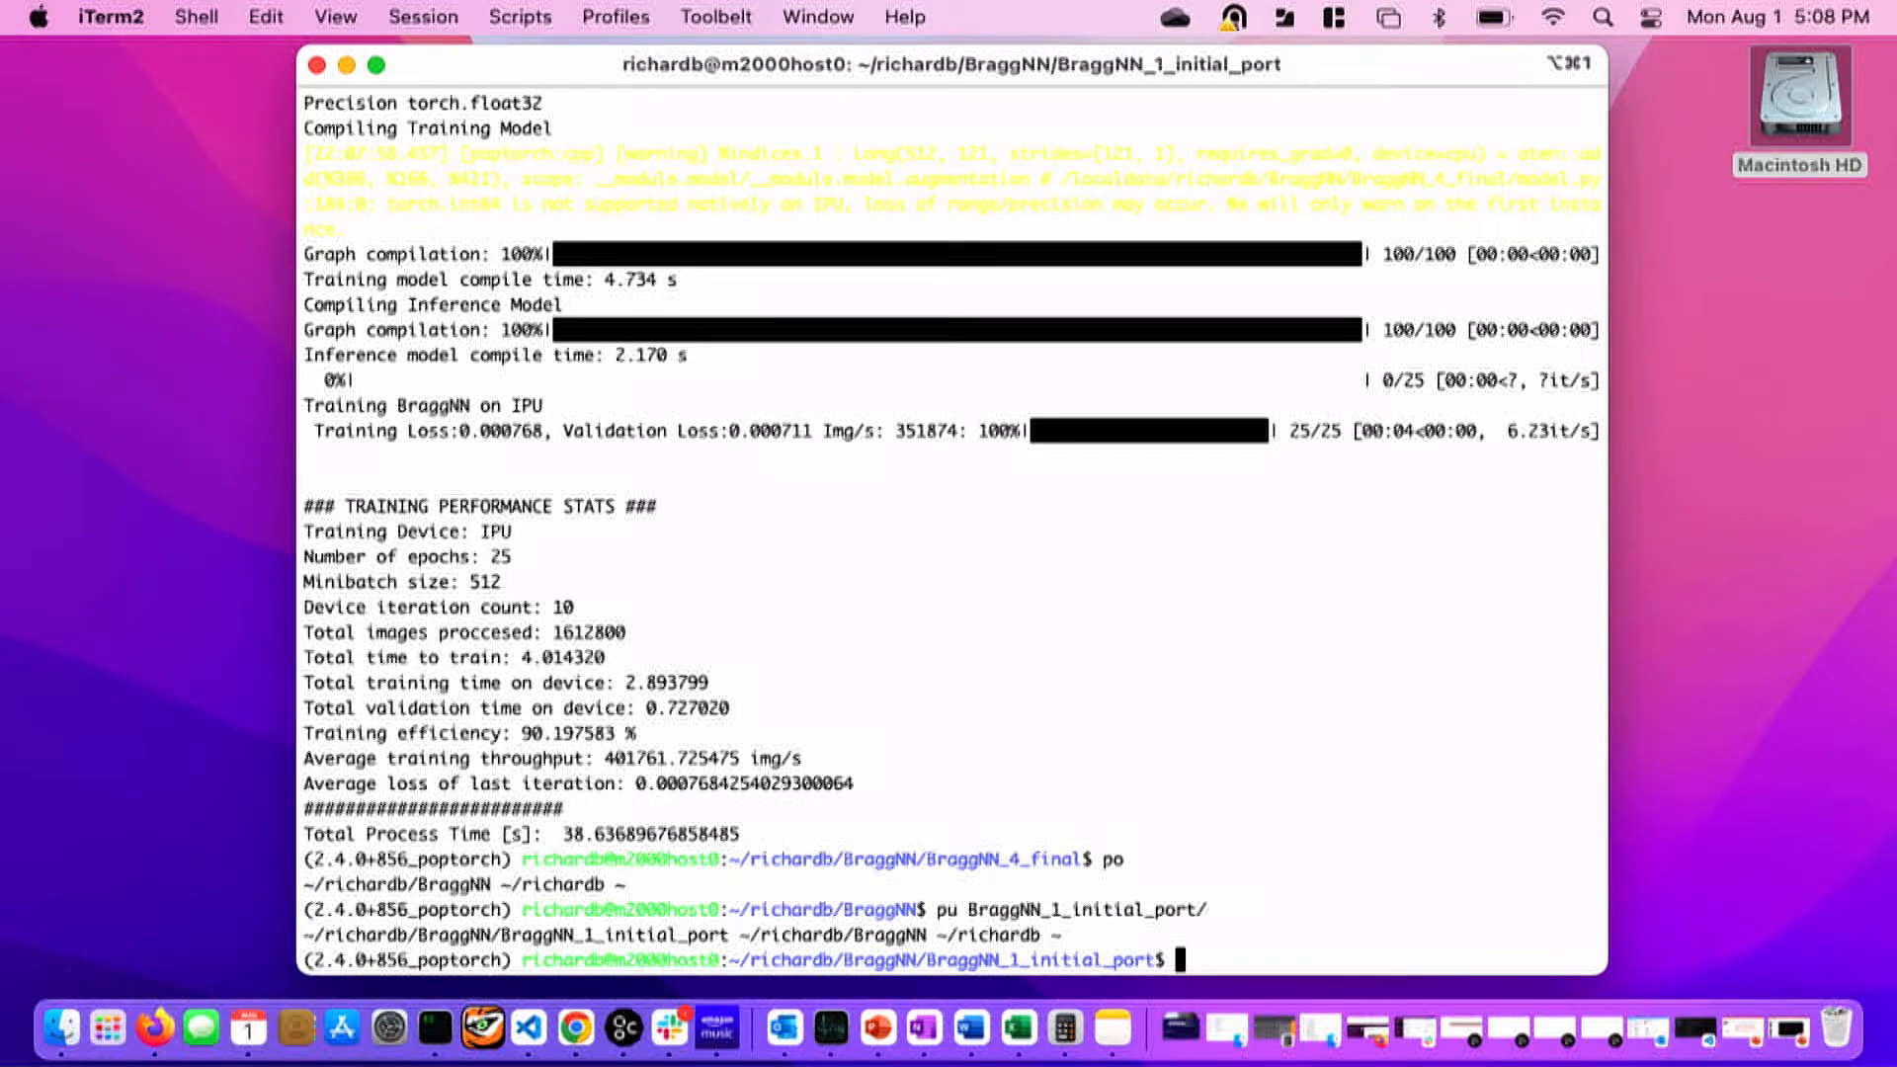
text(pu BraggNN_1_initial_port/)
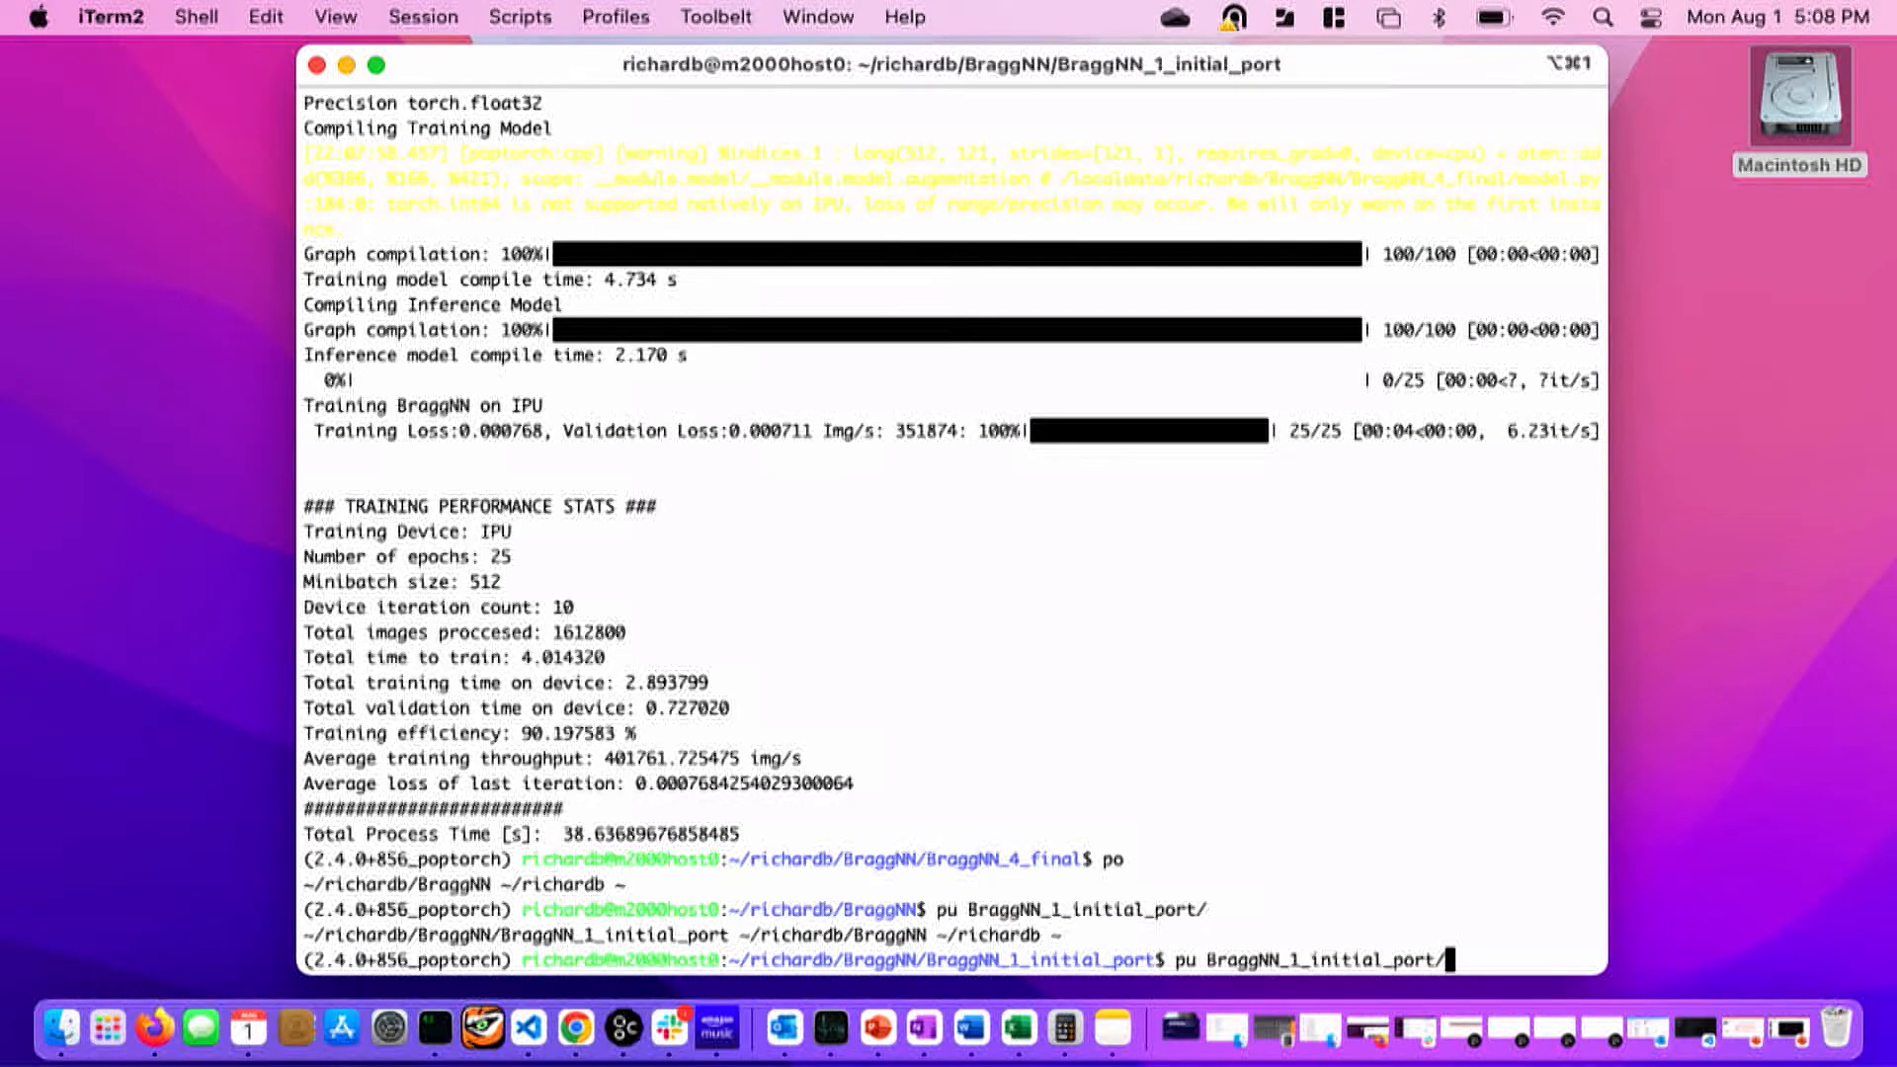
text(python3 main.py -maxep 25)
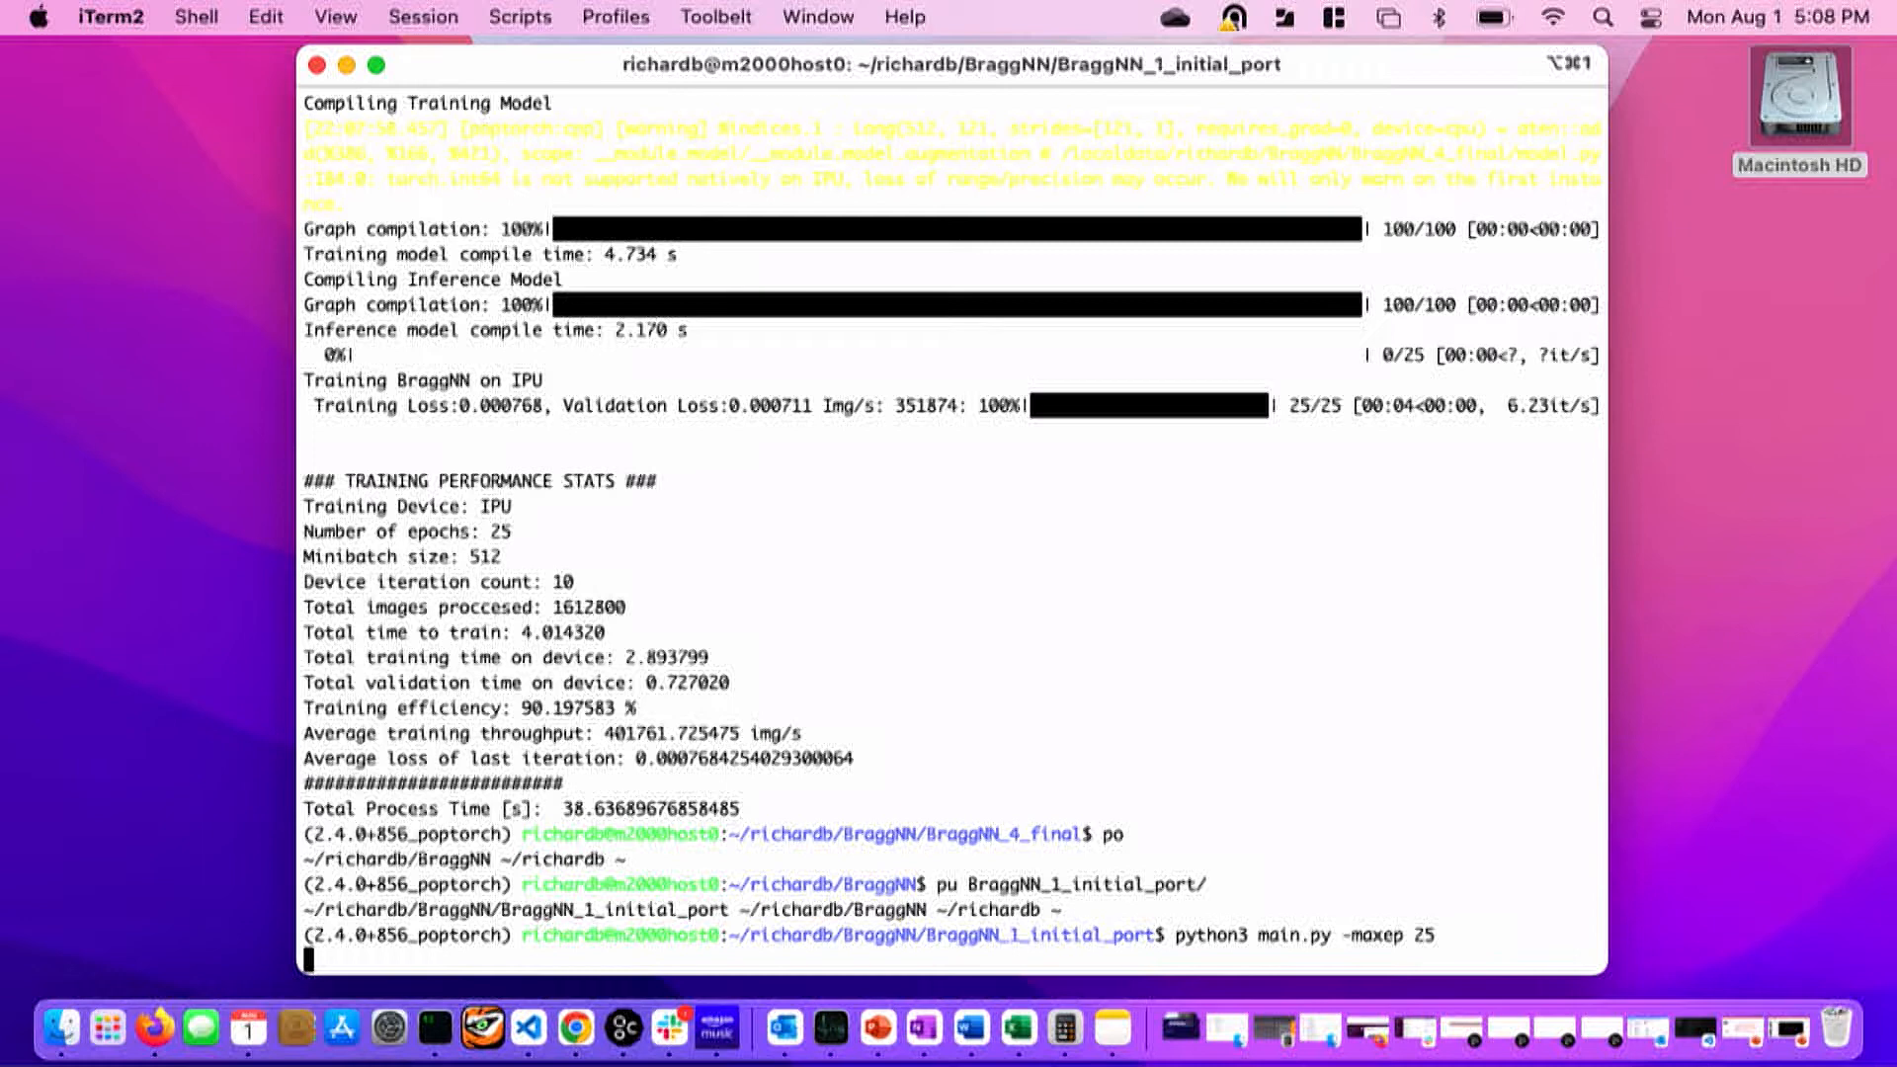
scroll(down, 3)
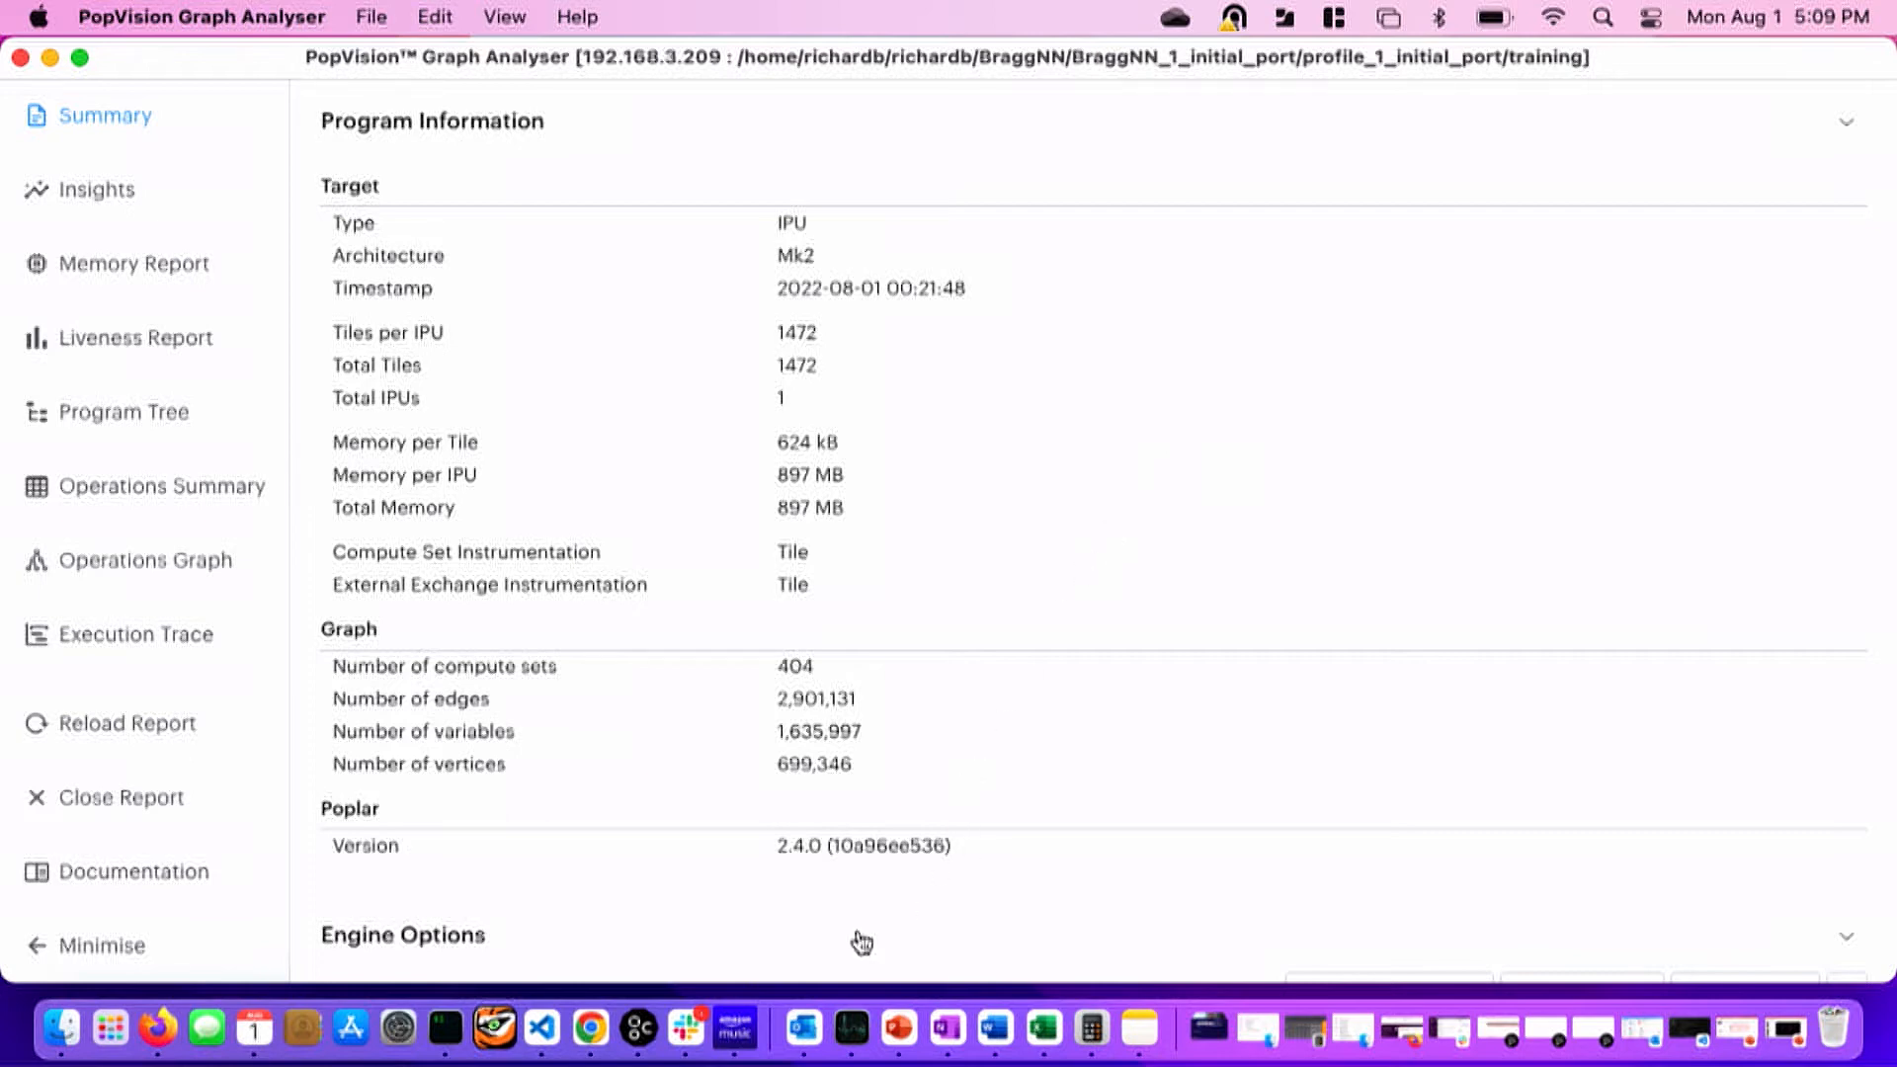
mouse_move(771, 945)
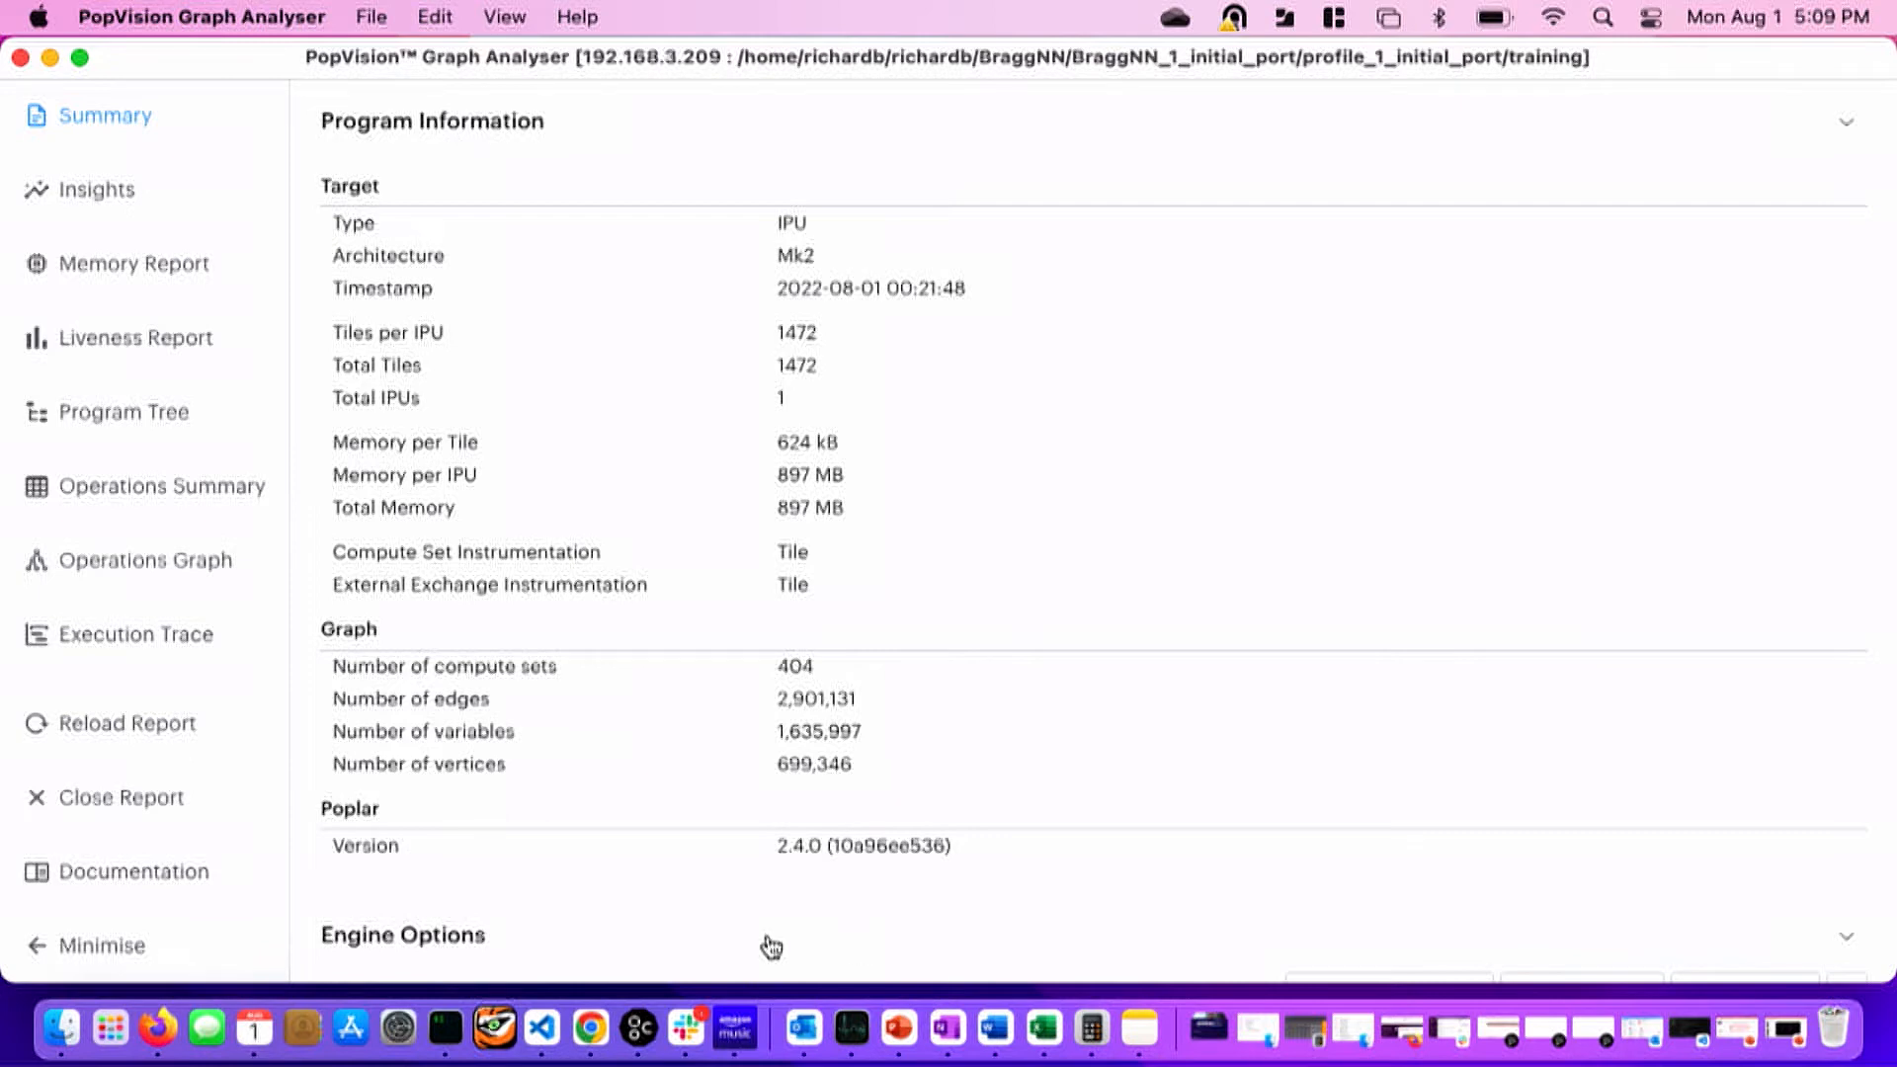
mouse_move(521, 972)
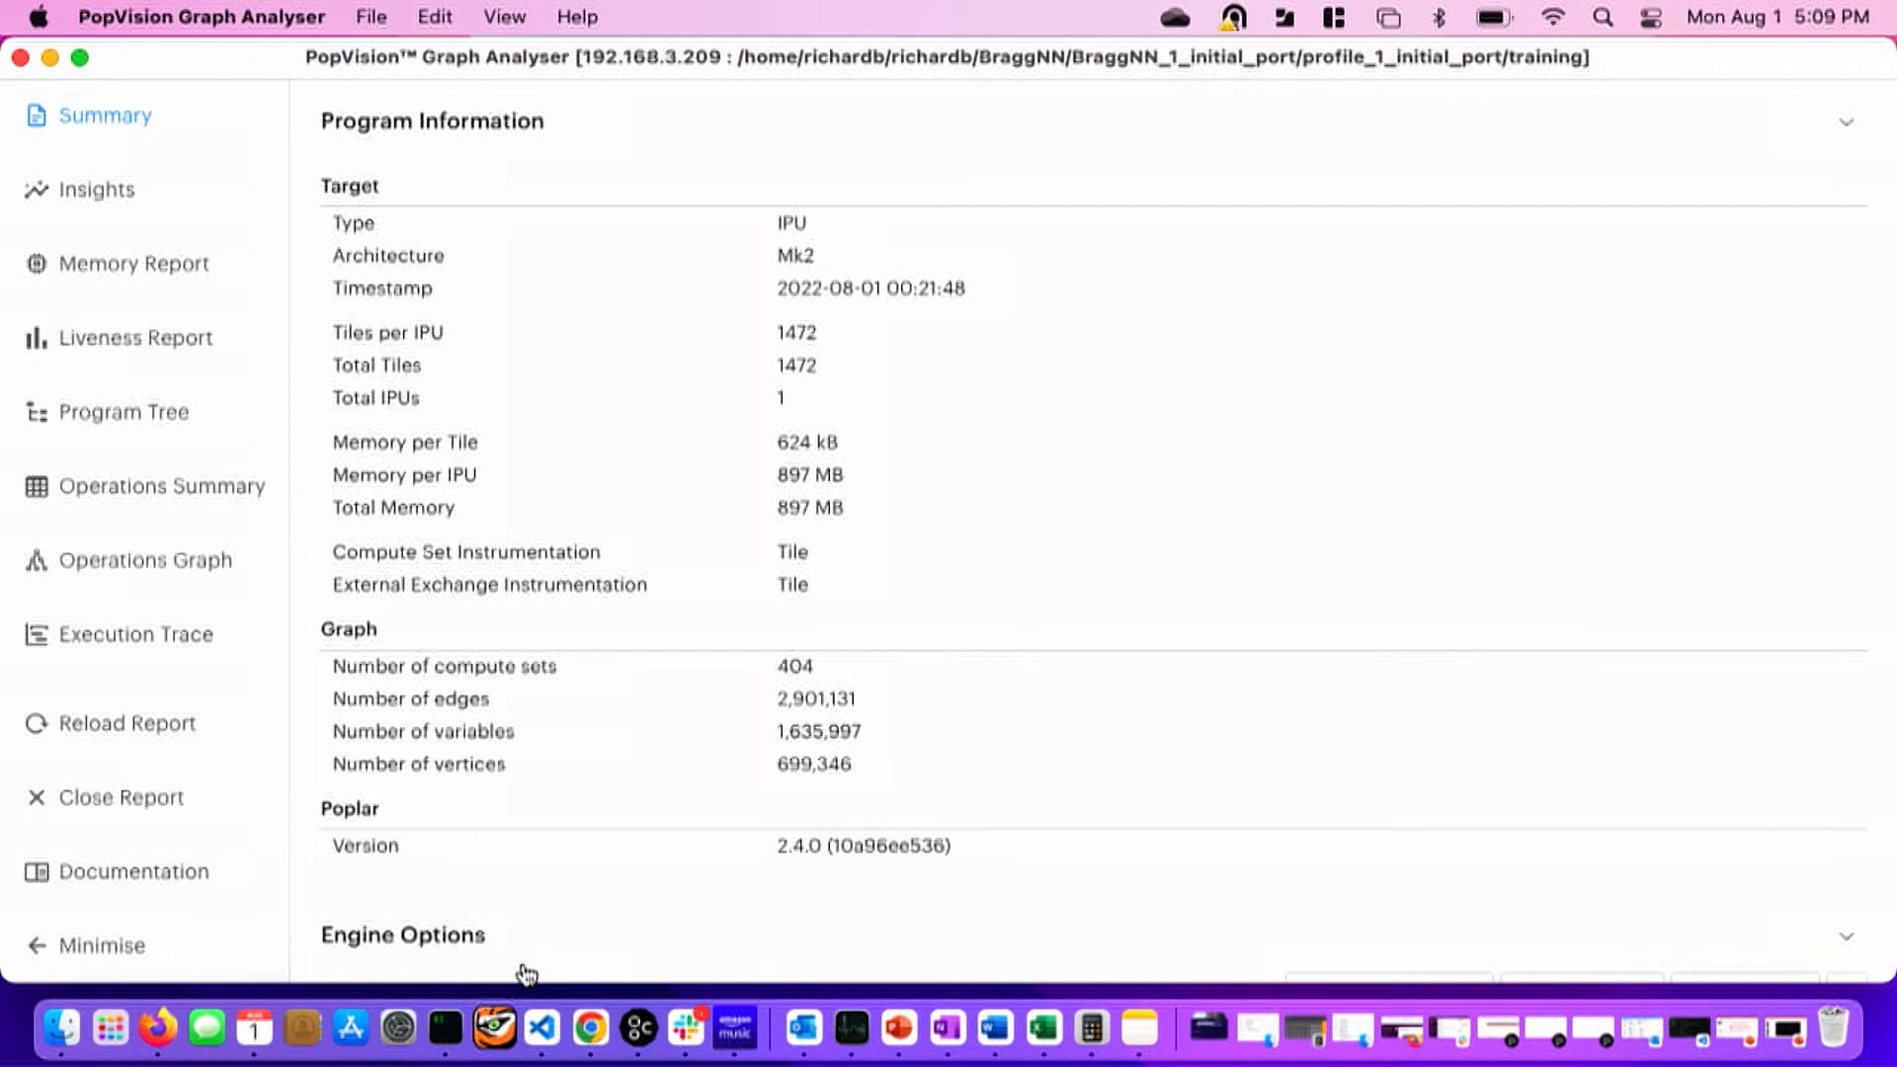
mouse_move(639, 972)
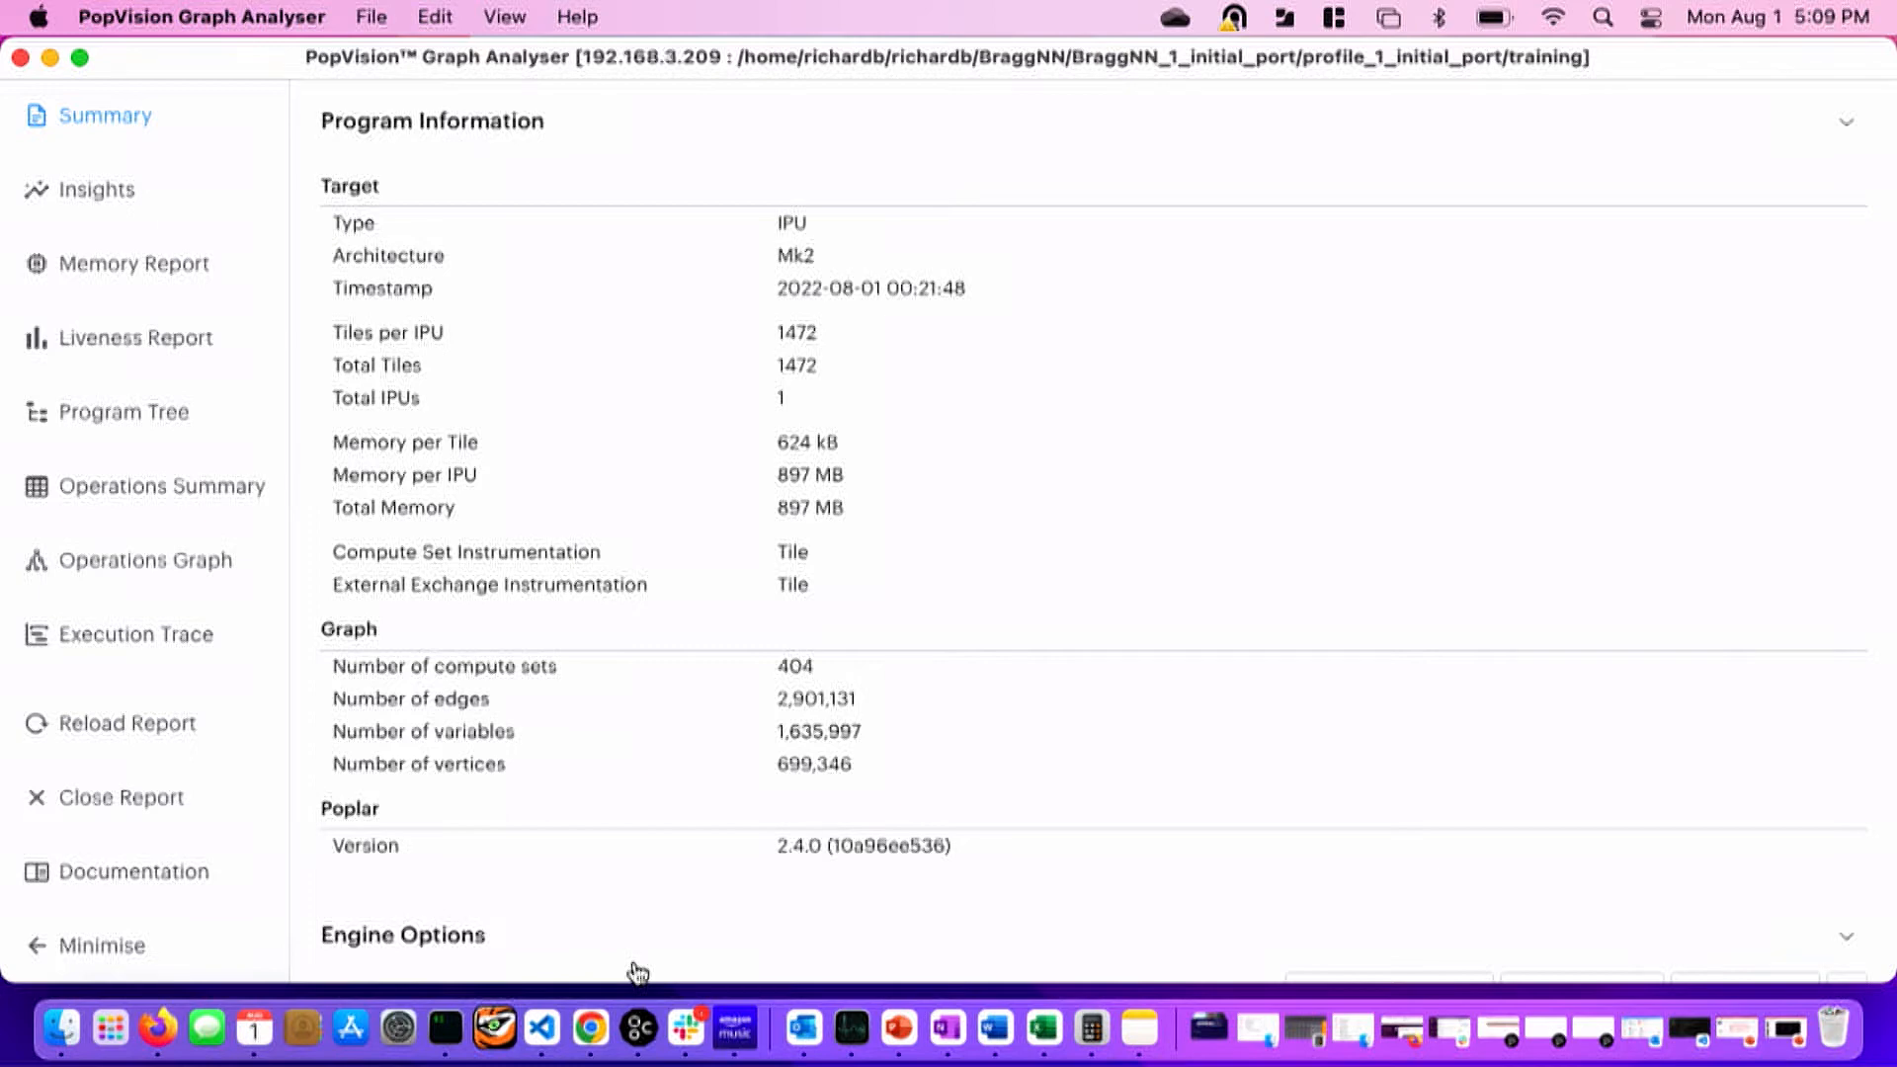
mouse_move(548, 992)
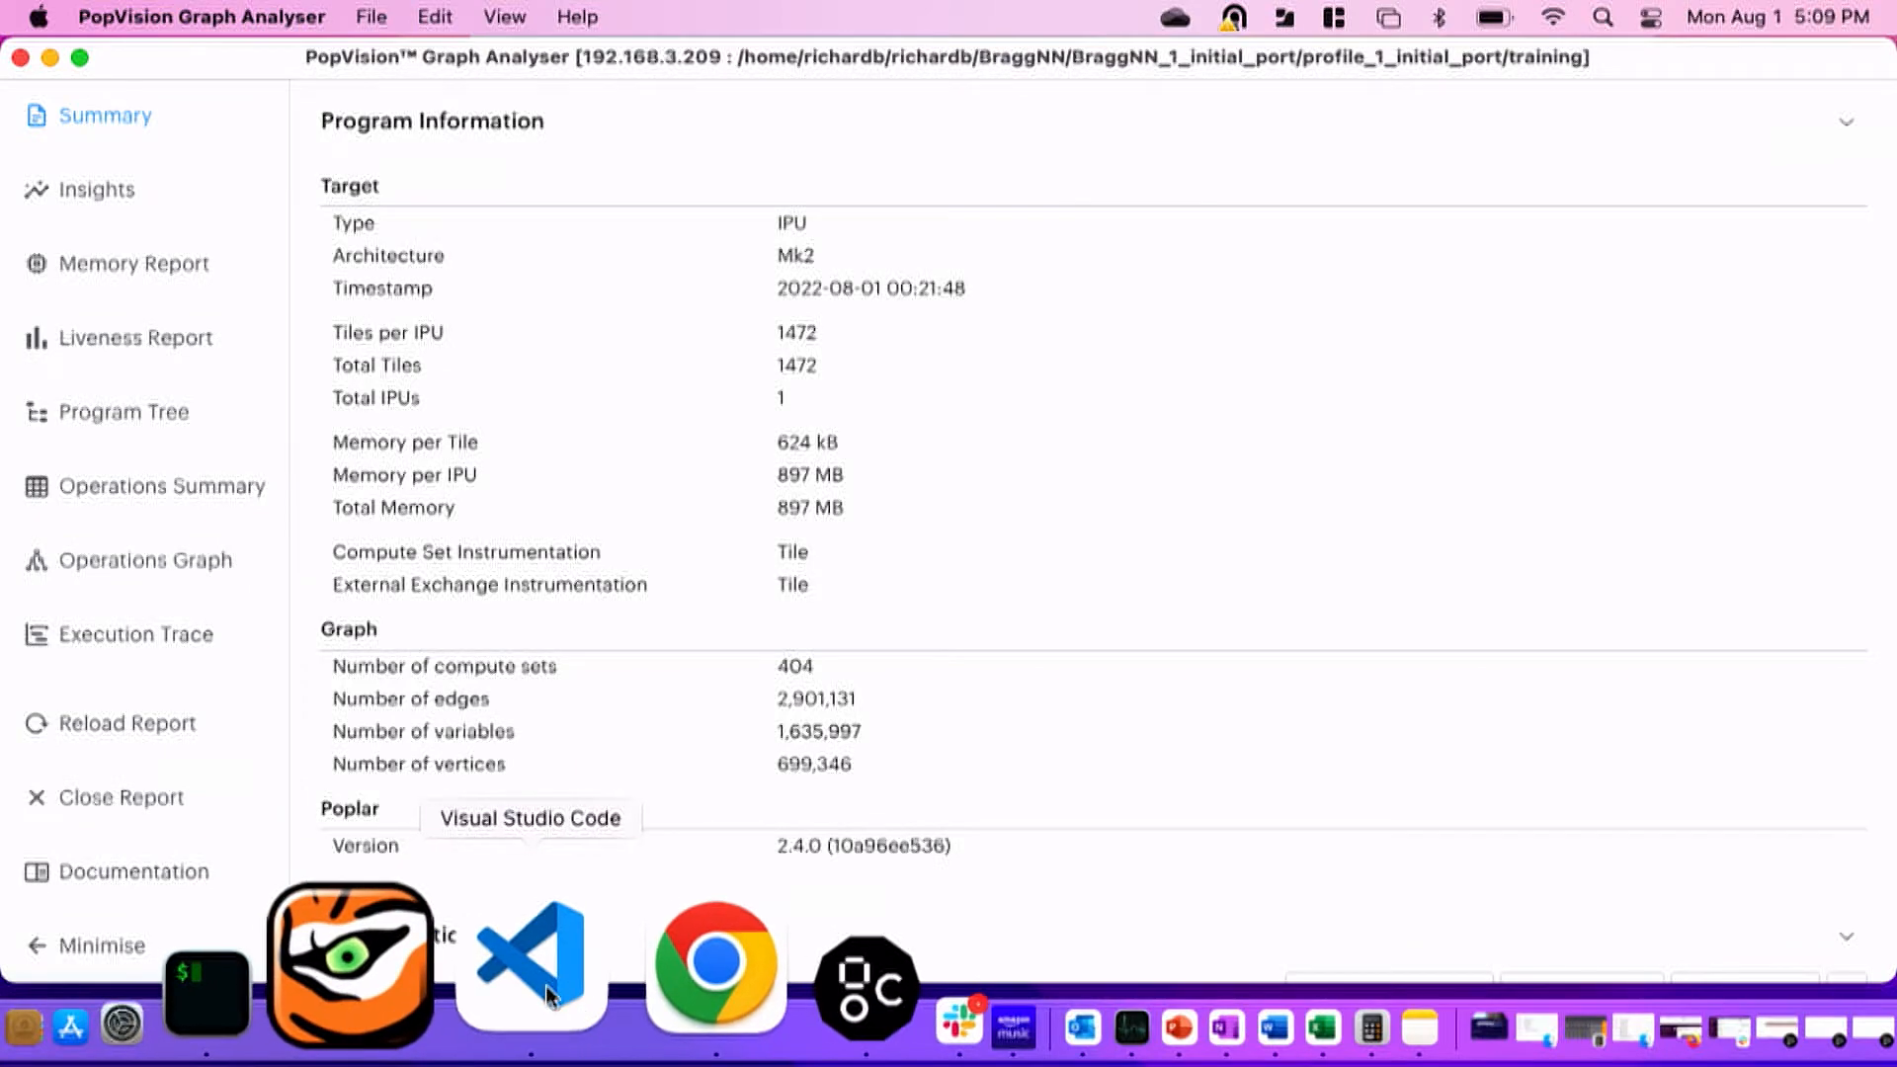
Review execute.py and main.py's args.profile block writing Poplar auto-reports to ./profile.
click(530, 962)
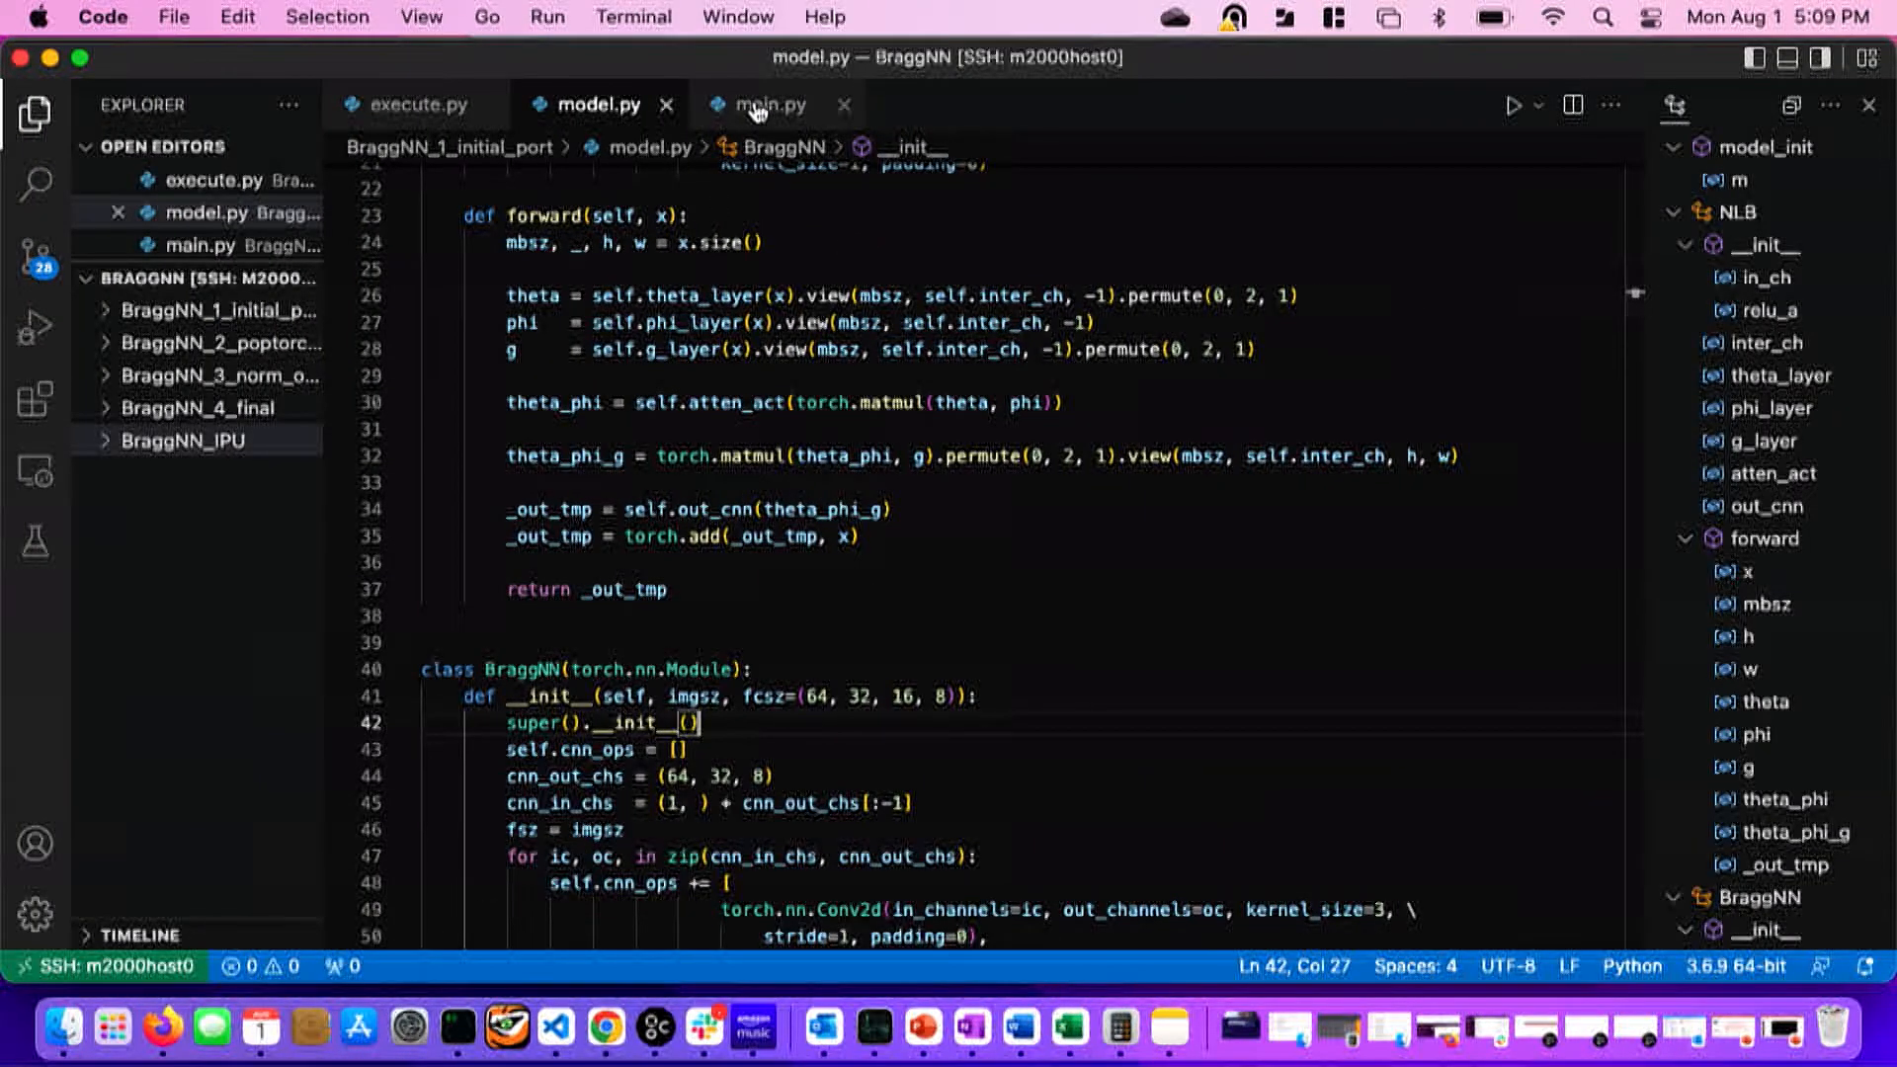
click(770, 105)
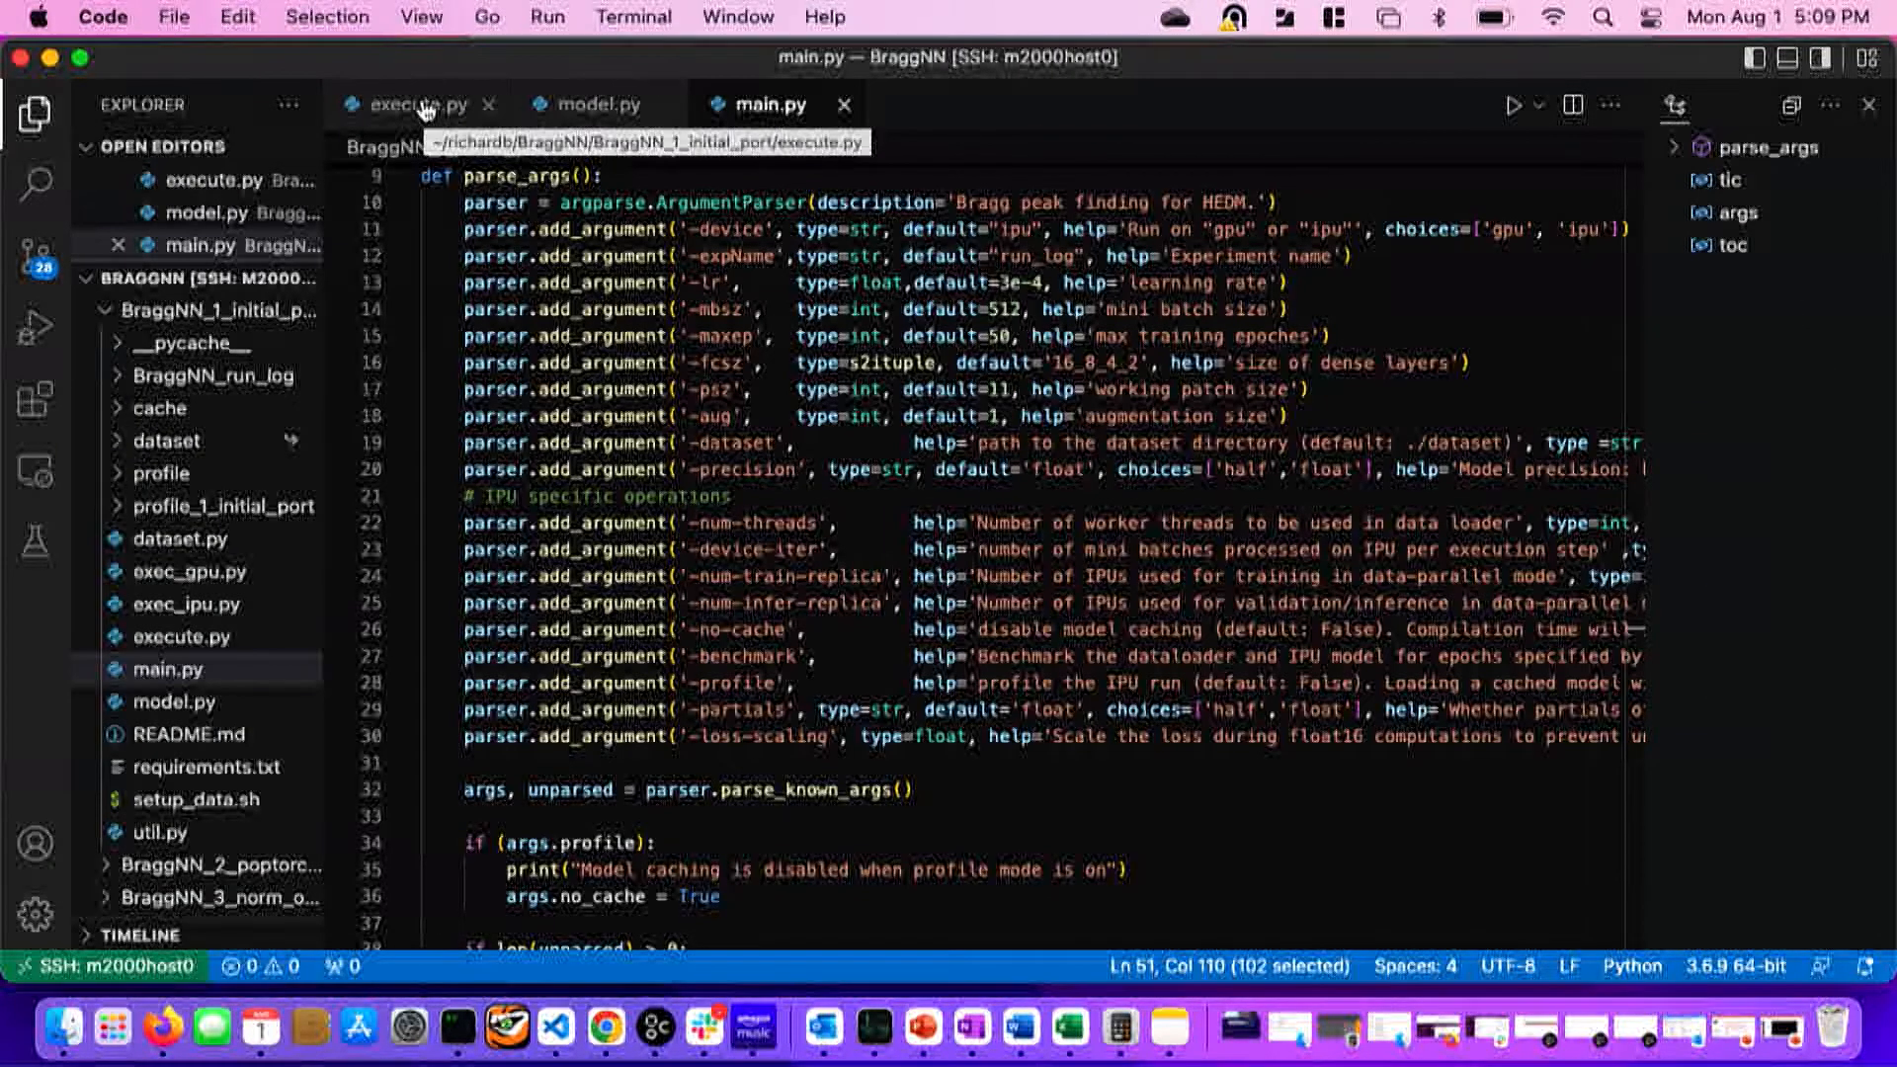
click(417, 105)
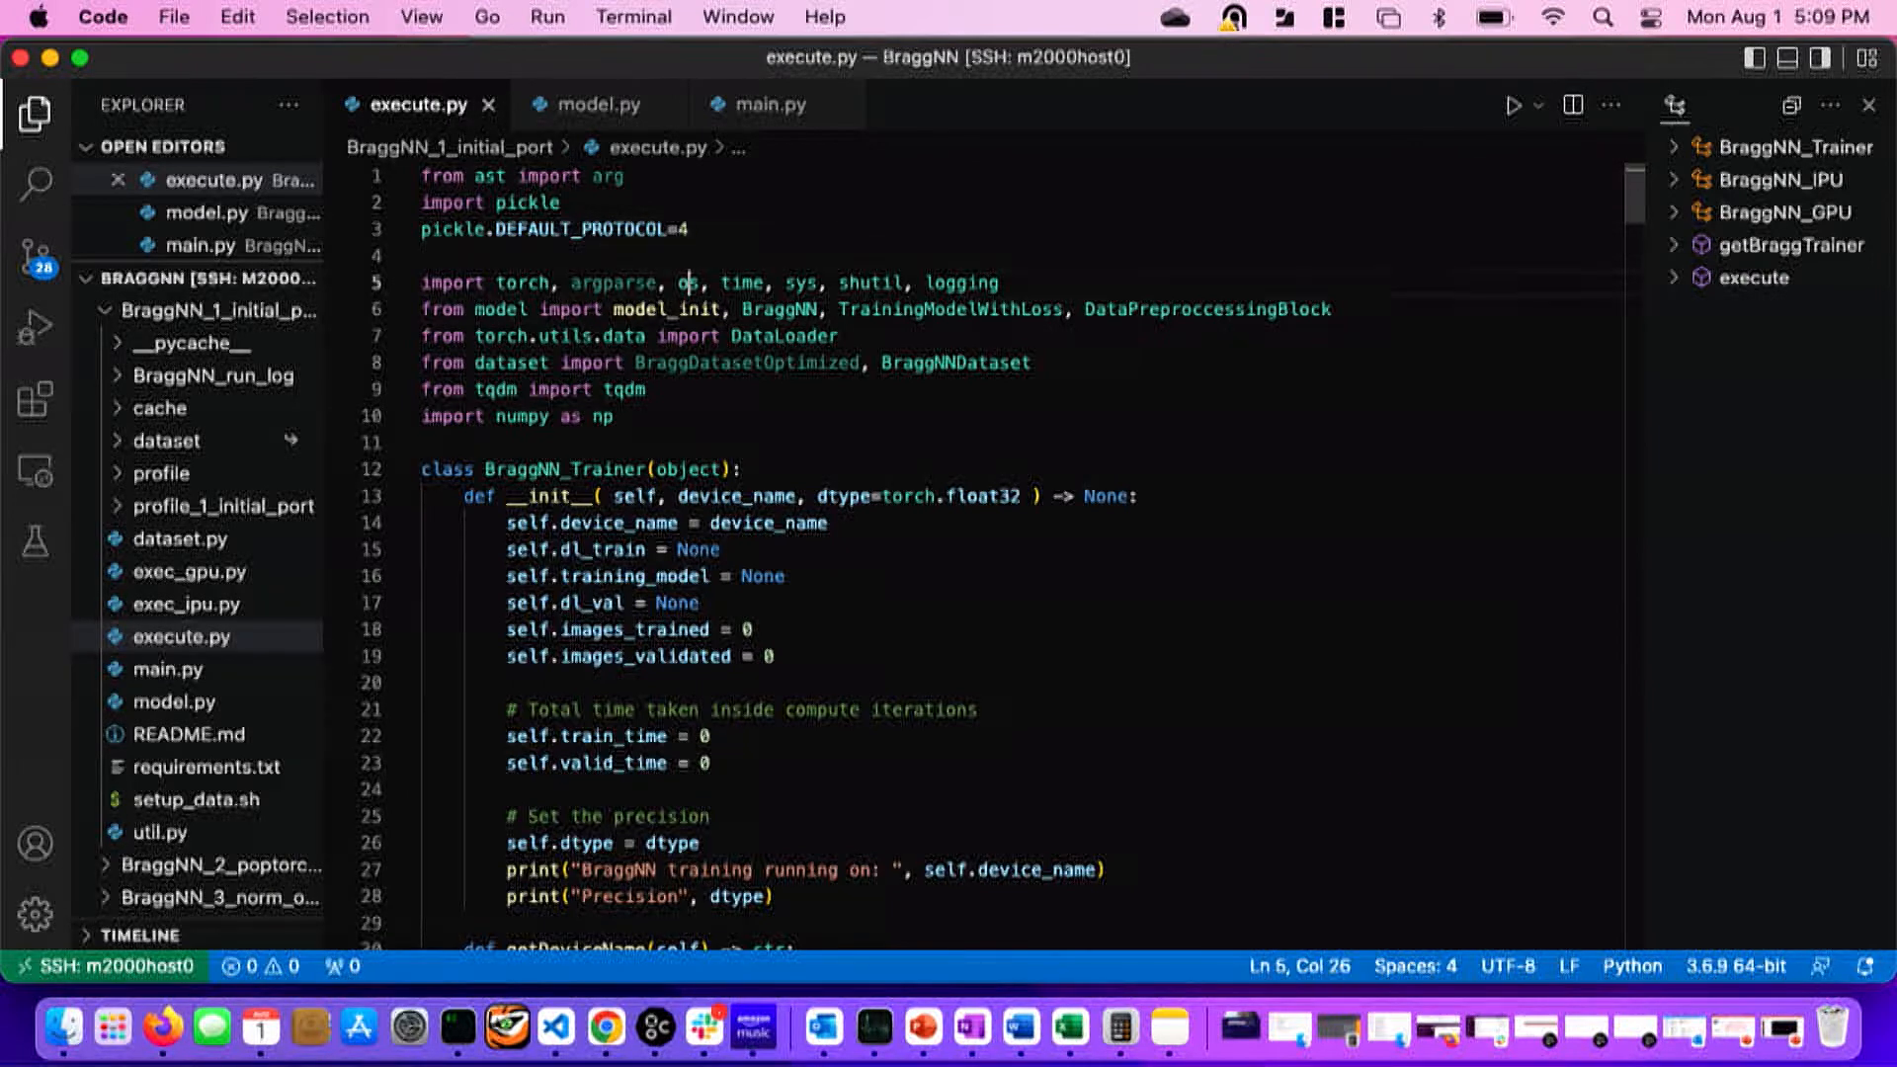
click(692, 763)
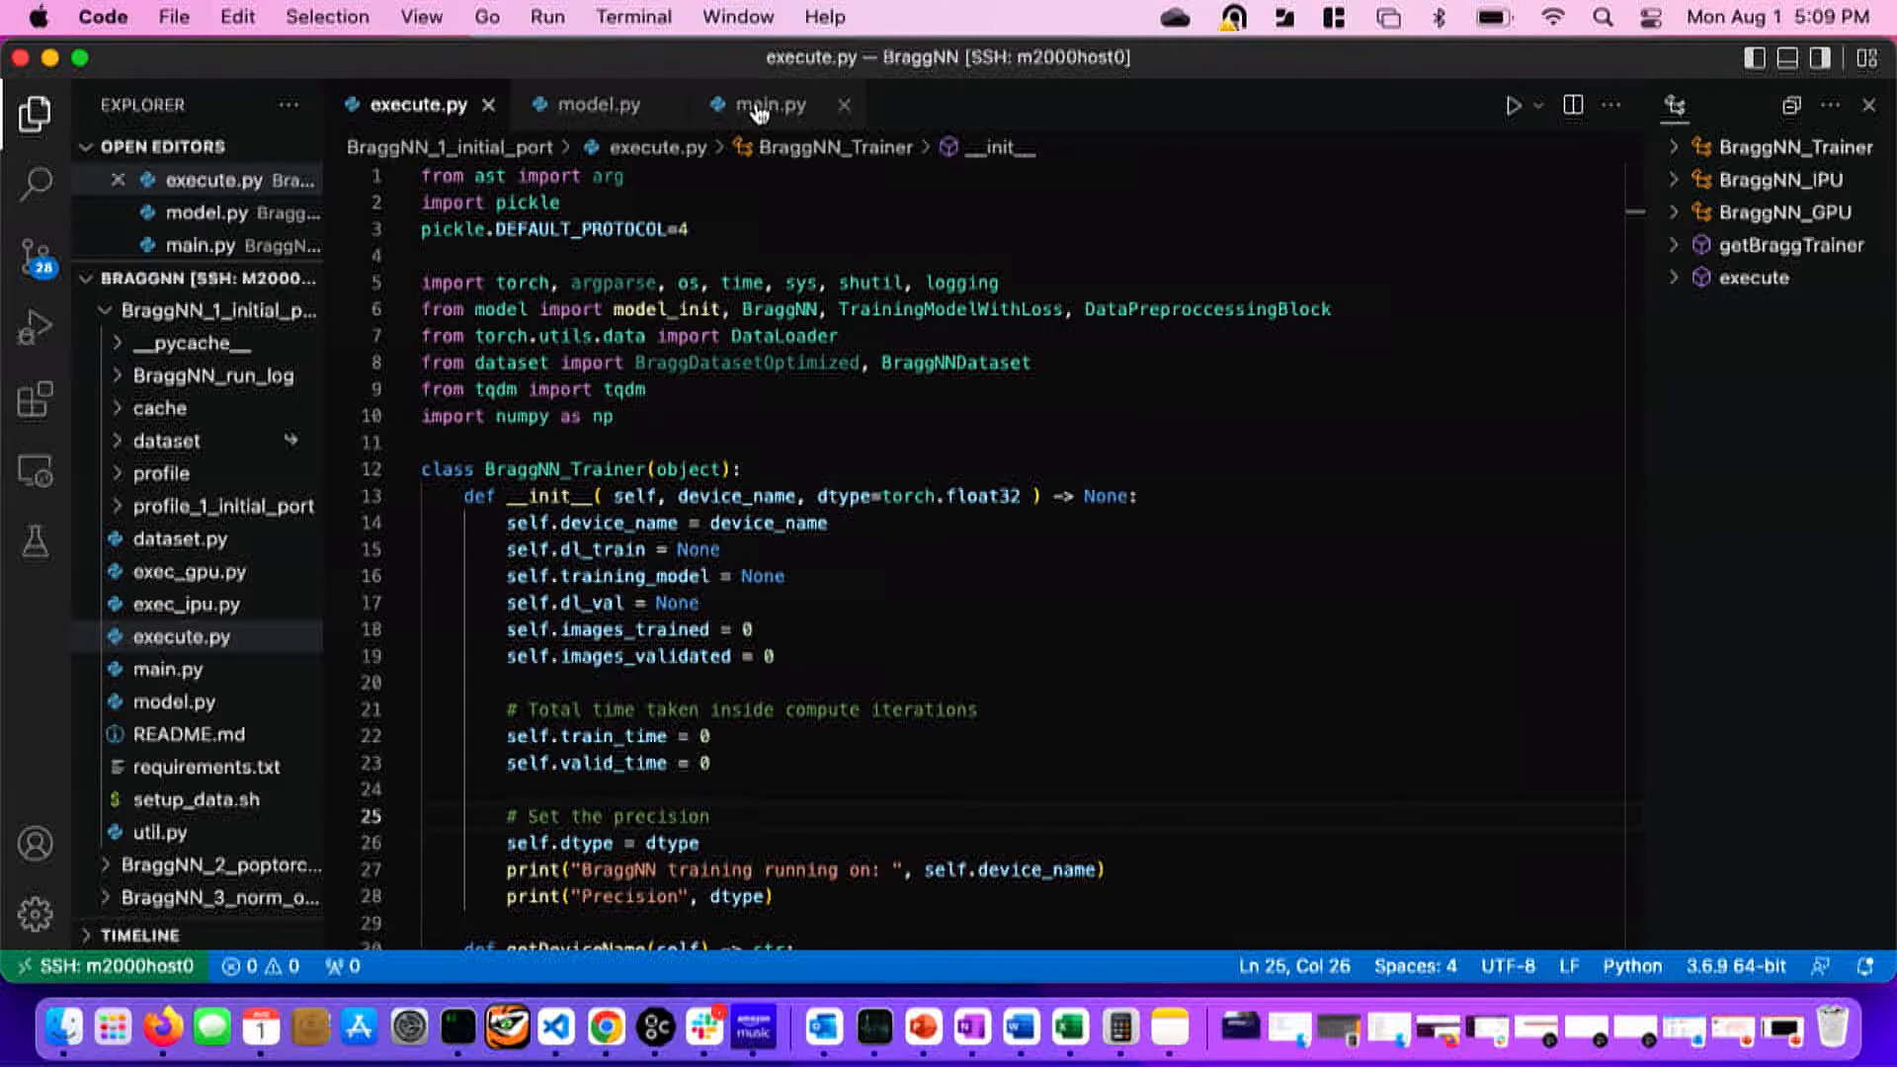
click(773, 105)
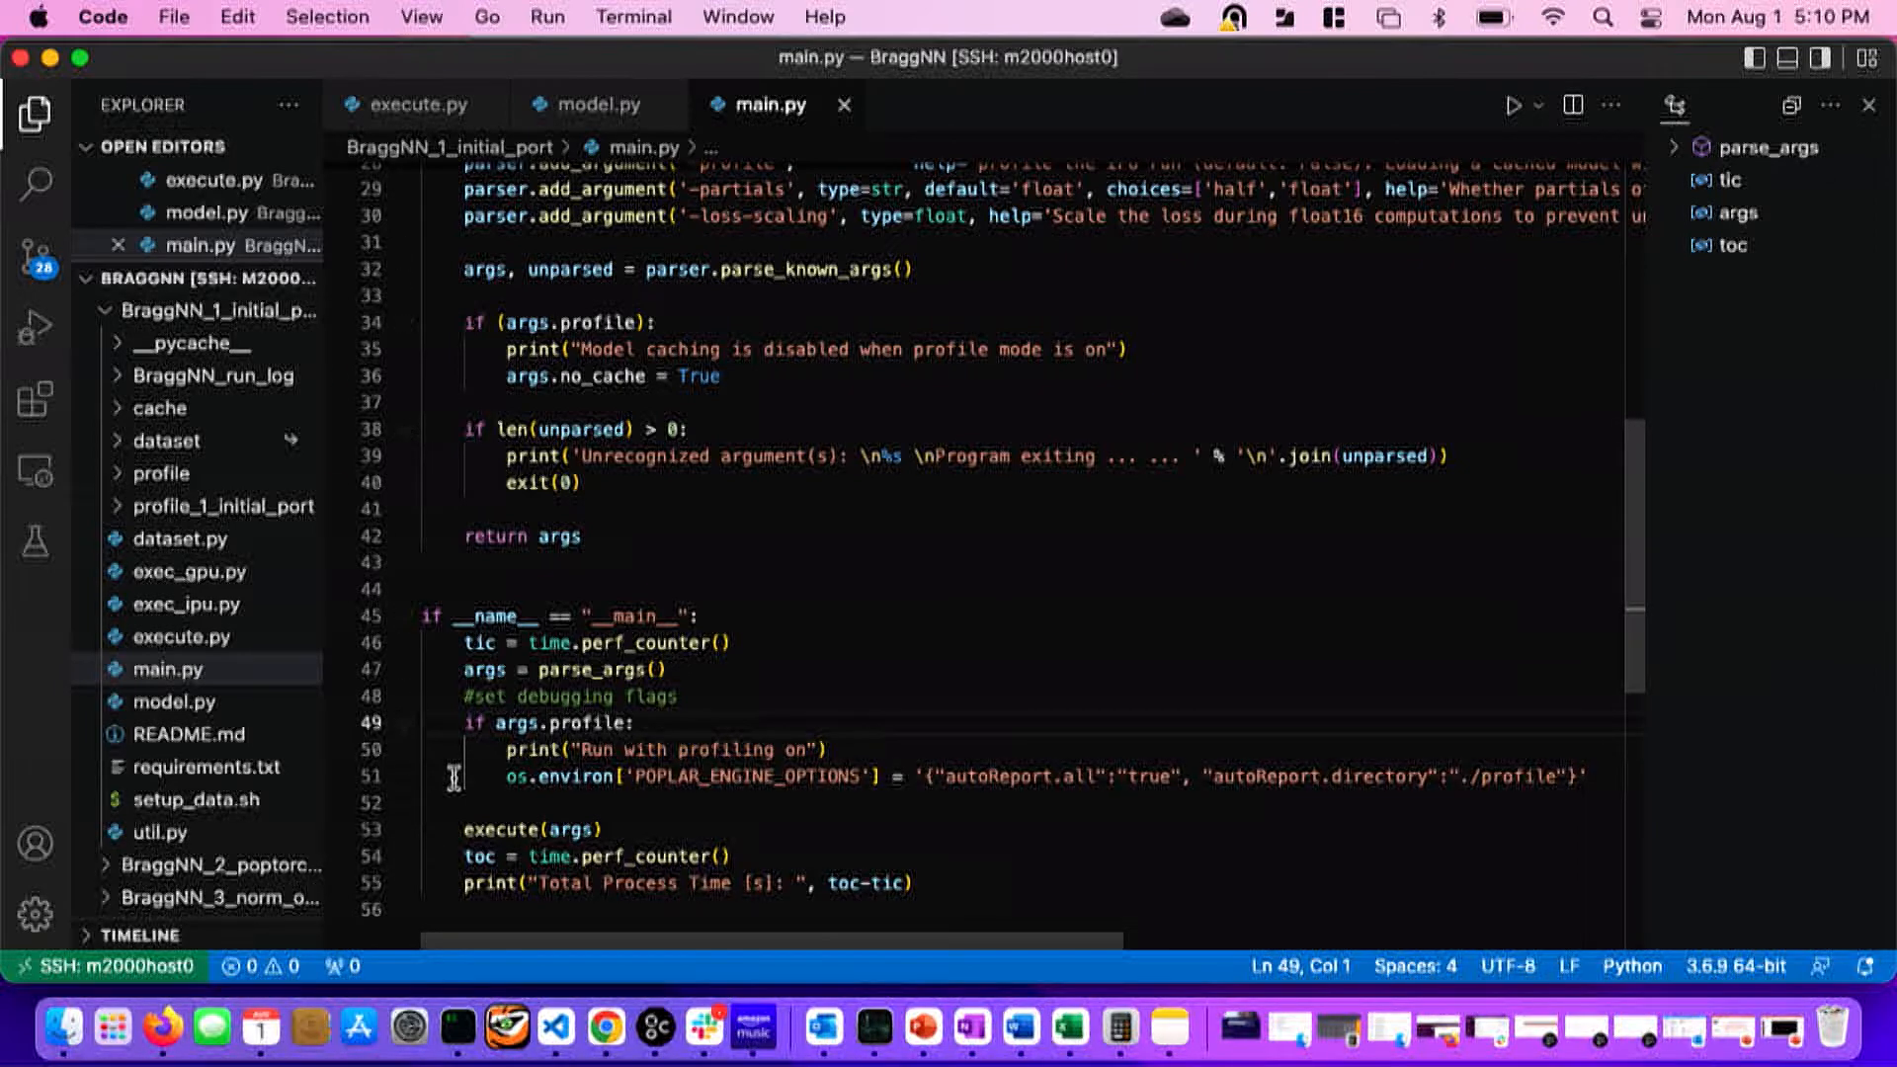
click(455, 775)
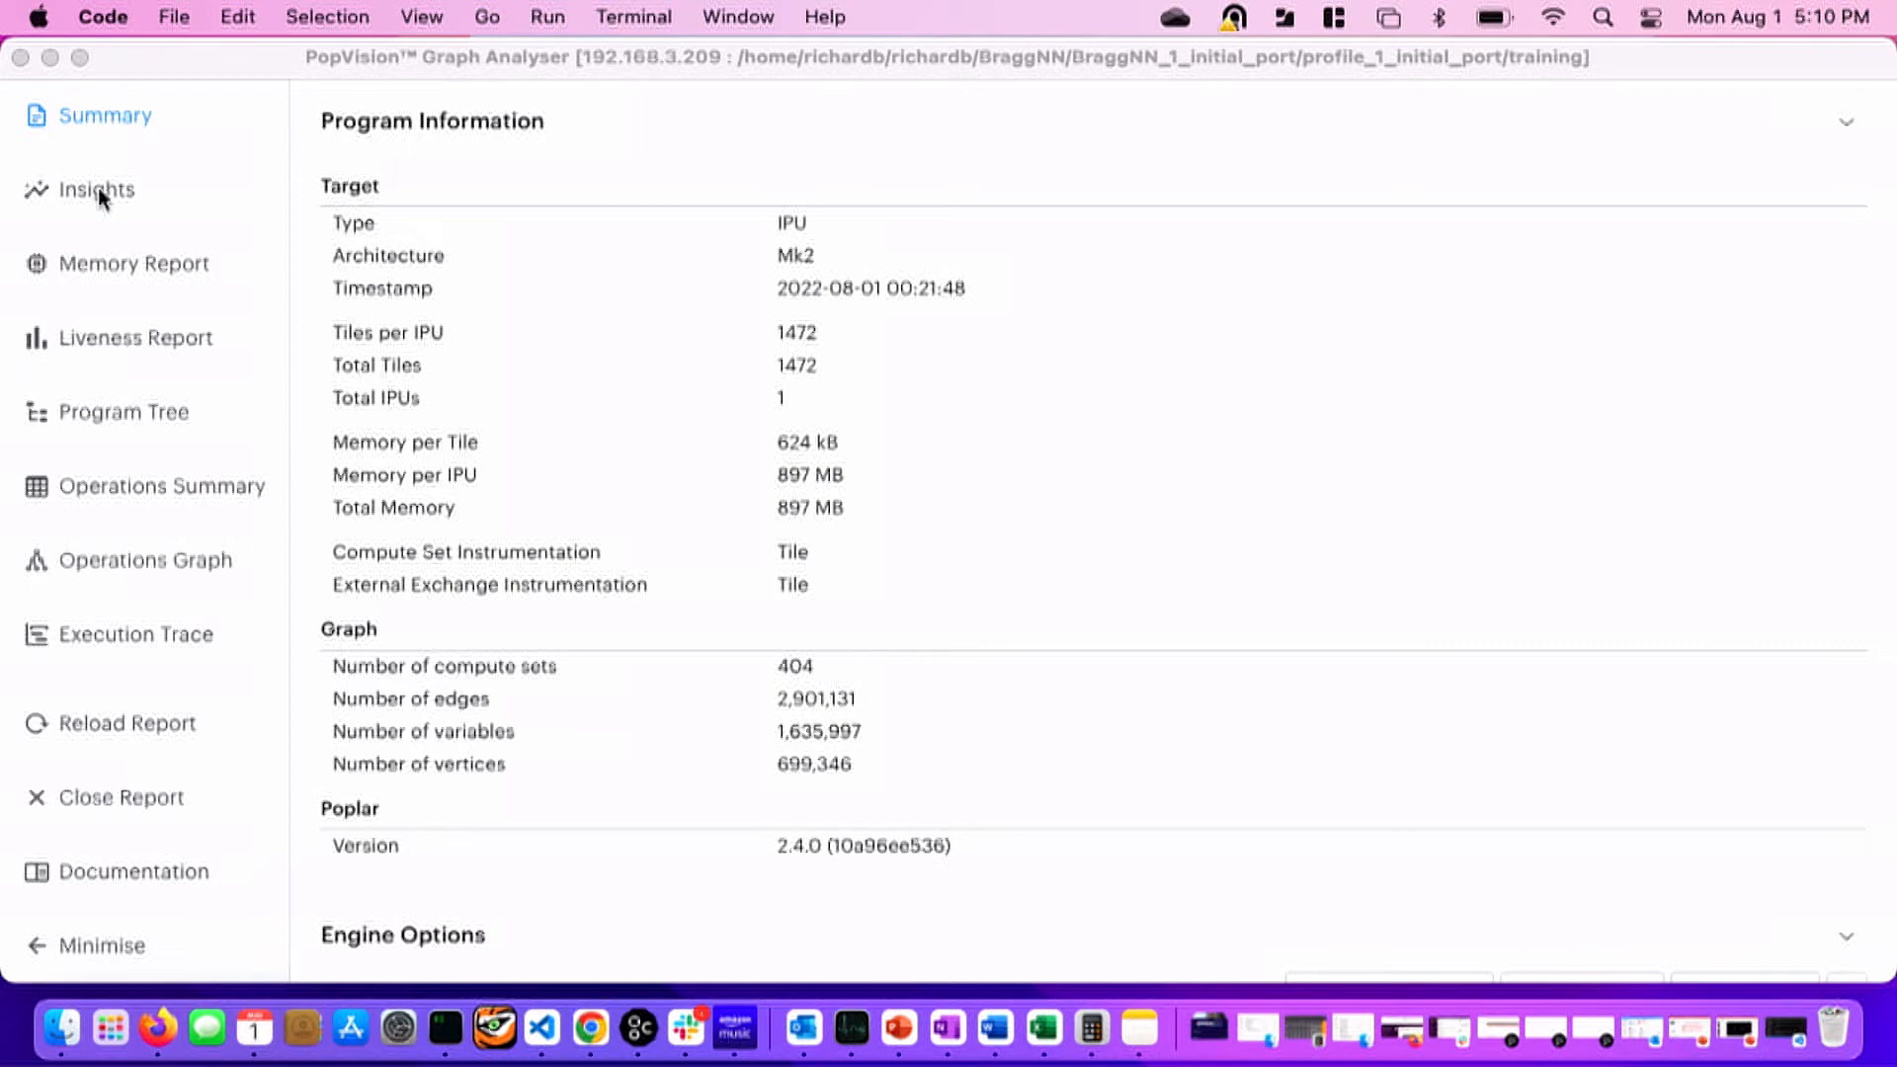
mouse_move(569, 653)
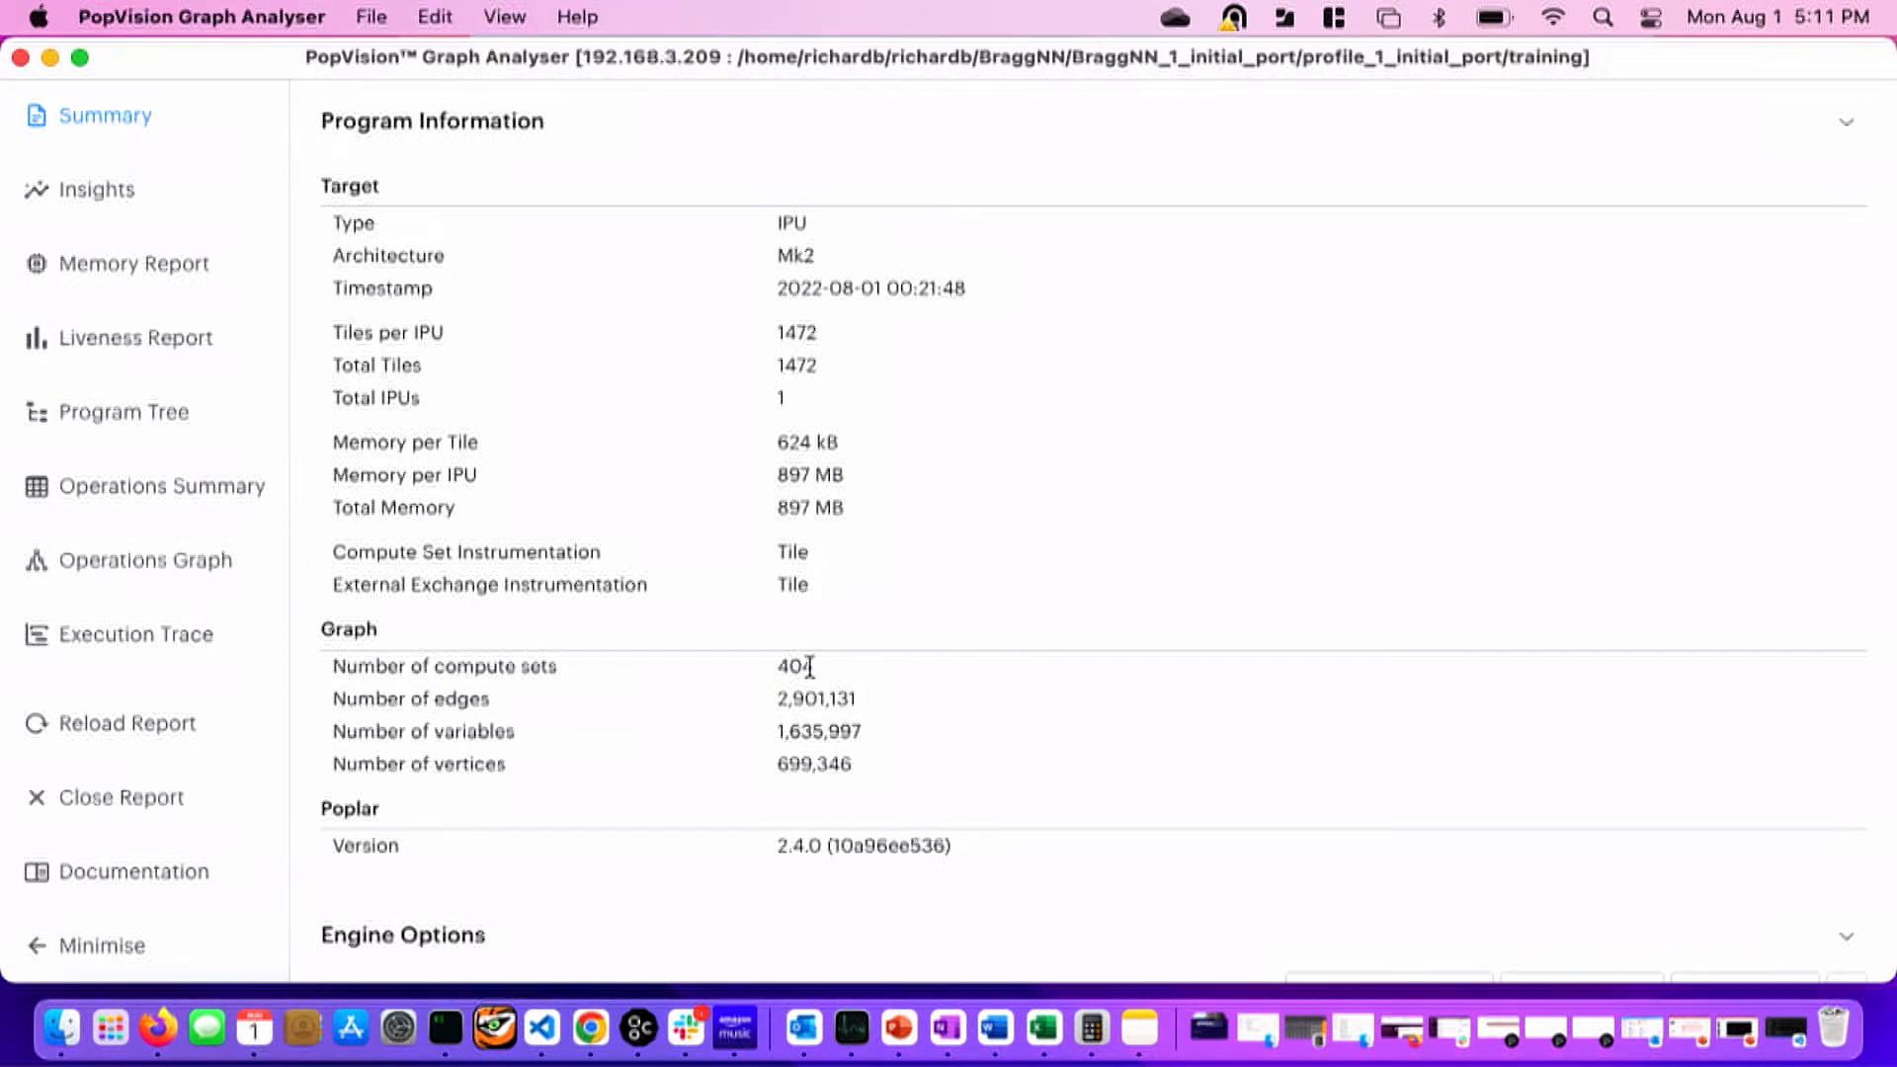
double_click(794, 666)
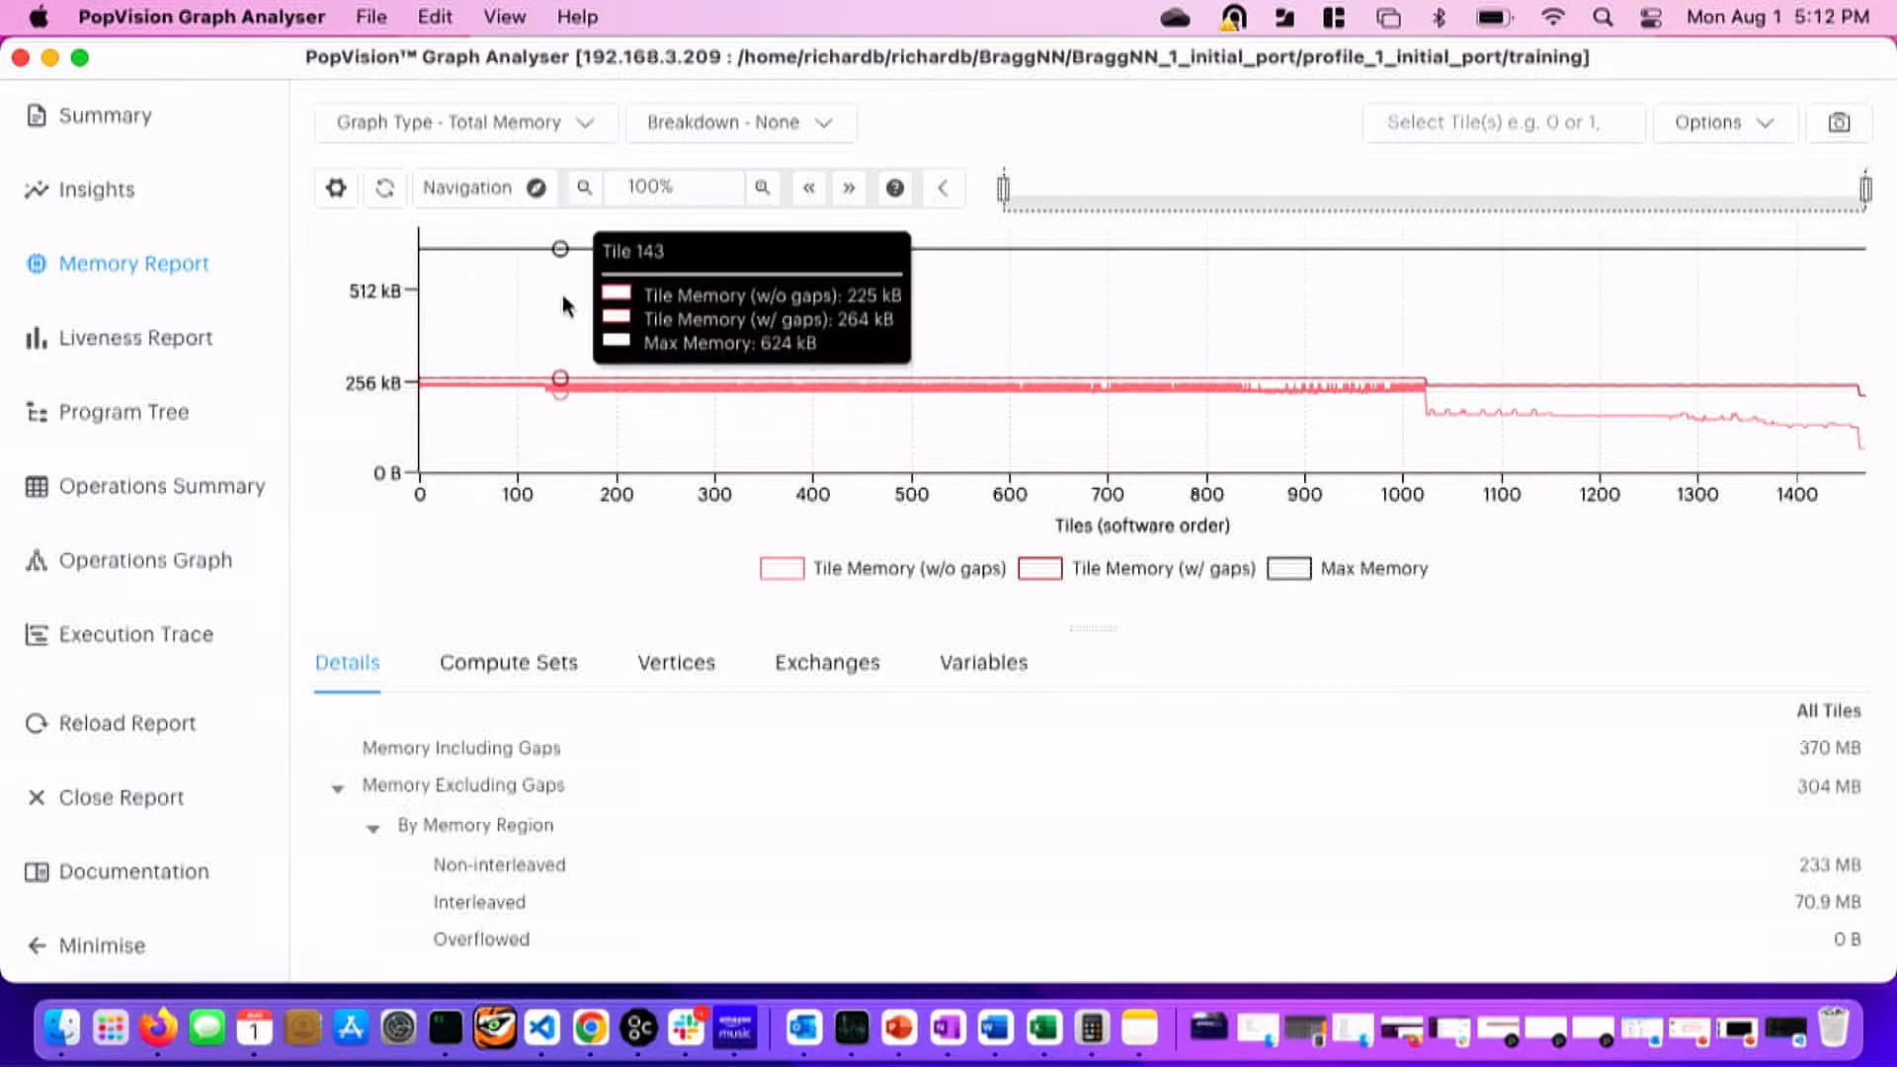
mouse_move(357, 262)
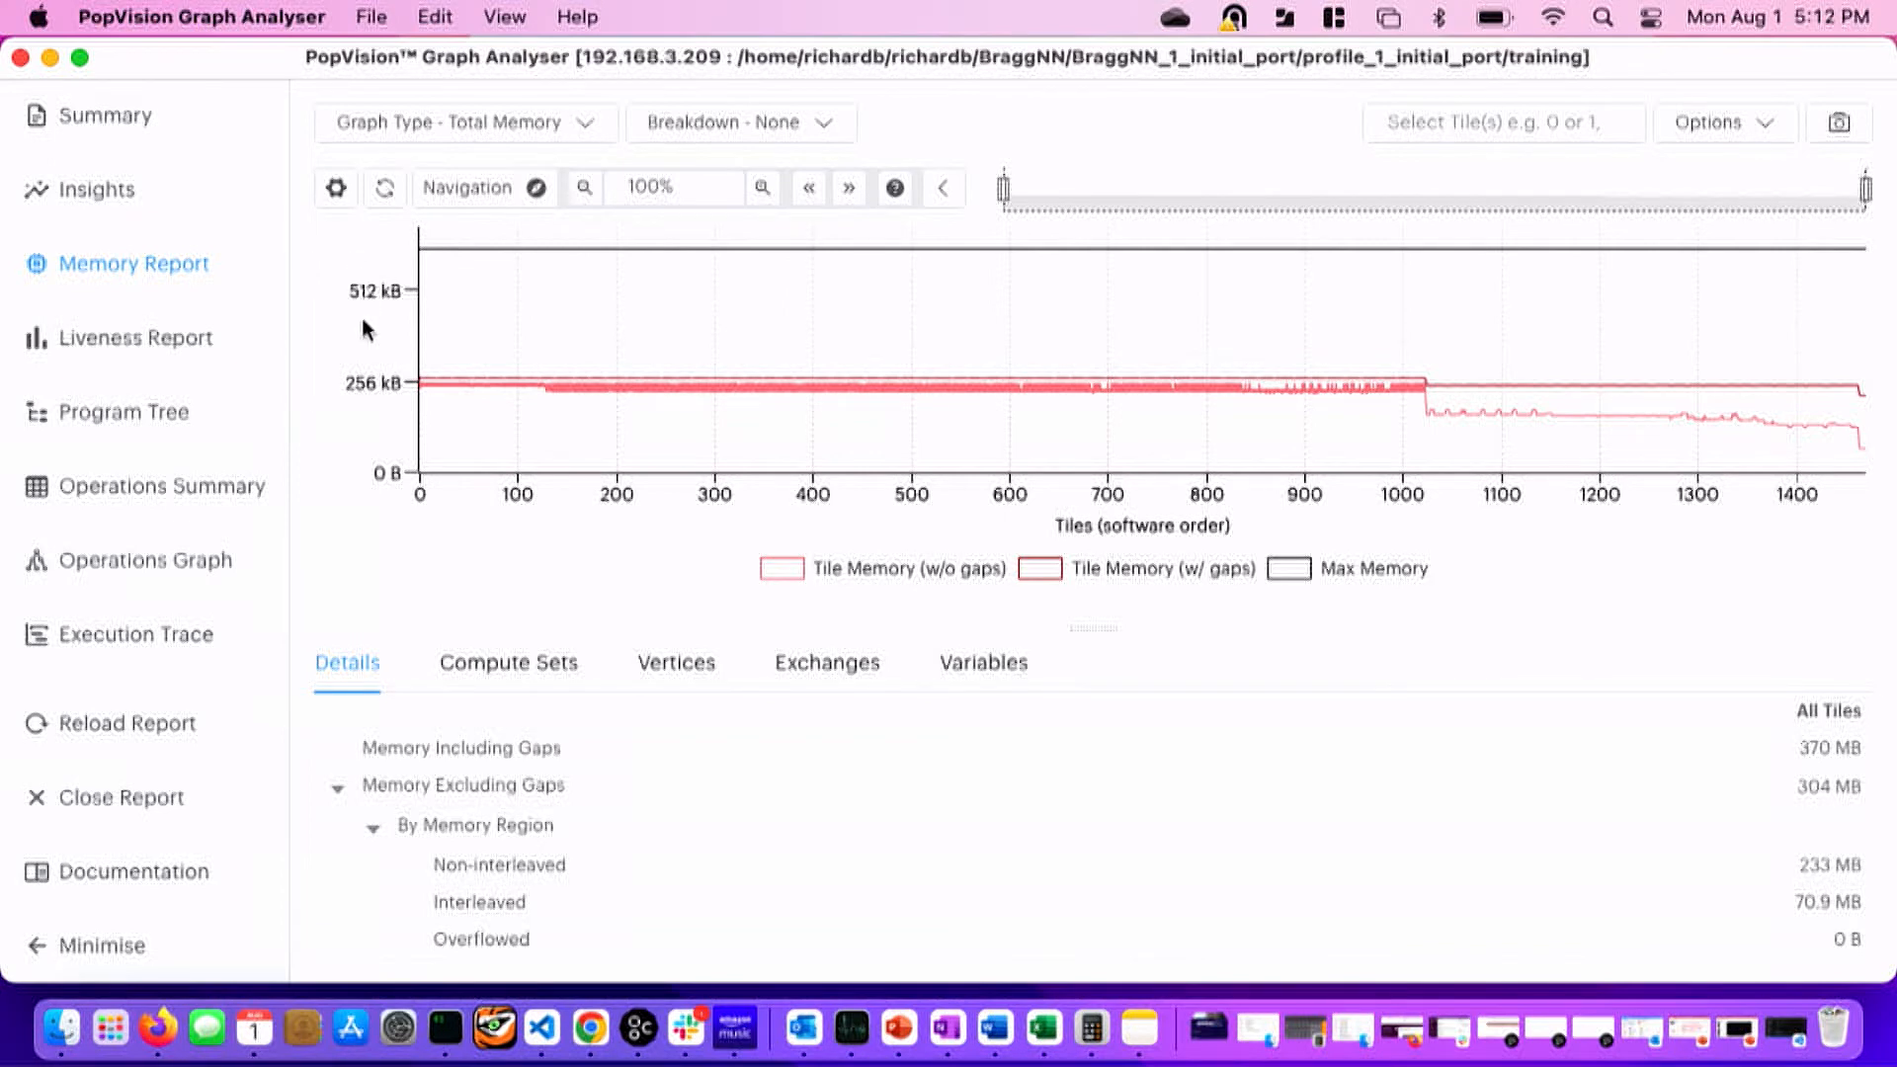
mouse_move(336, 388)
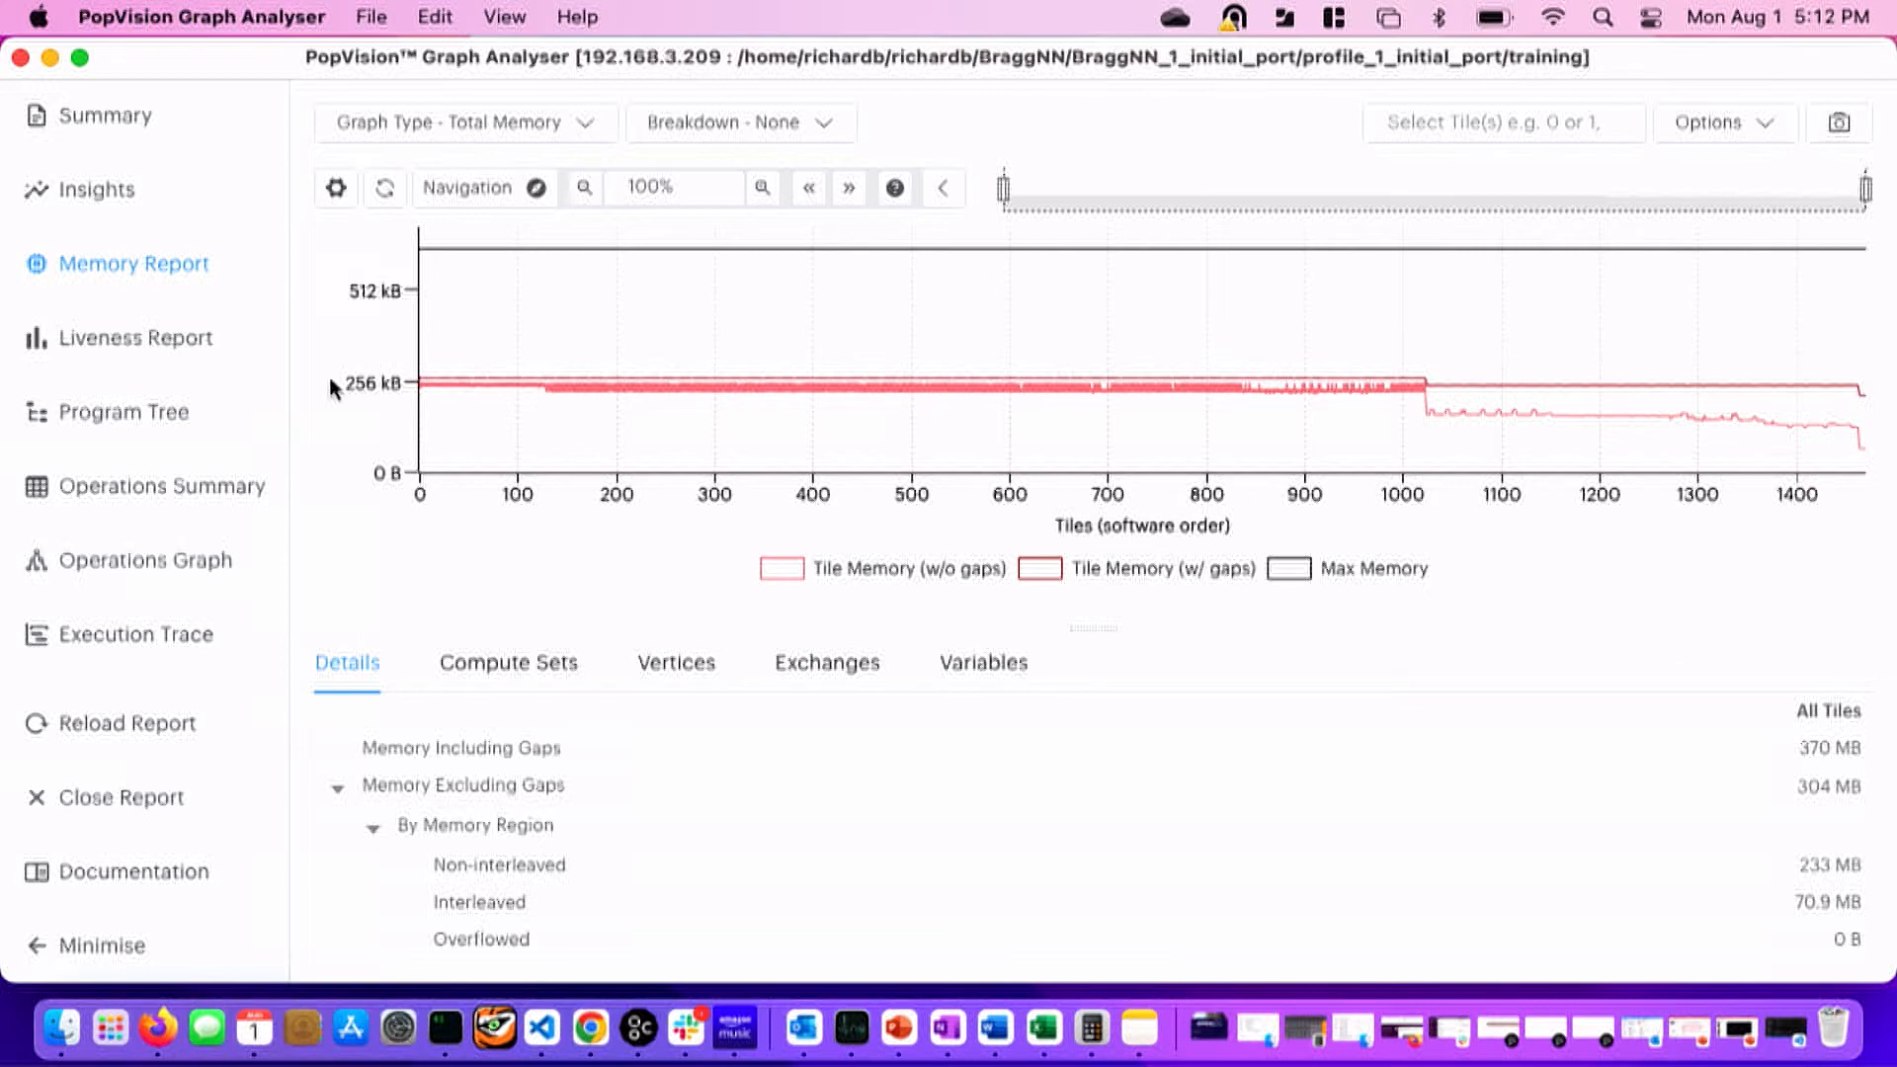
mouse_move(778, 379)
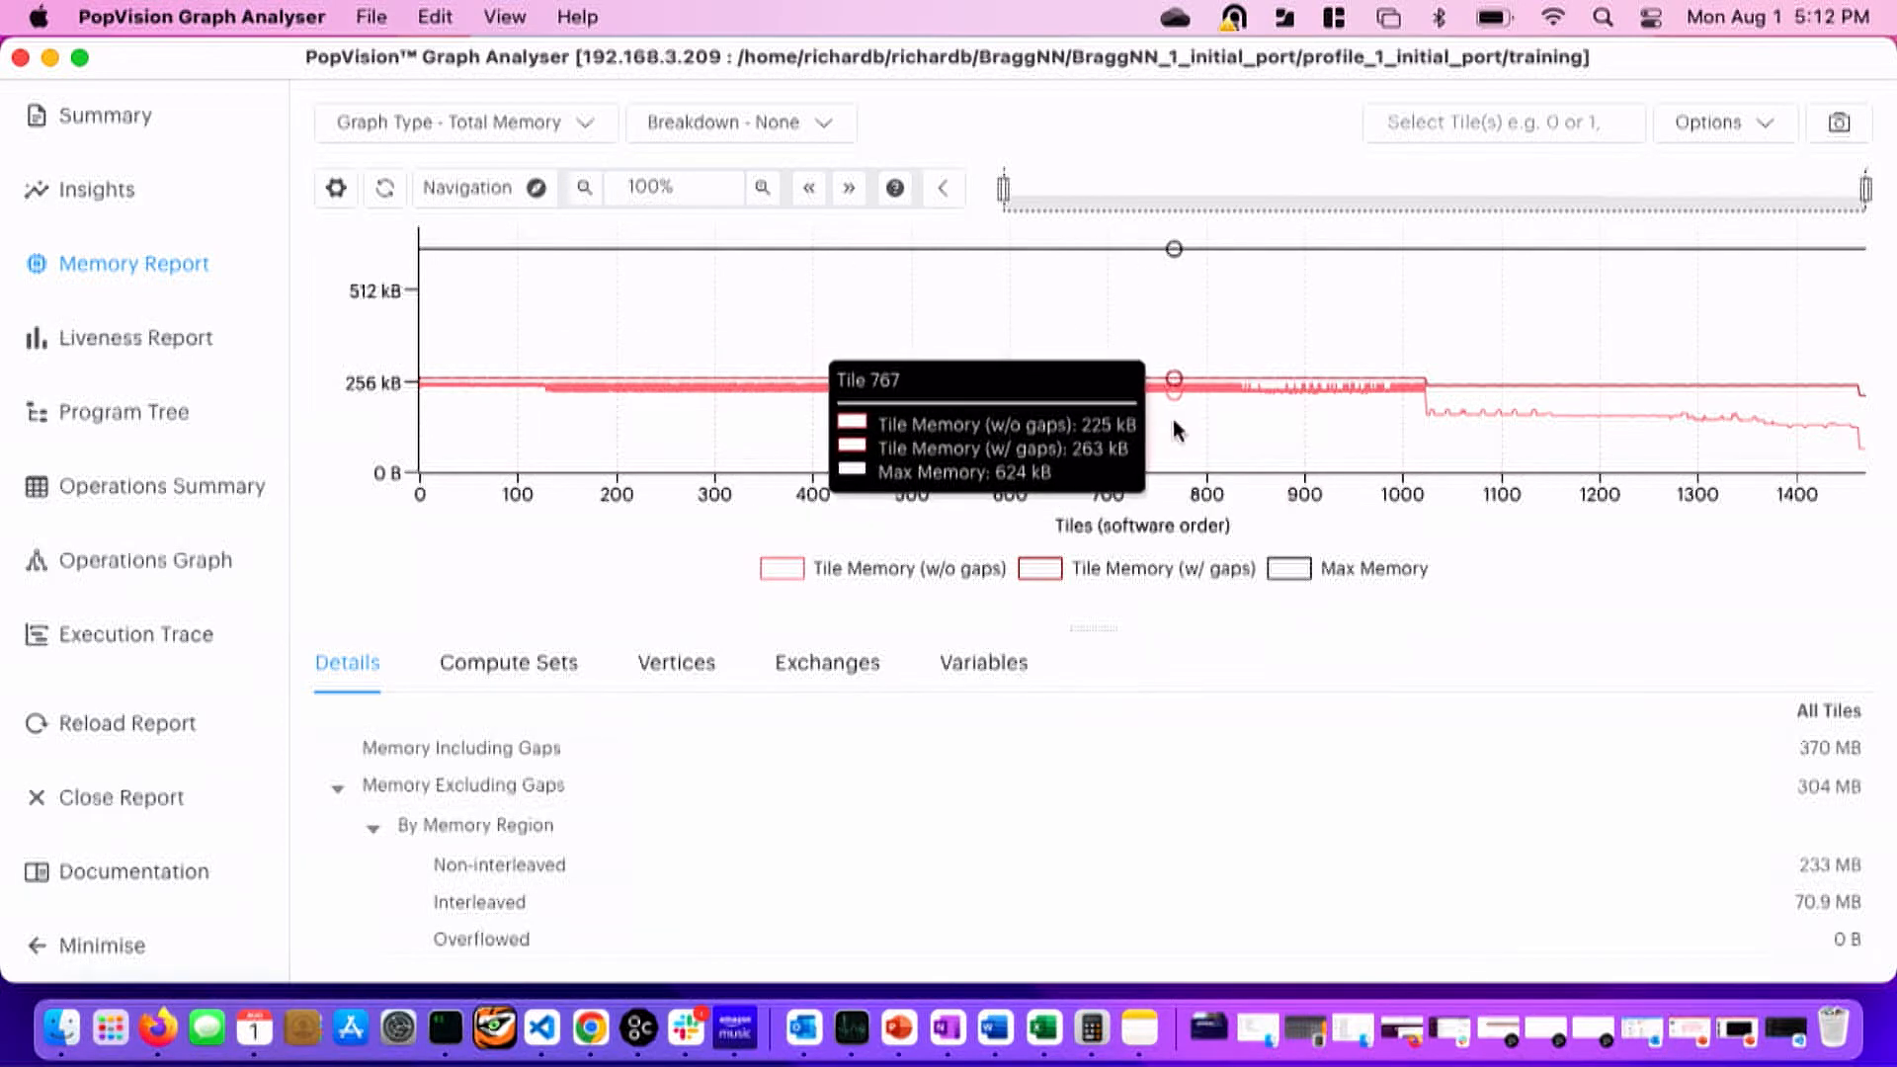
mouse_move(290, 411)
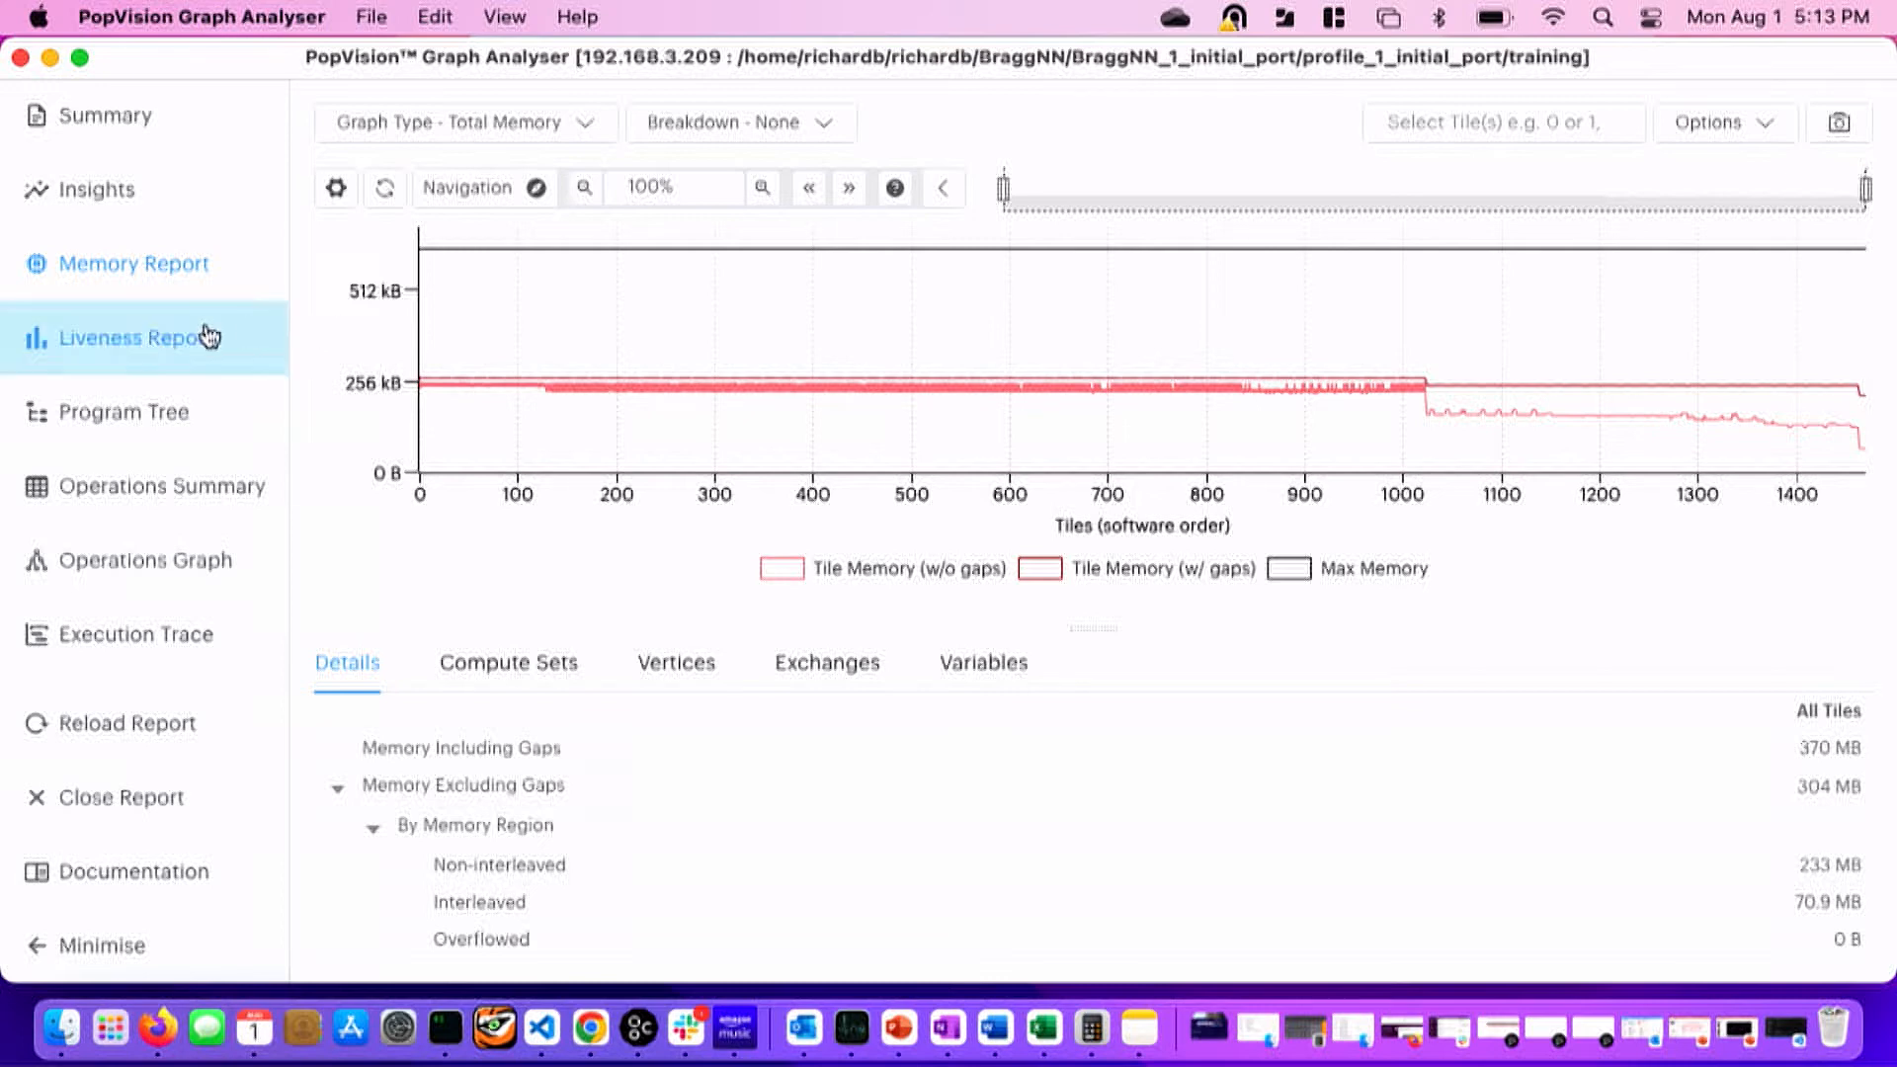
Start loading the Liveness Report after reading per-tile values in the Total Memory chart.
click(137, 338)
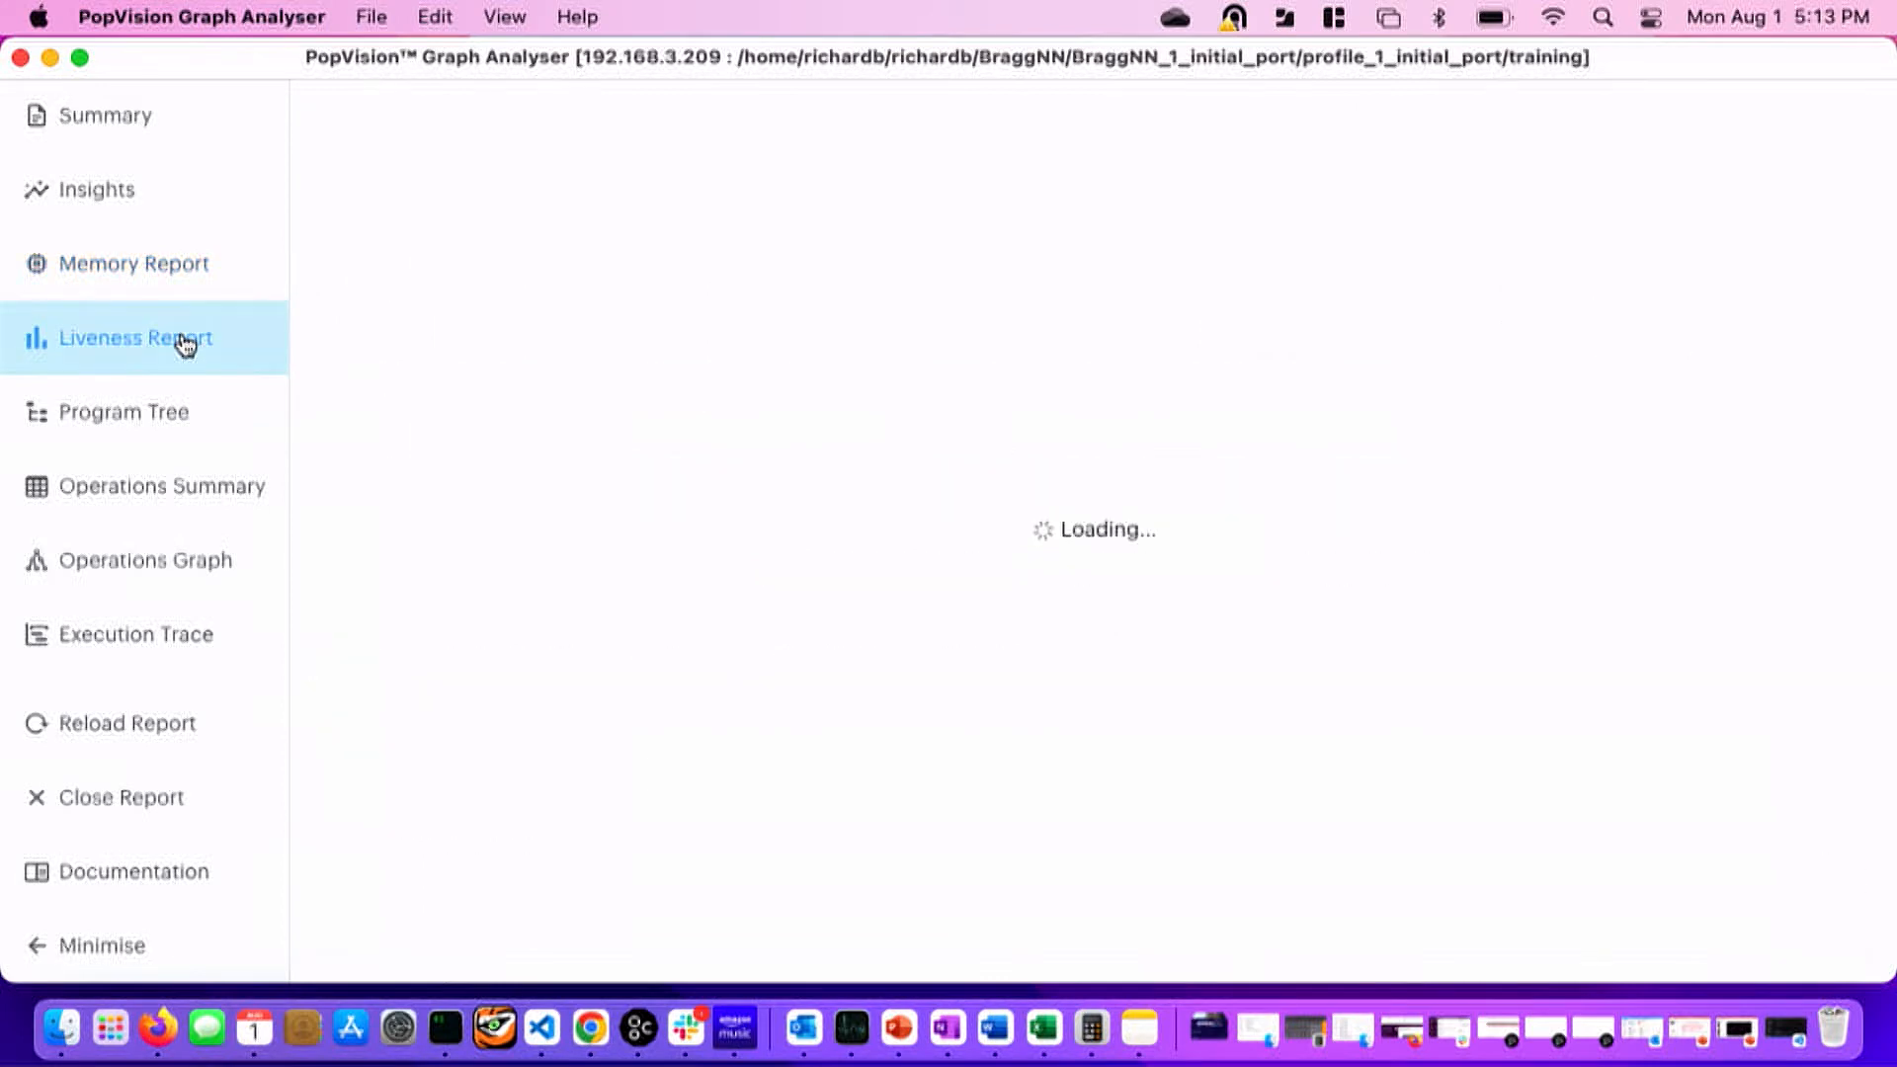
Load the Liveness Report and select peak memory step 304, a ConvDataGrad convolution.
click(136, 337)
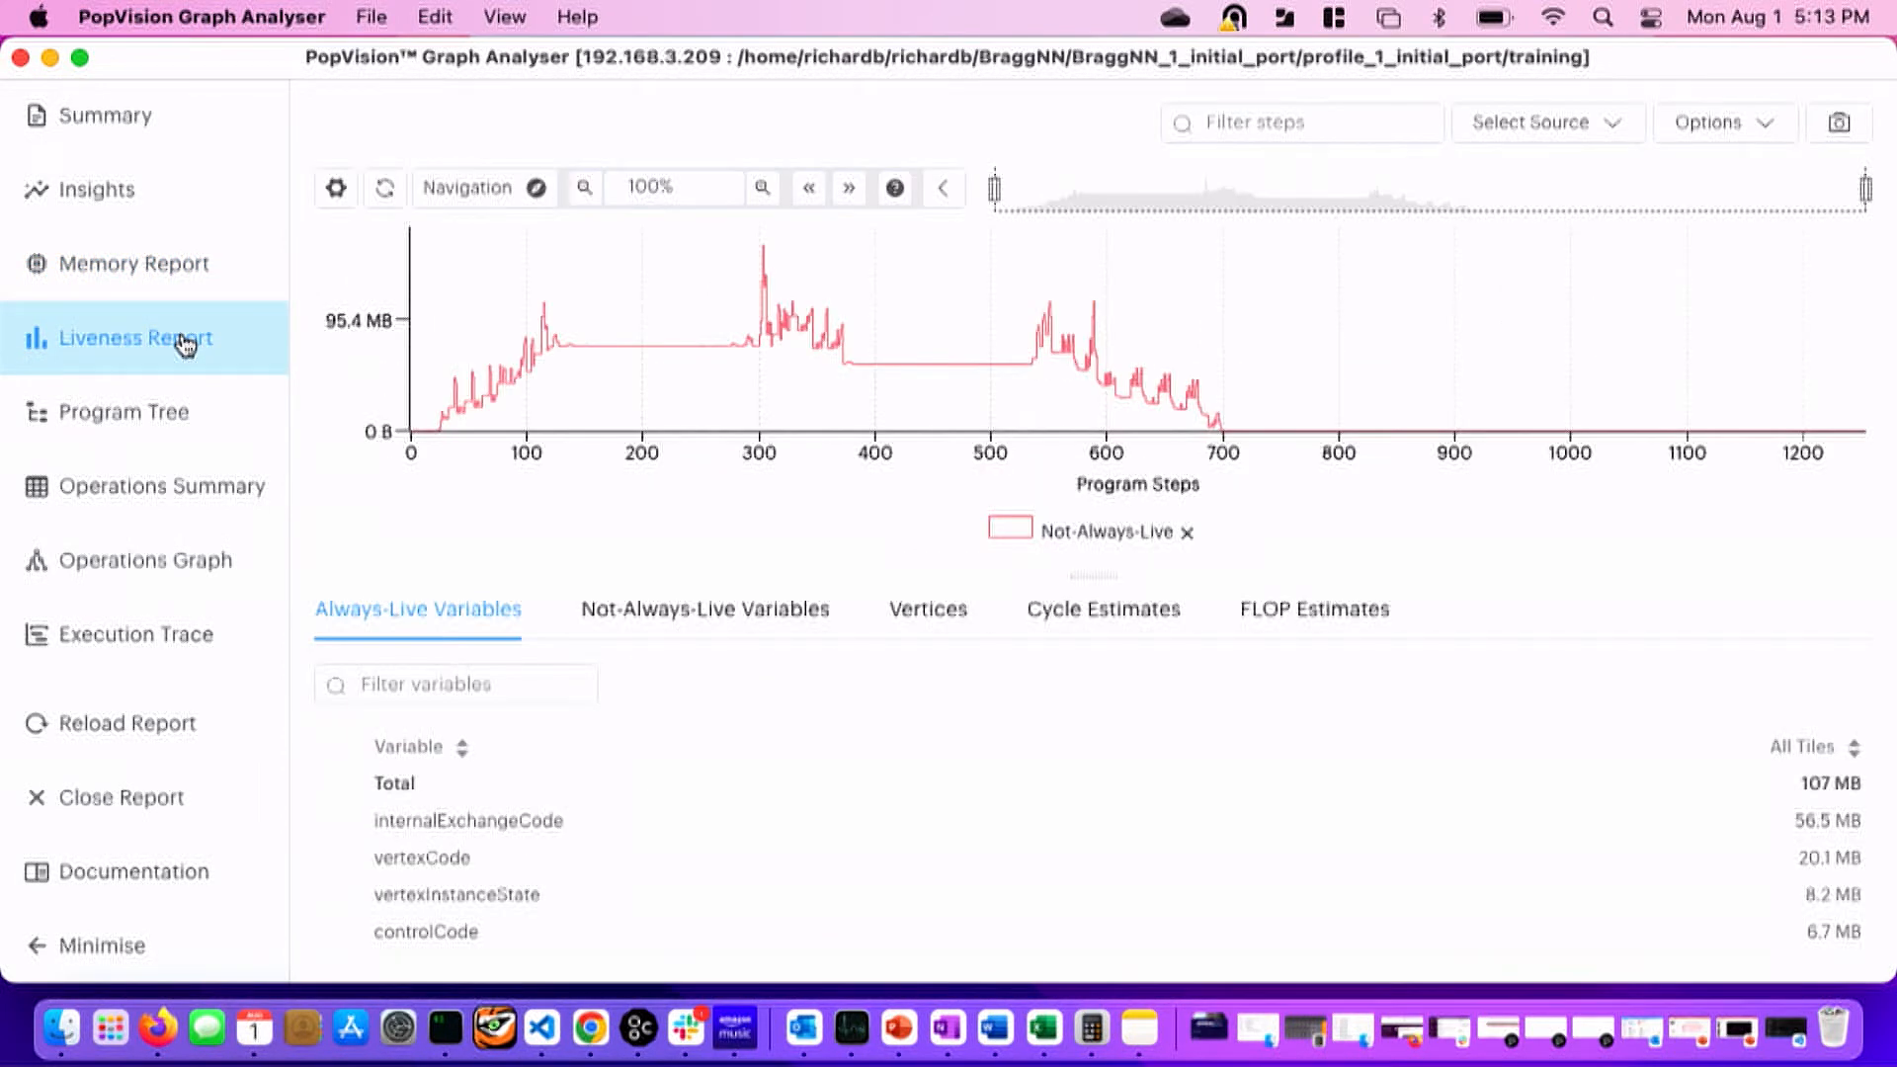
mouse_move(449, 462)
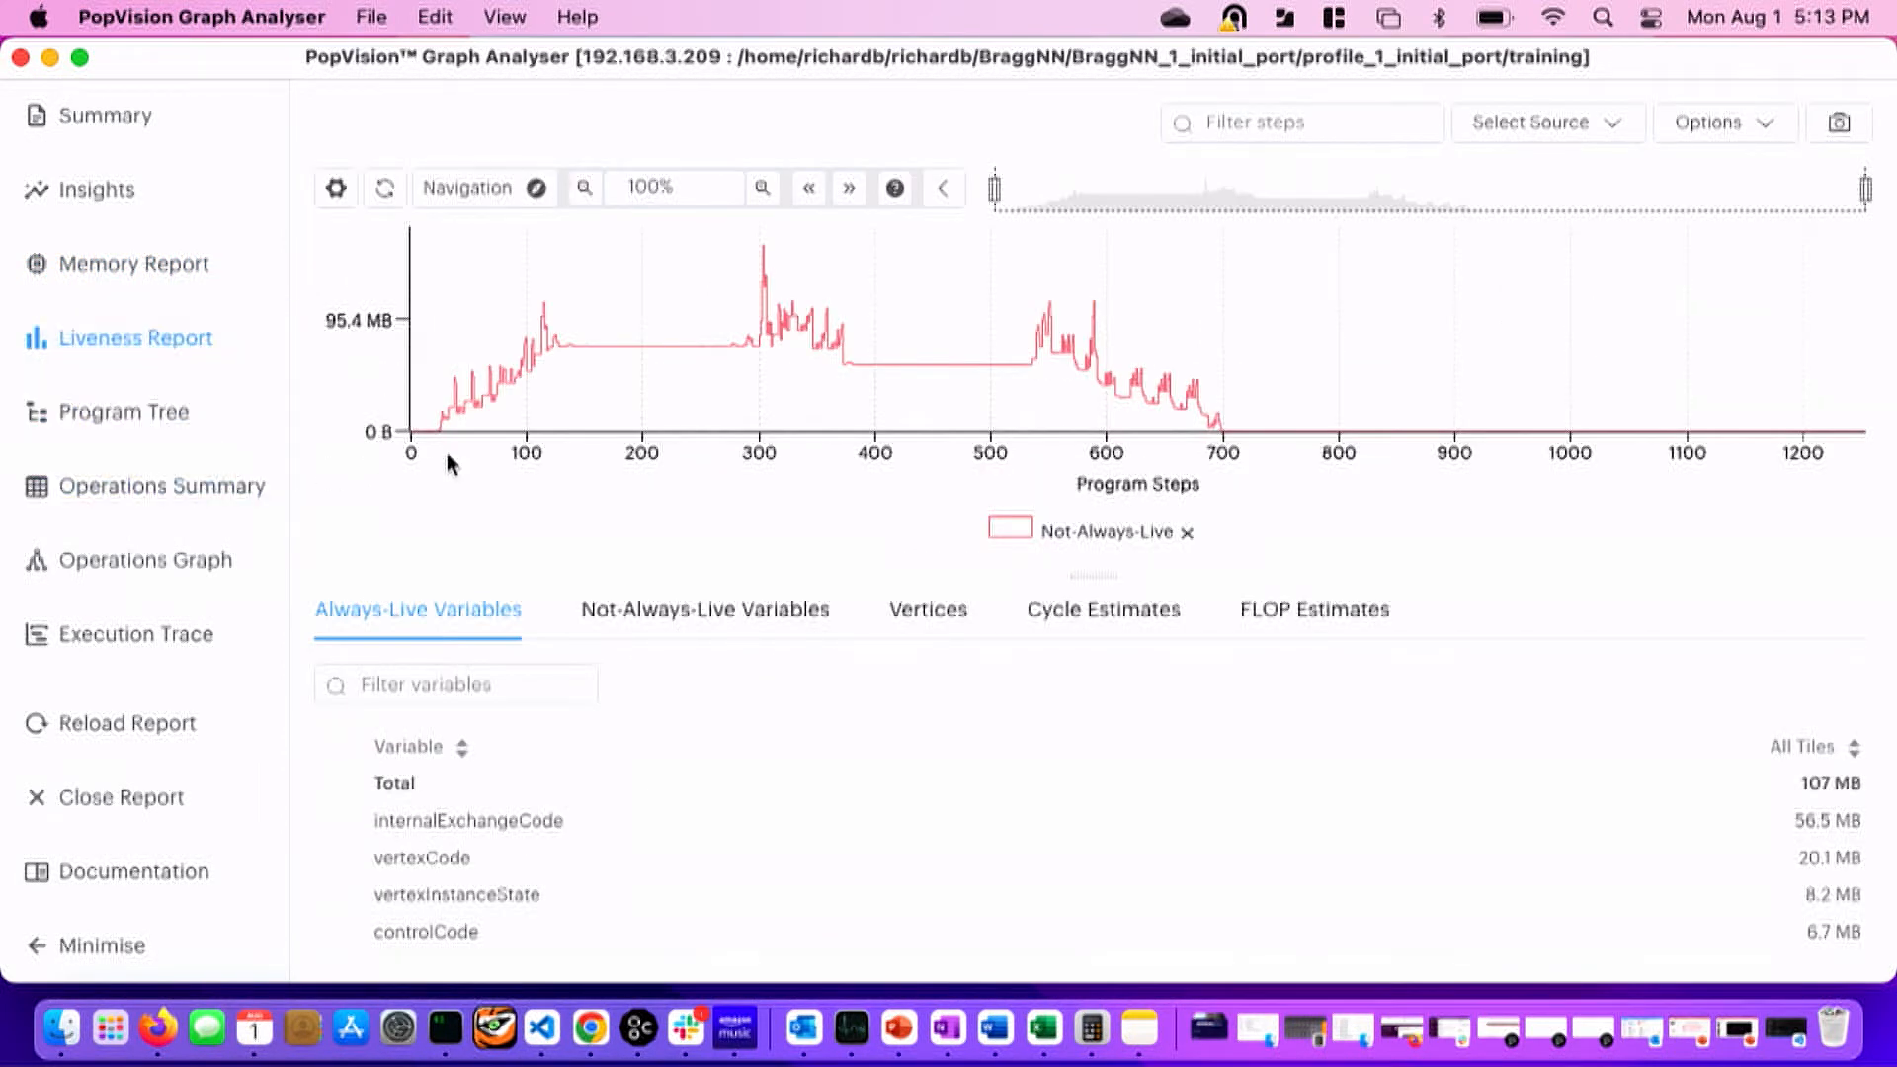
mouse_move(549, 486)
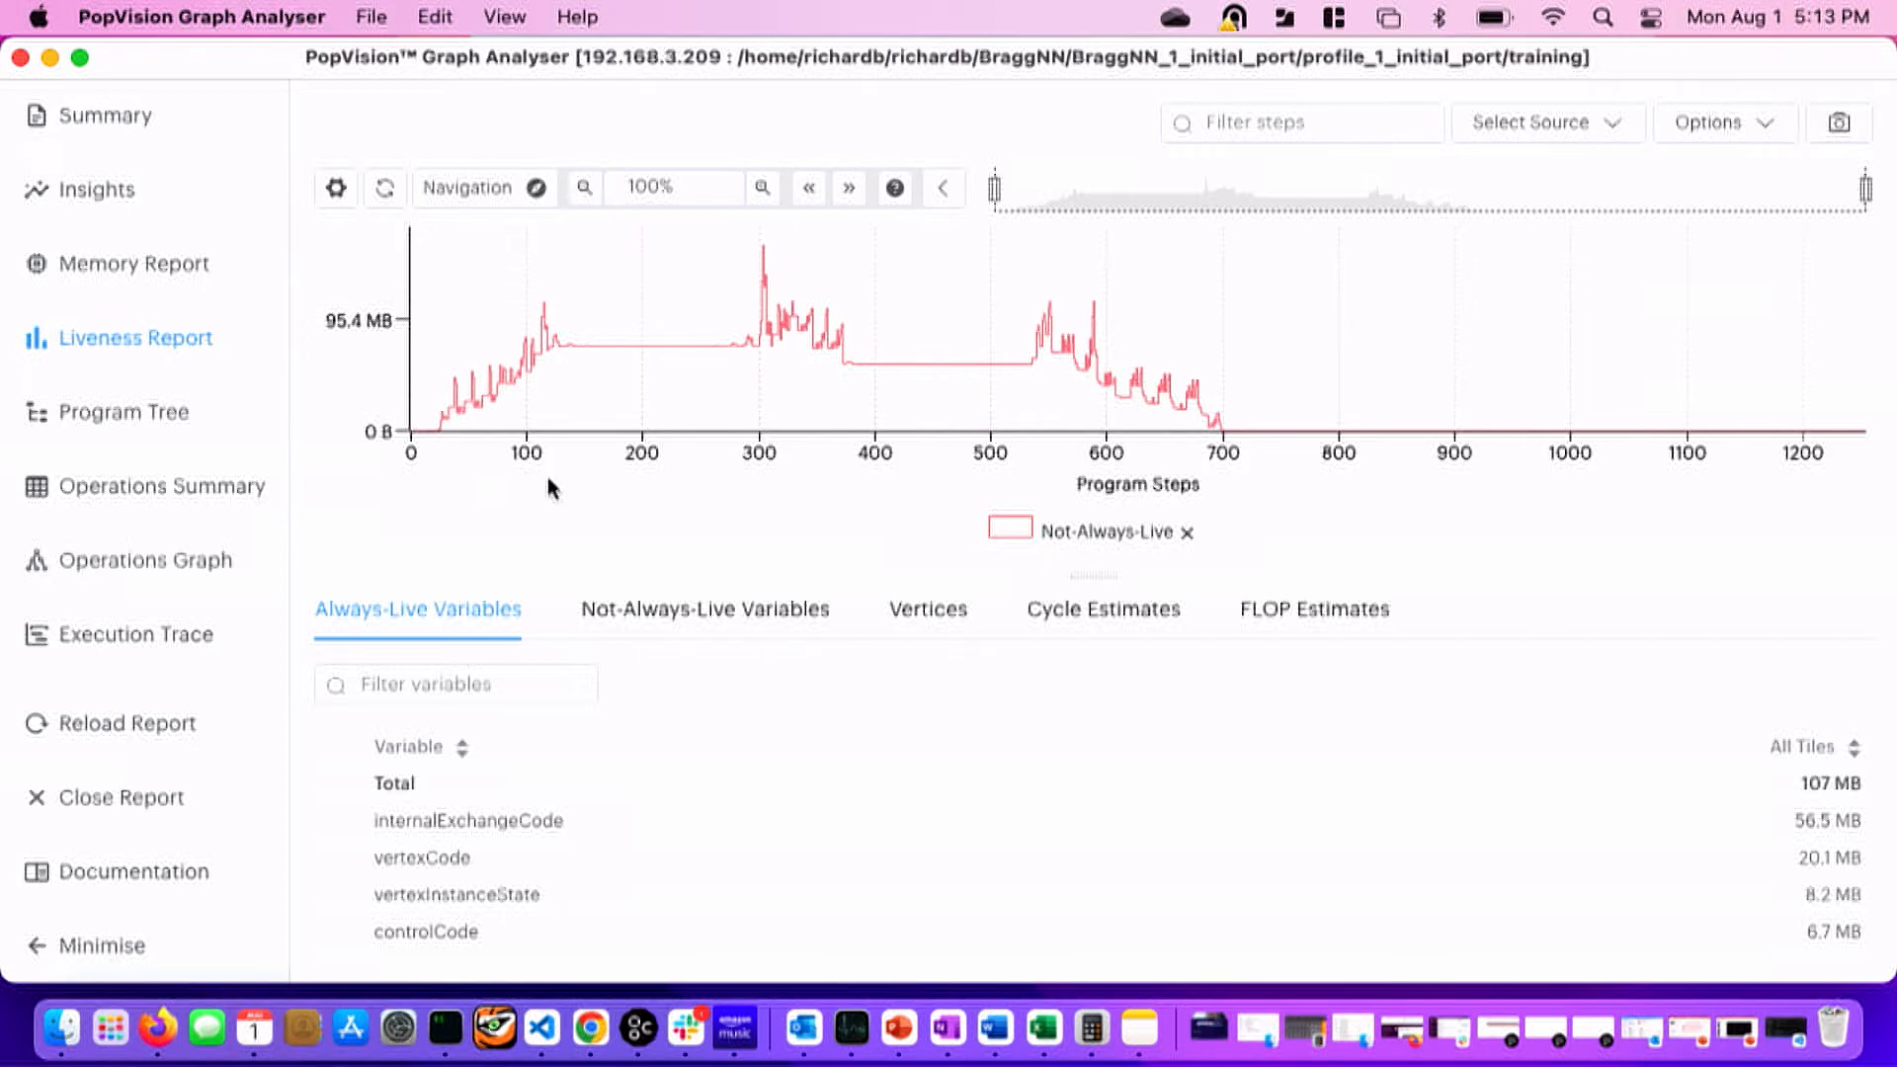
mouse_move(677, 488)
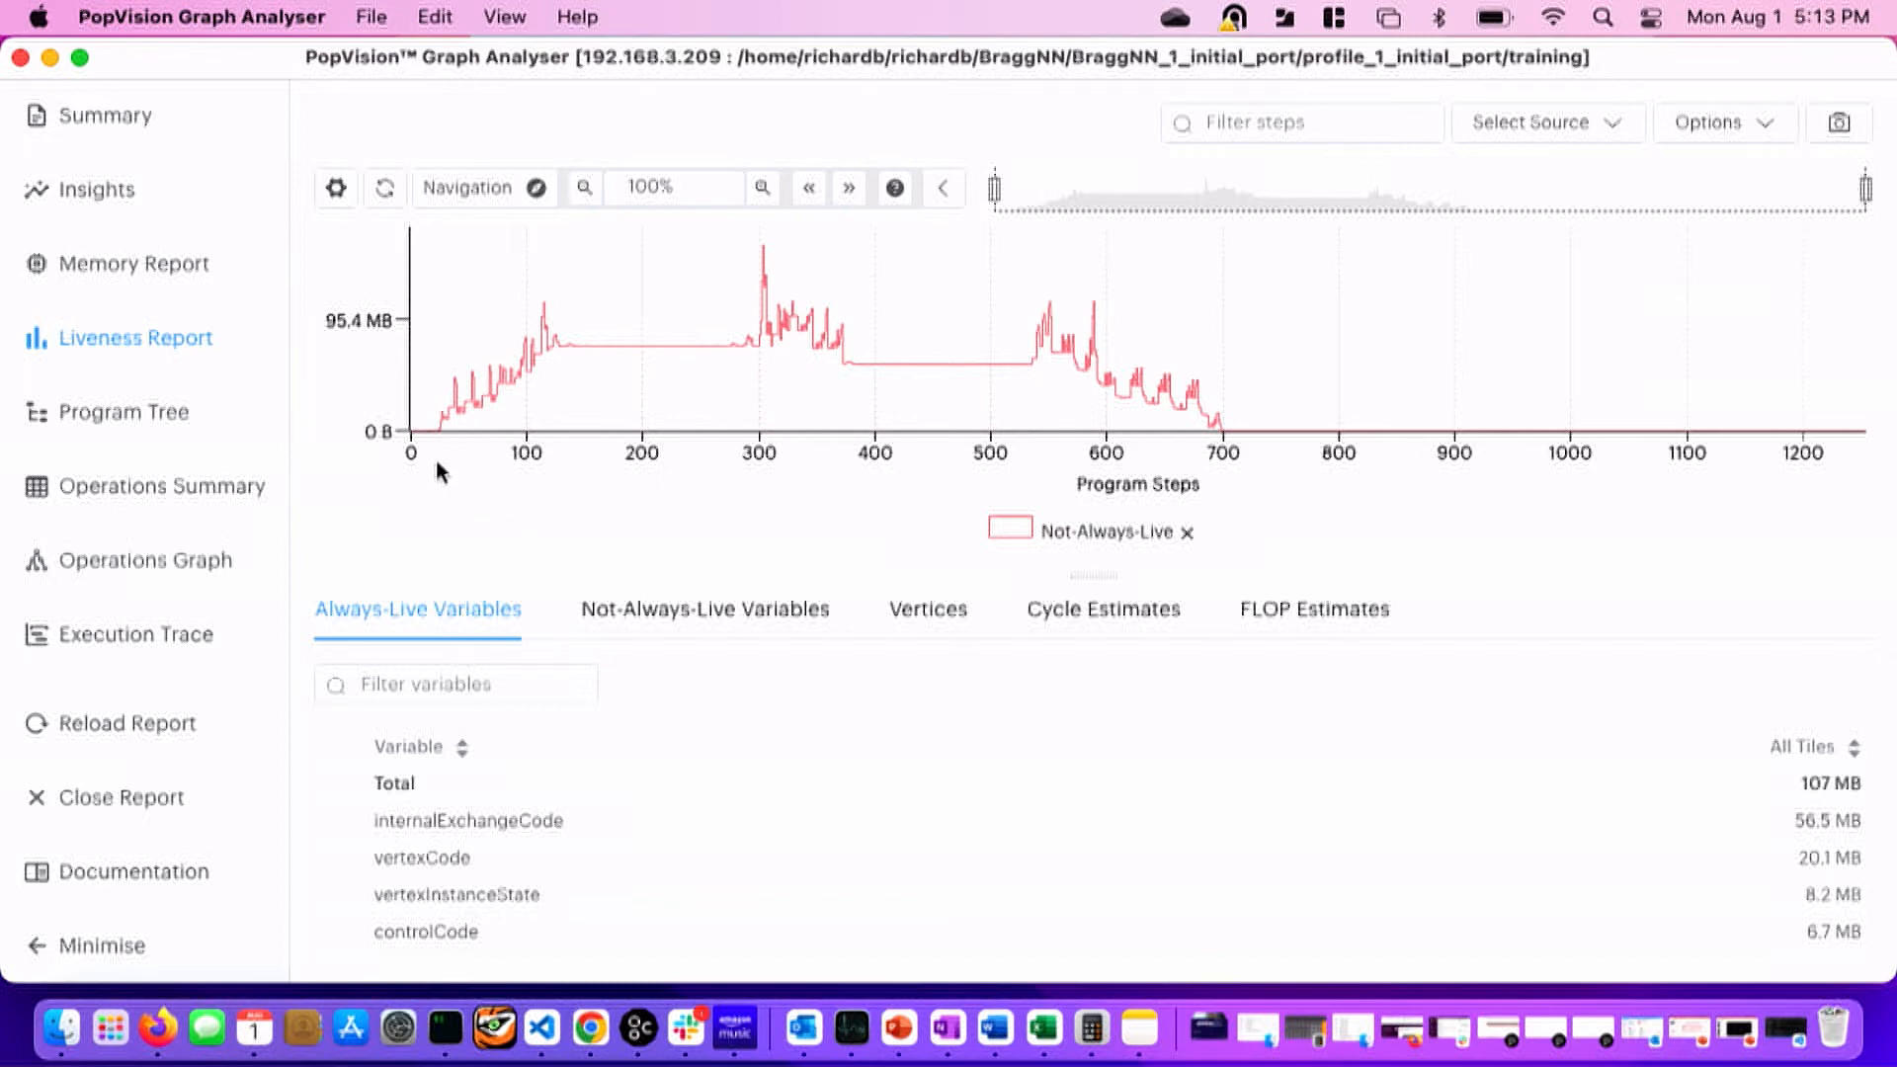
mouse_move(759, 249)
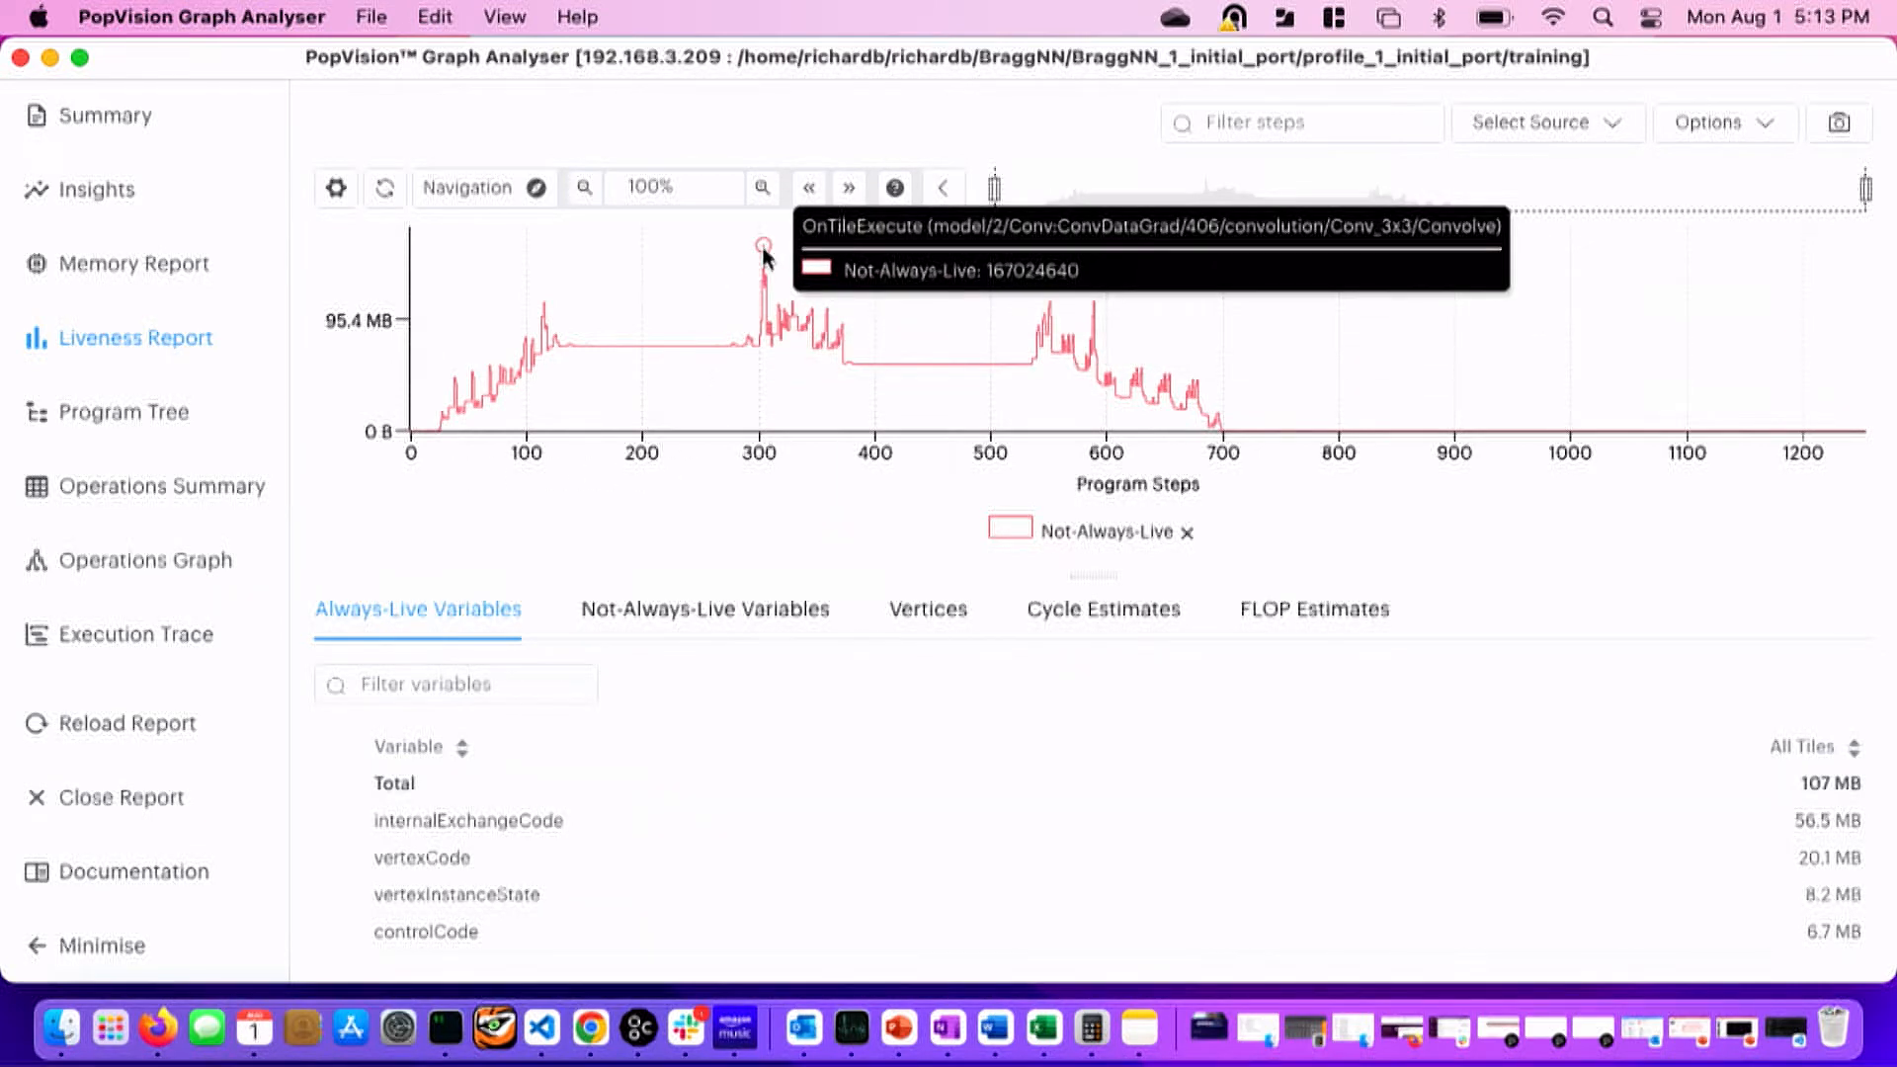
click(760, 245)
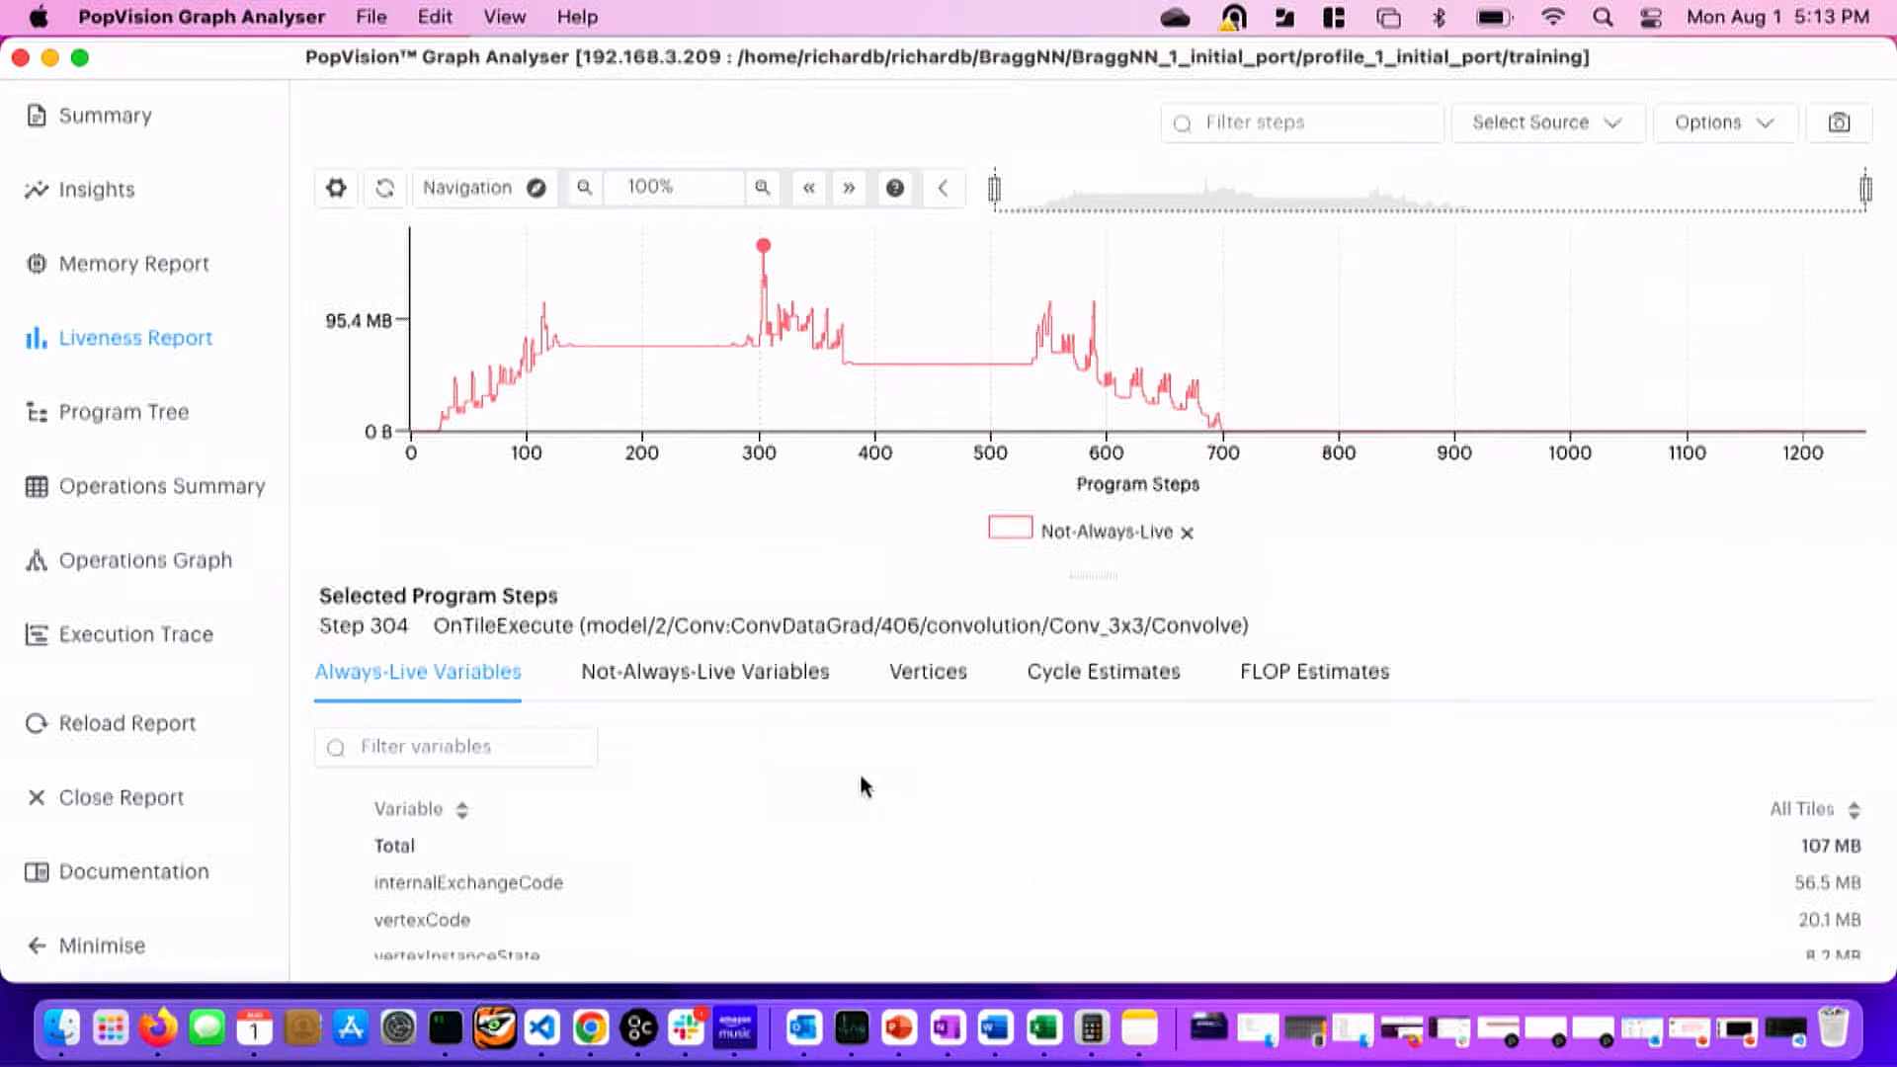
mouse_move(808, 433)
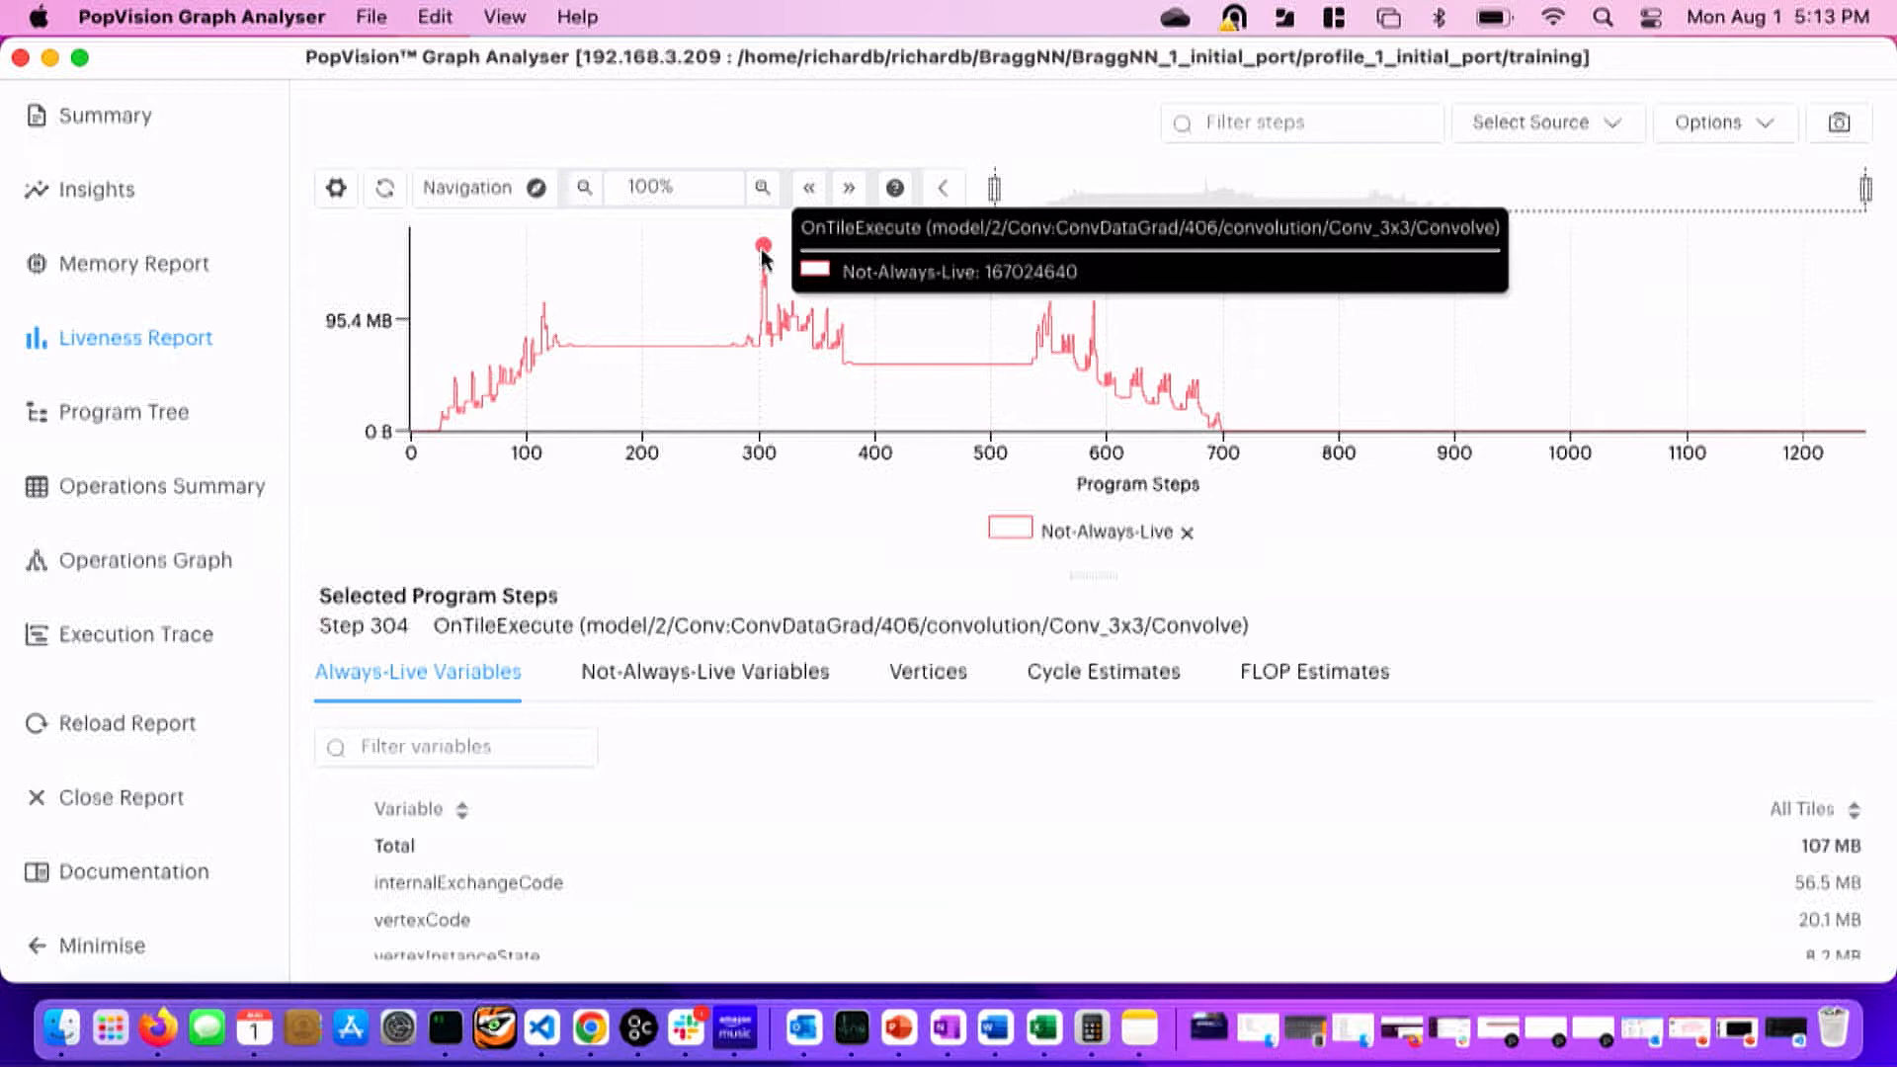
mouse_move(581, 482)
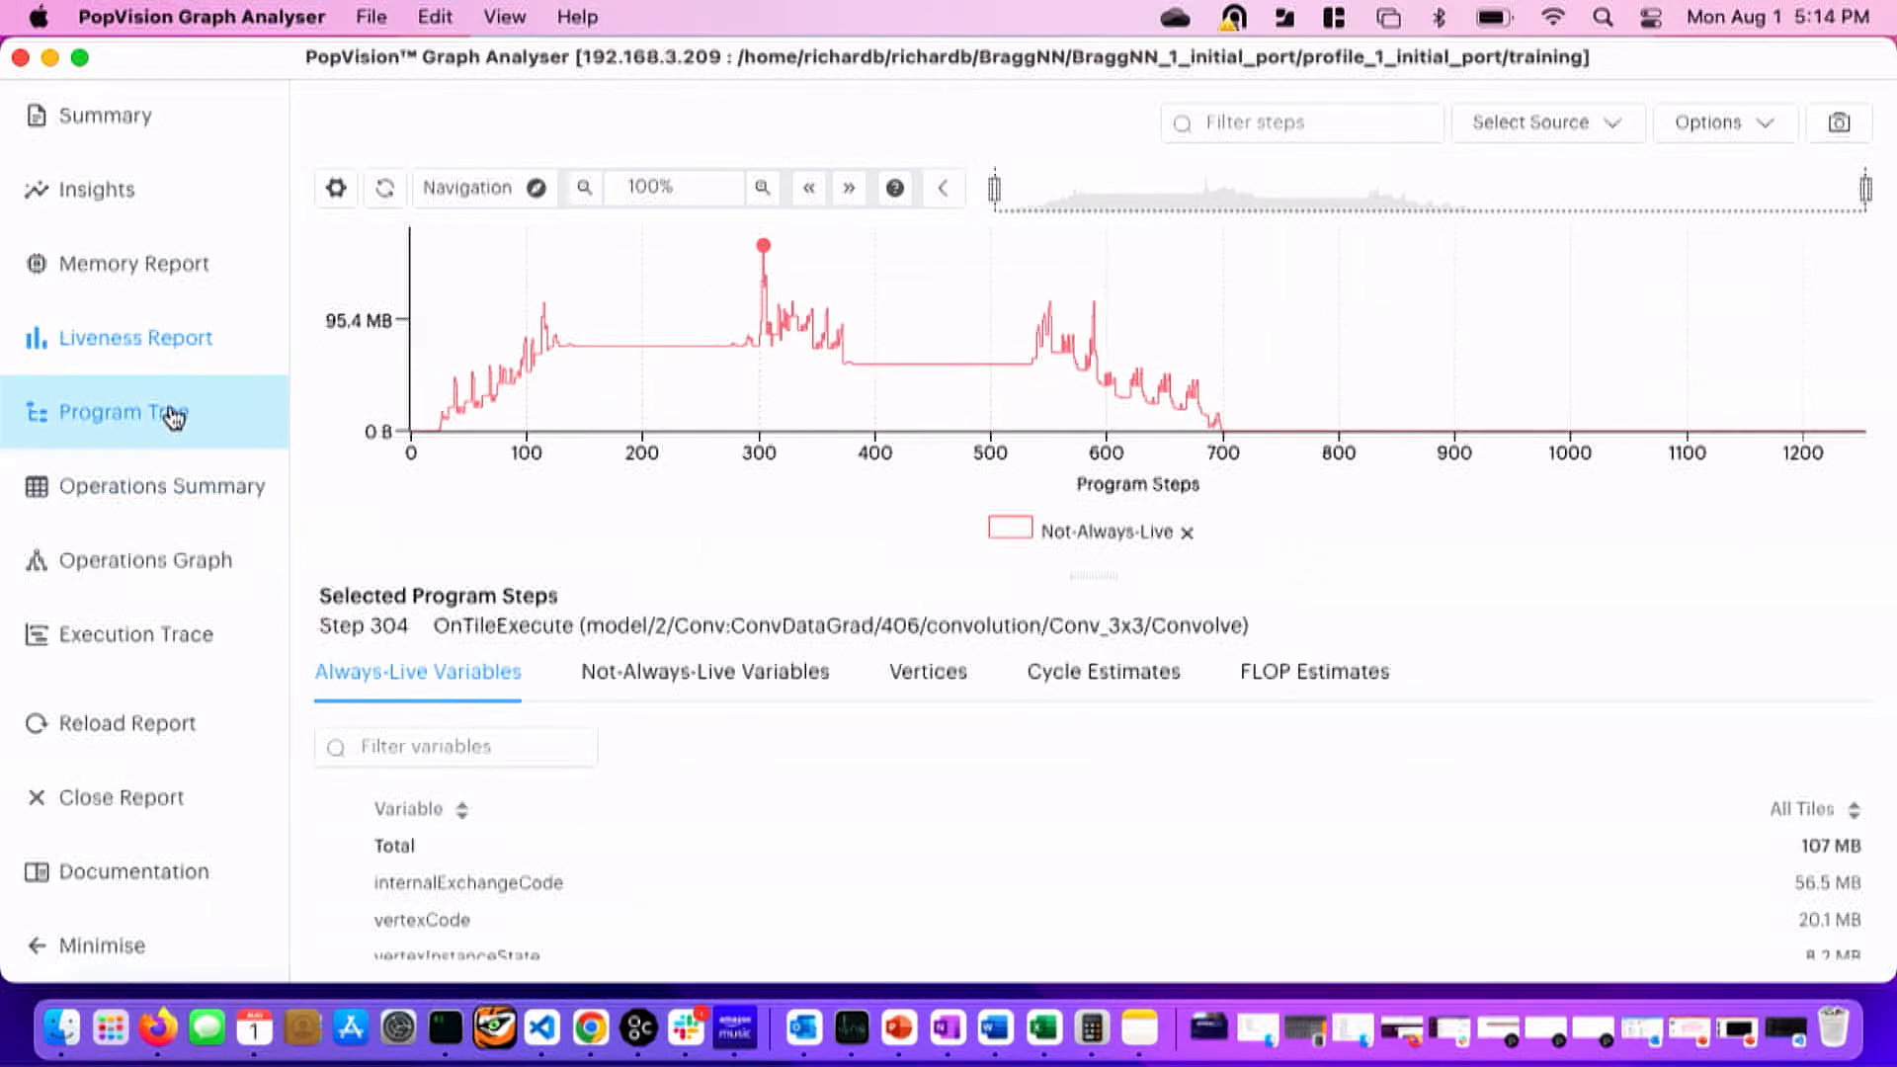
Browse control program 0's sequences down to the loss and convolution execution steps.
click(117, 411)
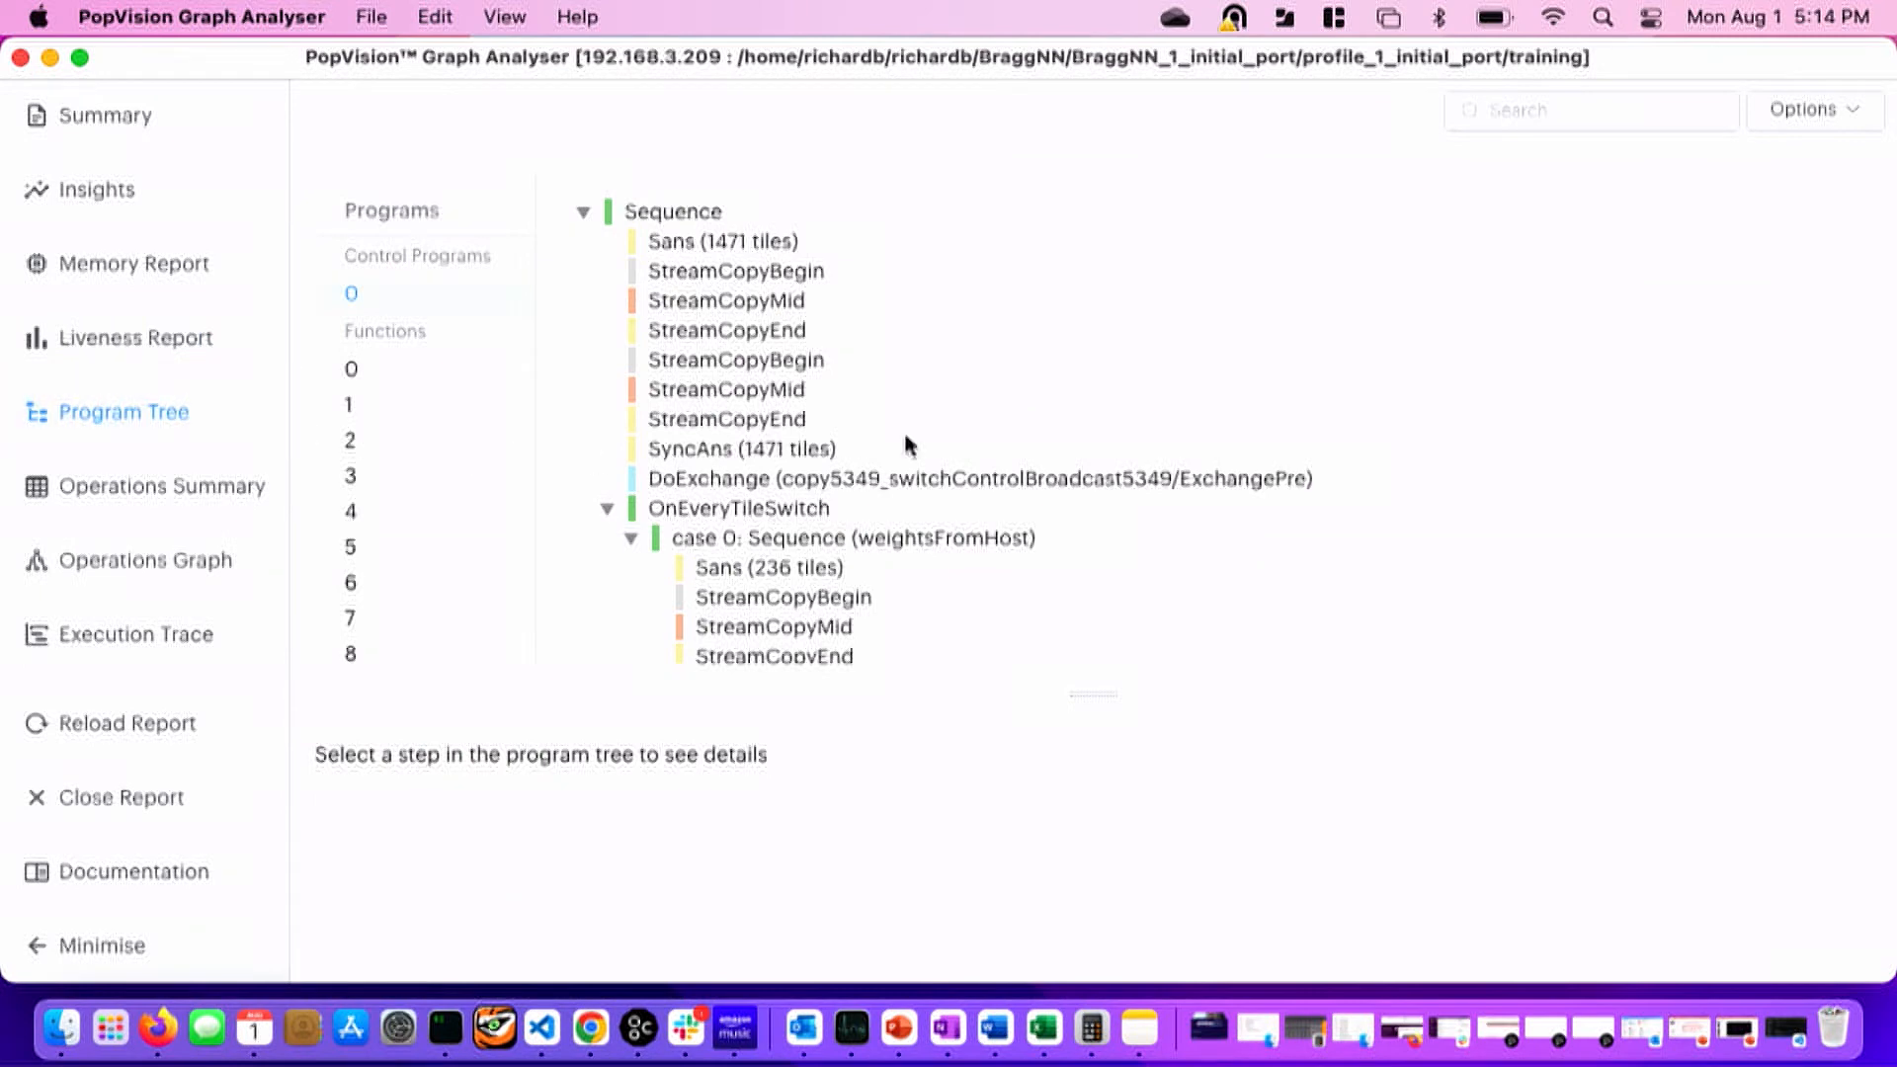
scroll(down, 3)
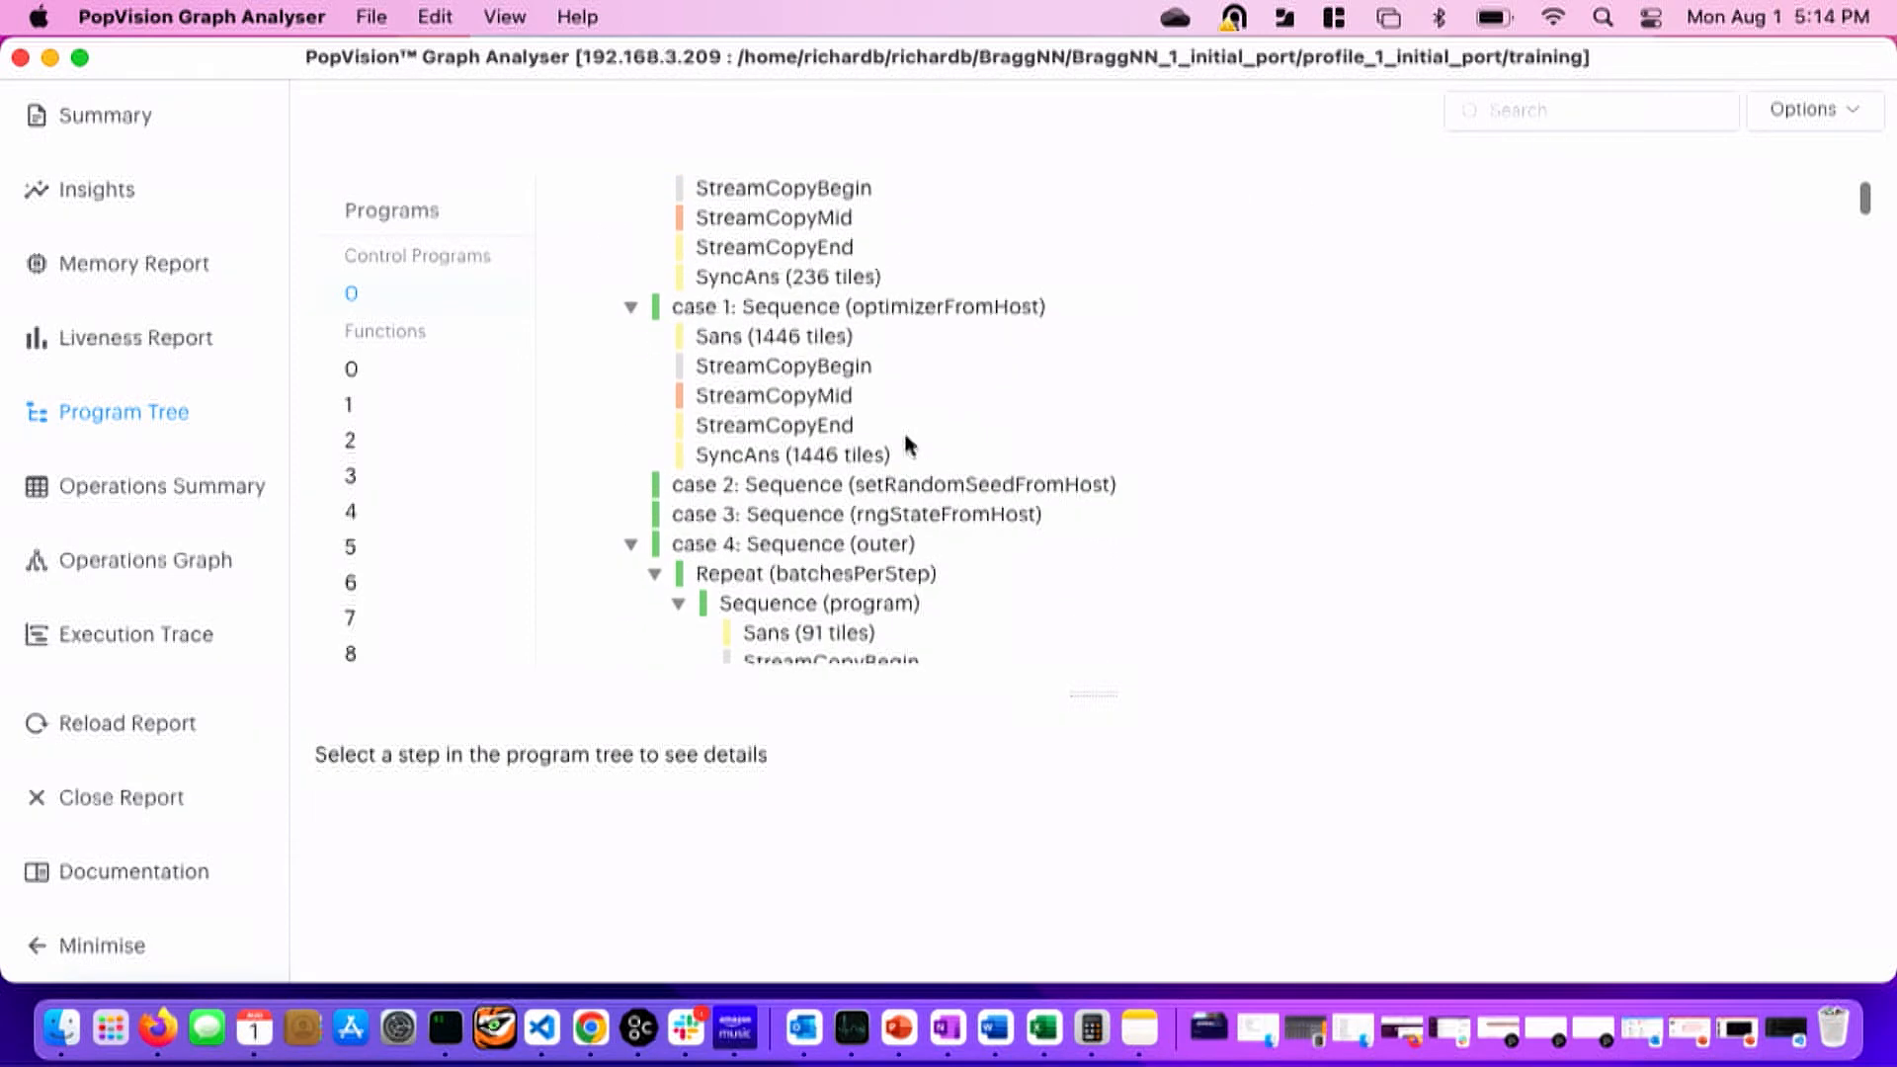
scroll(down, 3)
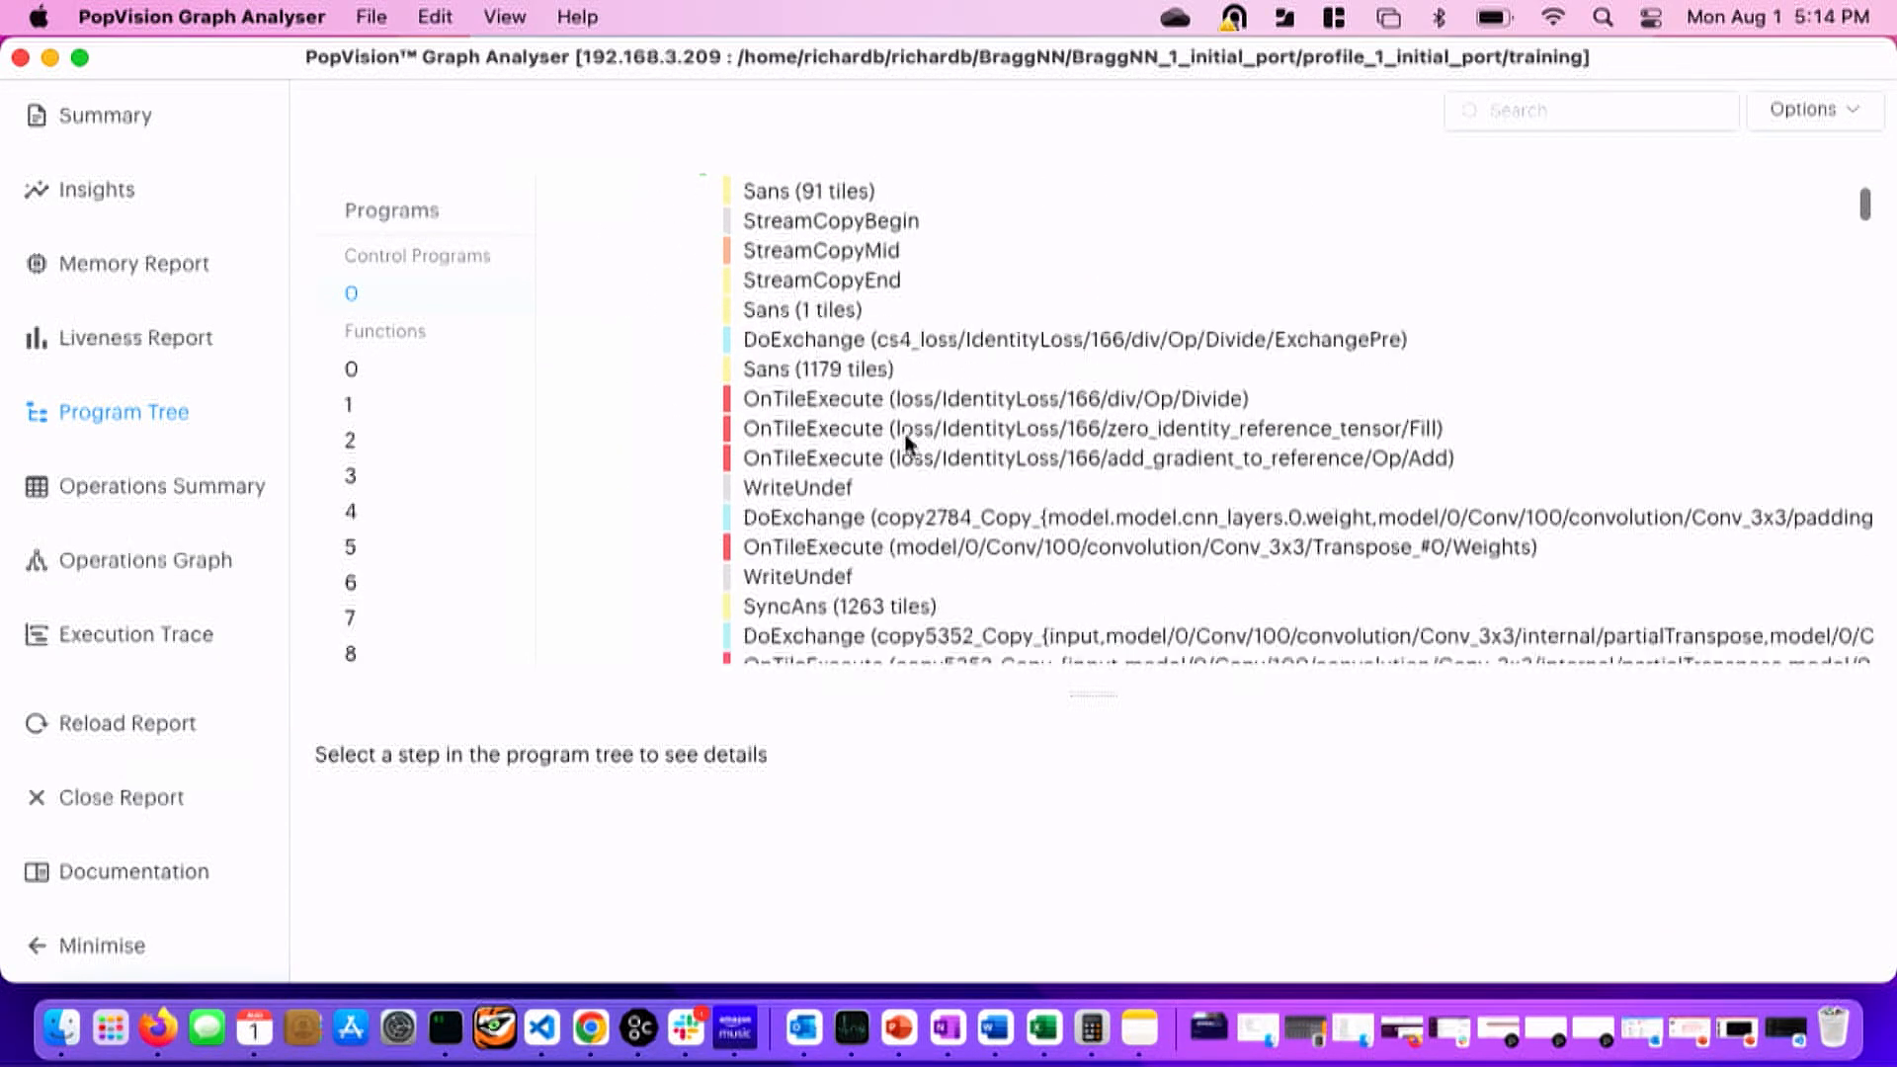
scroll(down, 3)
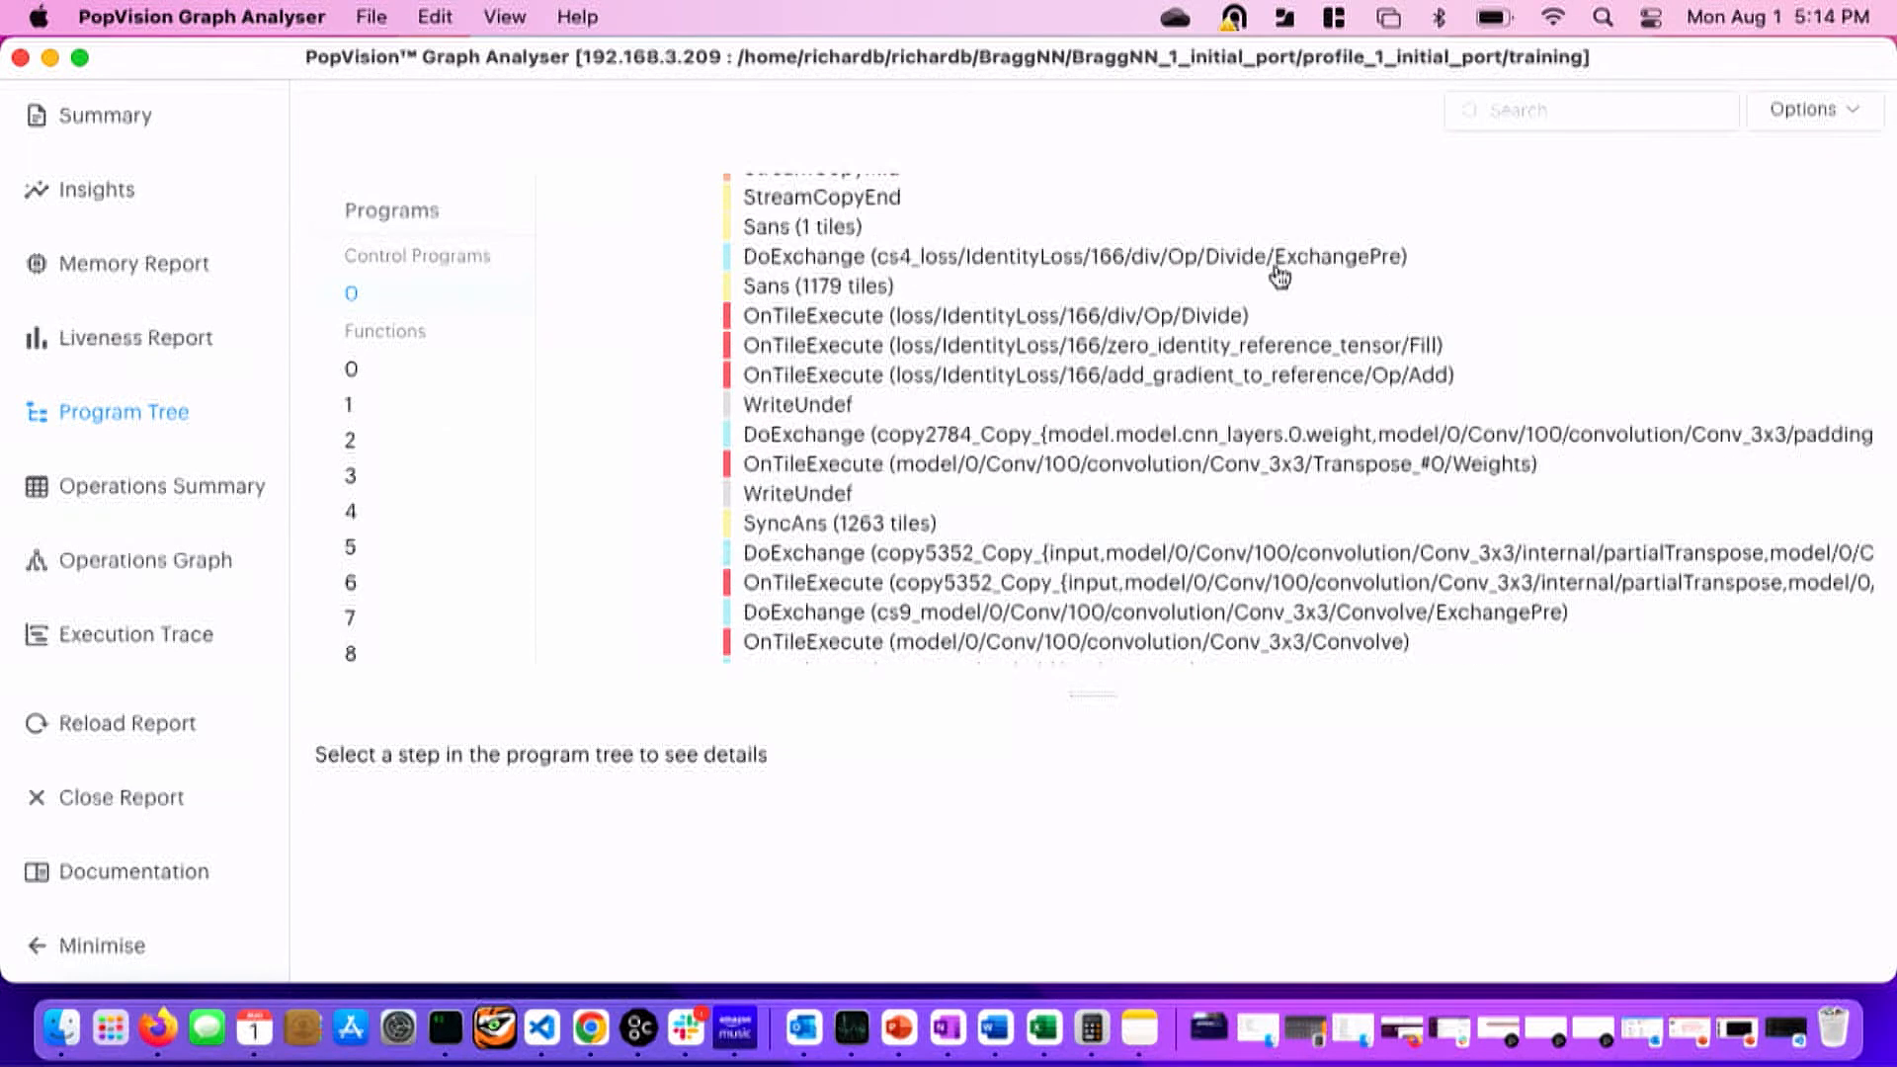
Search the program tree for 'con' and jump to the first of 69 Convolve matches.
click(1590, 109)
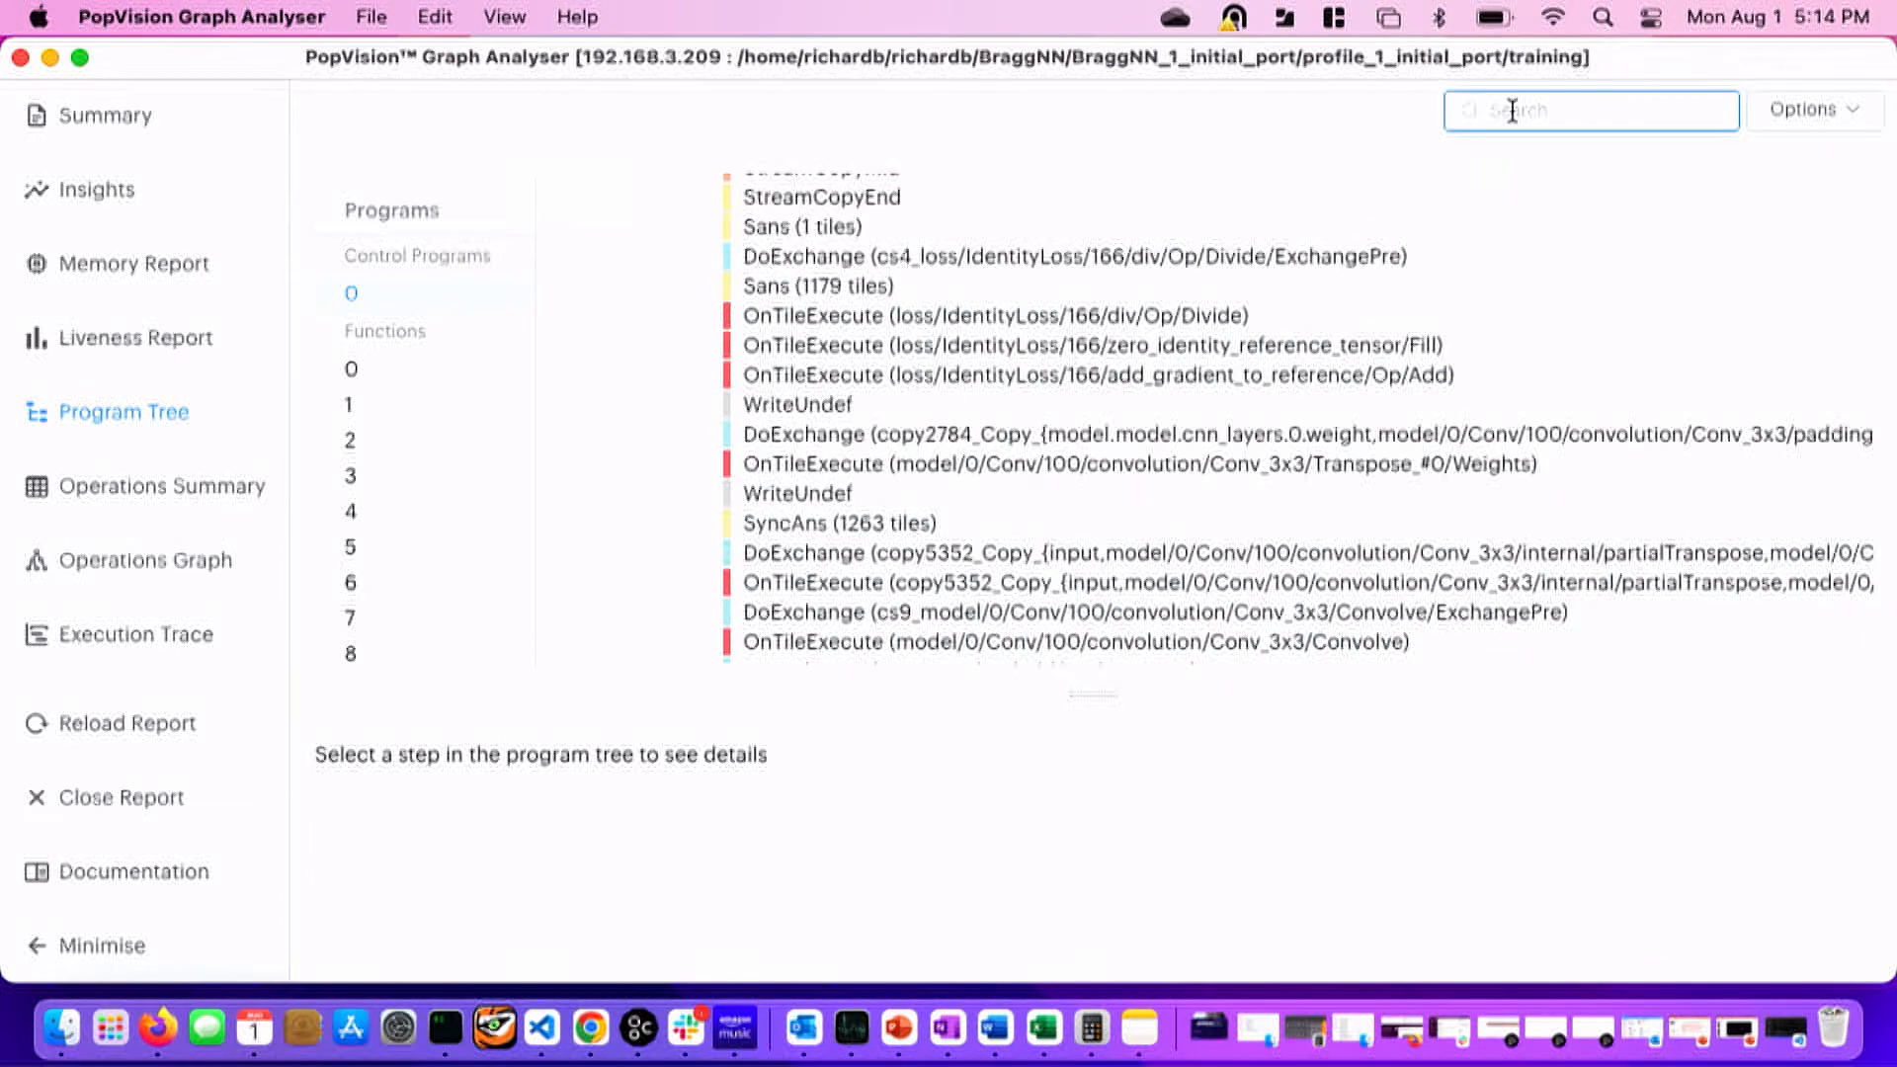
text(convolv)
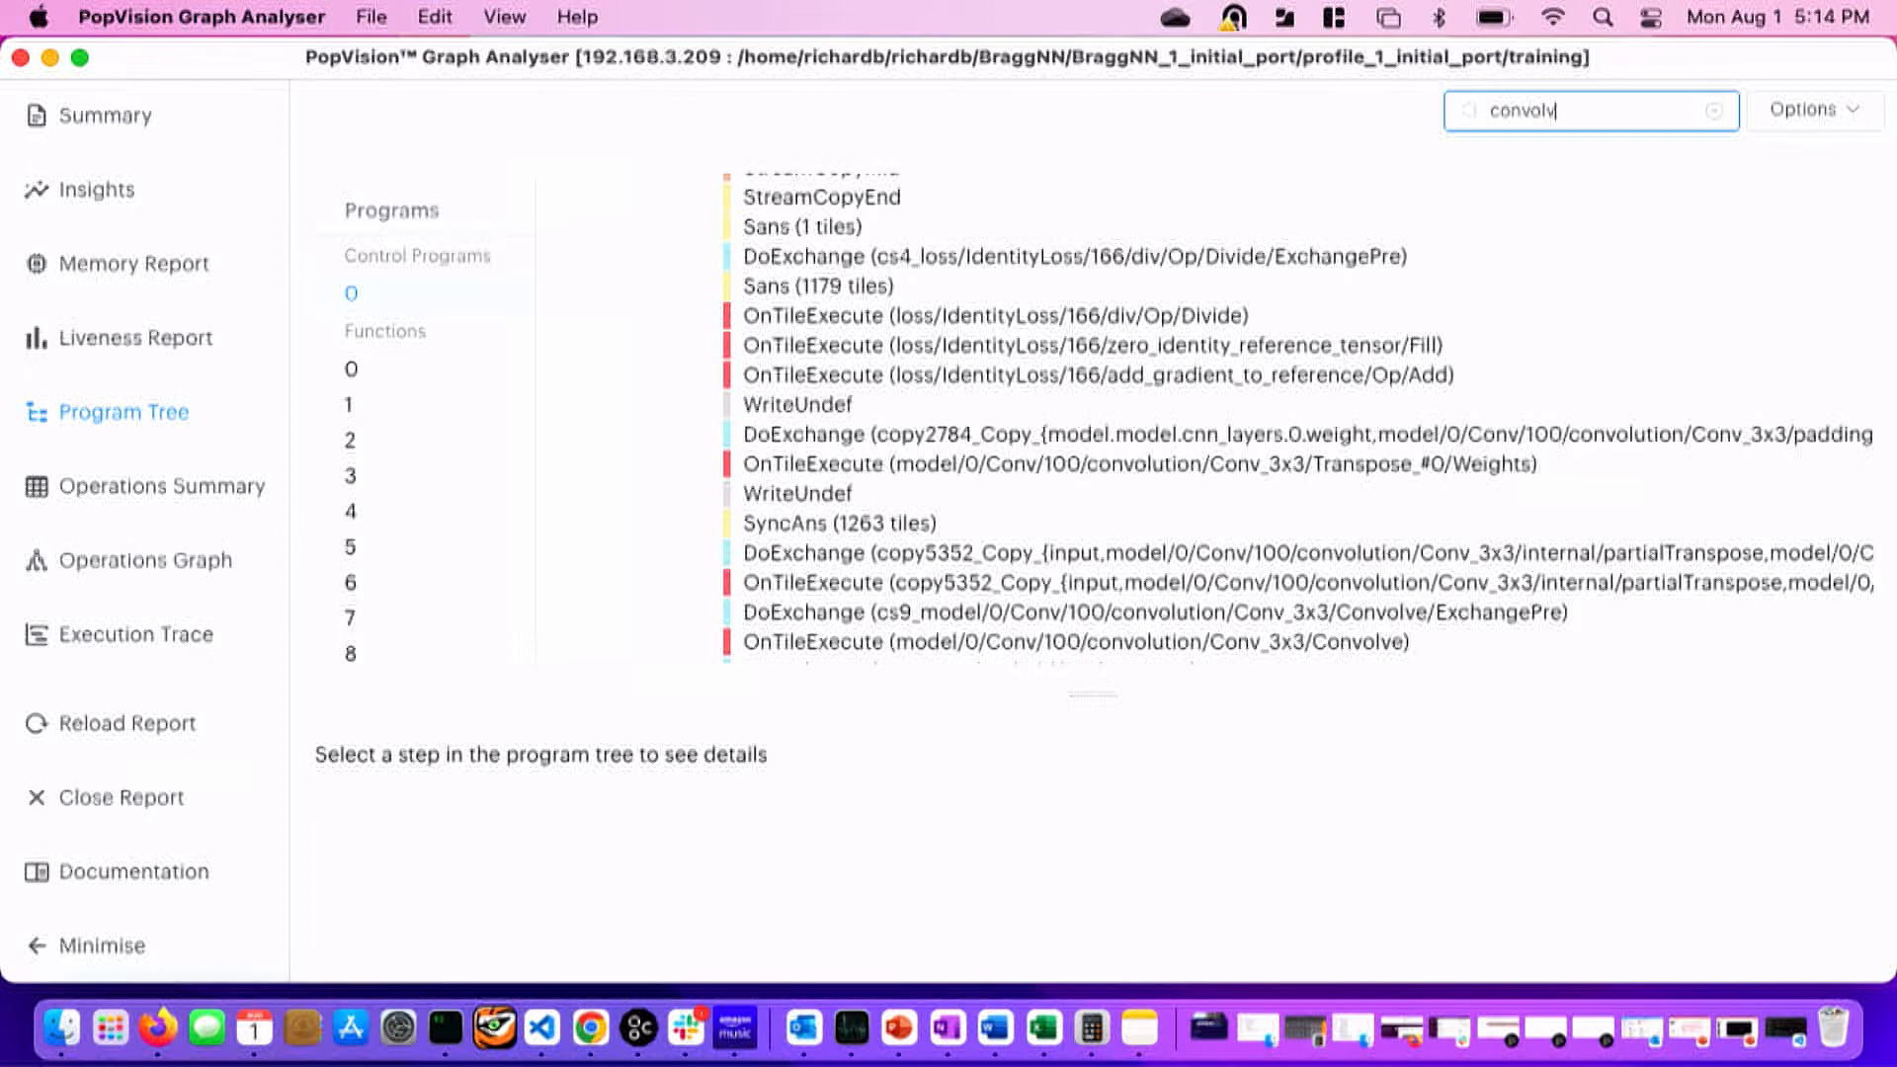
key(Enter)
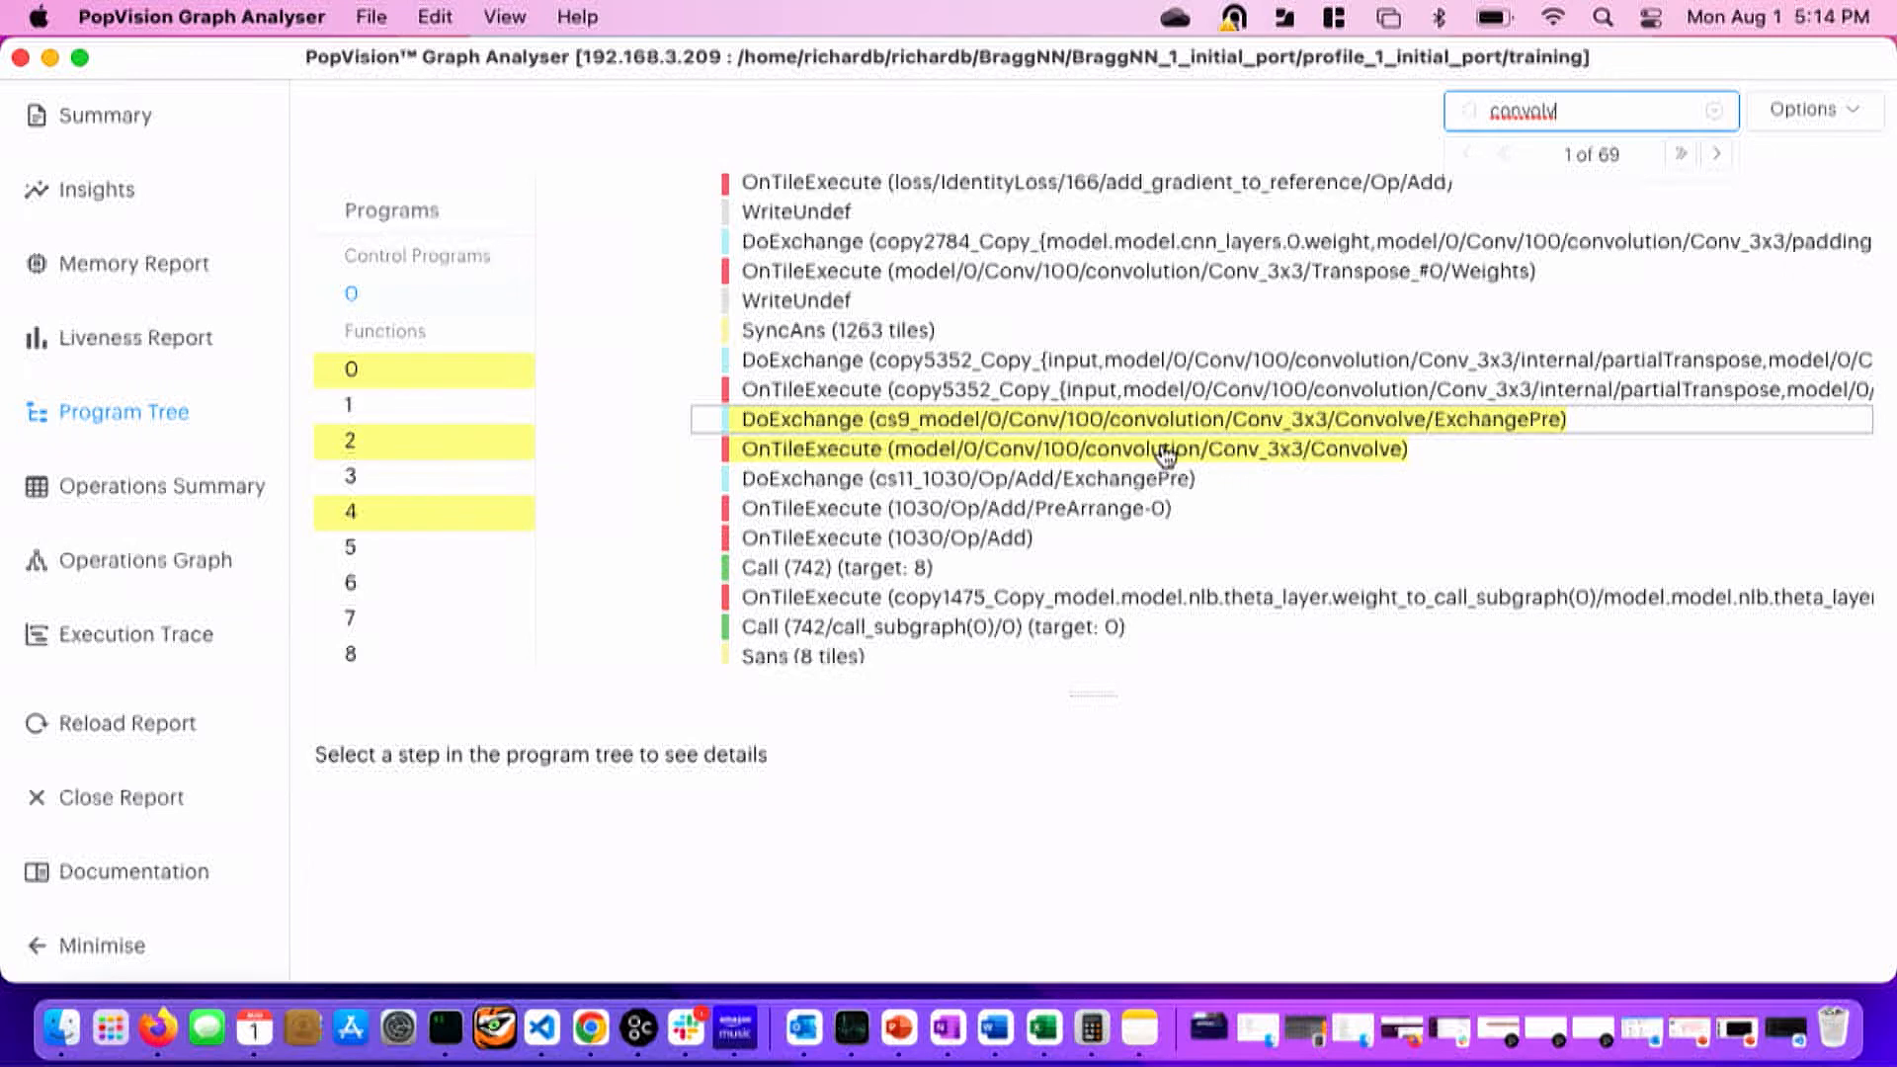
click(1073, 448)
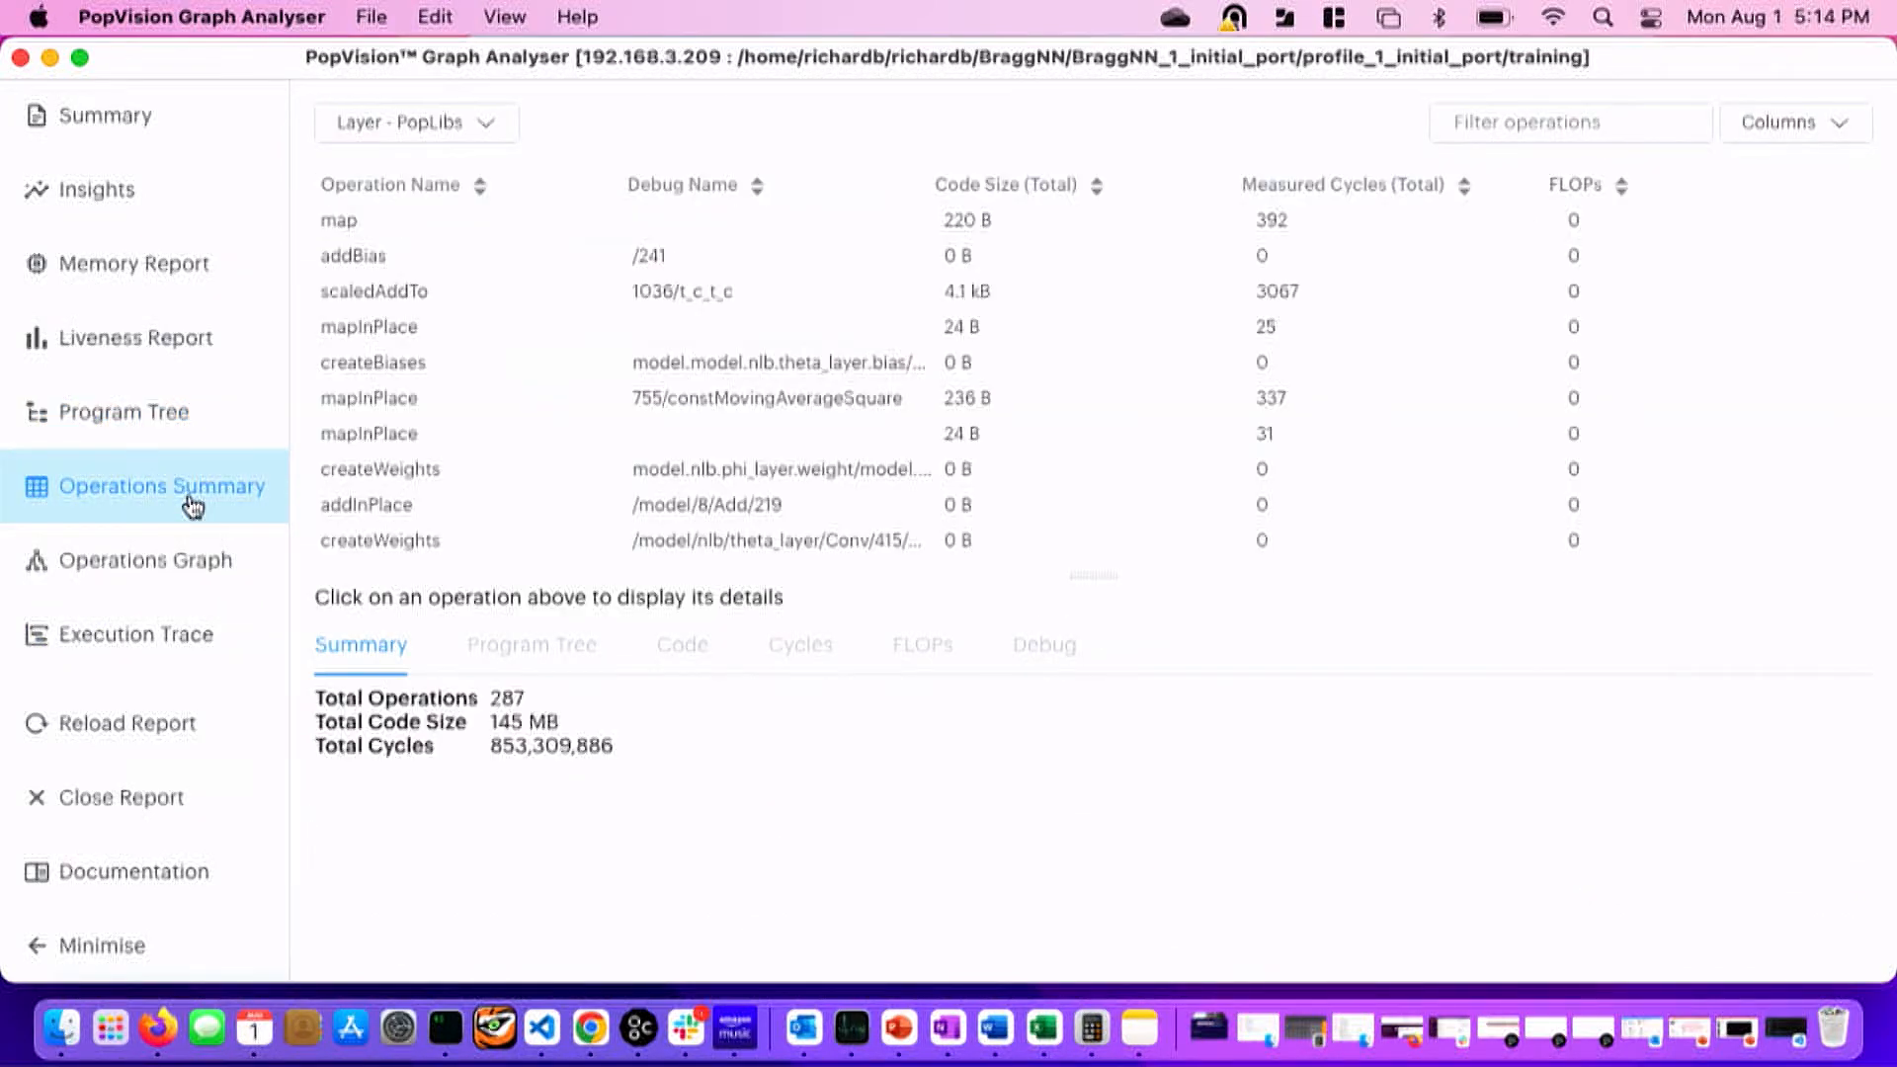
mouse_move(318, 423)
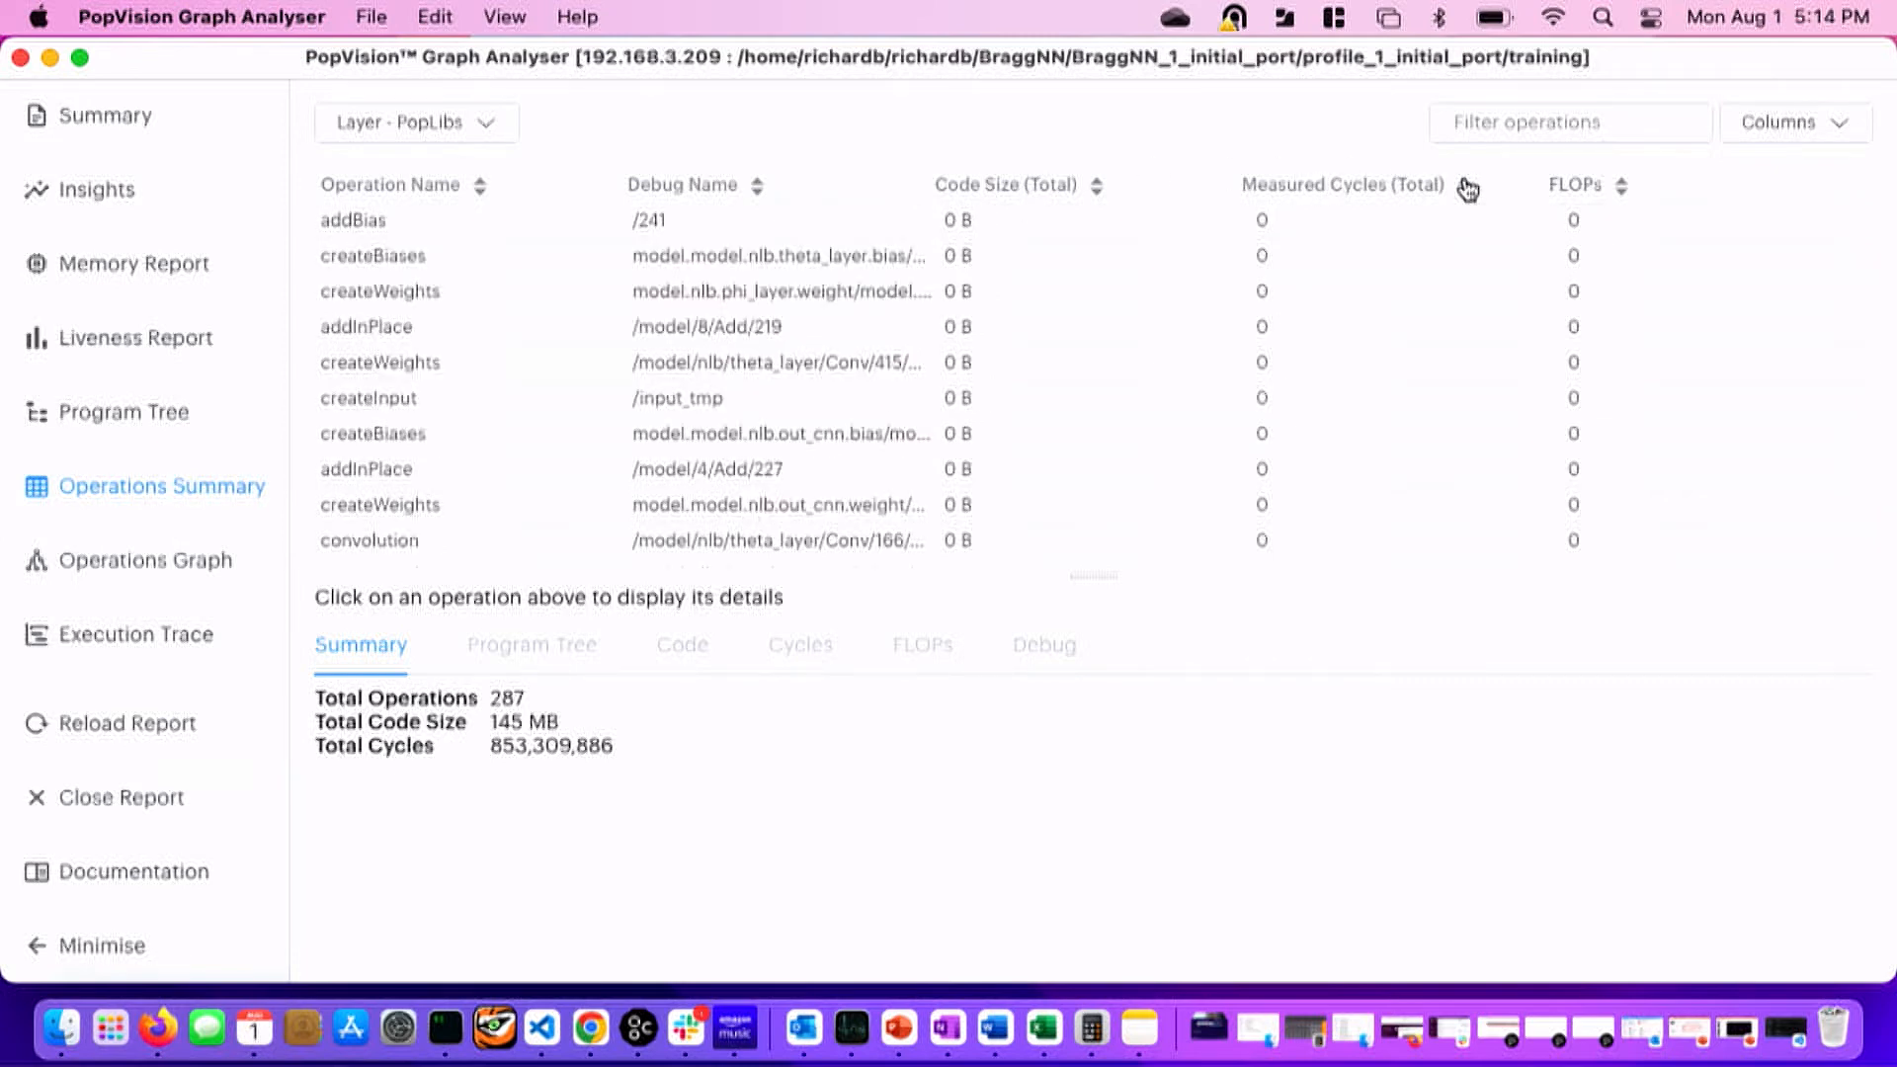
Sort the Operations Summary by Measured Cycles (Total) descending, then go to the Execution Trace.
click(1464, 186)
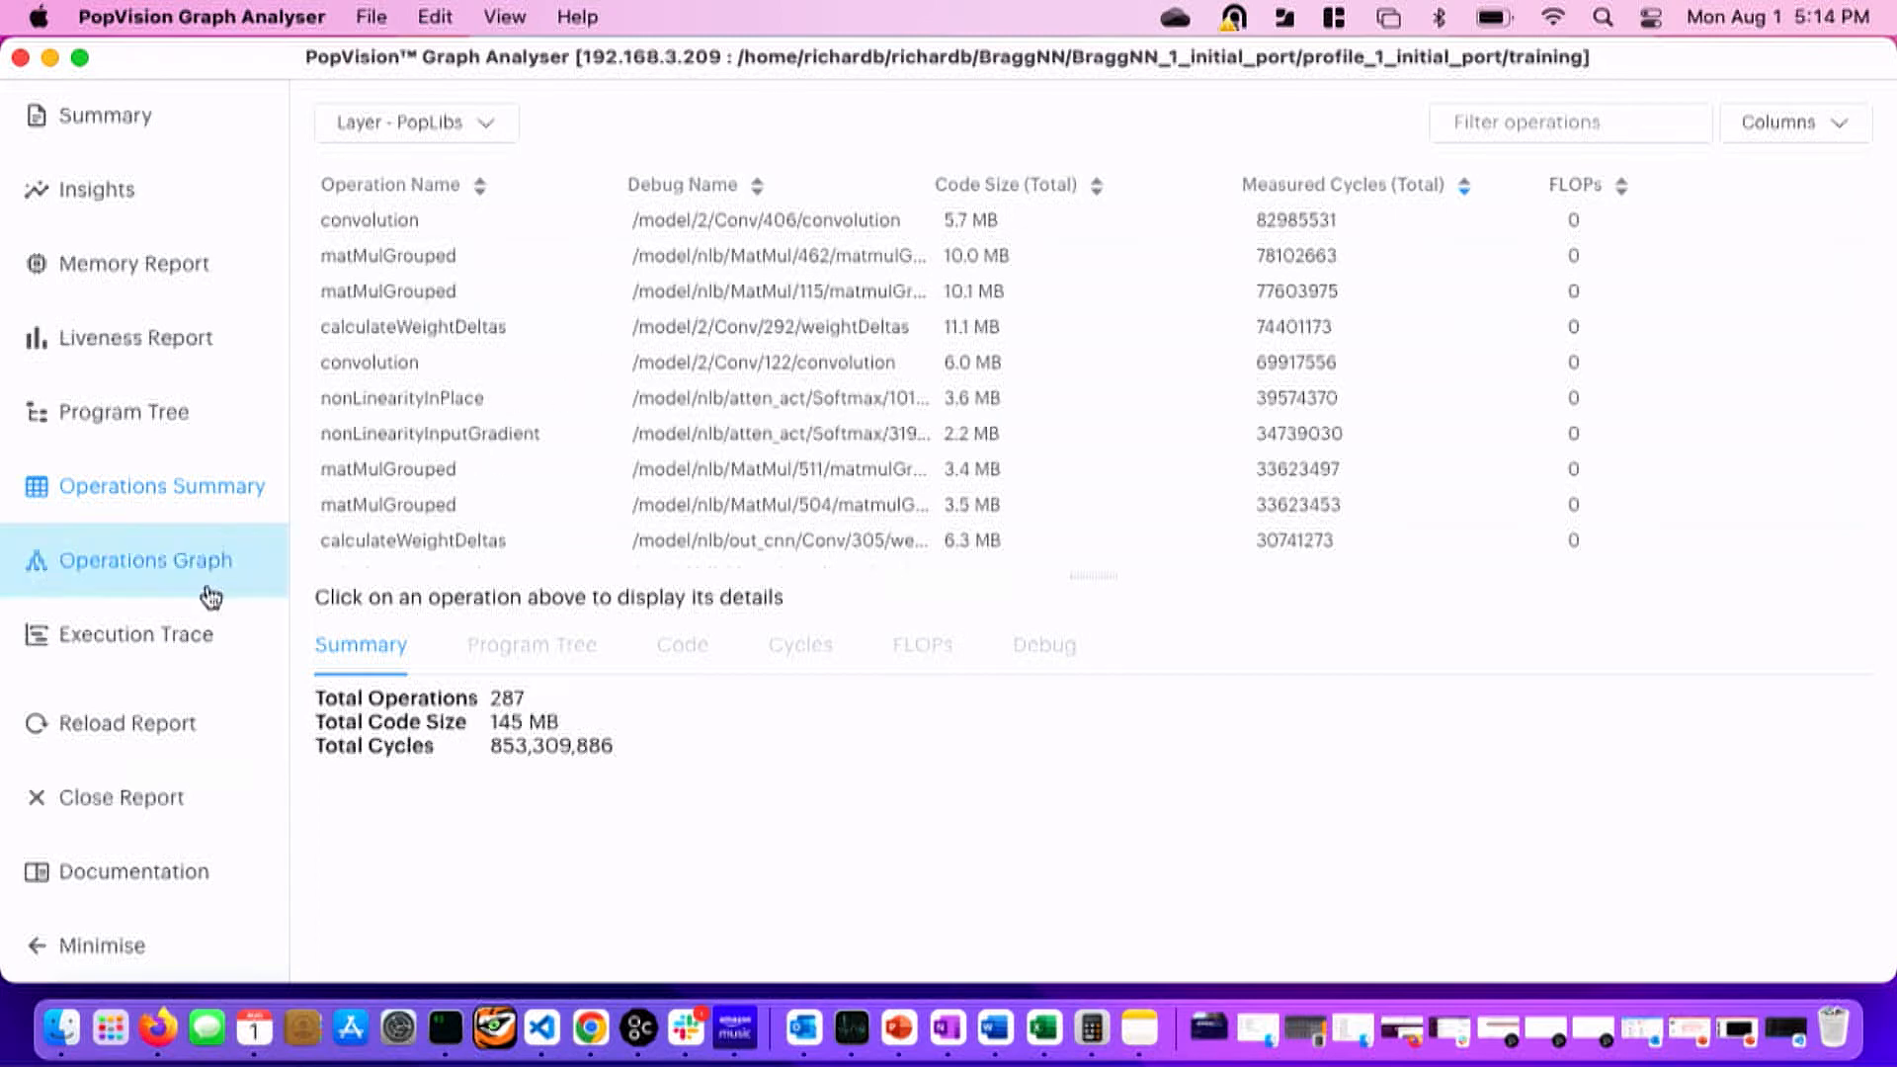
click(137, 634)
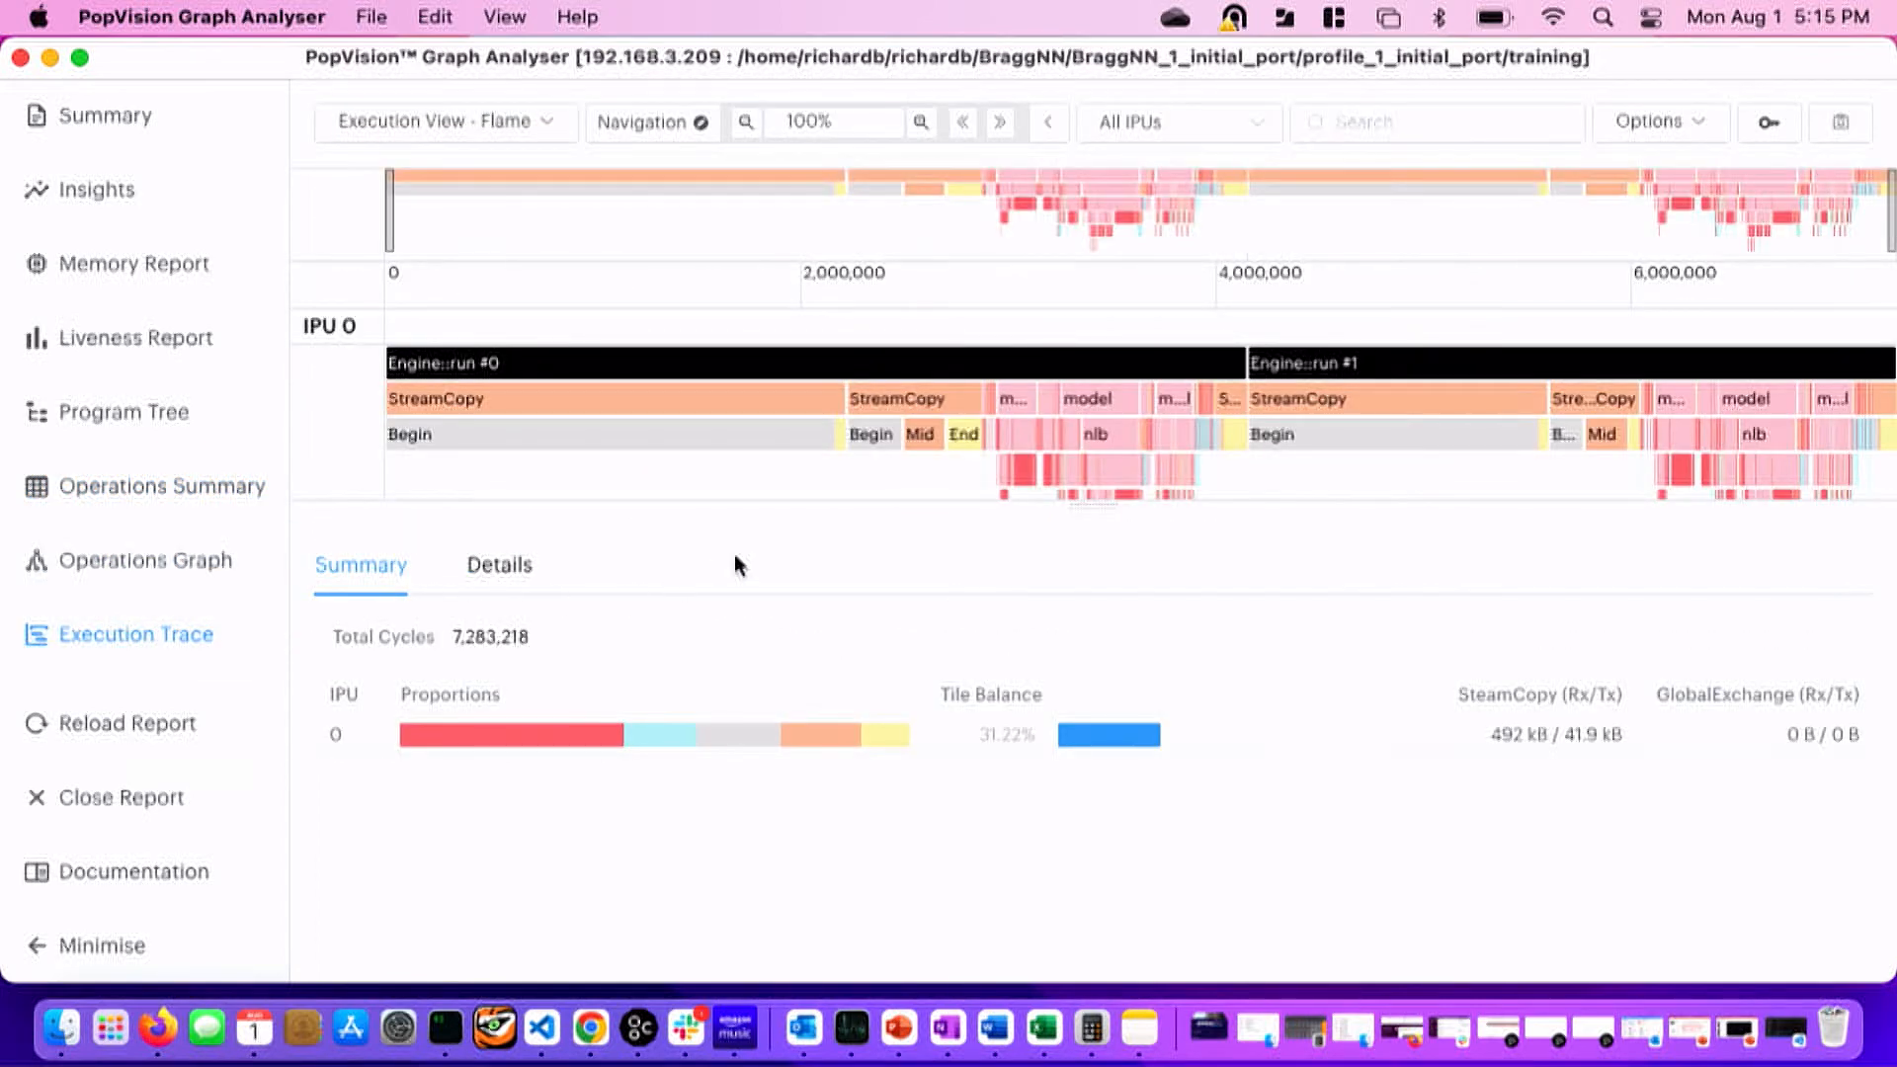
mouse_move(768, 565)
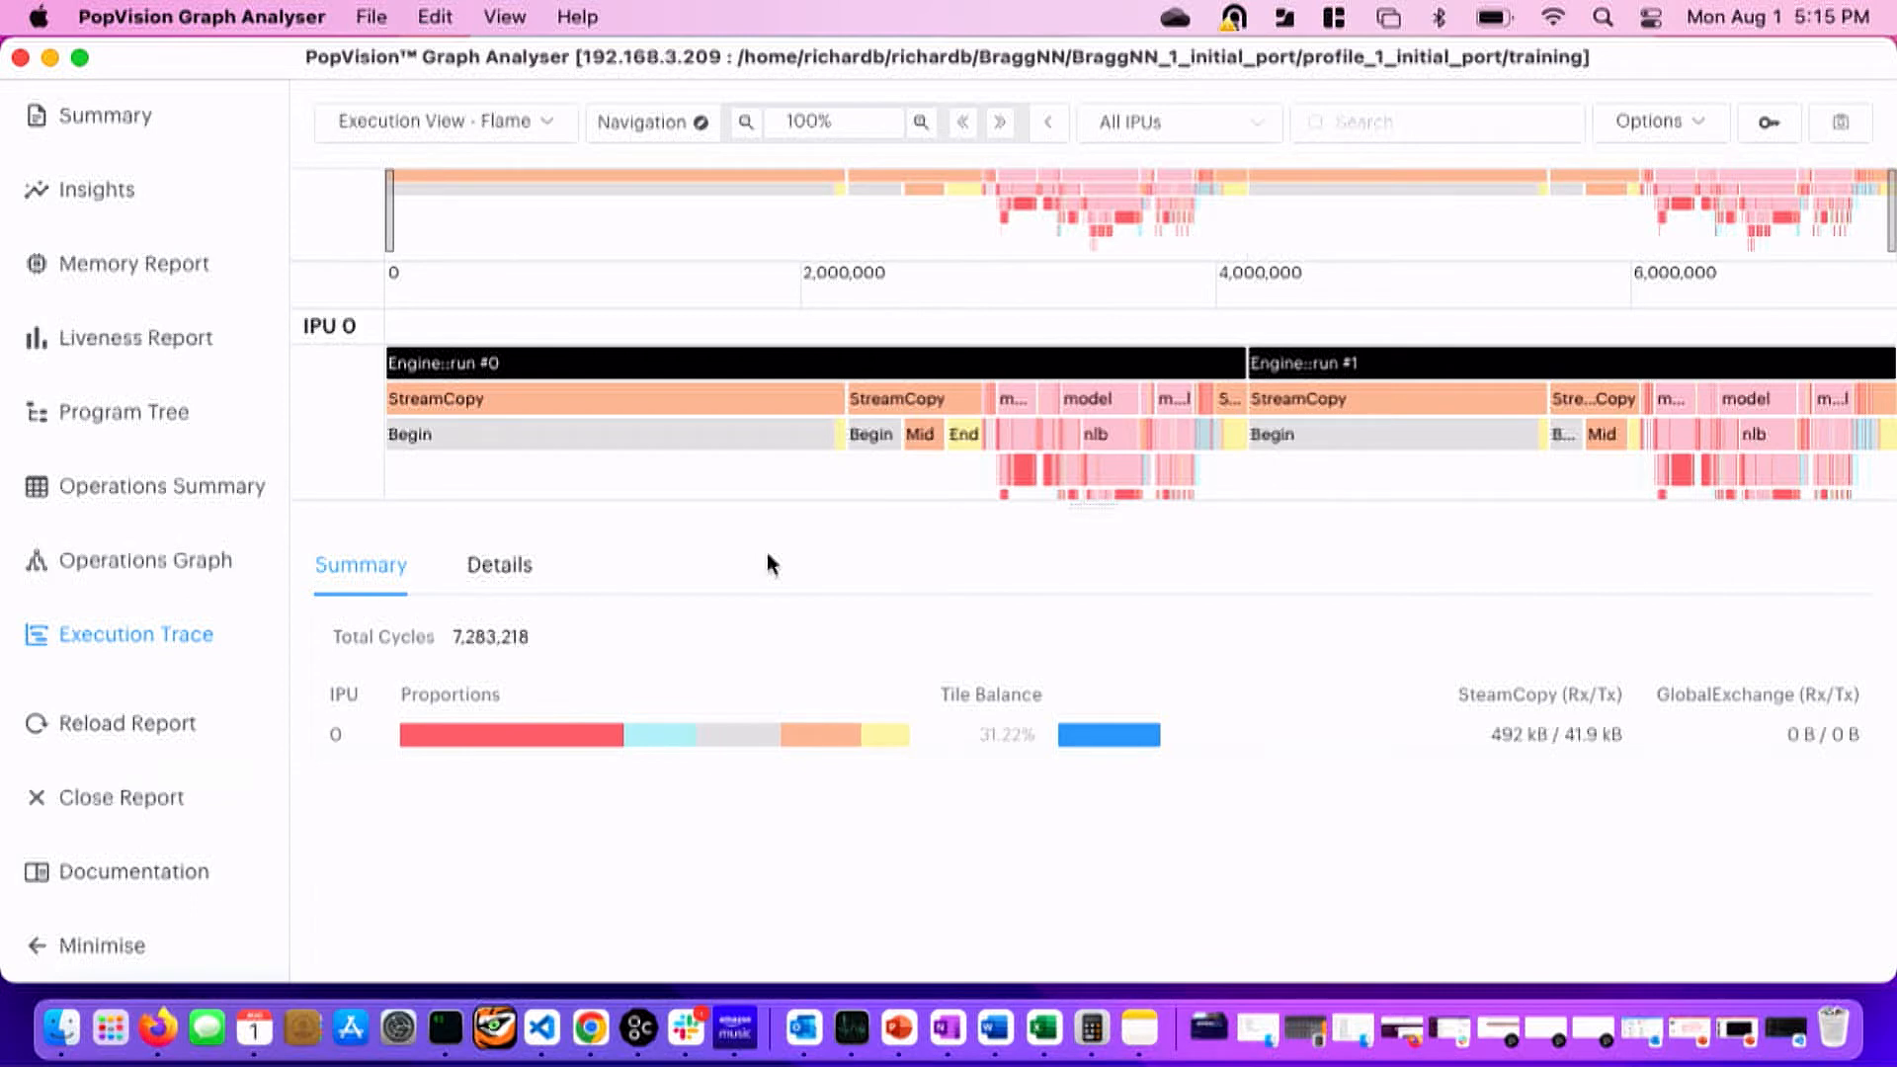
mouse_move(654, 500)
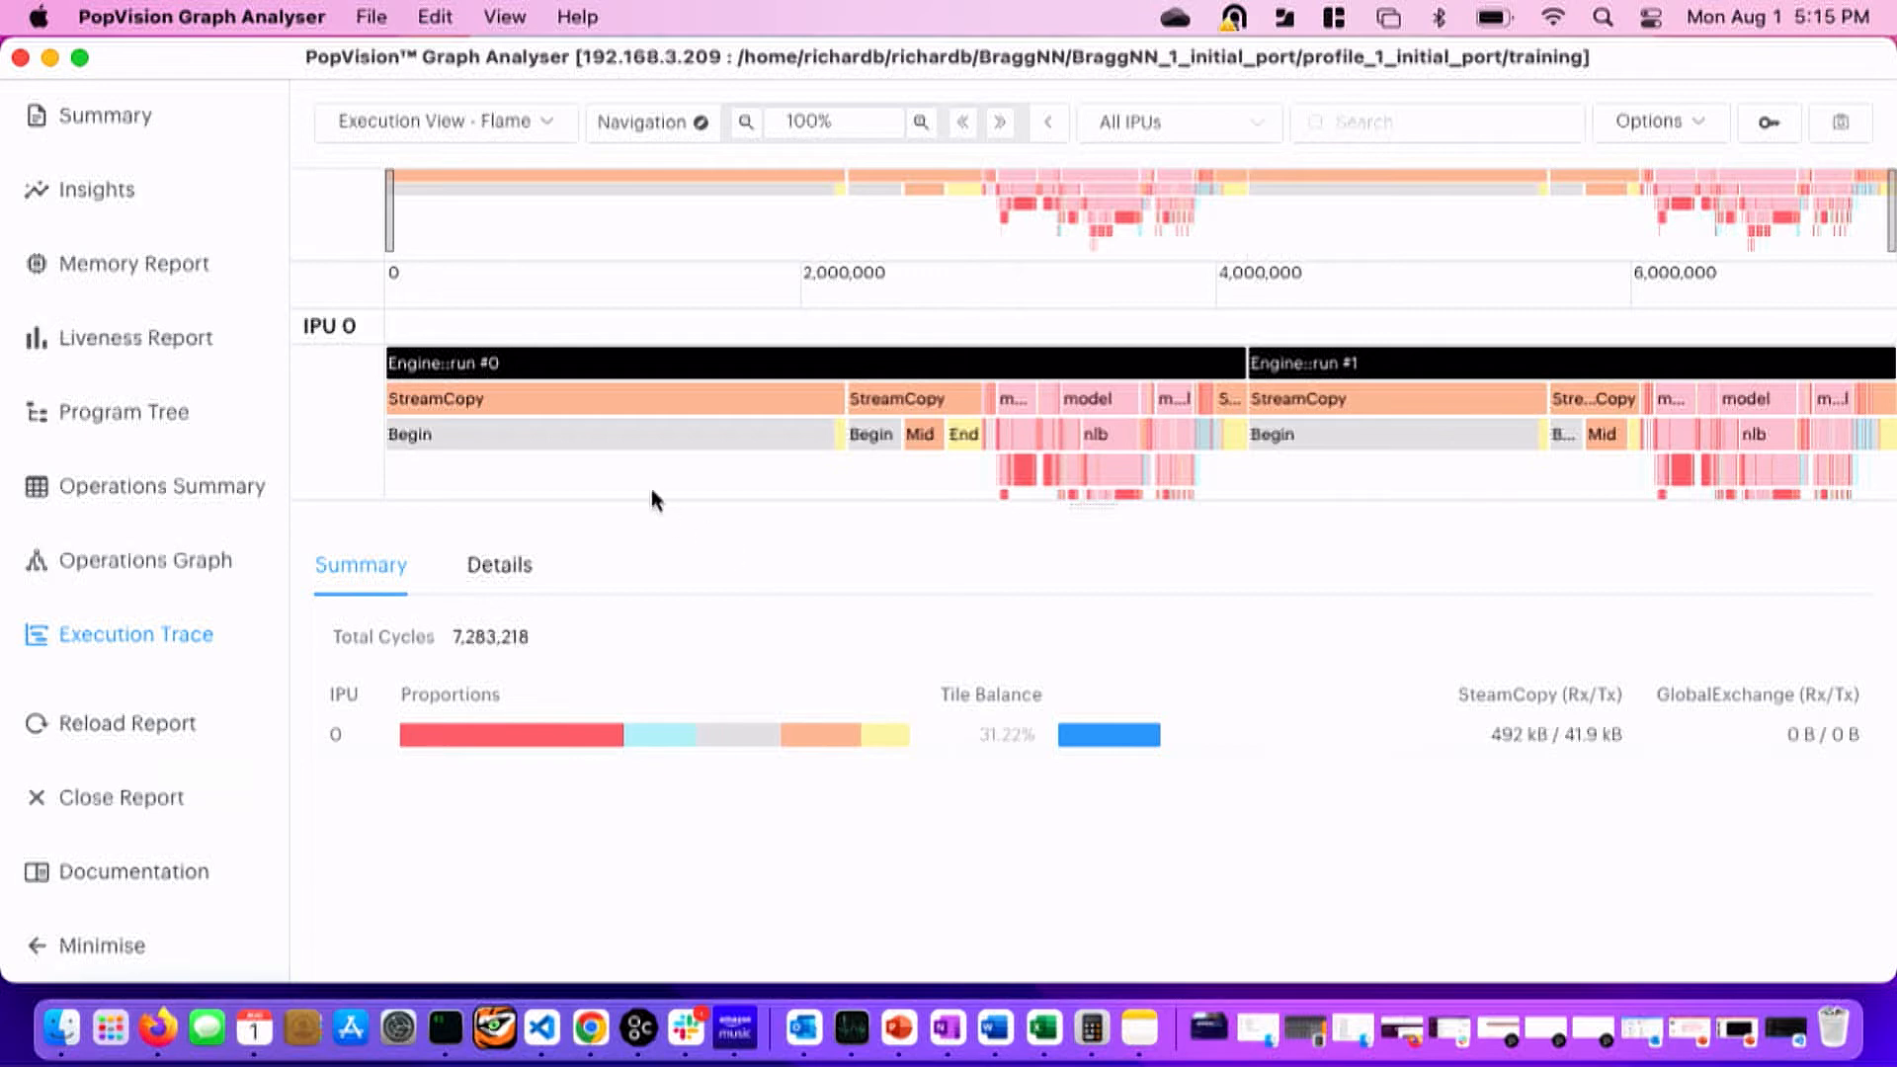
mouse_move(610, 478)
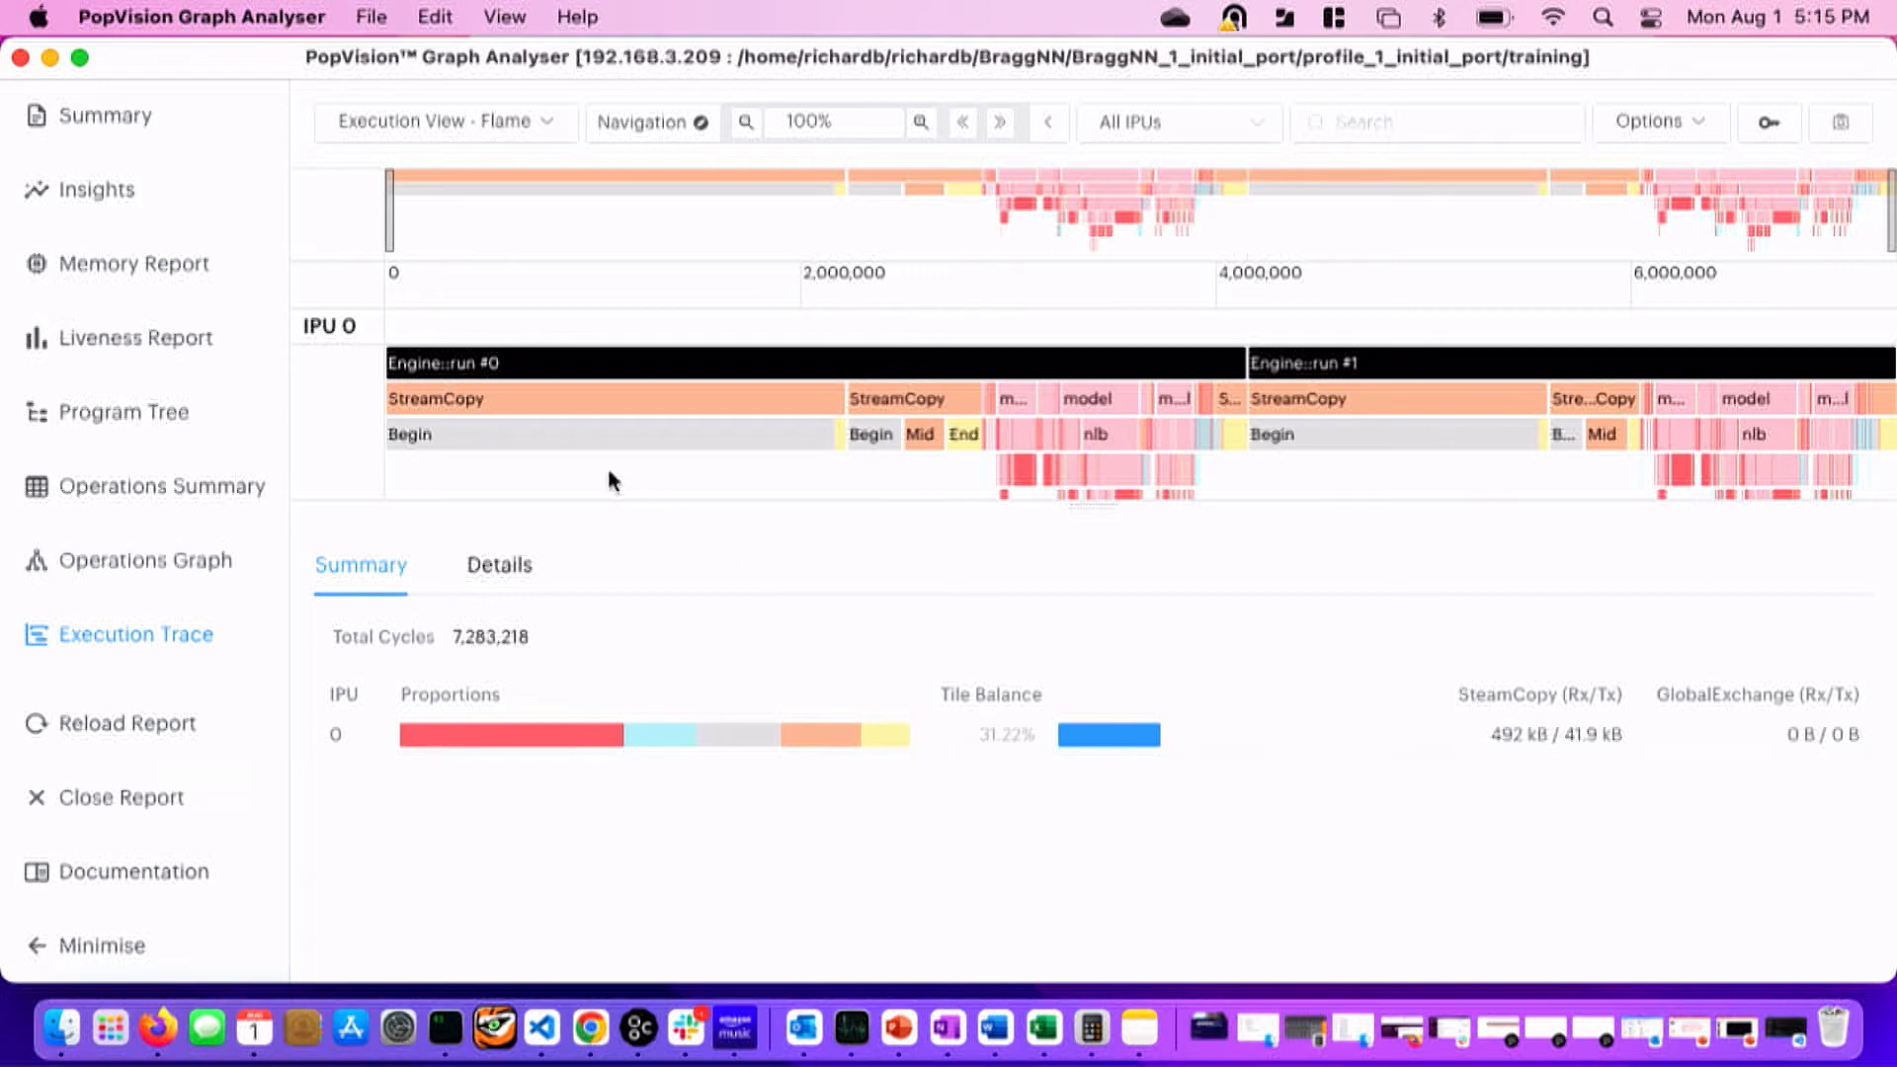
mouse_move(941, 438)
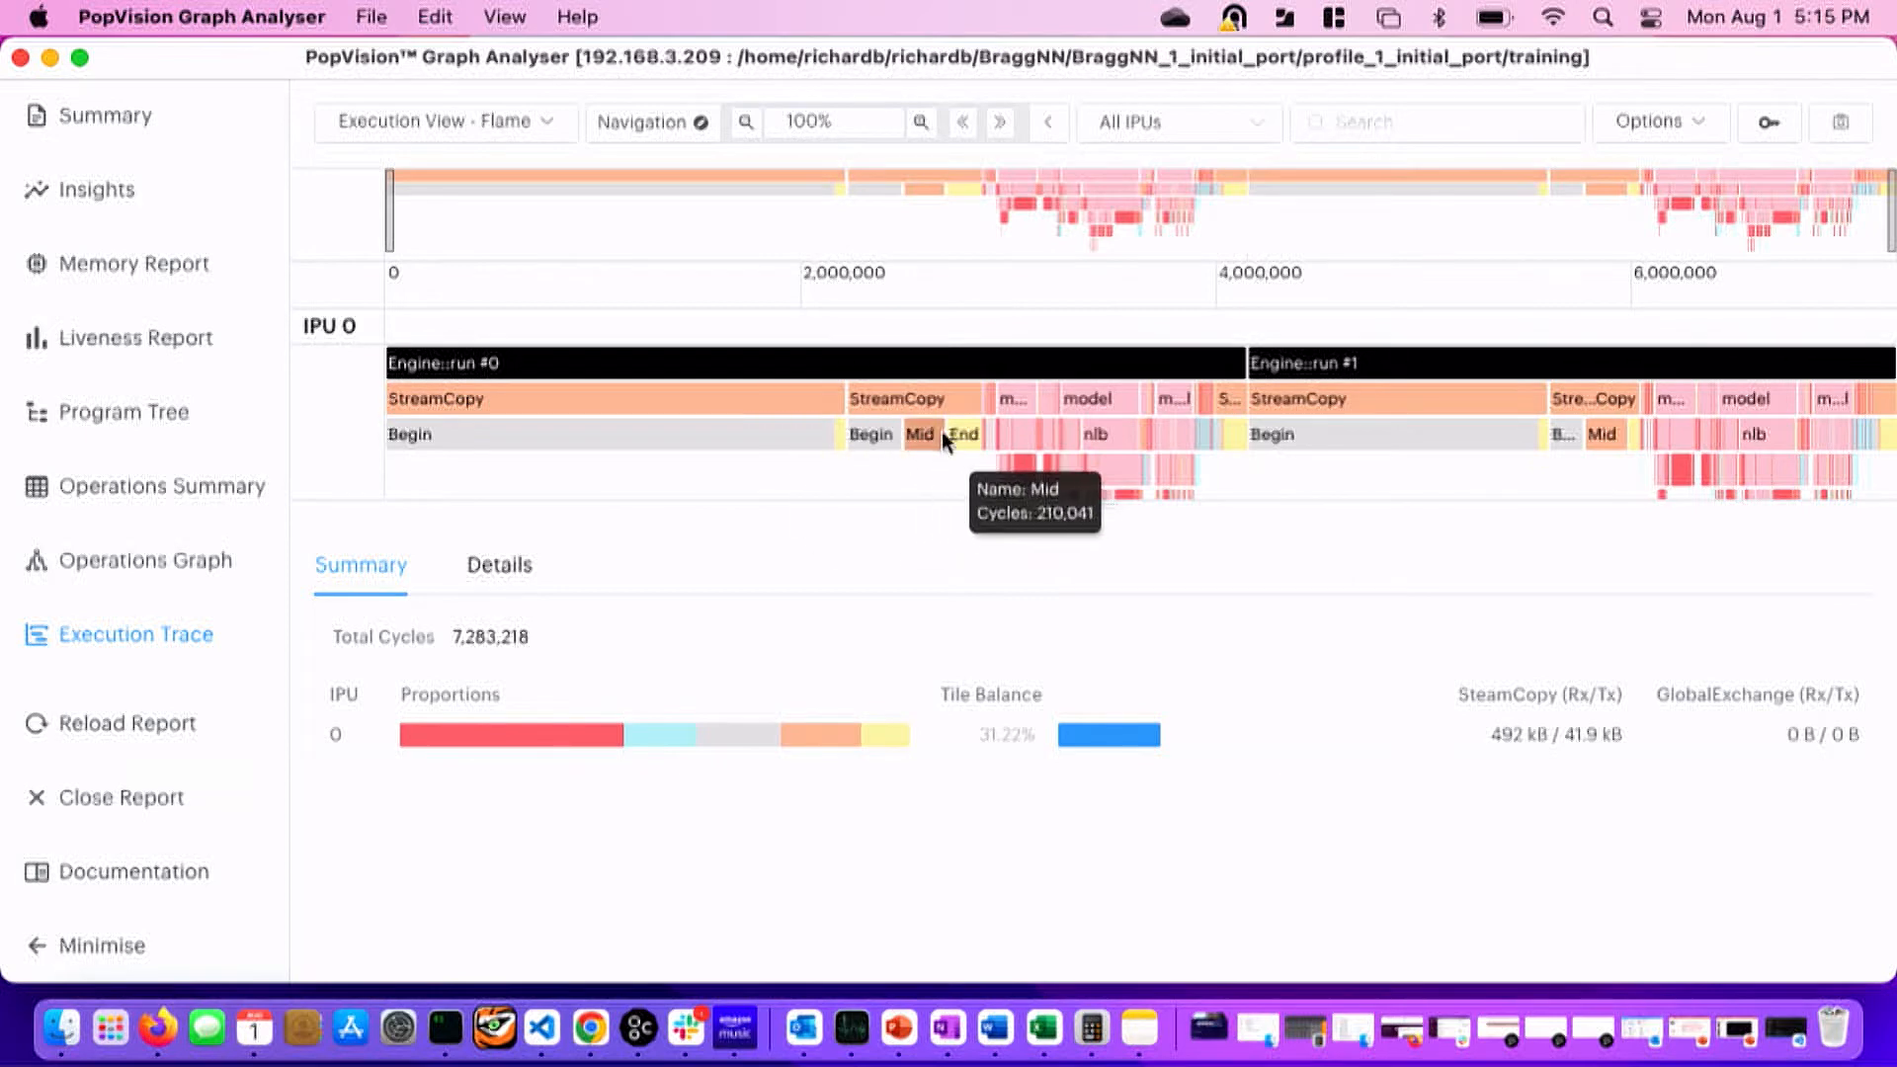
mouse_move(962, 435)
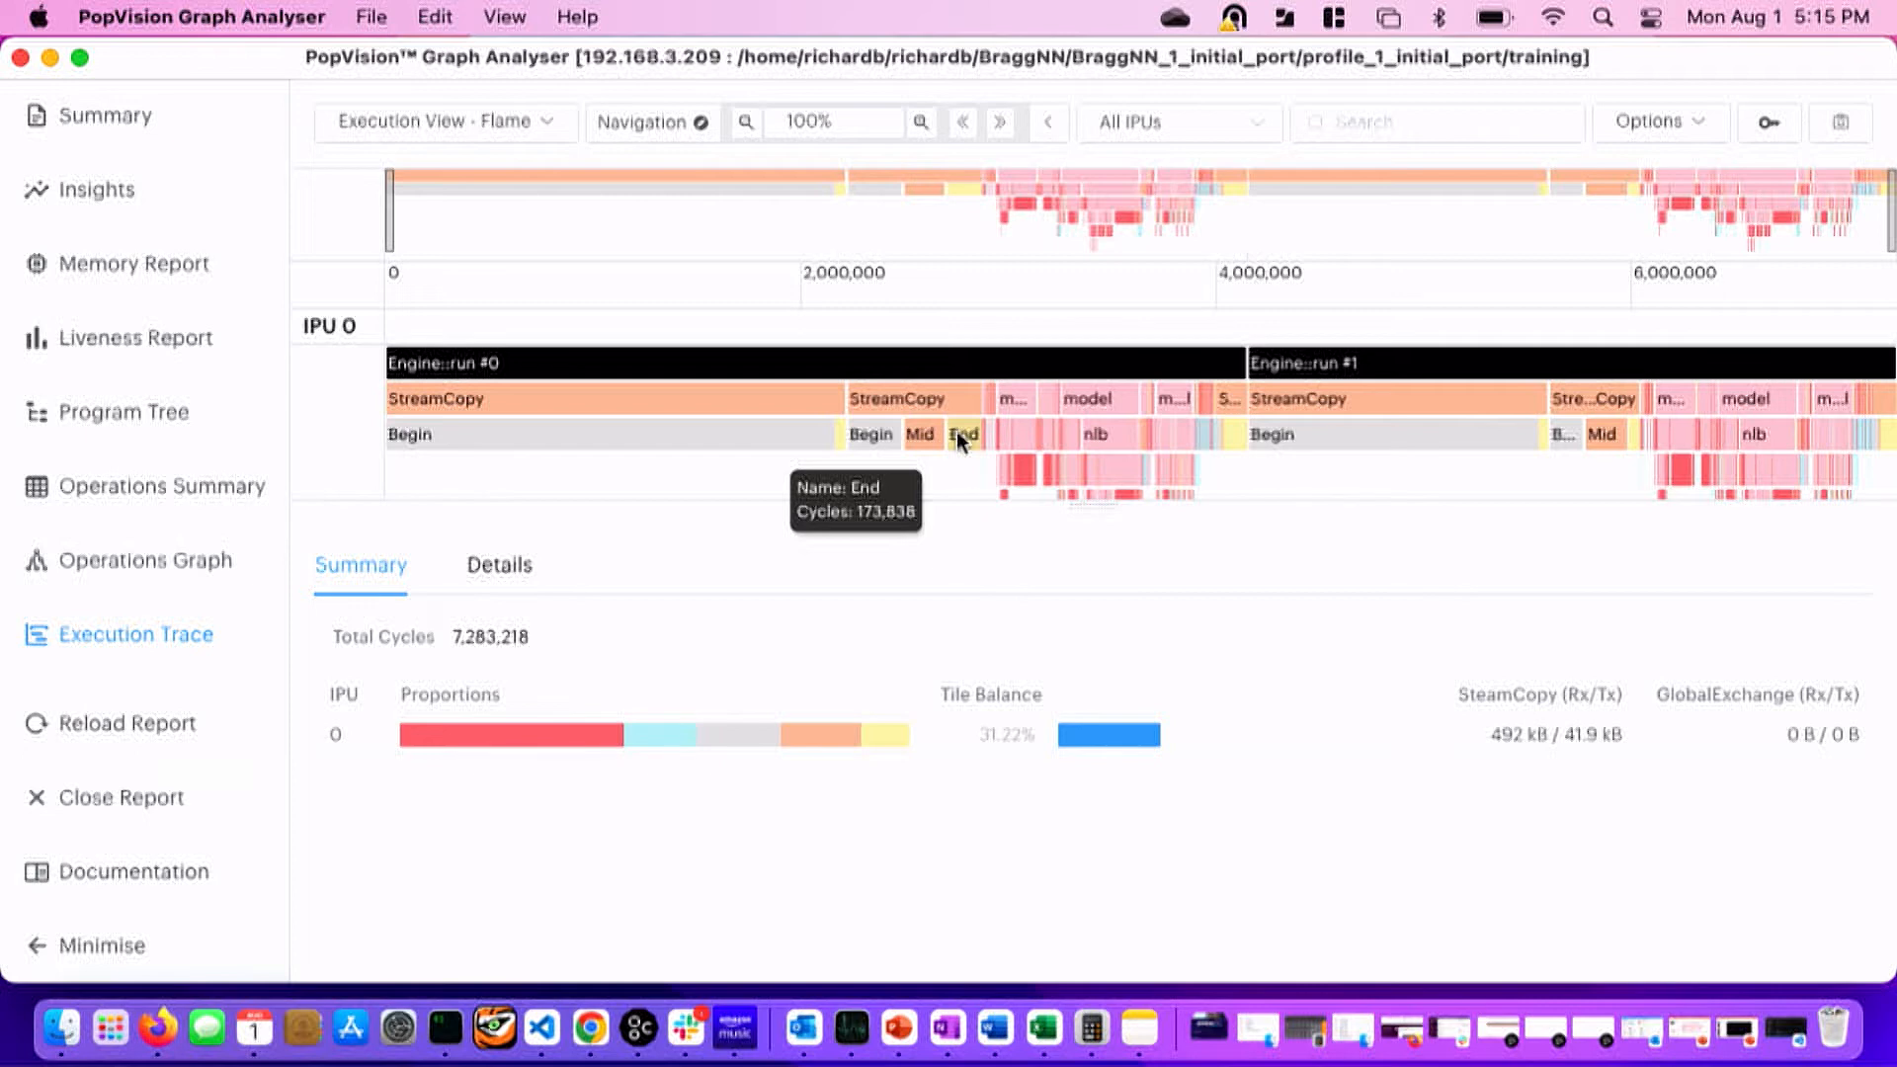
mouse_move(703, 494)
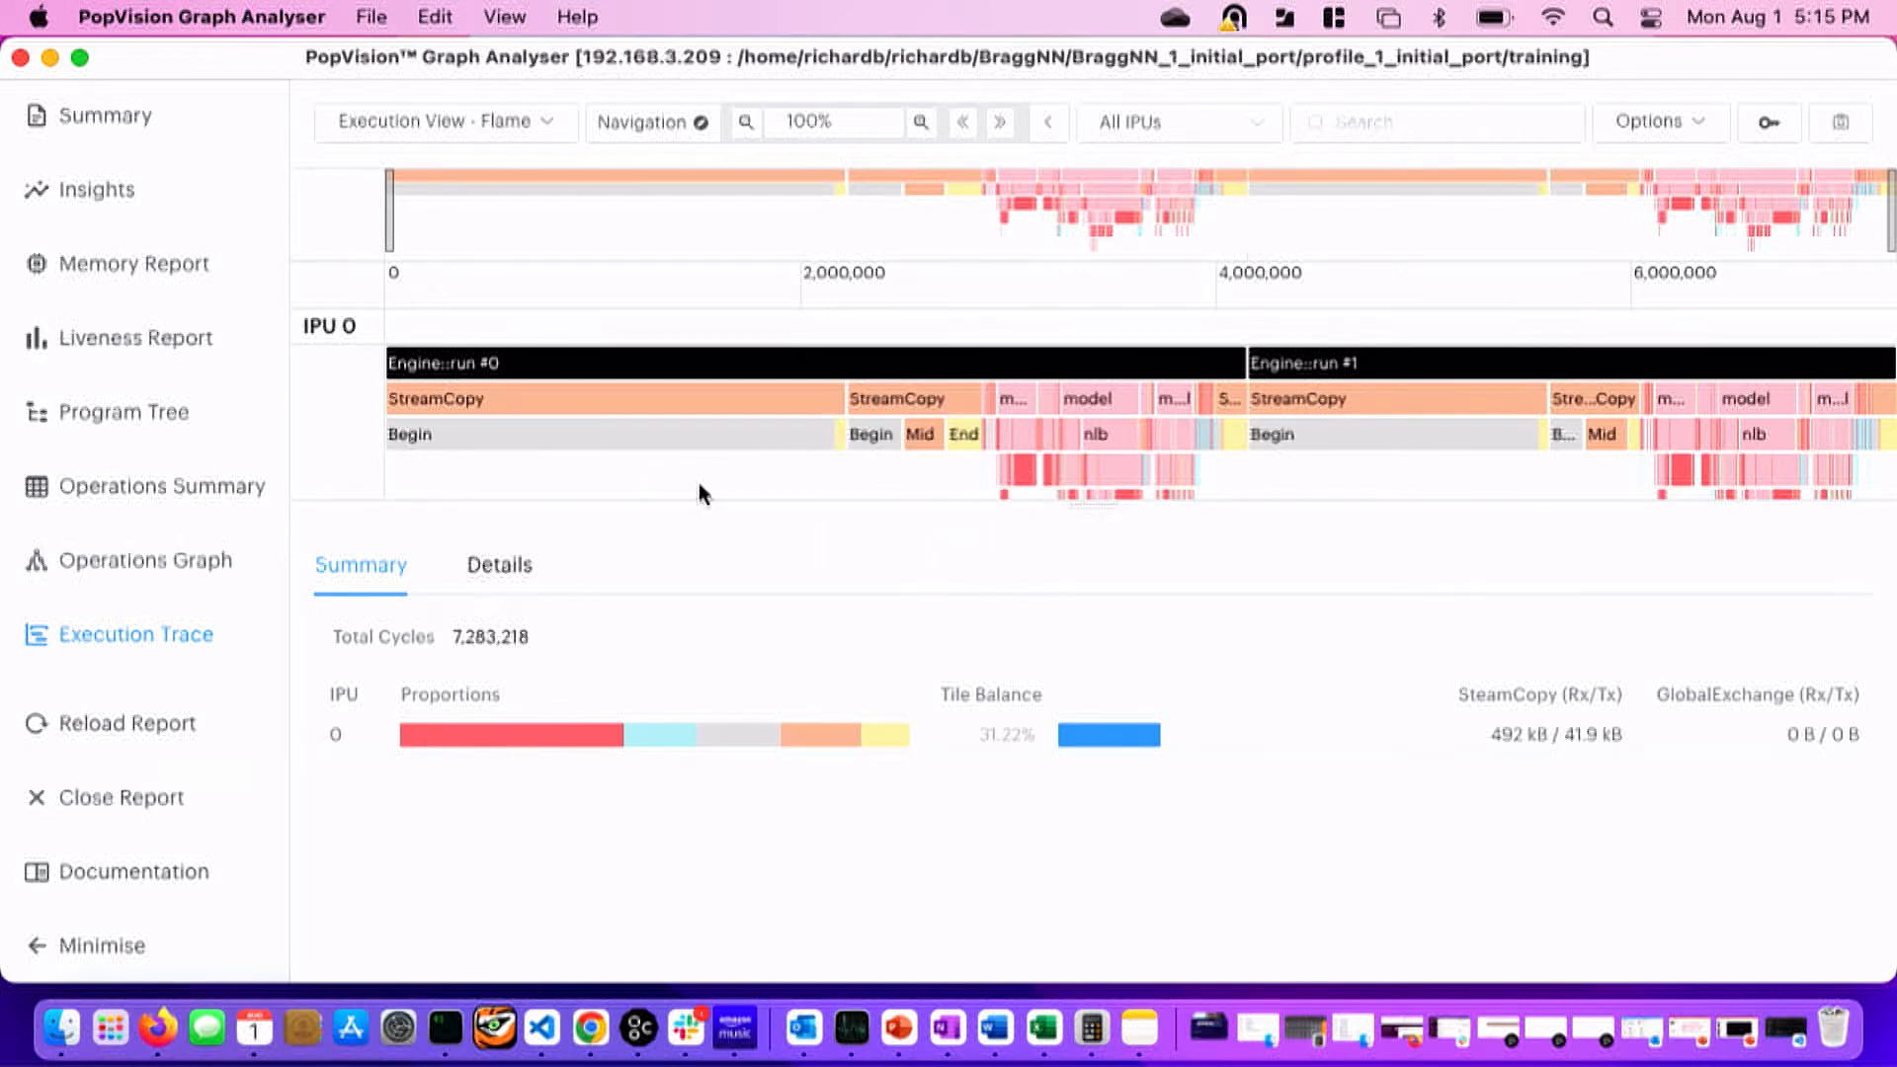
mouse_move(712, 450)
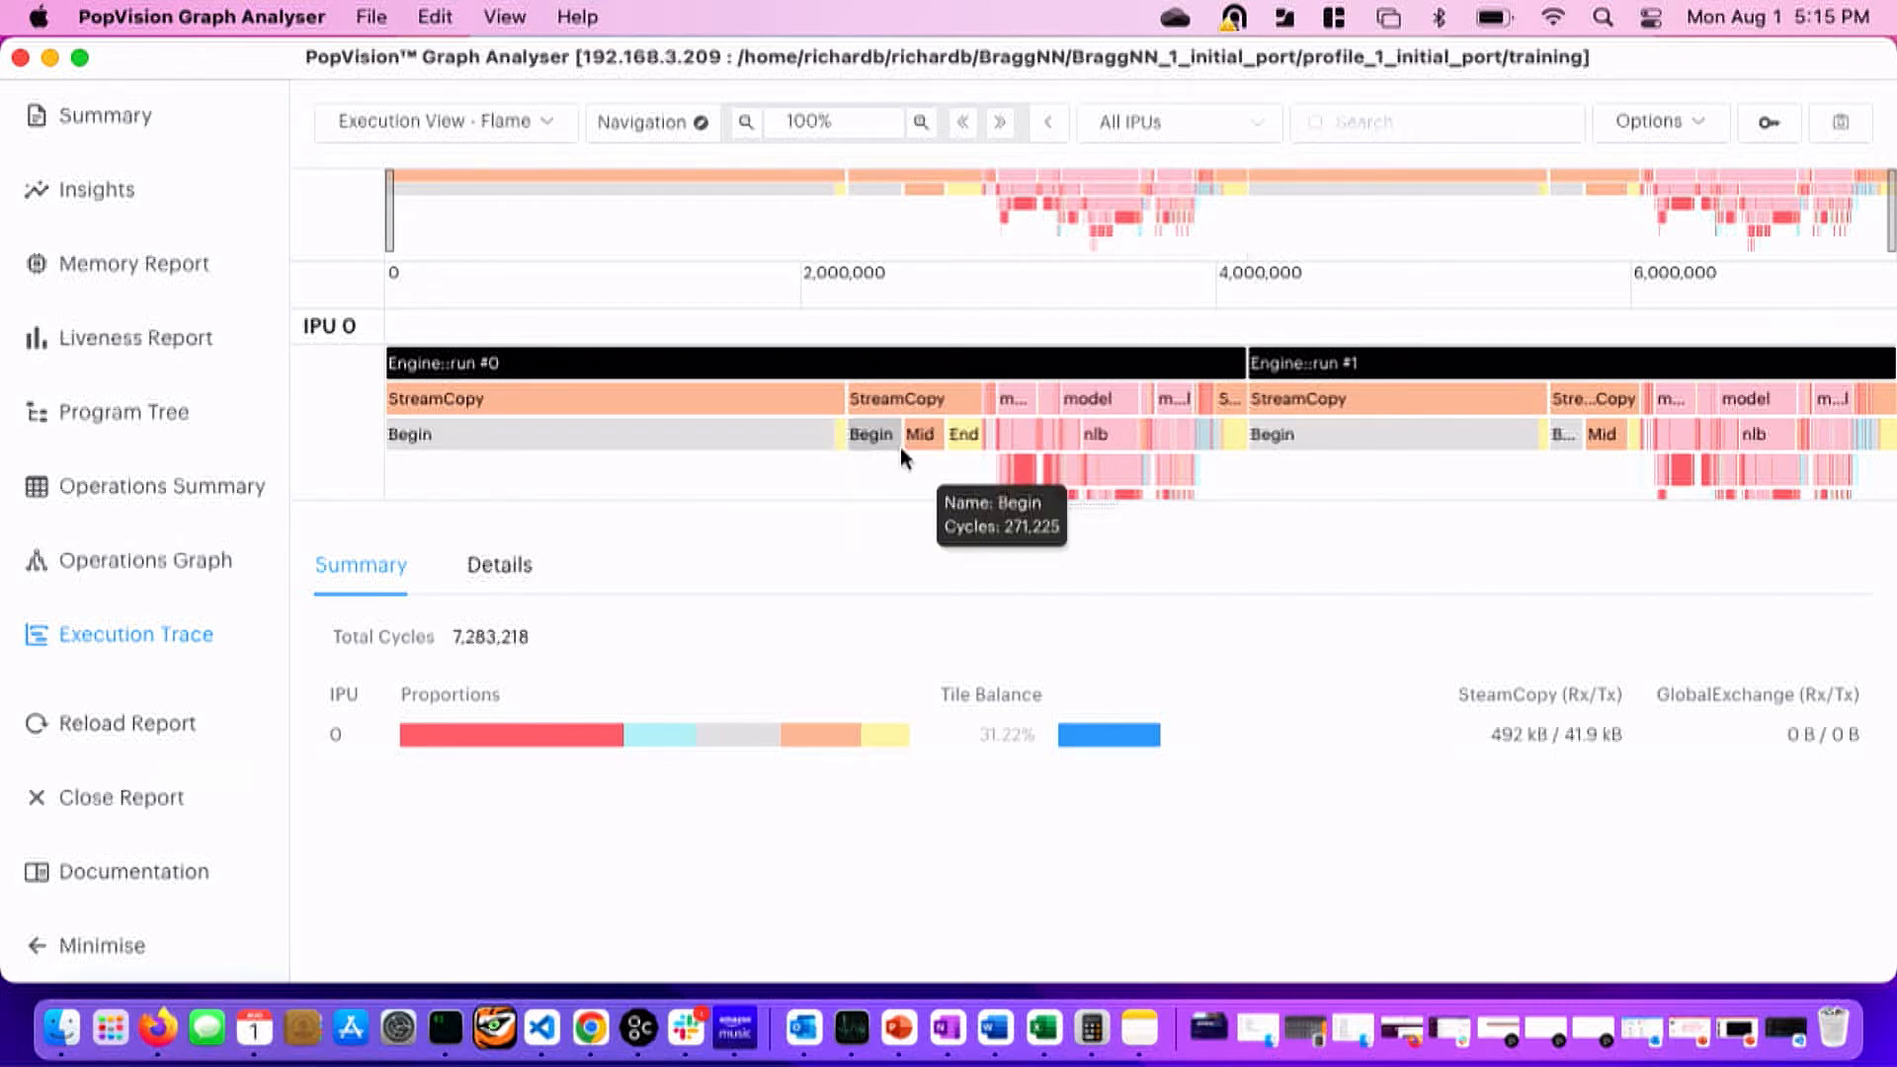
mouse_move(921, 434)
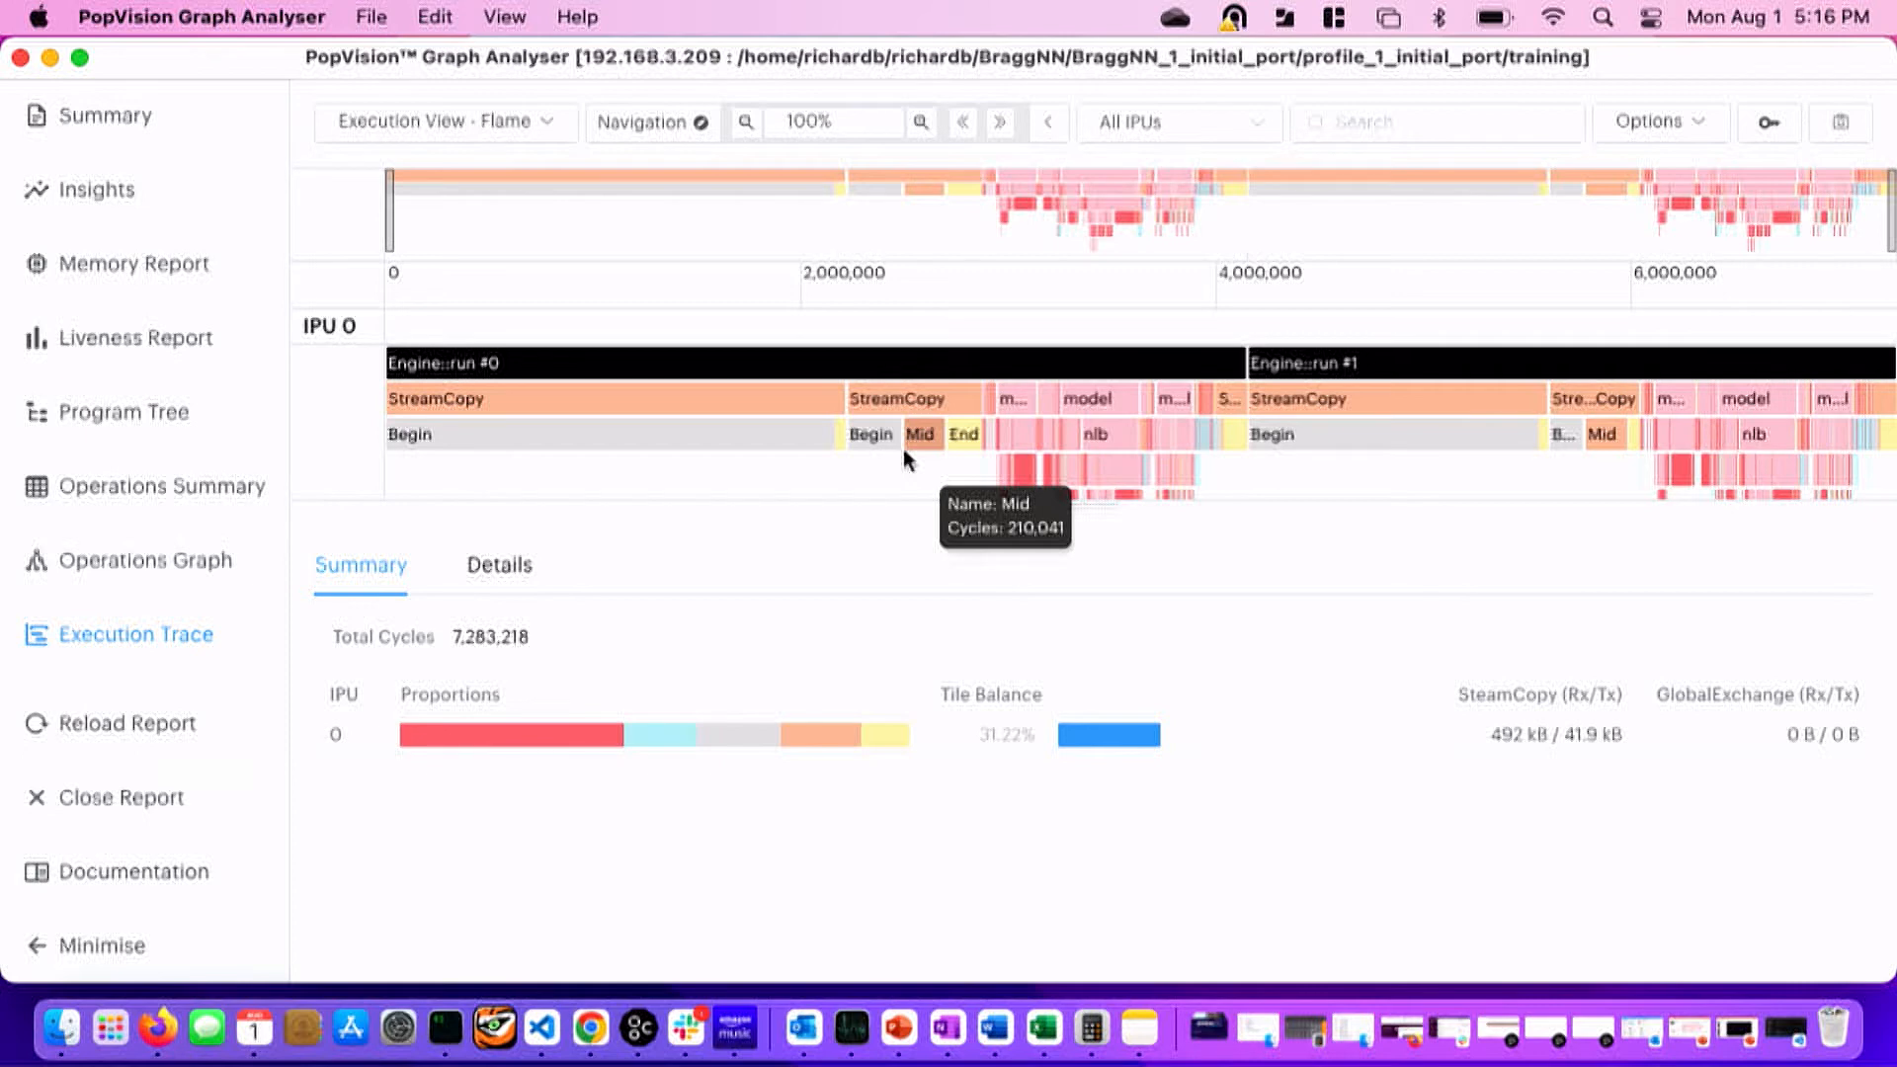
mouse_move(950, 484)
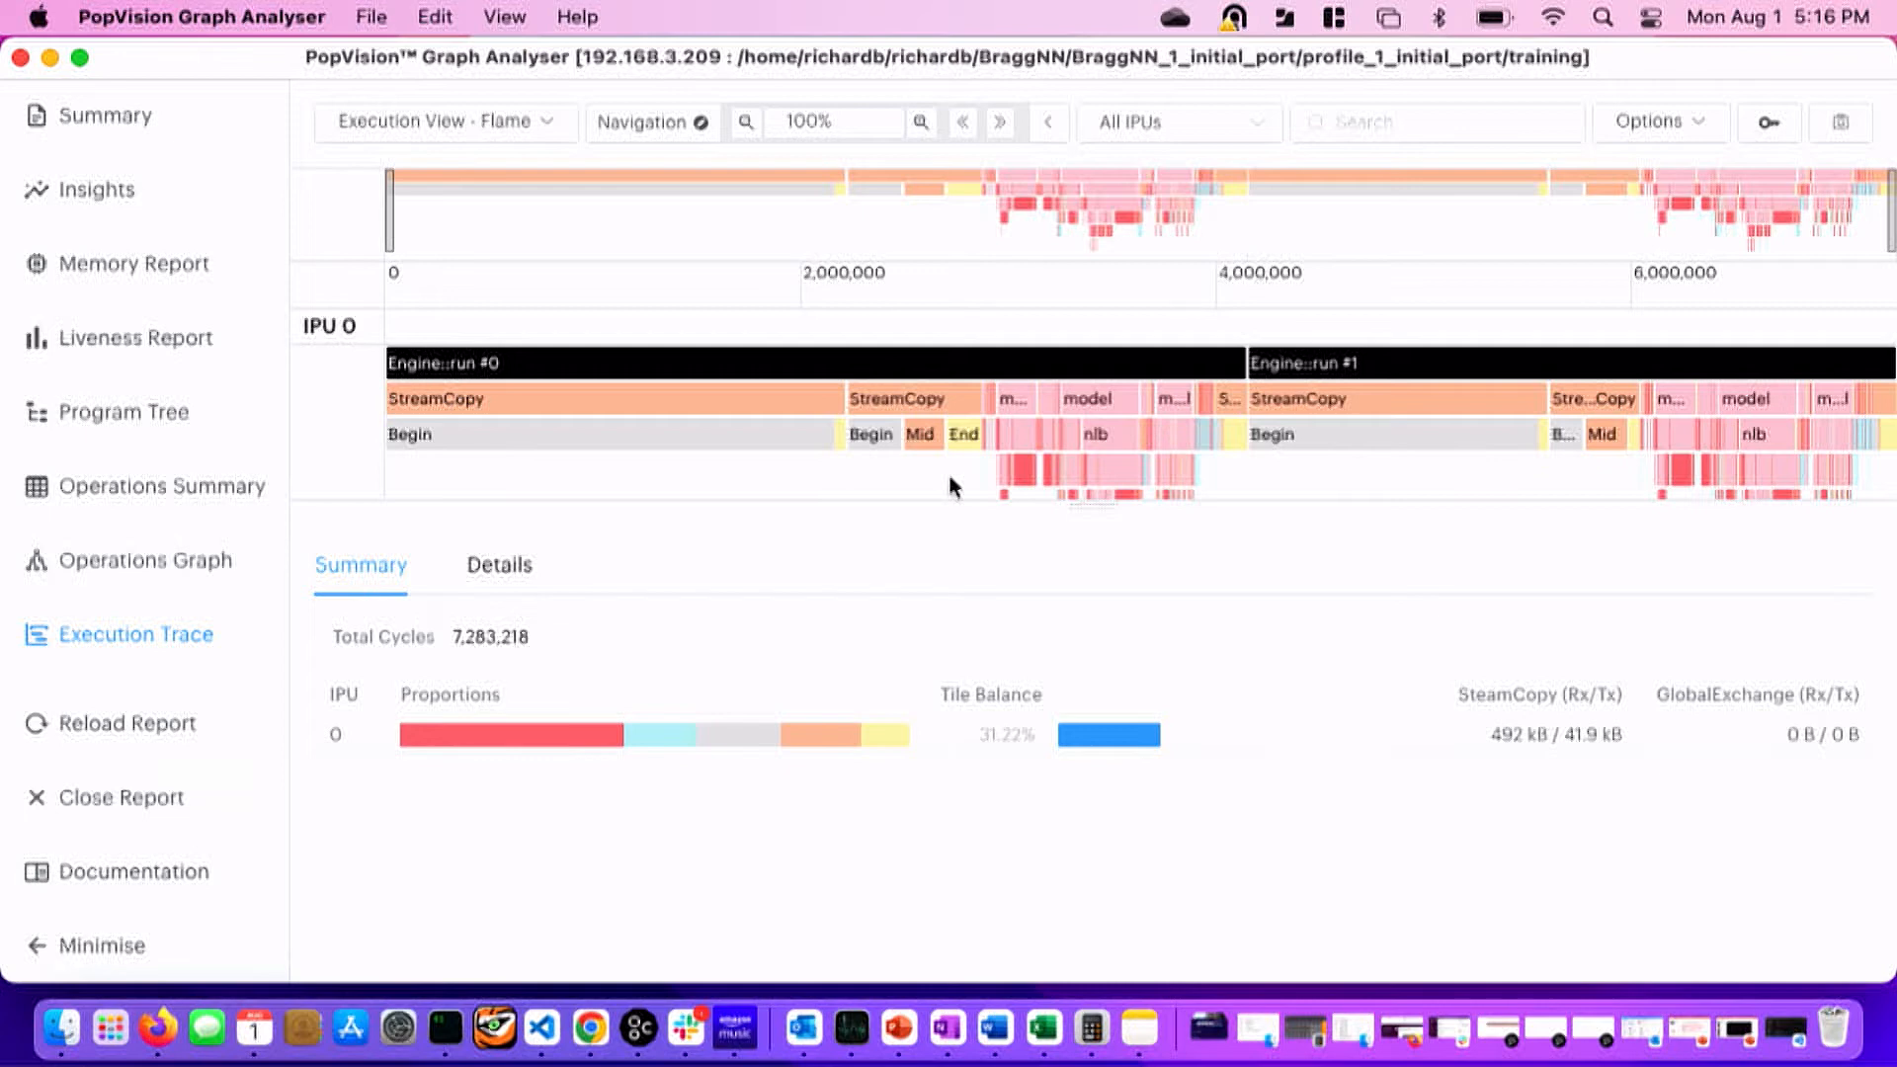
mouse_move(1081, 429)
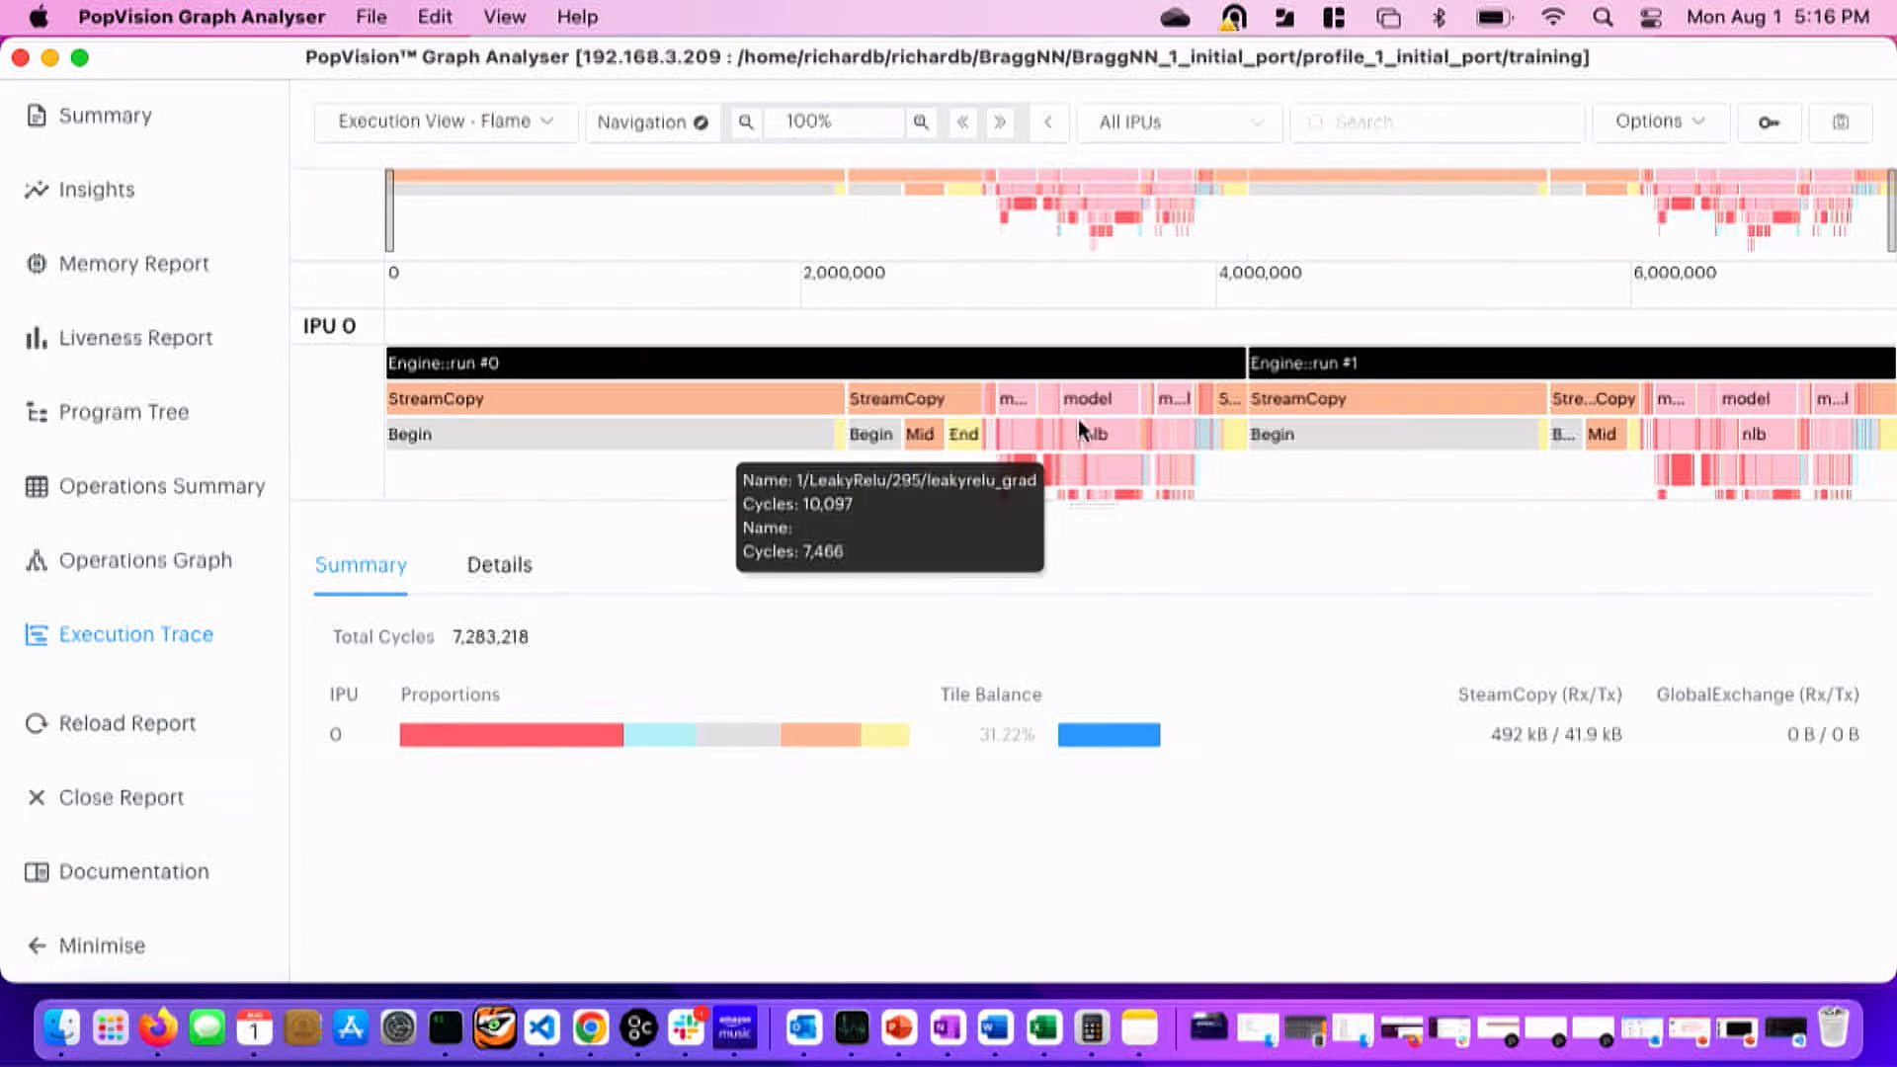
mouse_move(1043, 399)
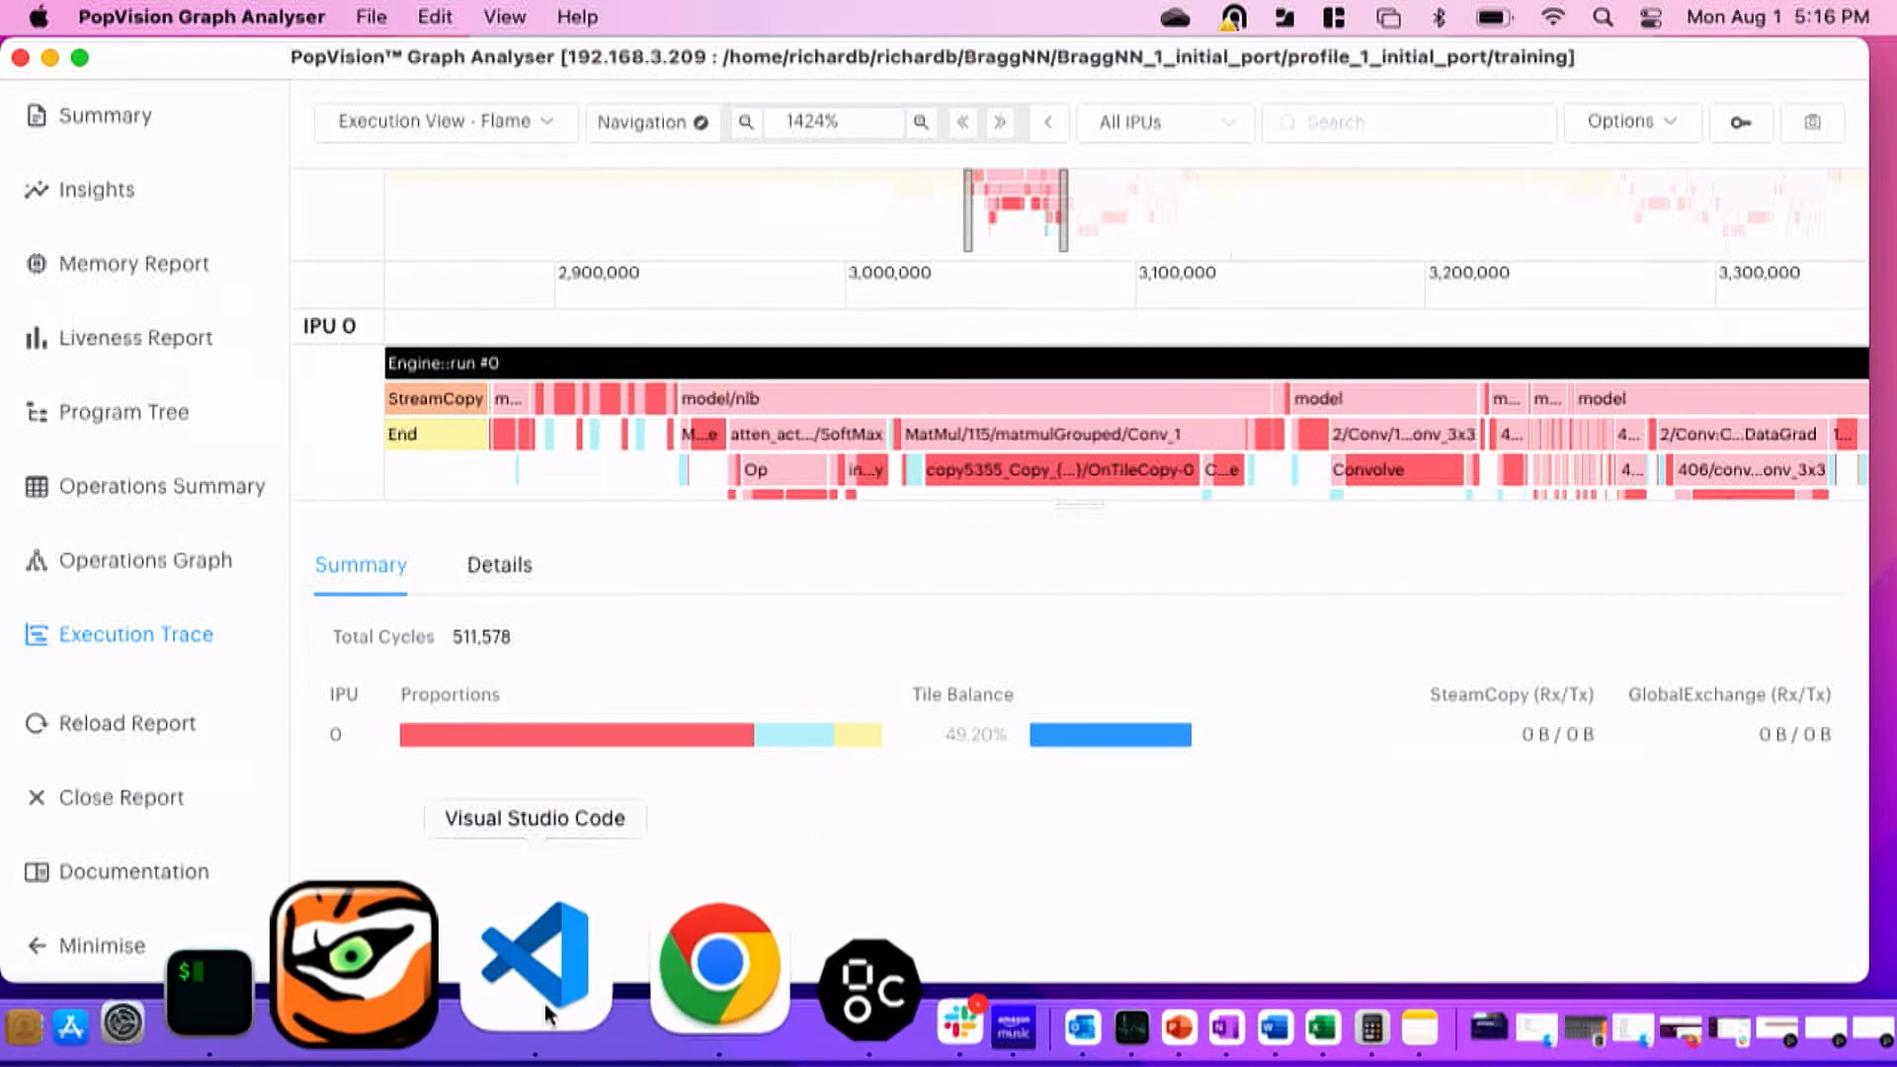
Switch from the zoomed nlb trace region to Visual Studio Code via the Dock.
click(535, 964)
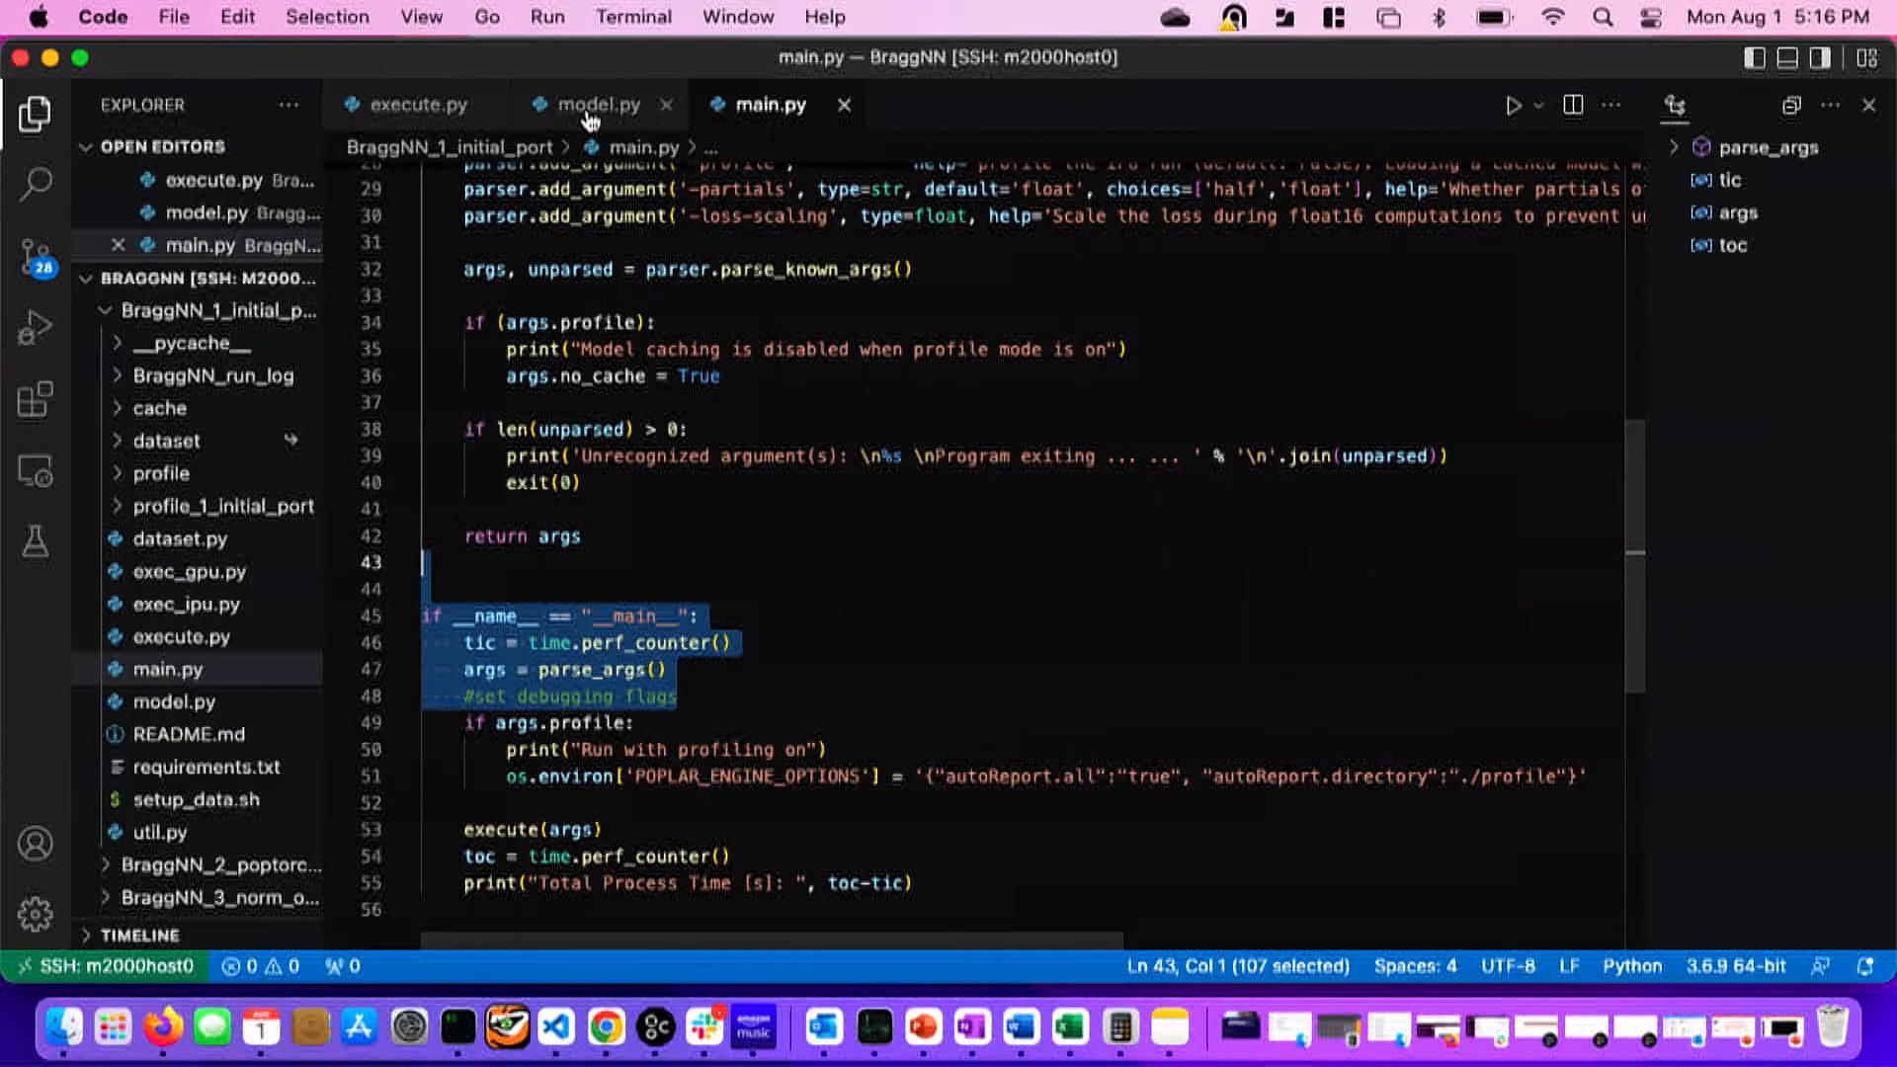
Show model.py at the class NLB definition with the word 'class' selected.
click(597, 105)
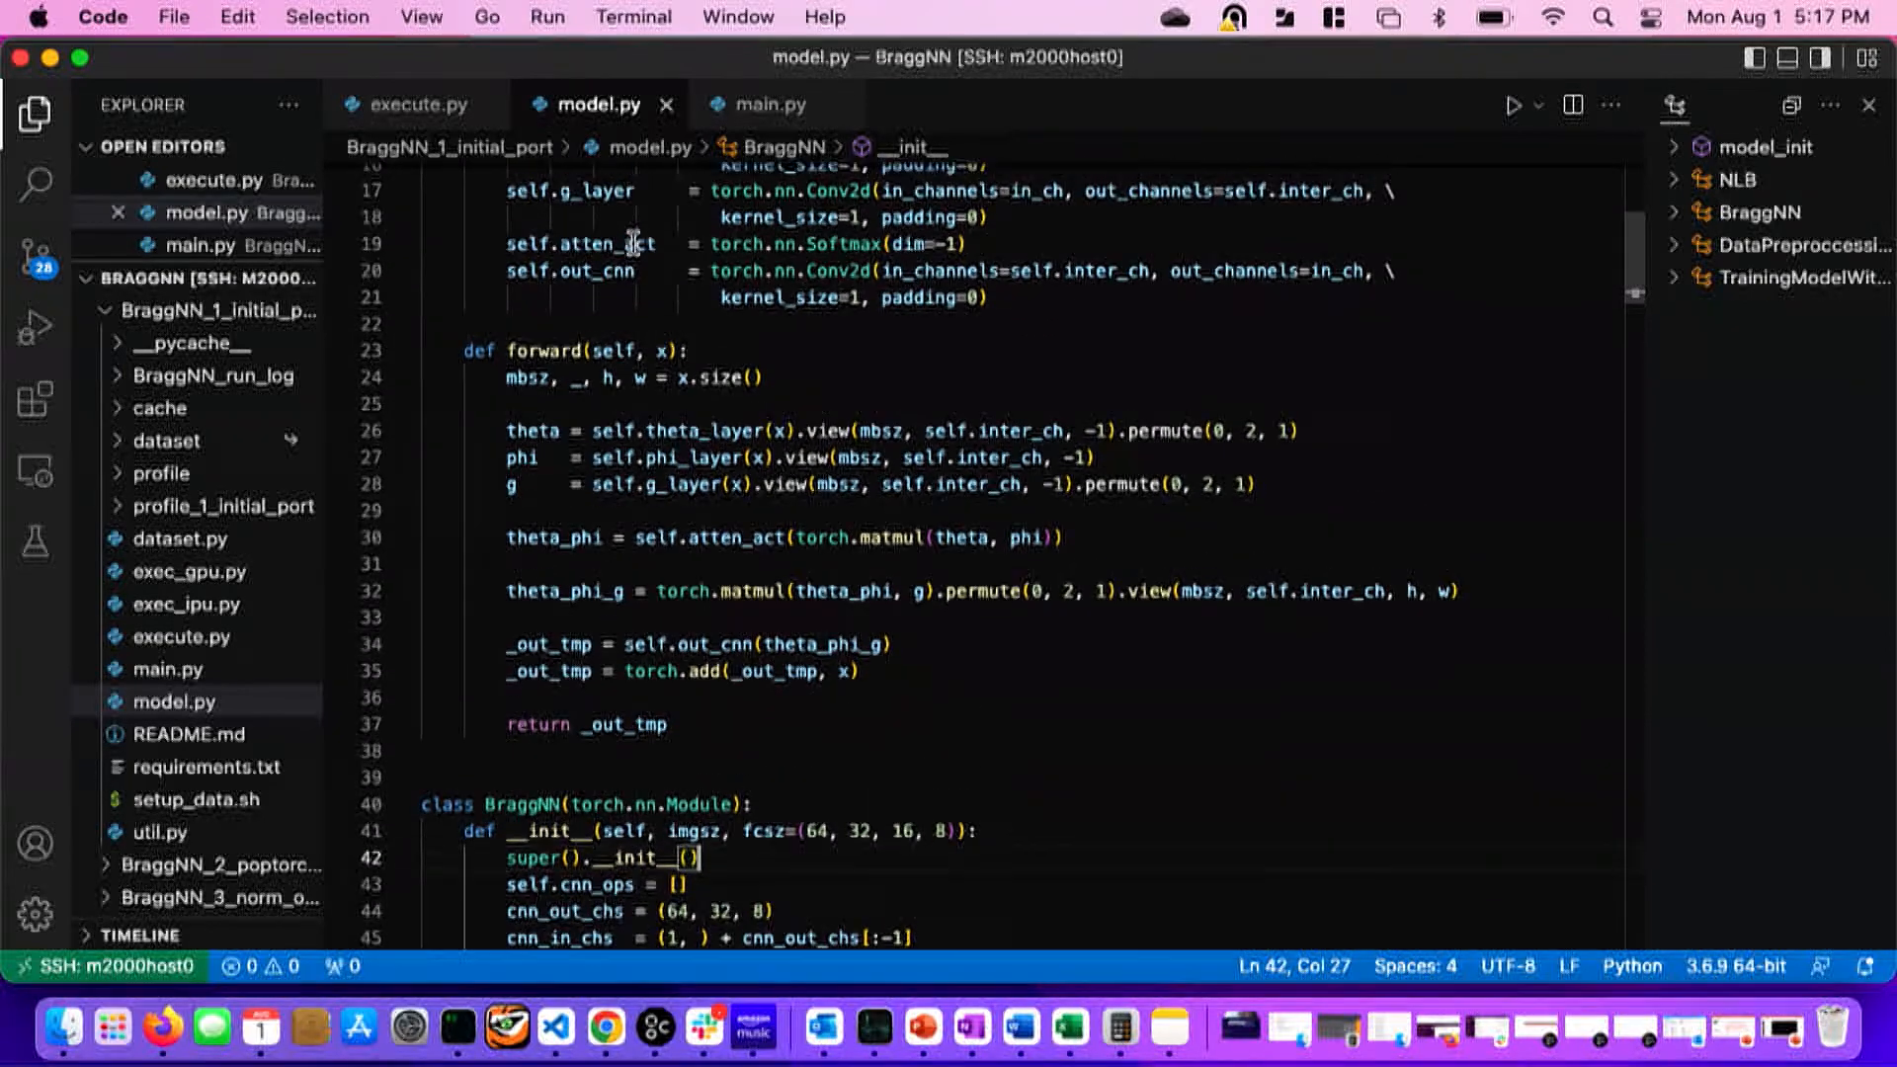
right_click(628, 241)
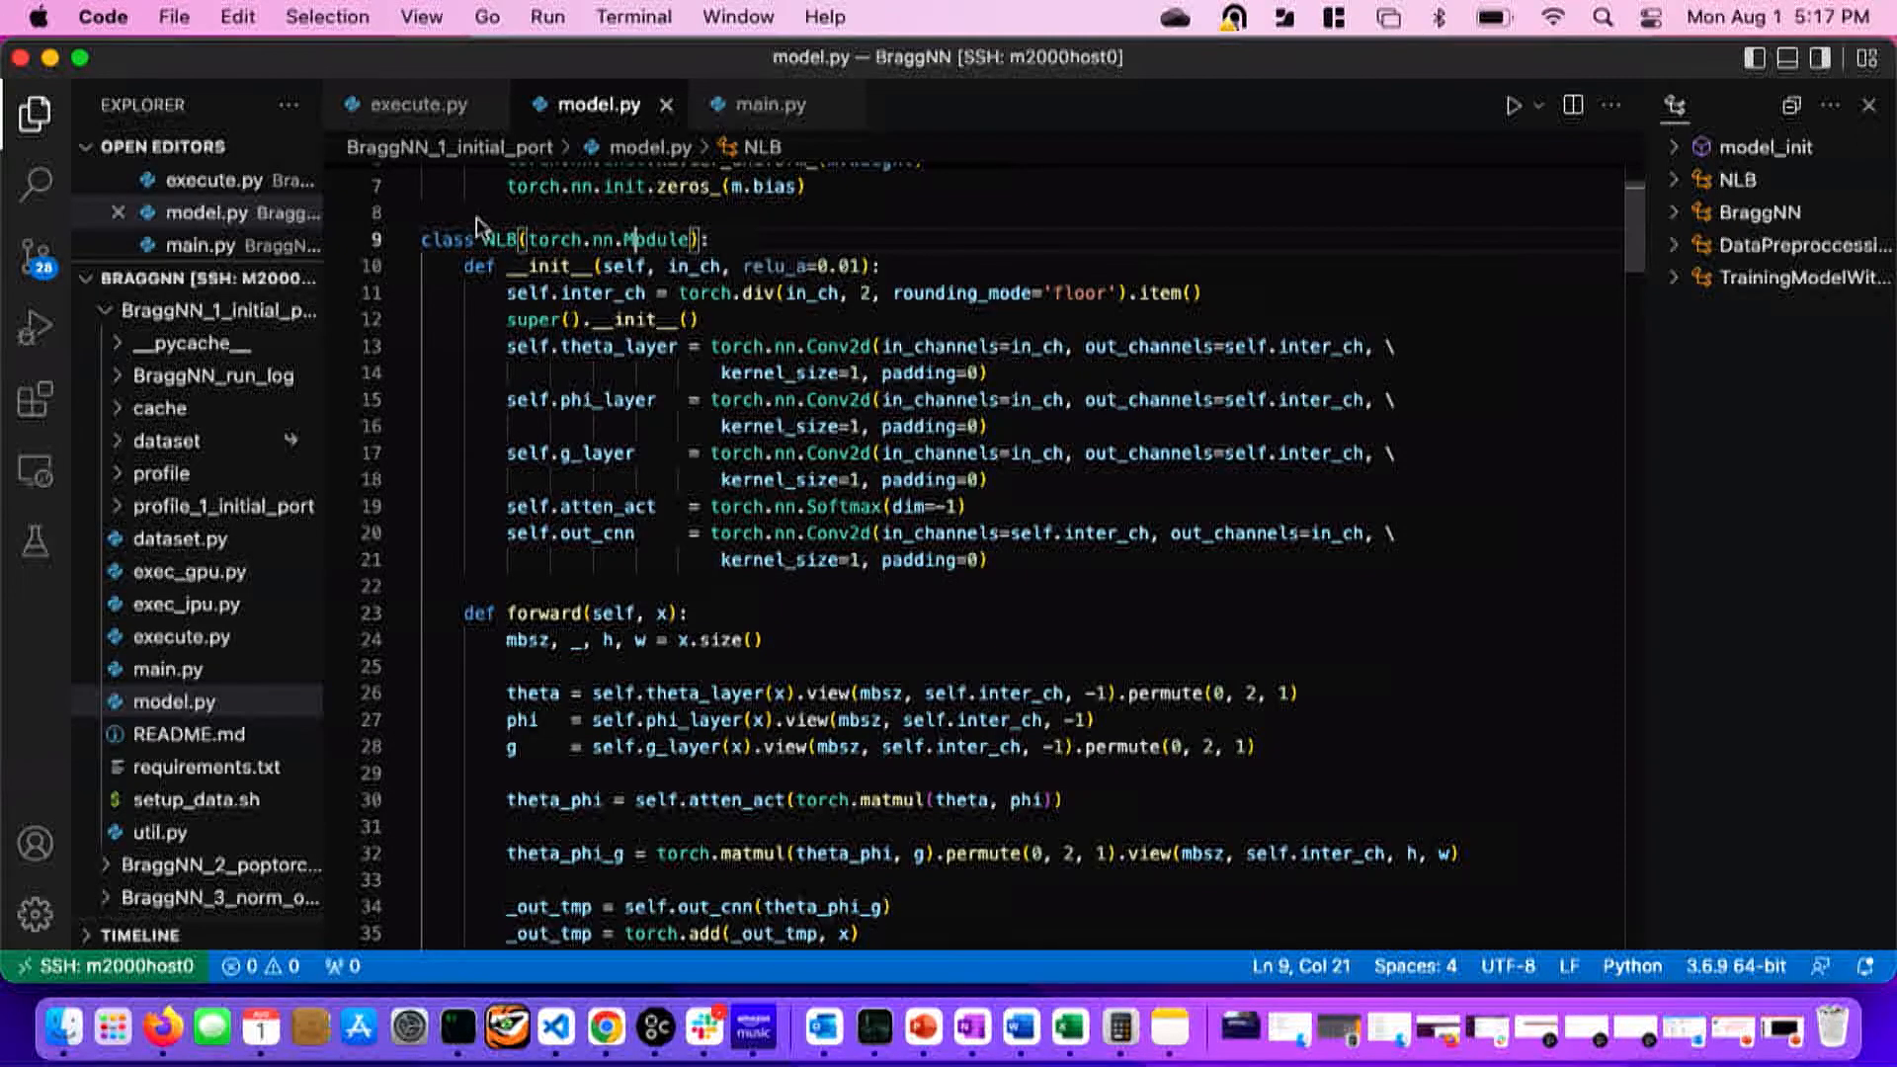
mouse_move(454, 245)
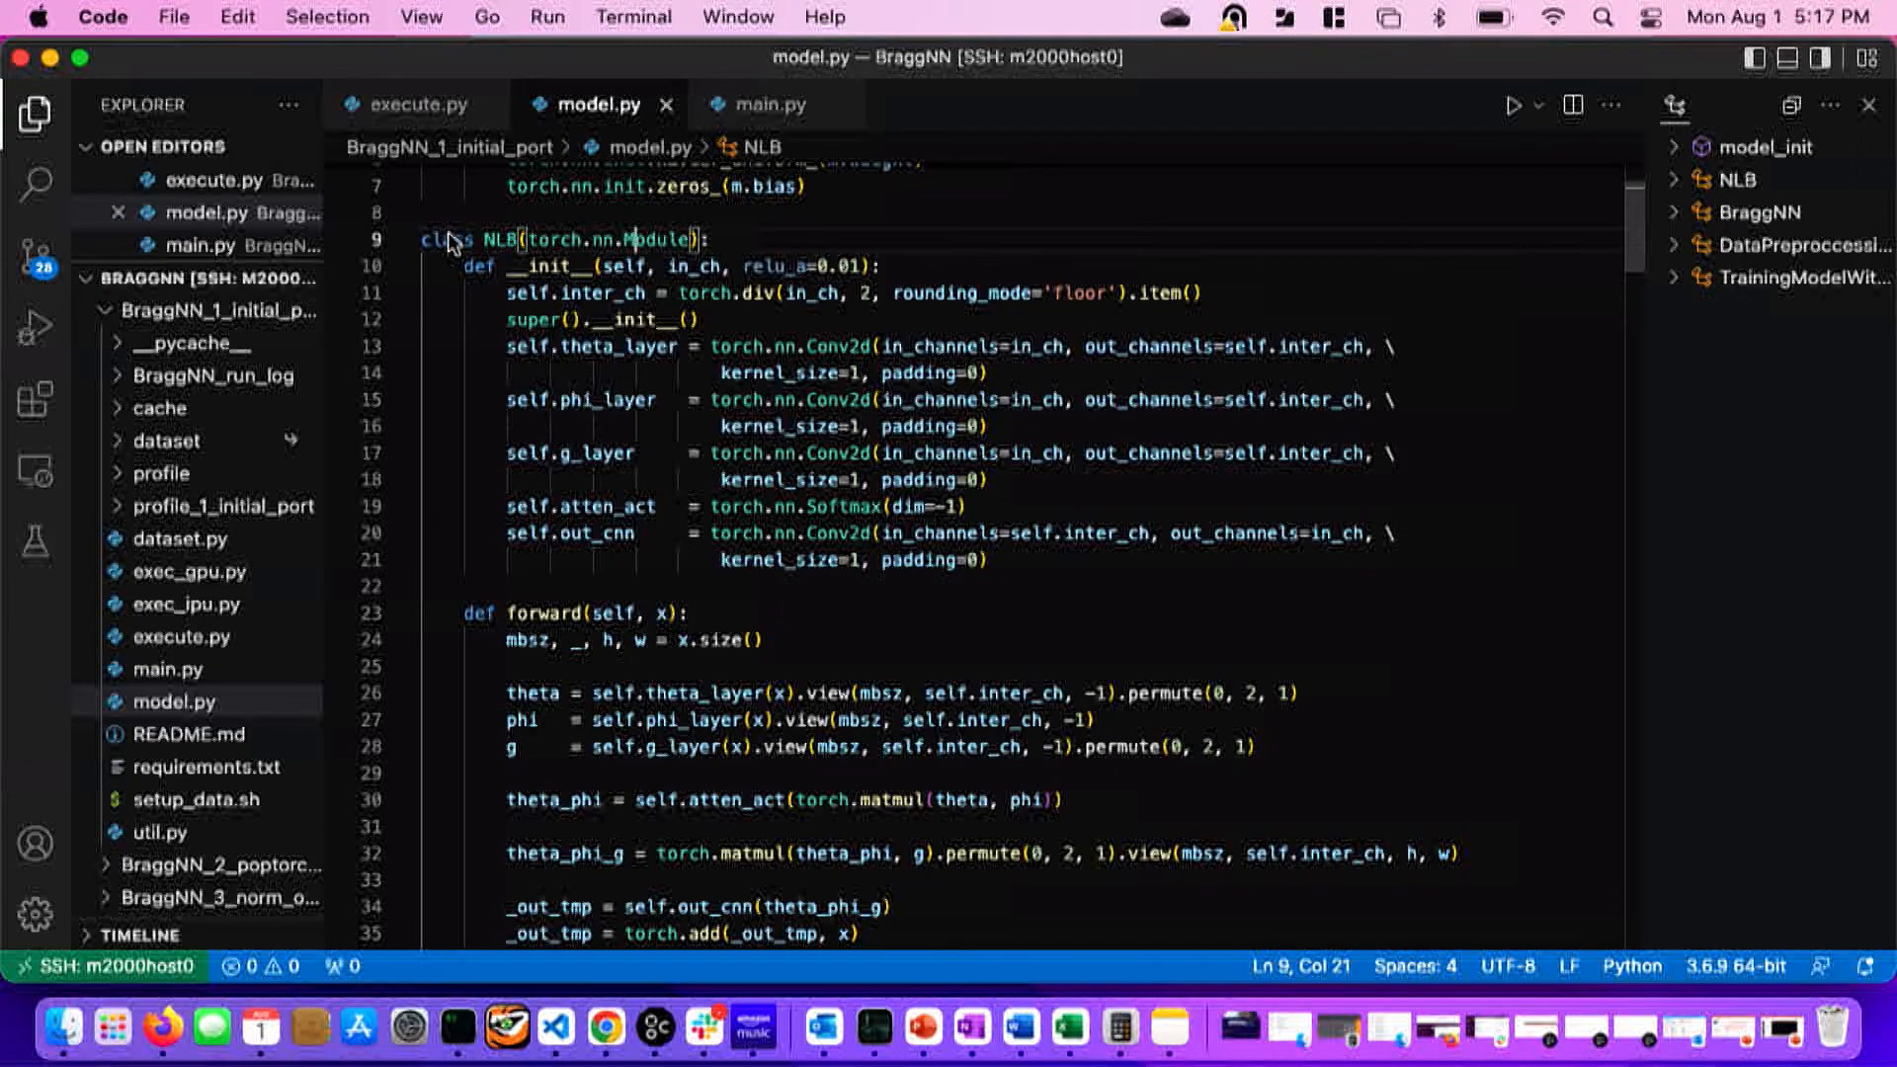
click(427, 239)
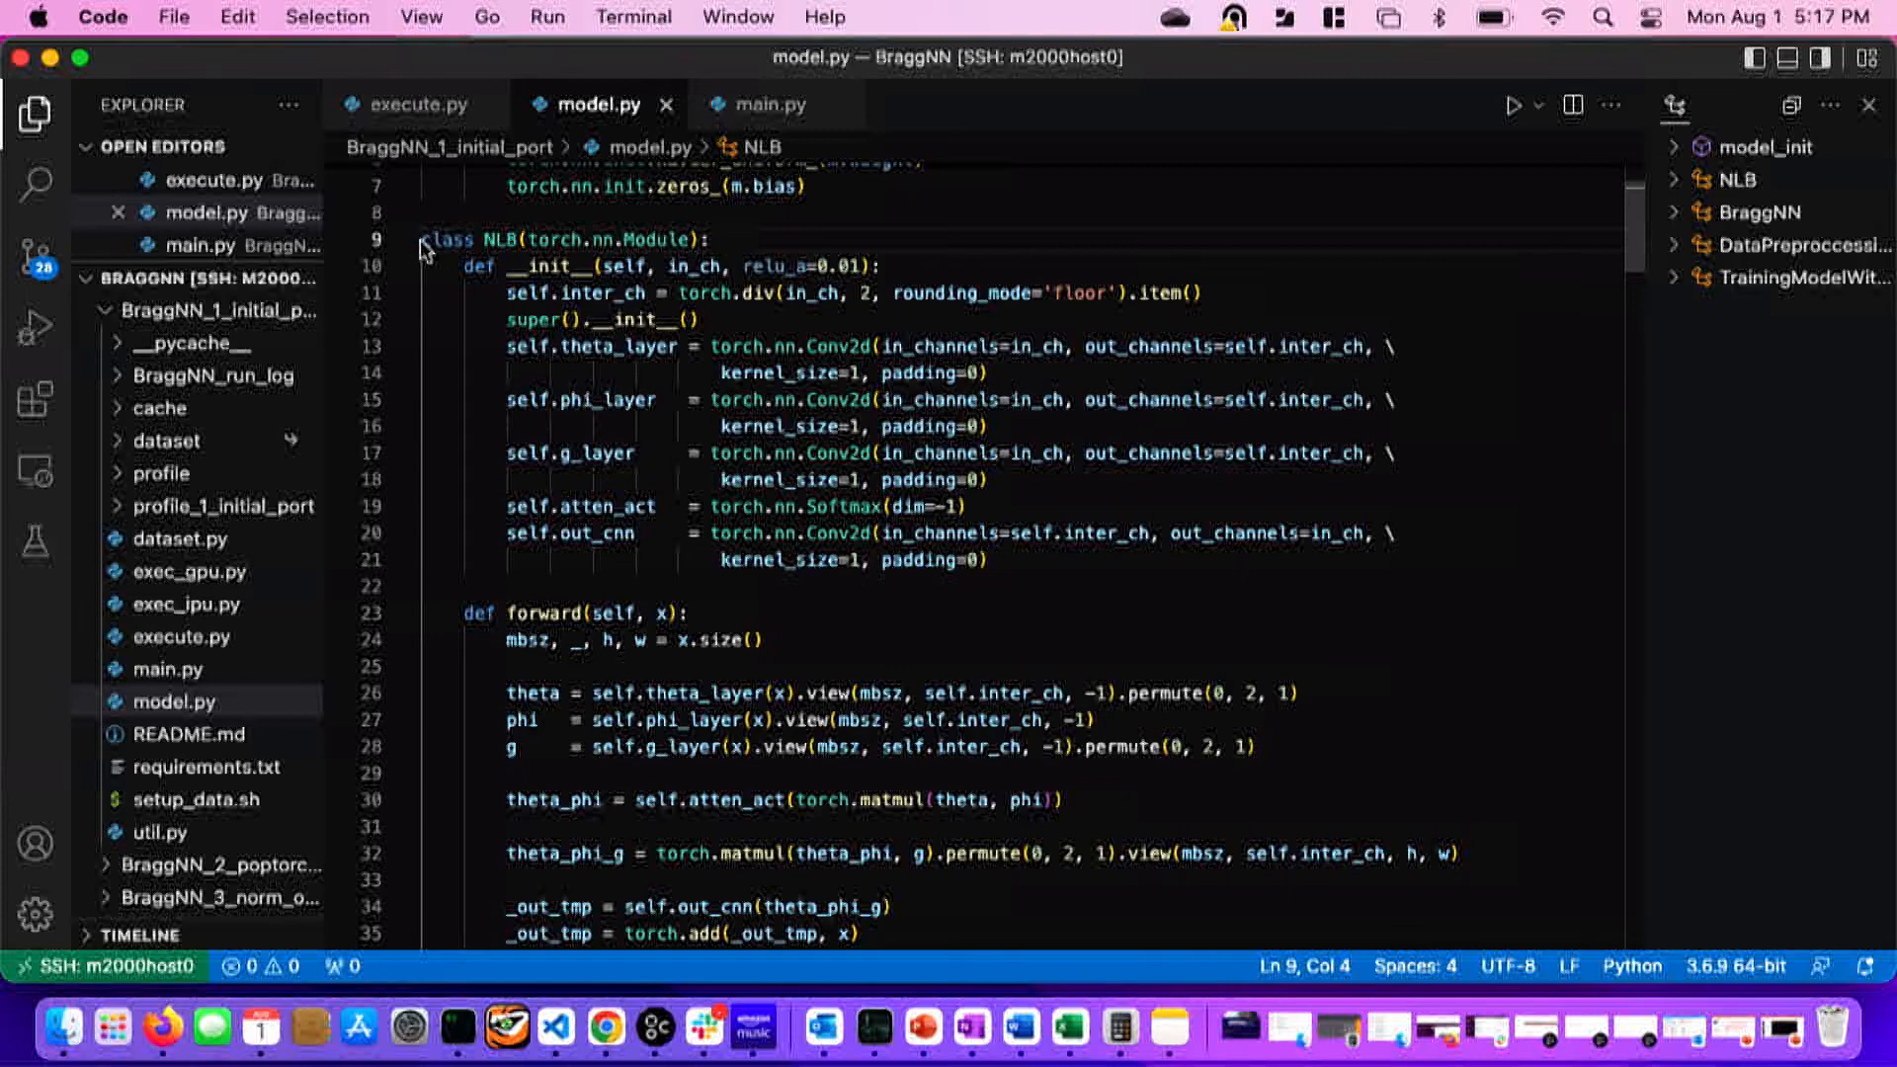
double_click(441, 239)
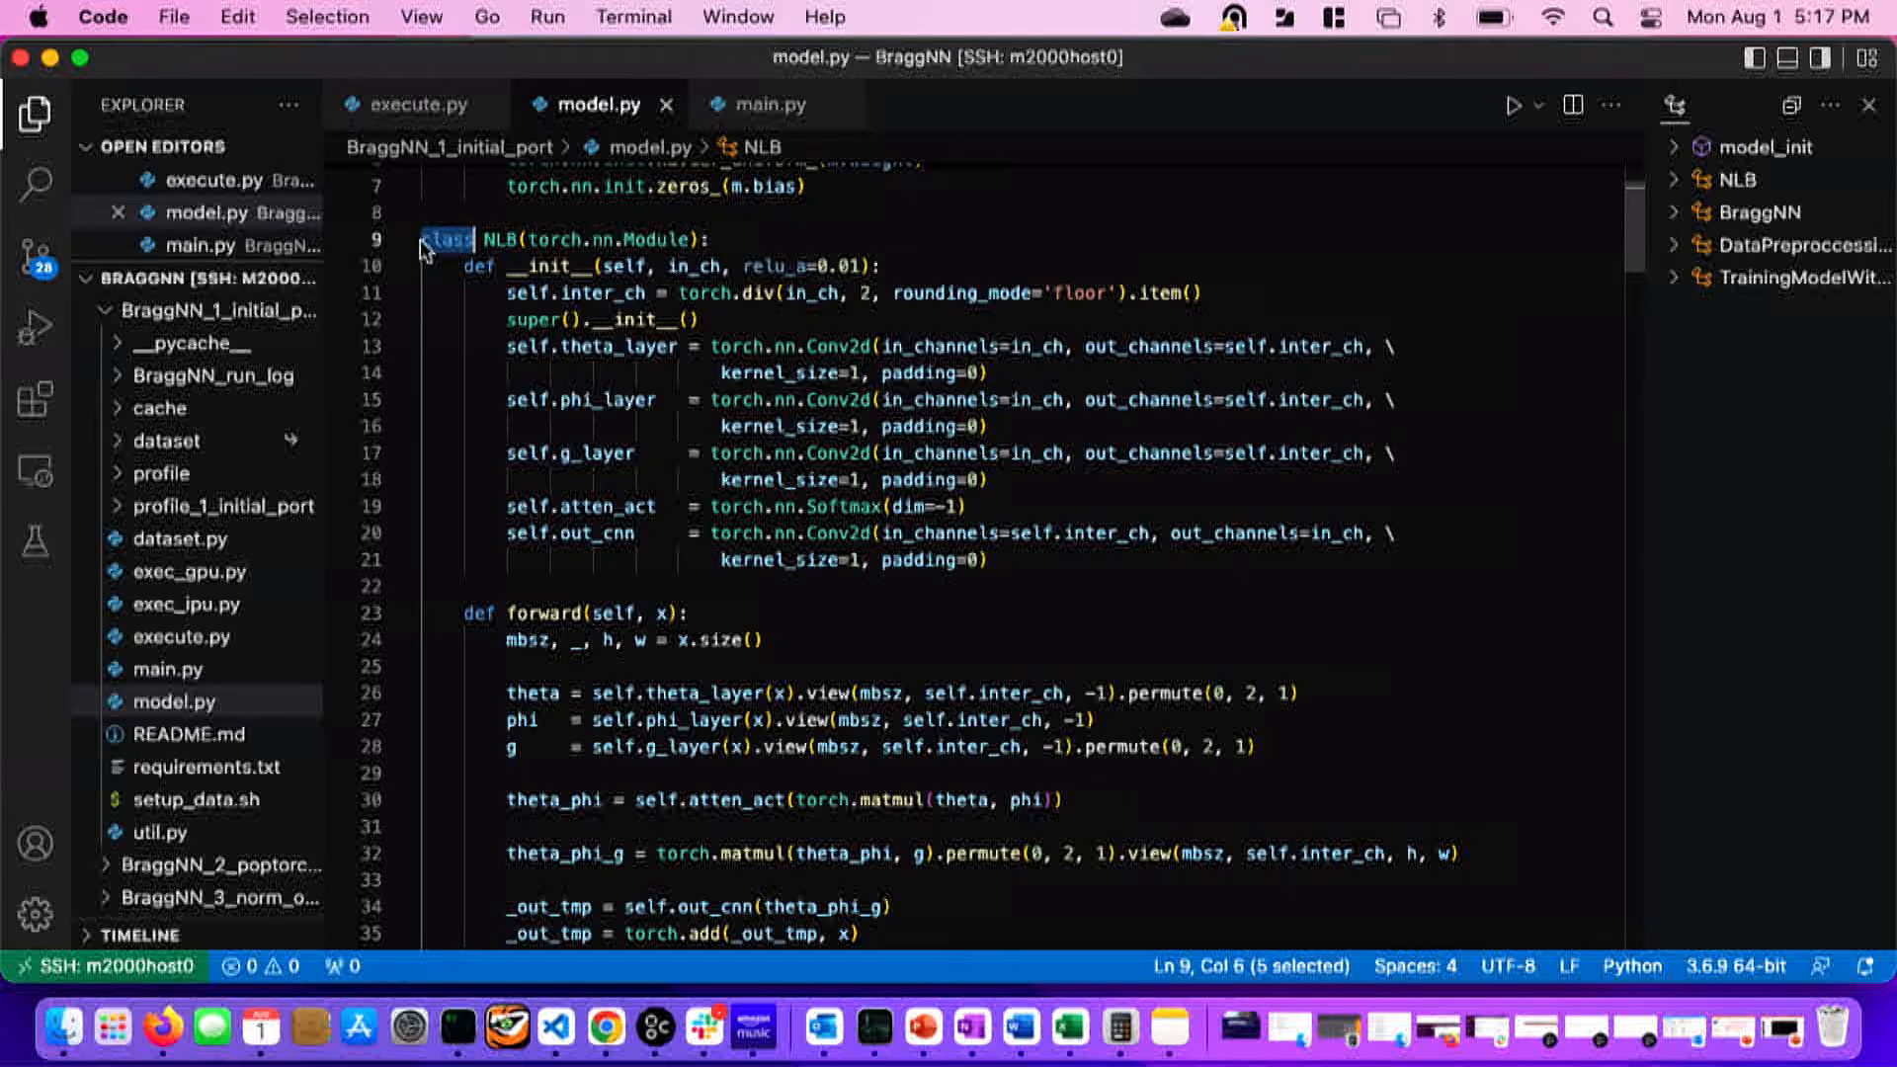
mouse_move(445, 316)
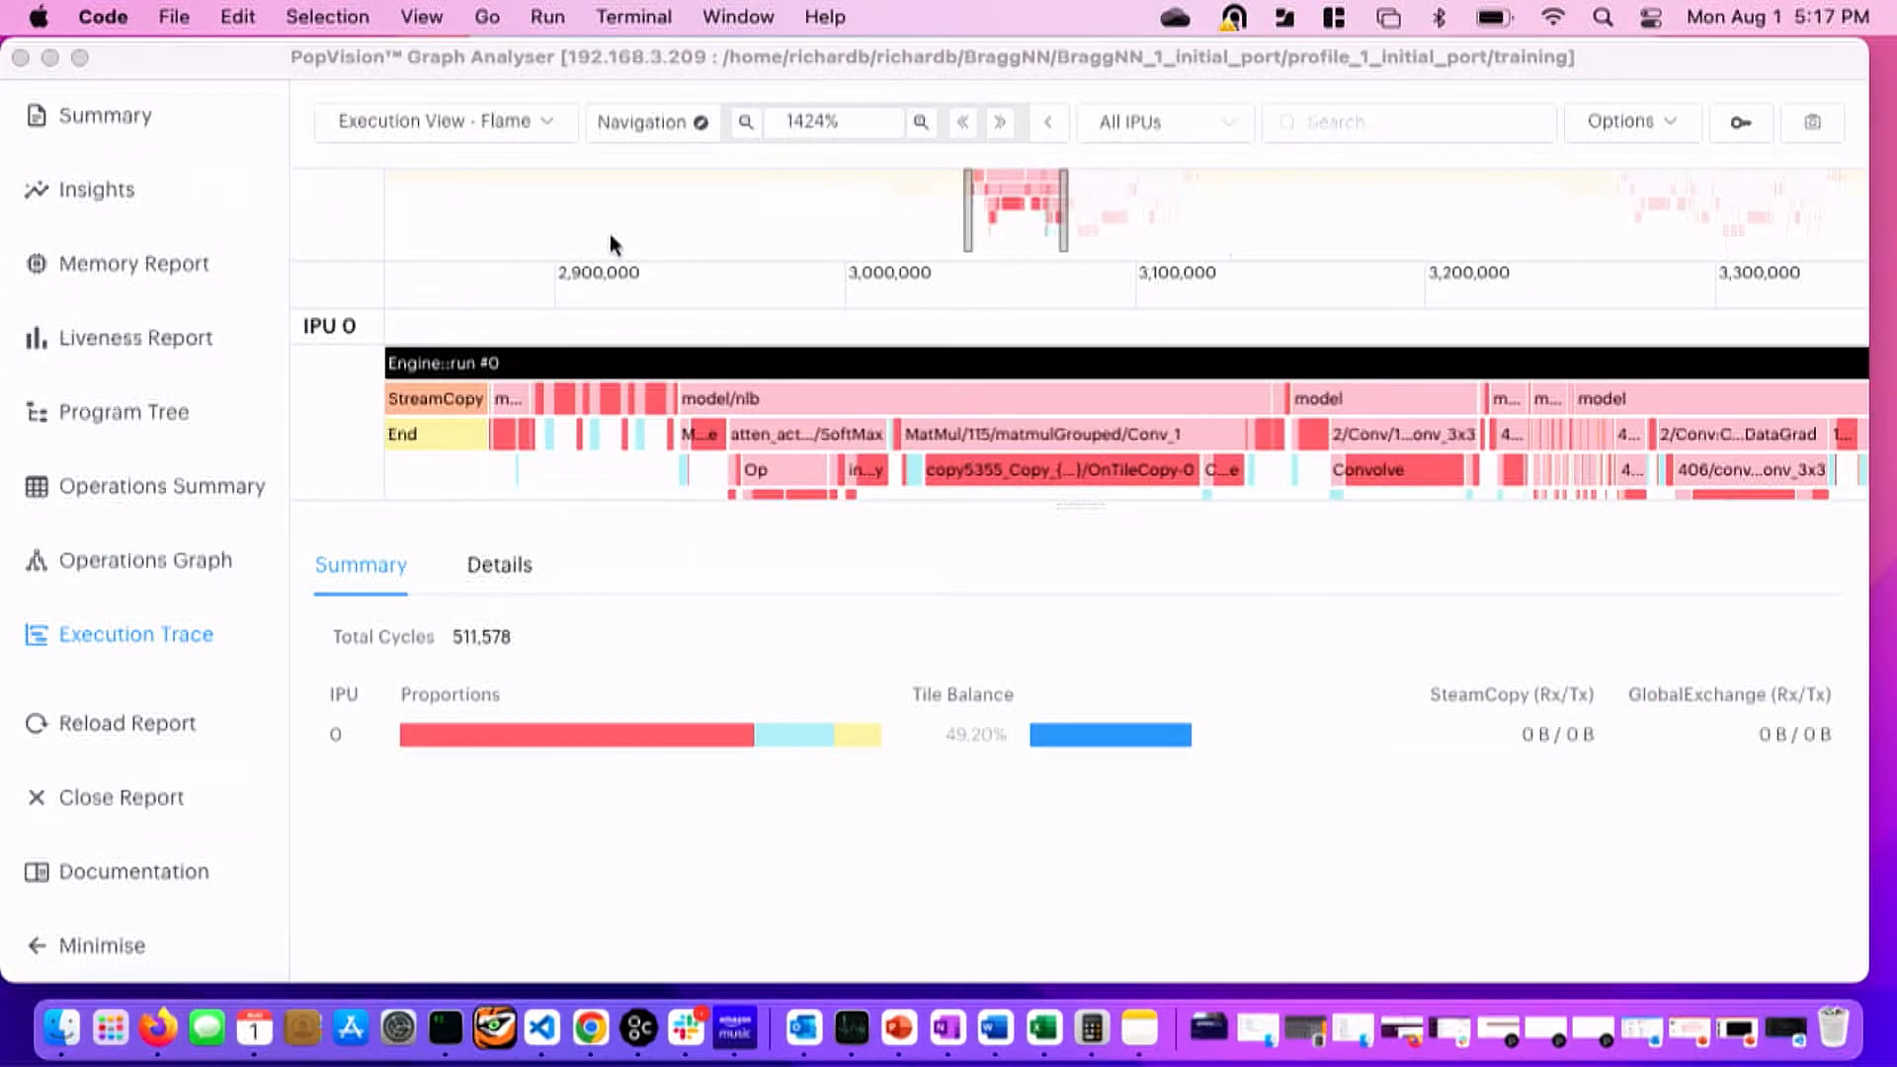
Reset the execution trace zoom to the 100% preset so runs #0 and #1 are fully visible.
click(831, 123)
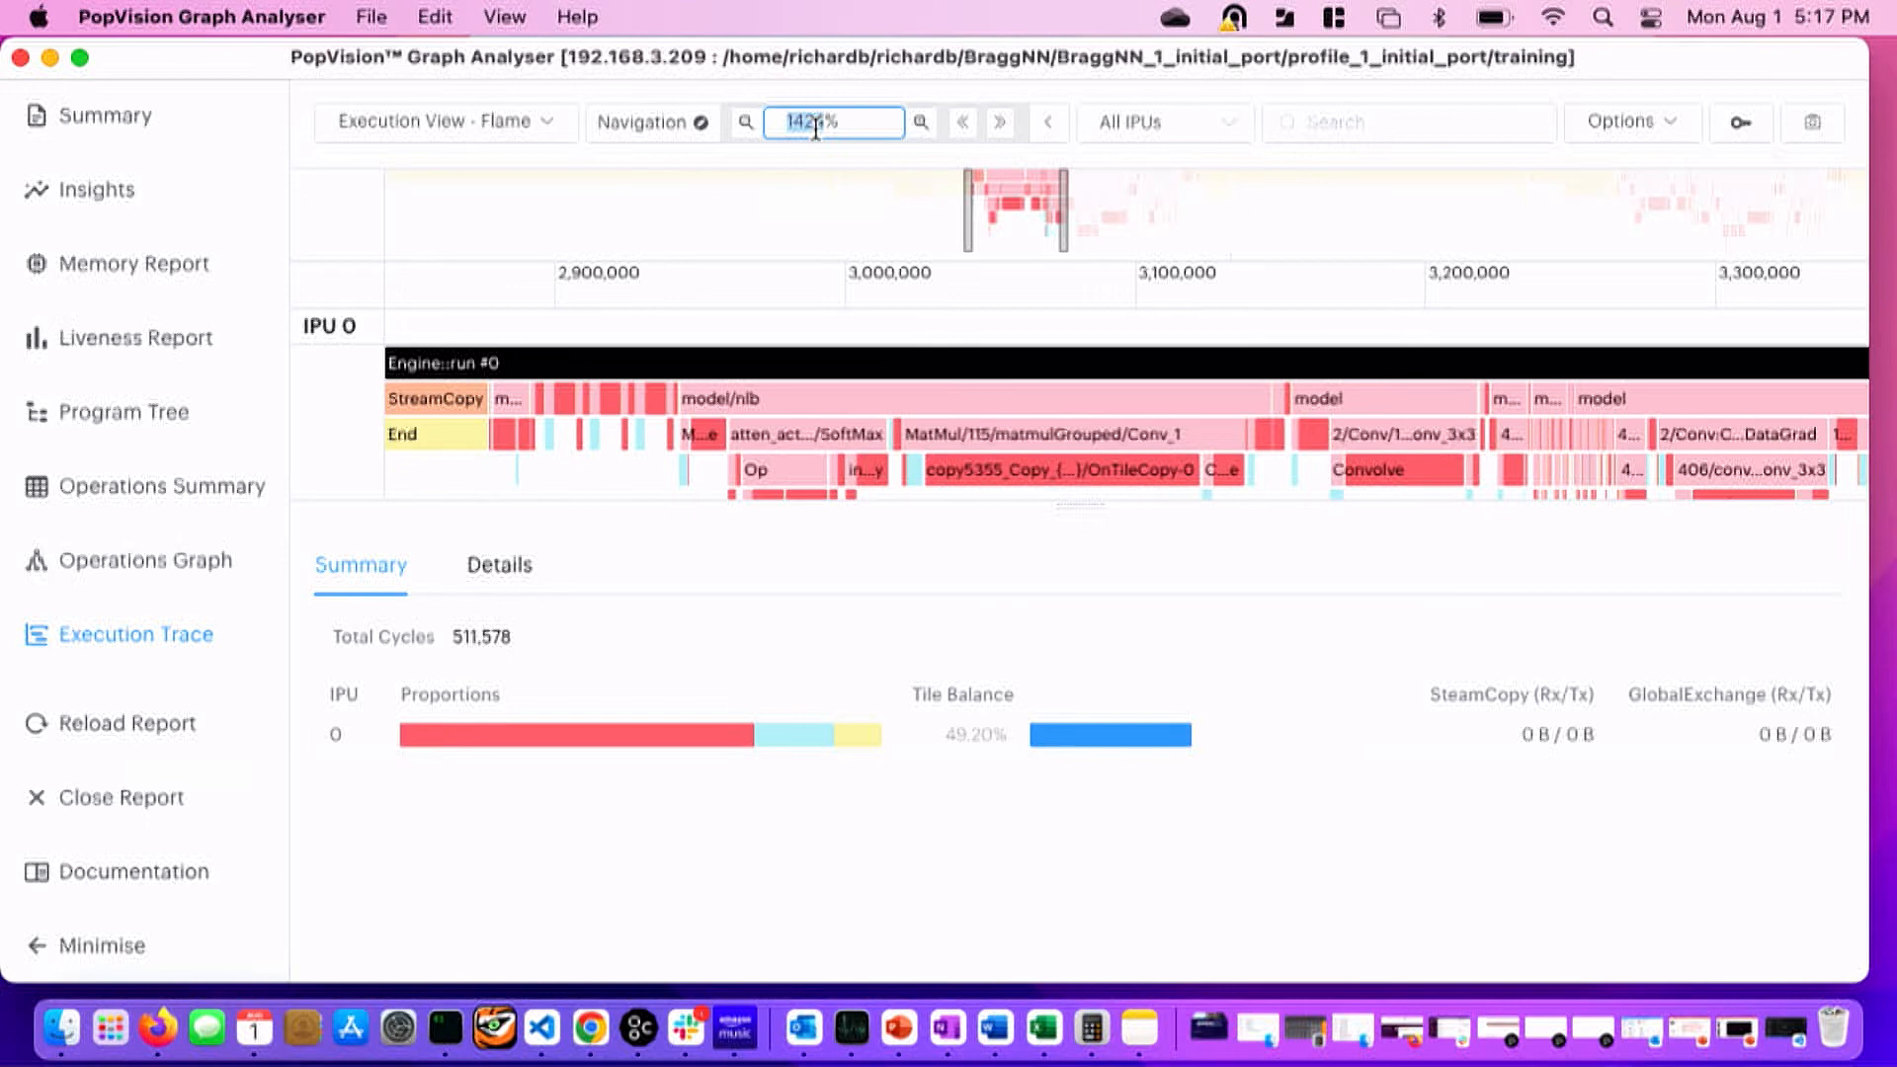
click(832, 121)
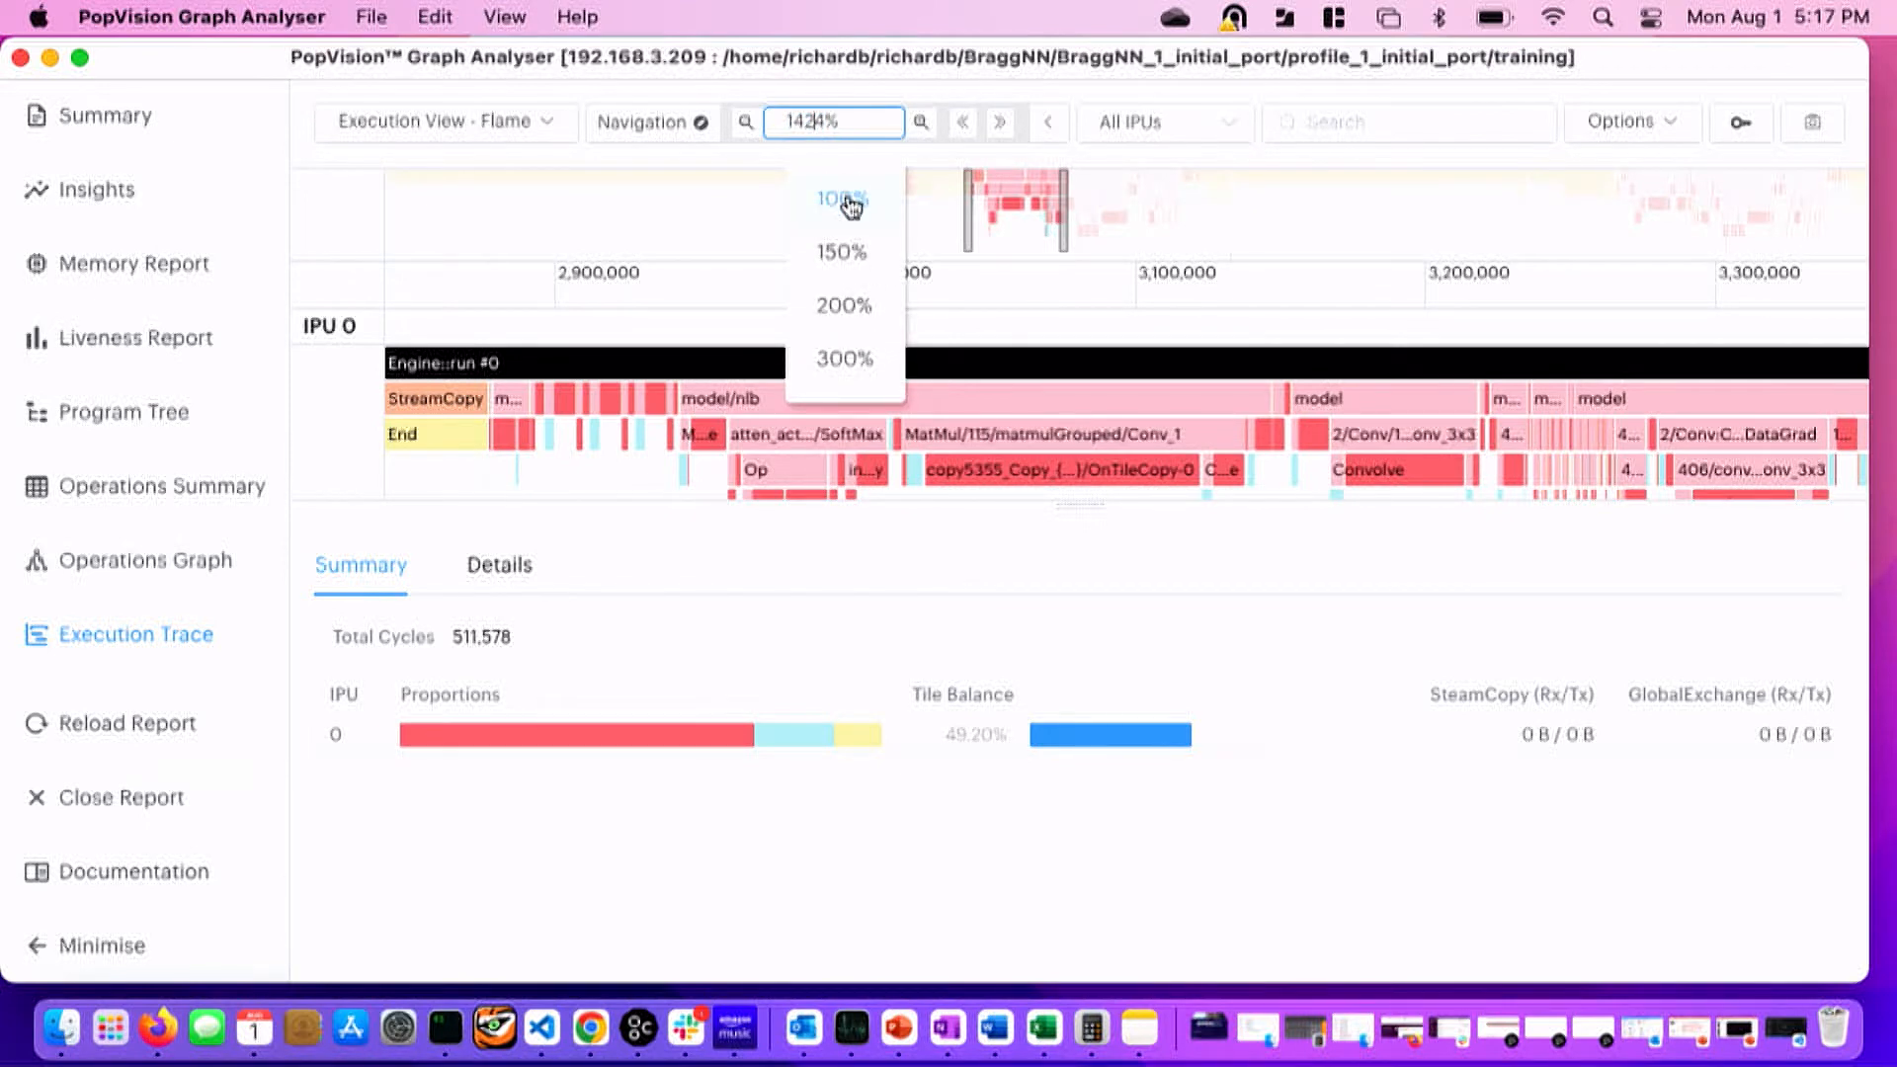
click(838, 198)
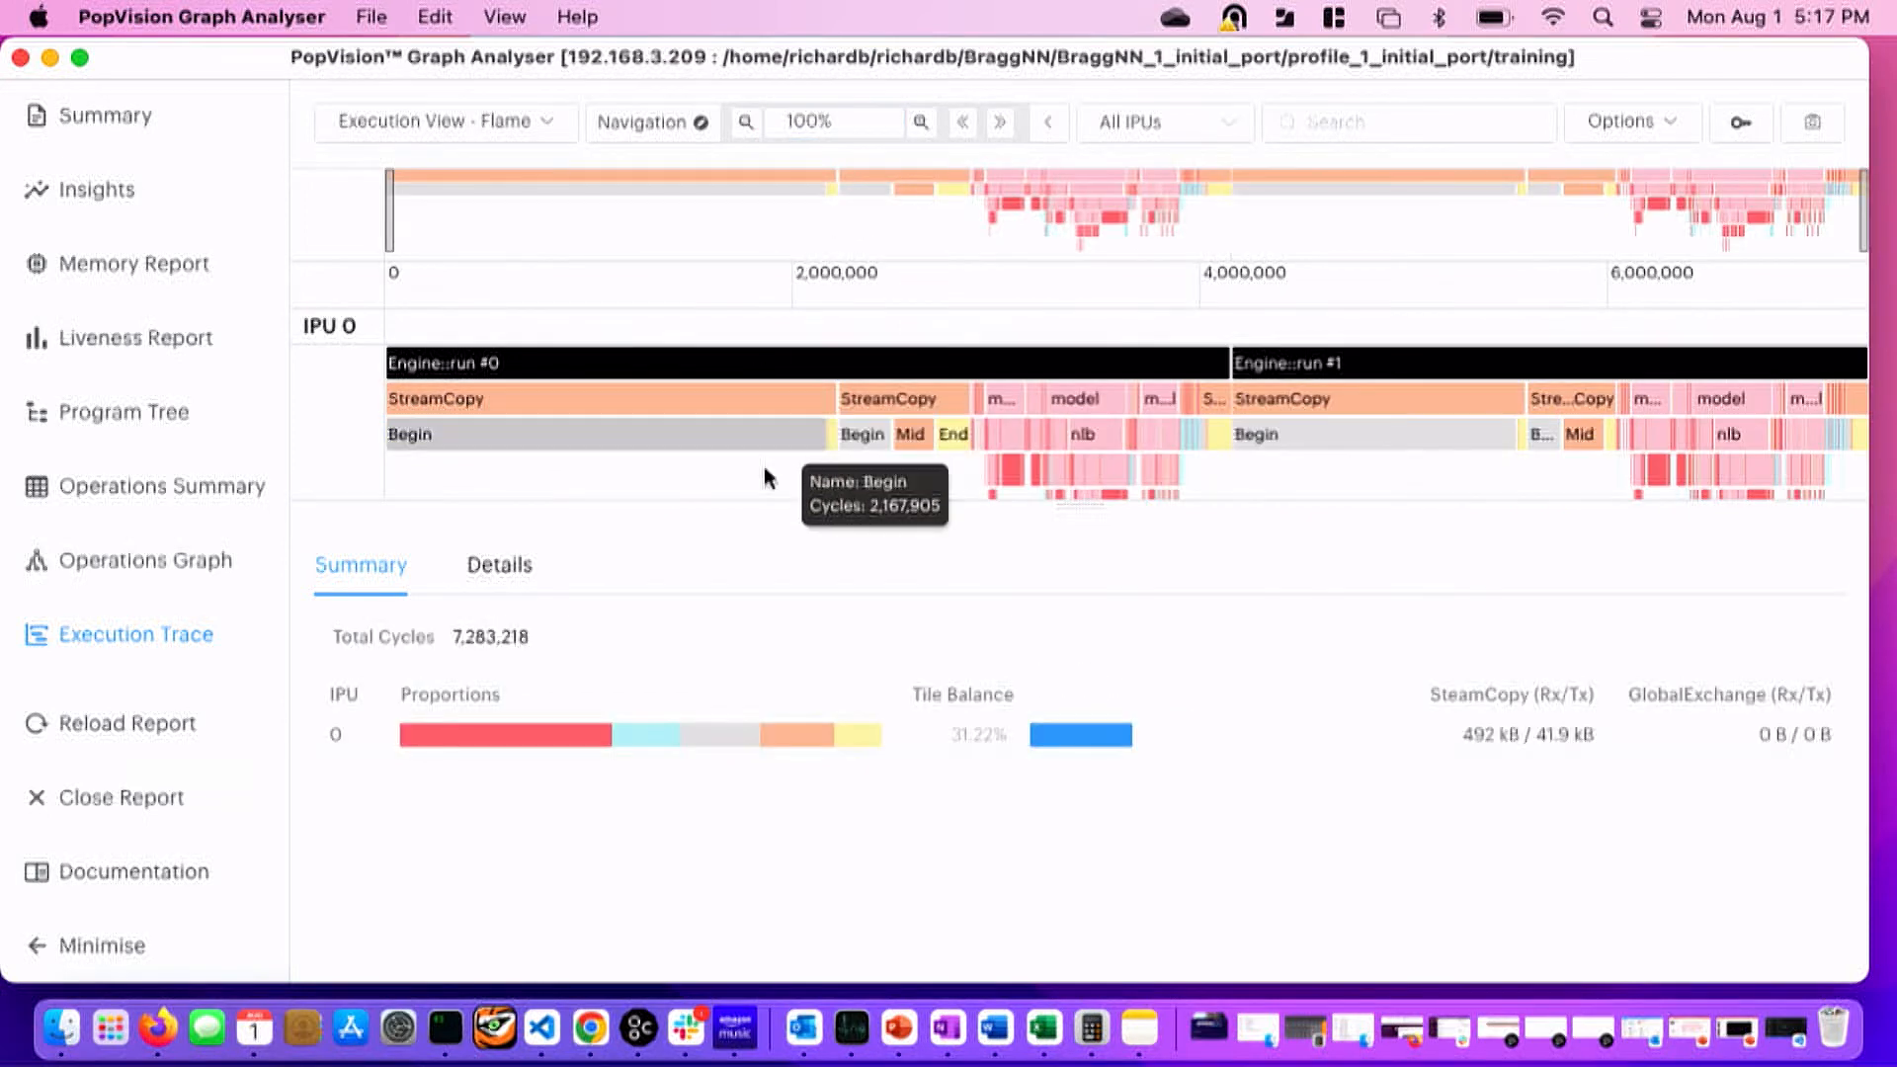
mouse_move(1653, 875)
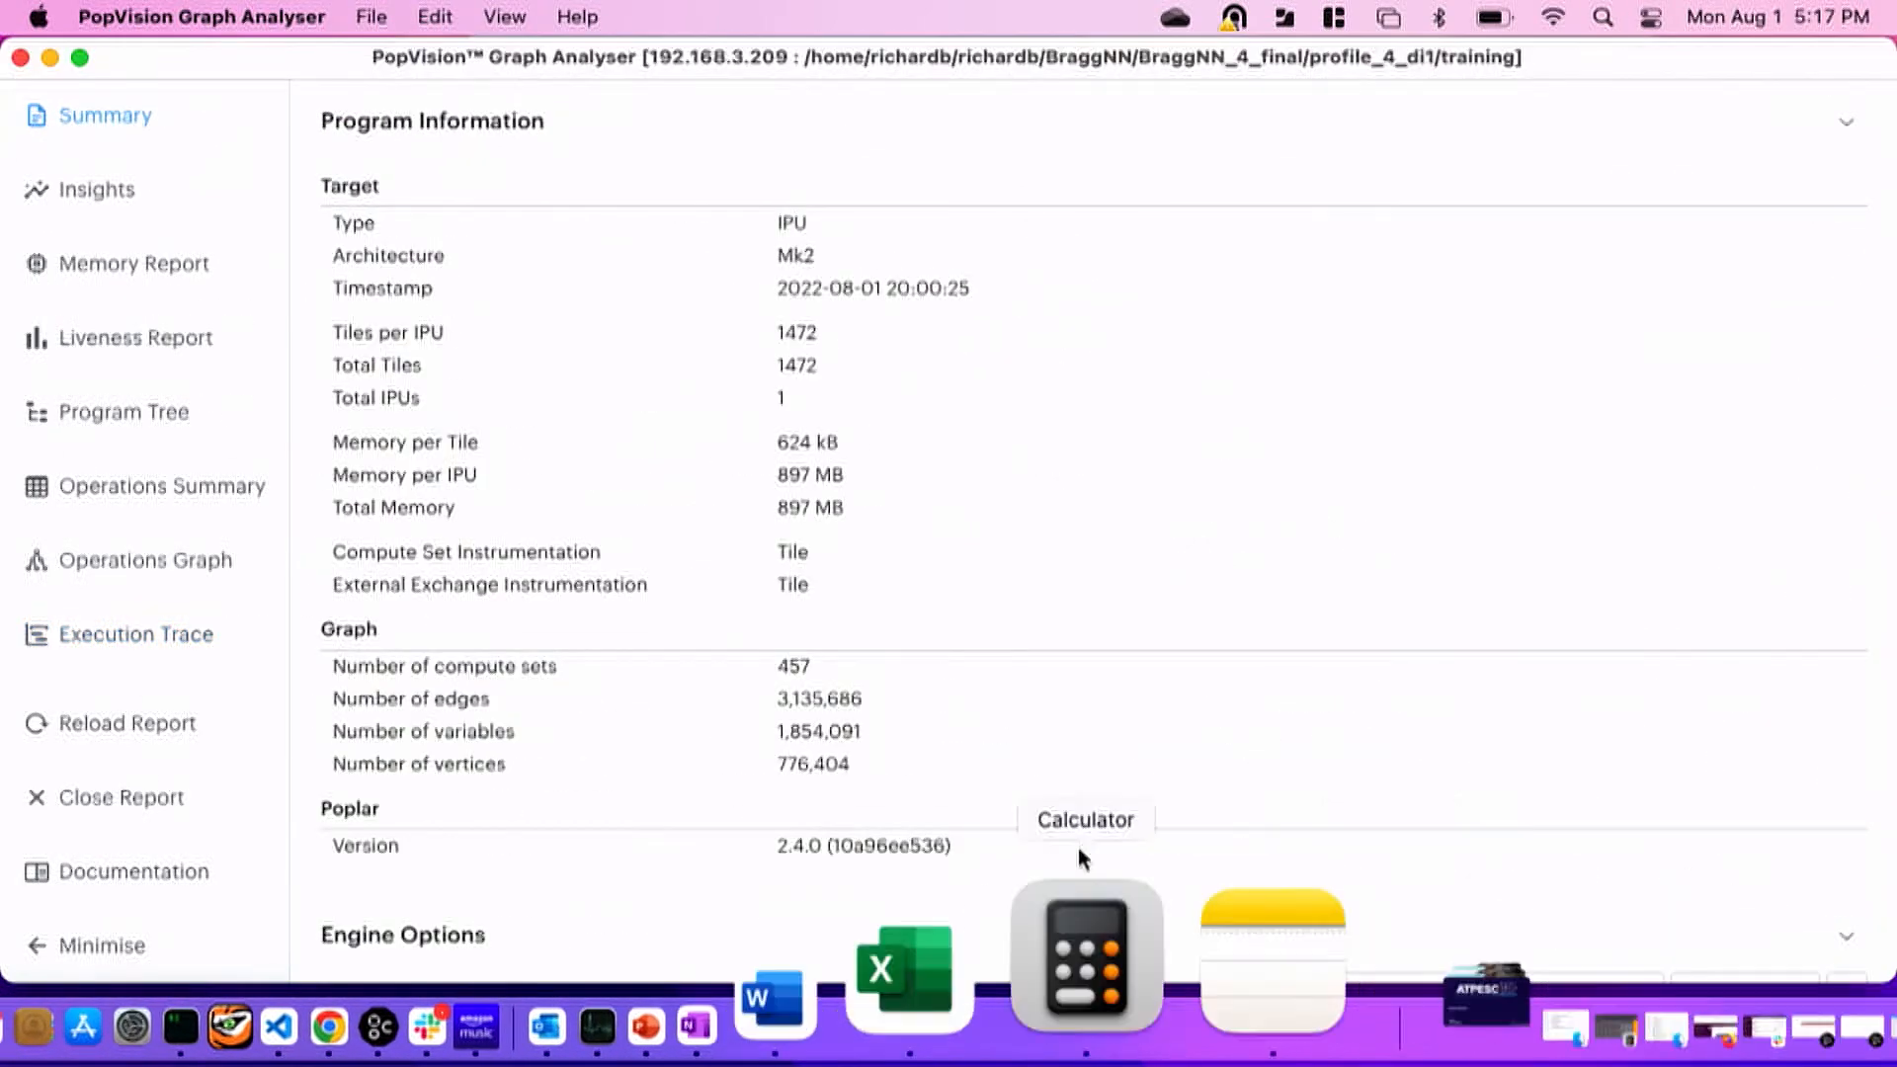
click(136, 633)
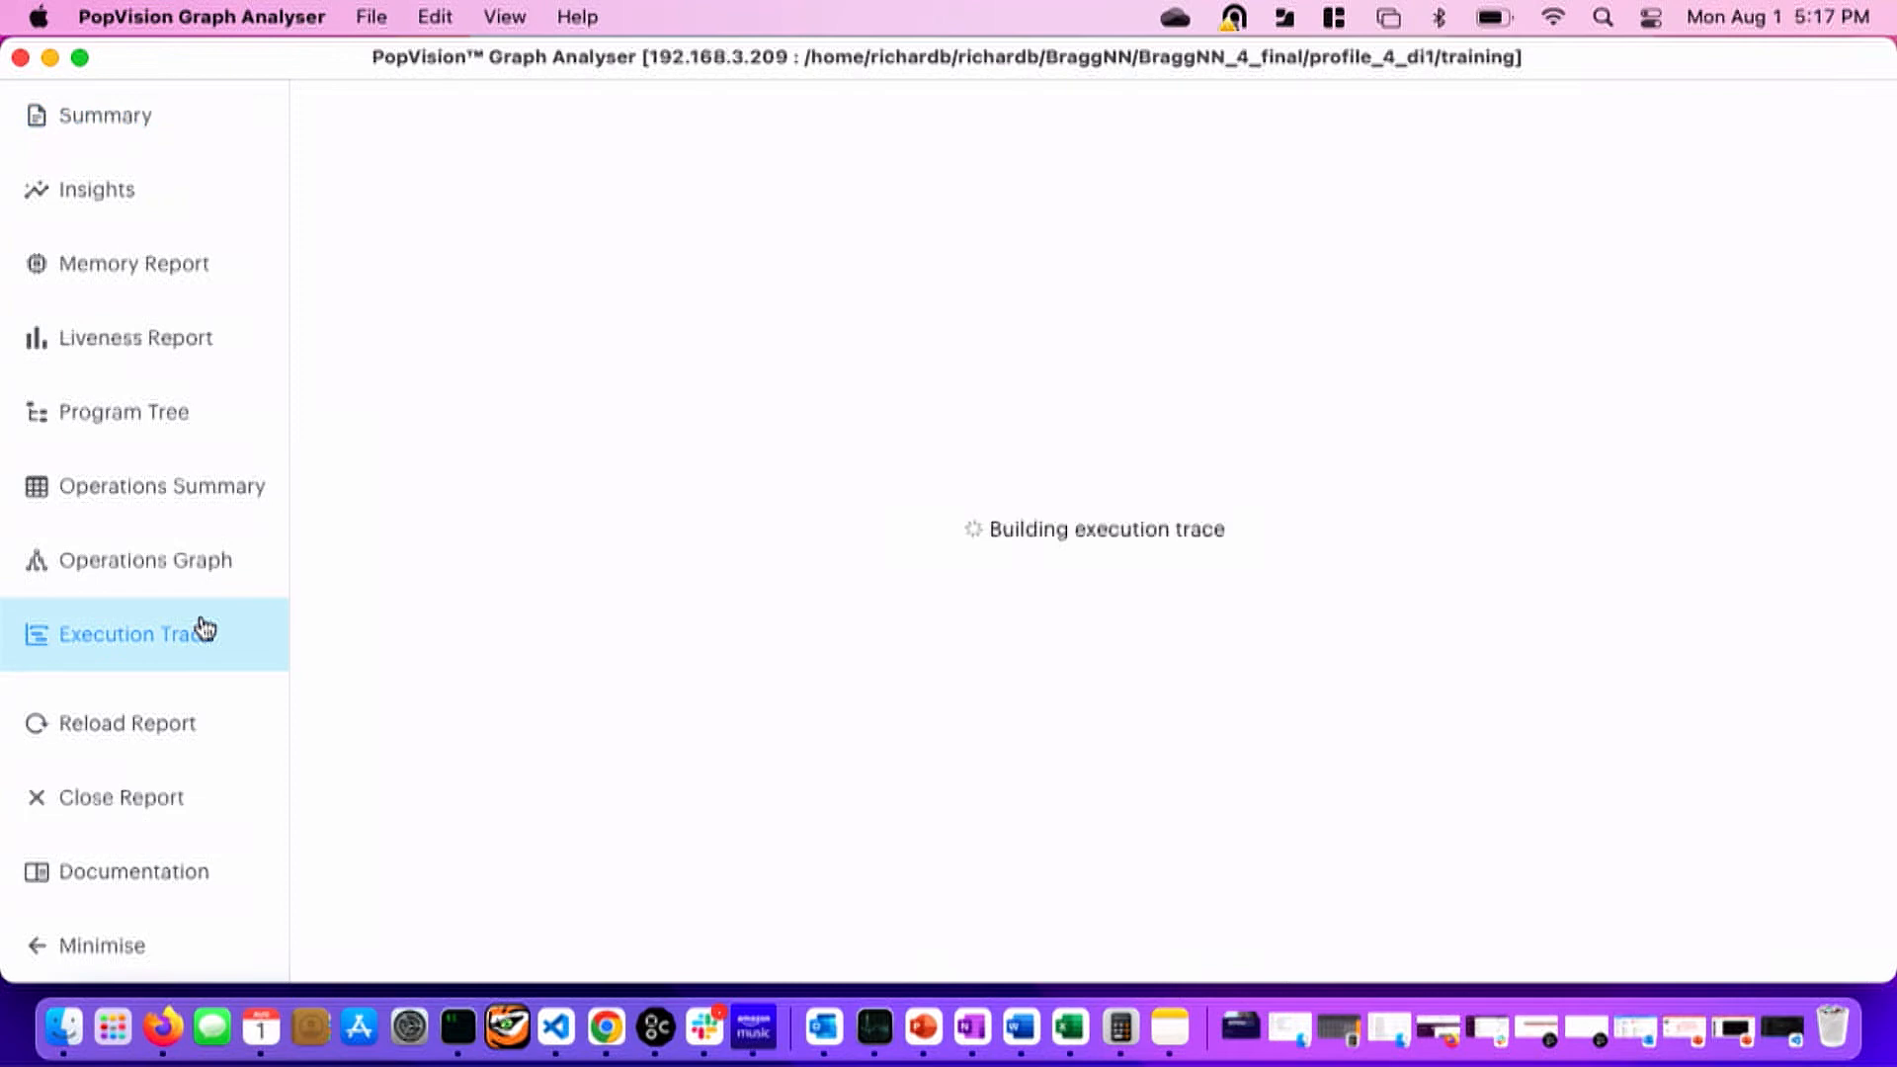
click(139, 633)
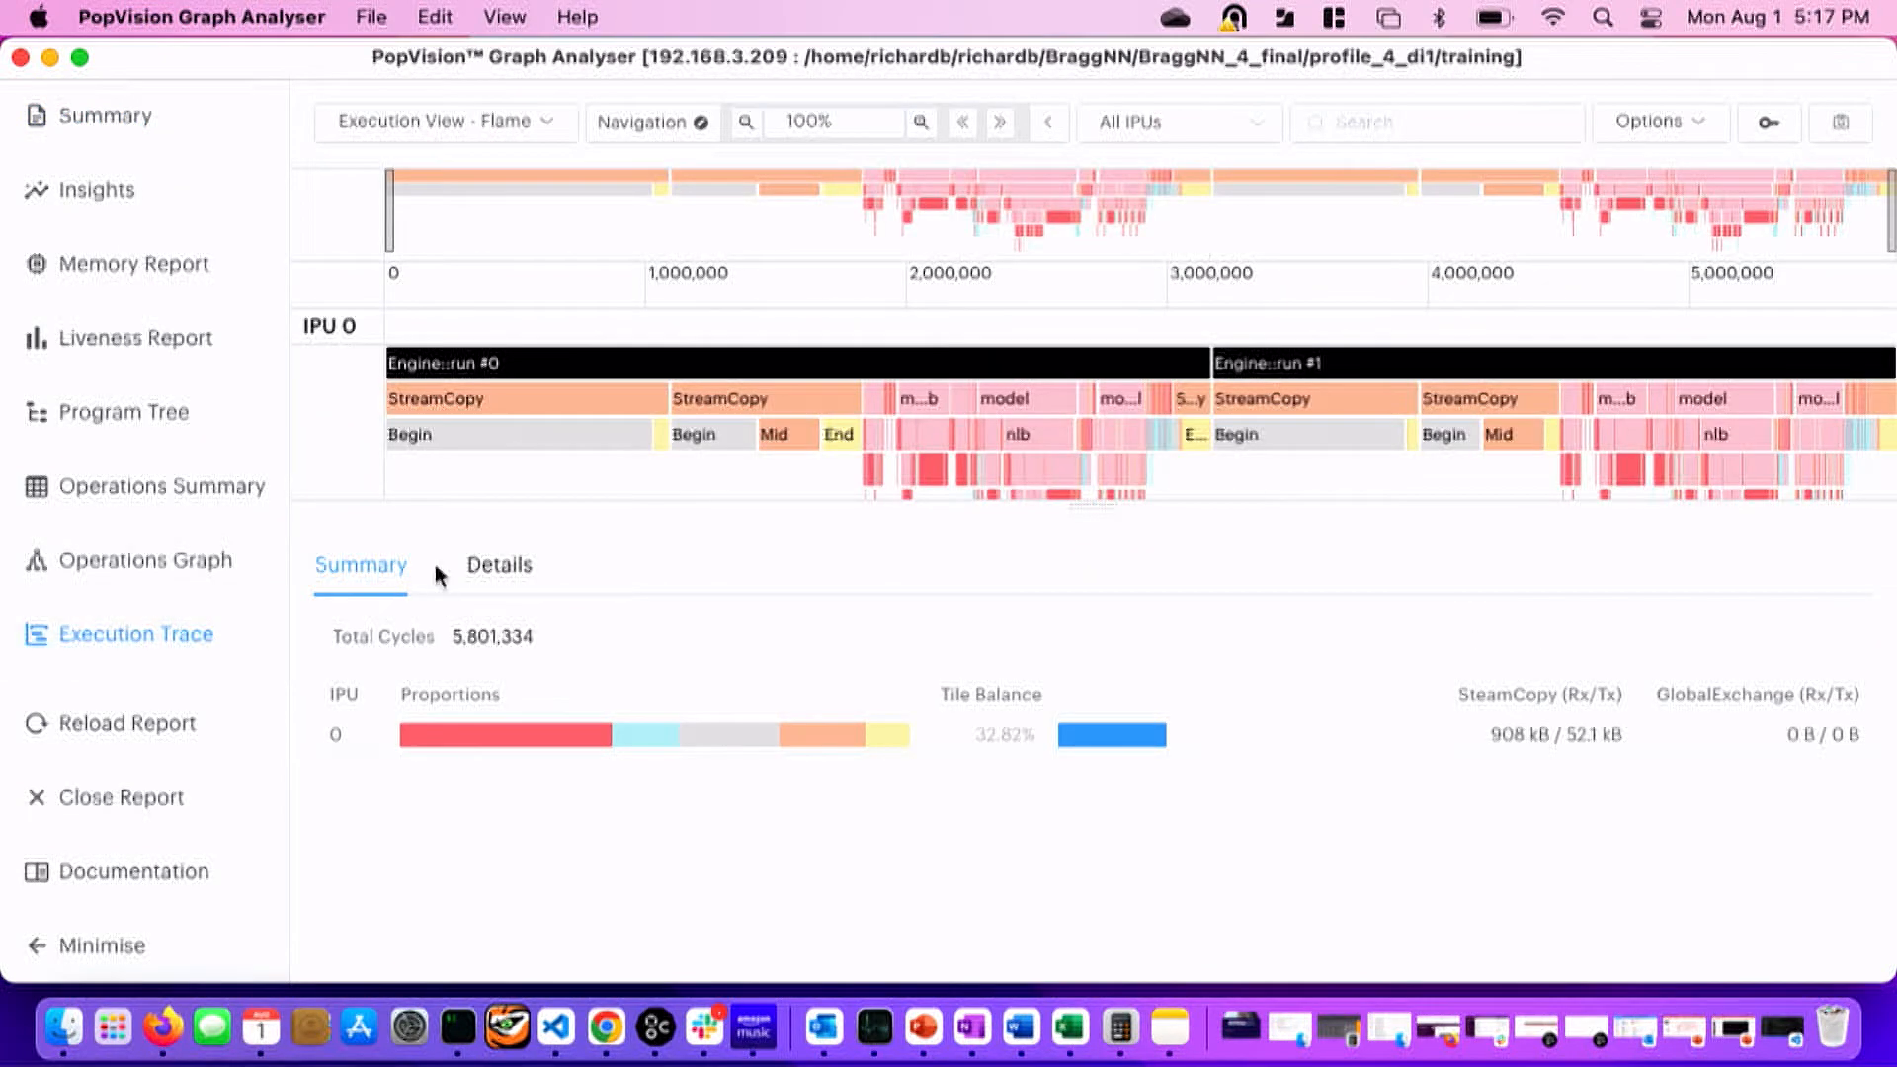
mouse_move(707, 573)
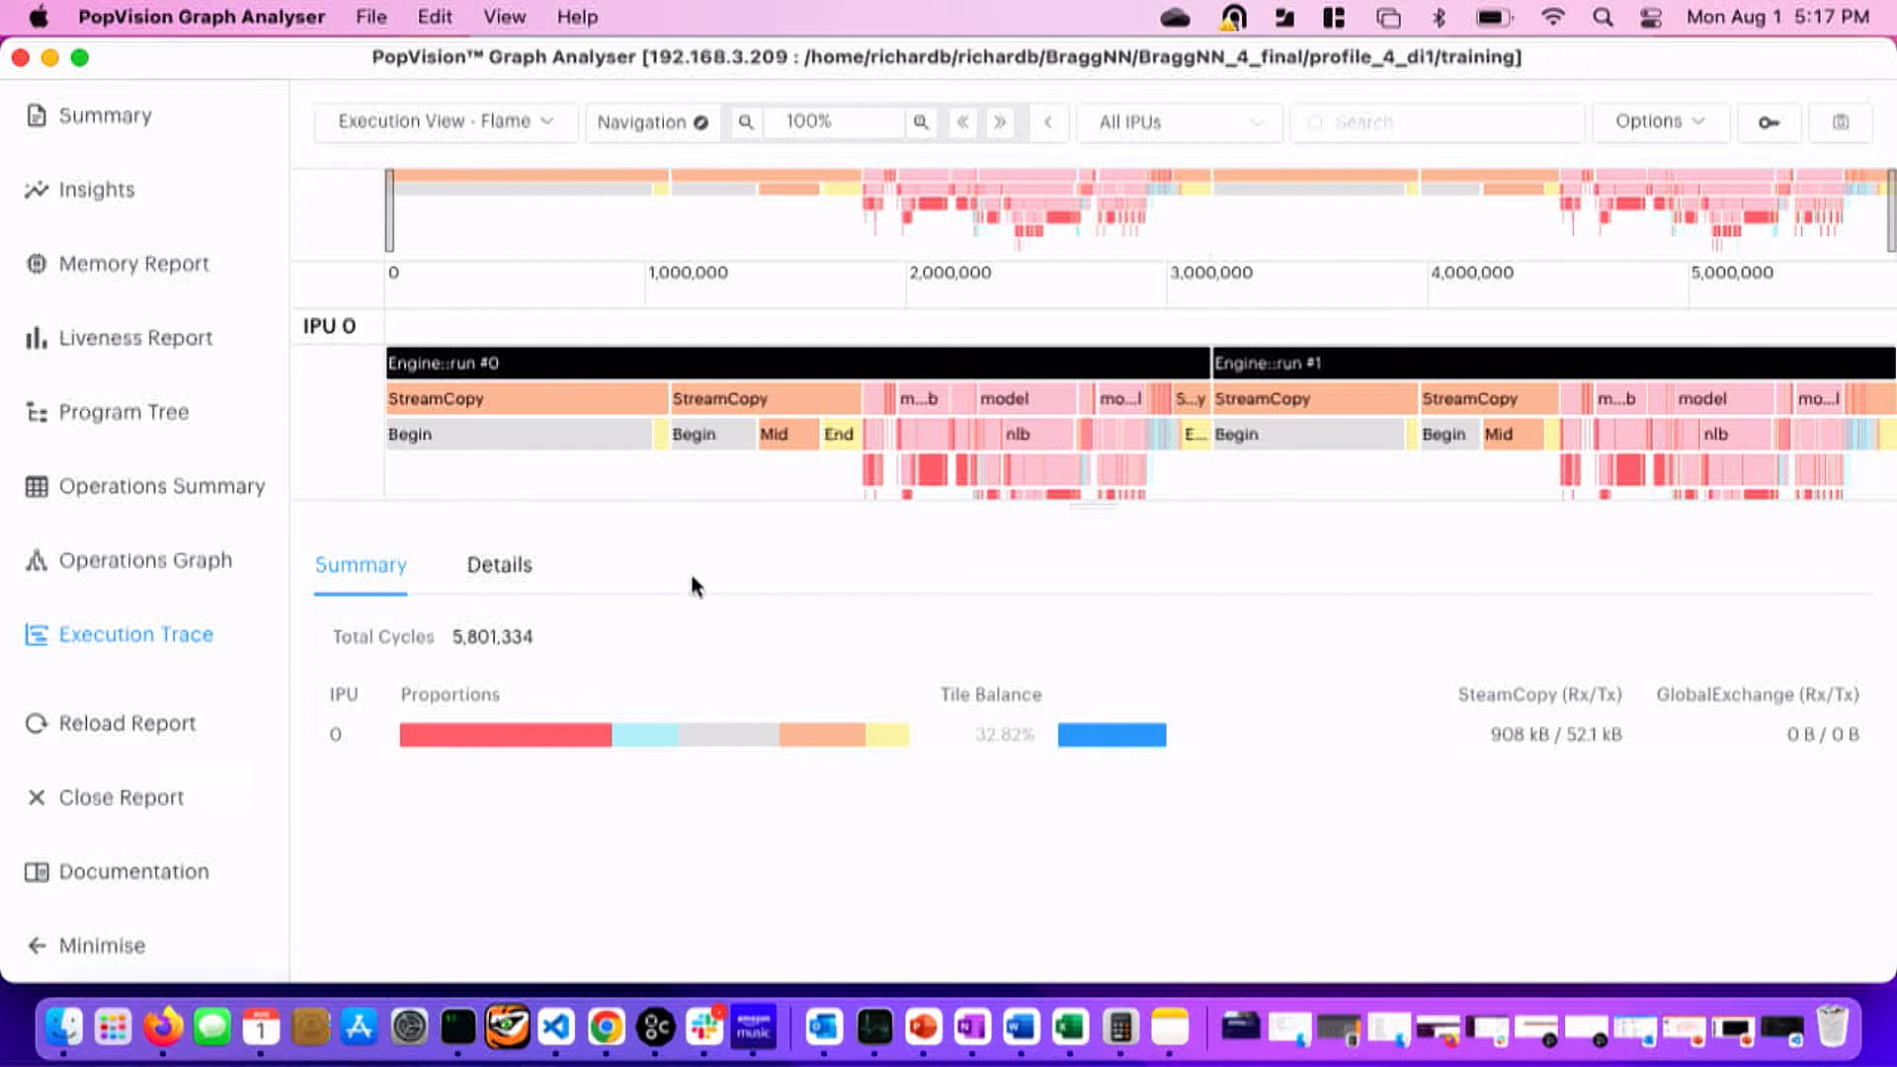
mouse_move(476, 662)
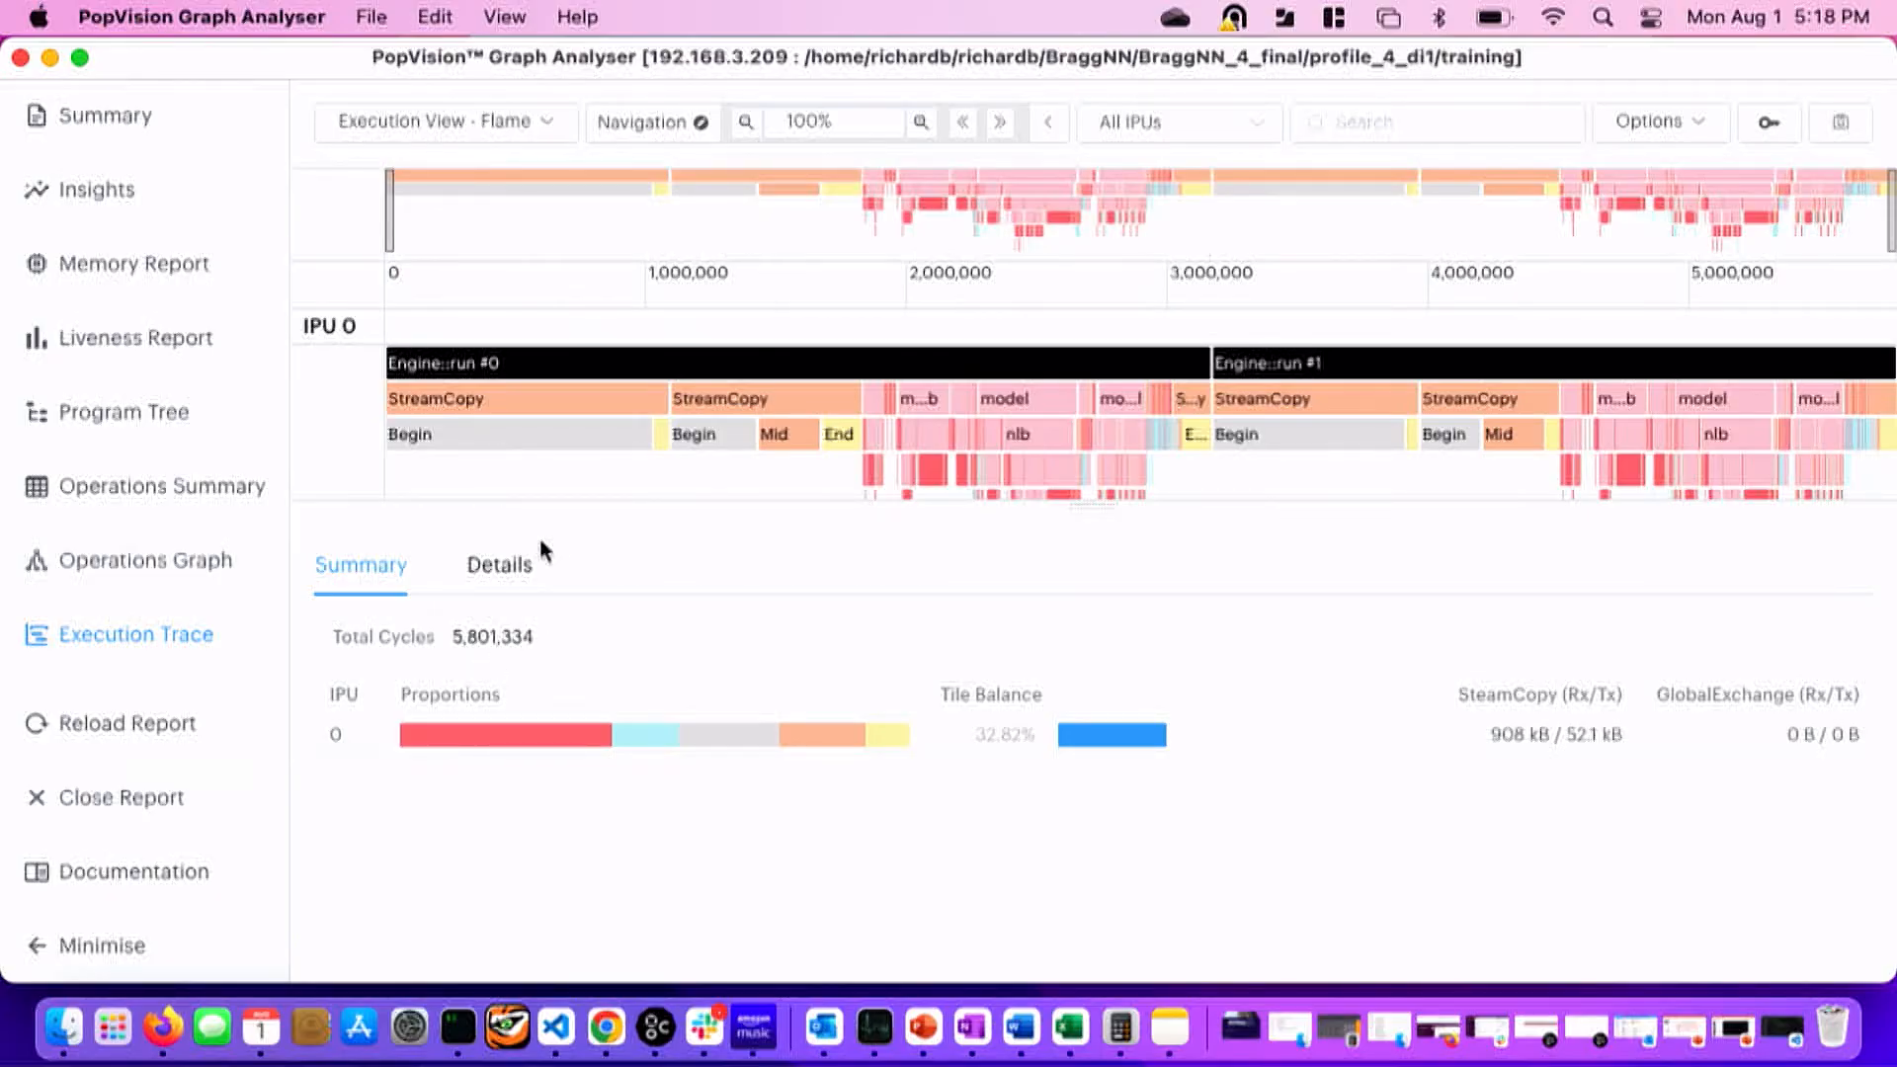
mouse_move(476, 530)
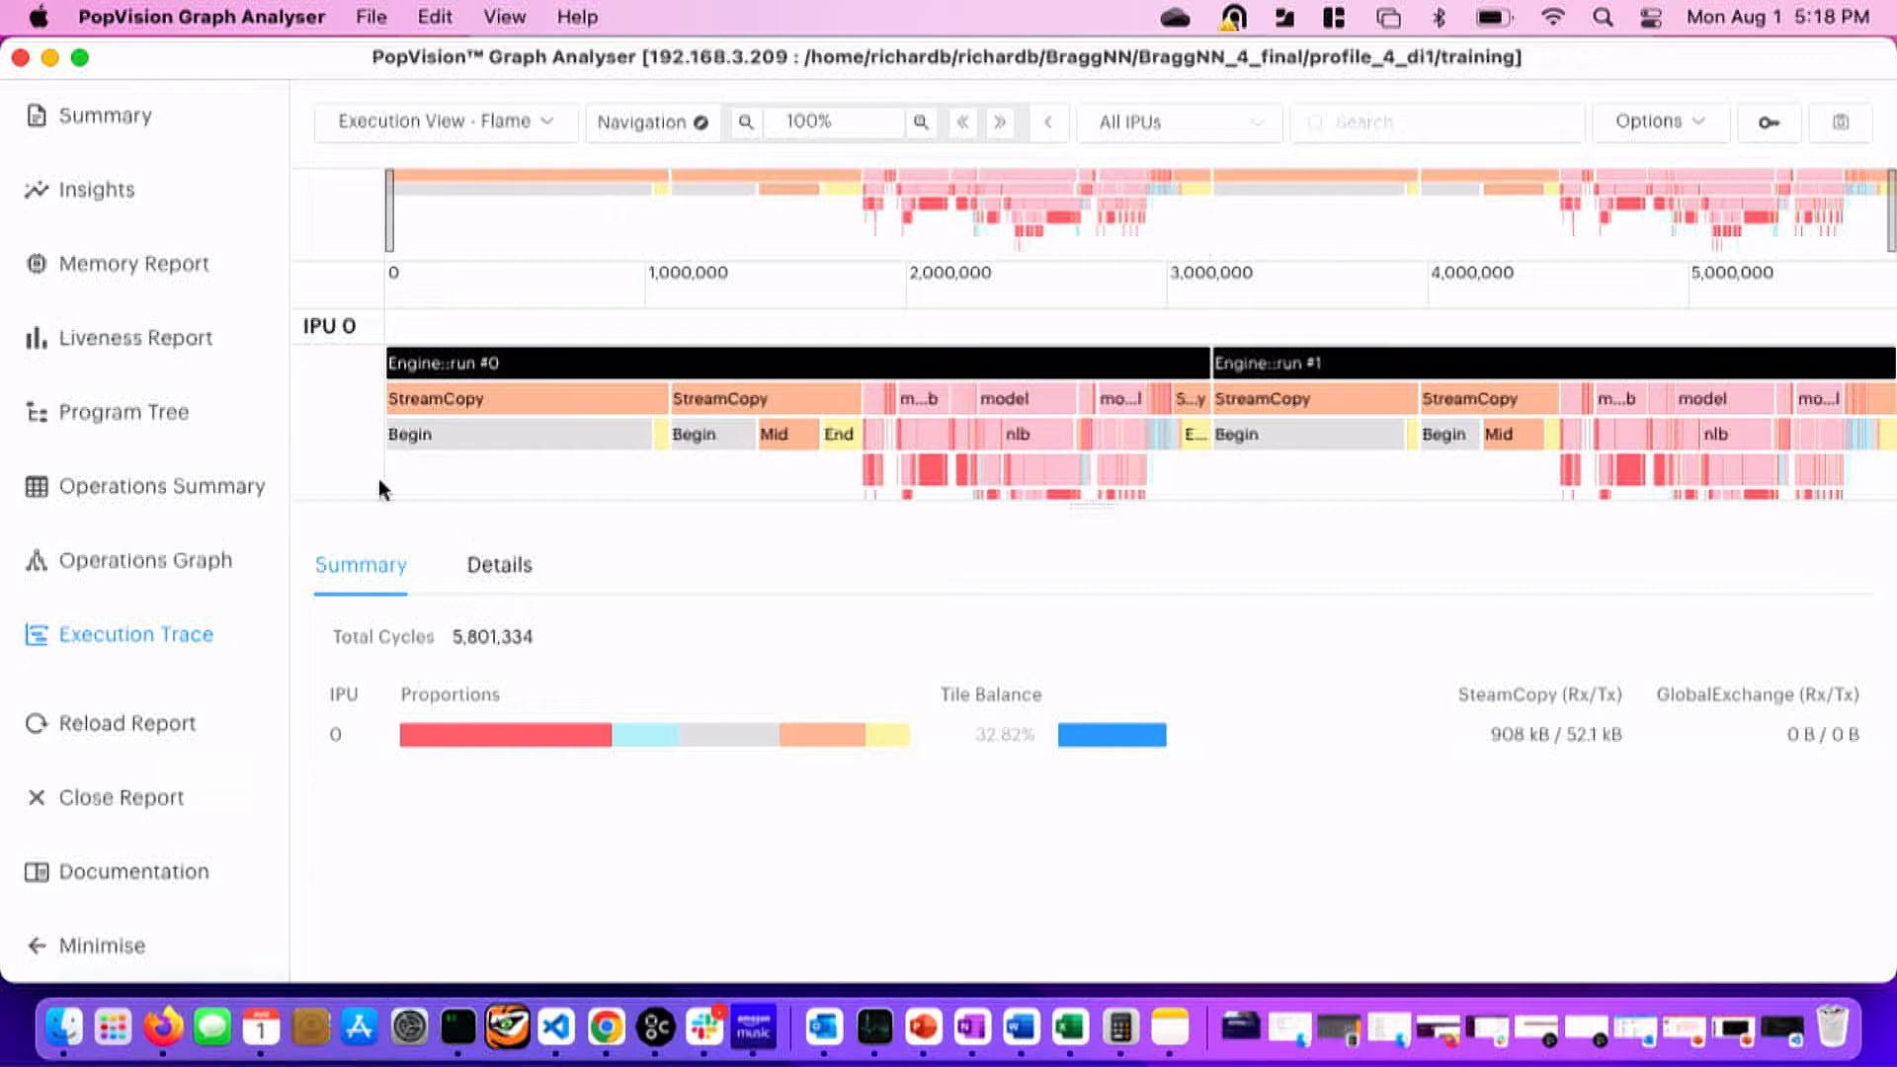
mouse_move(312, 429)
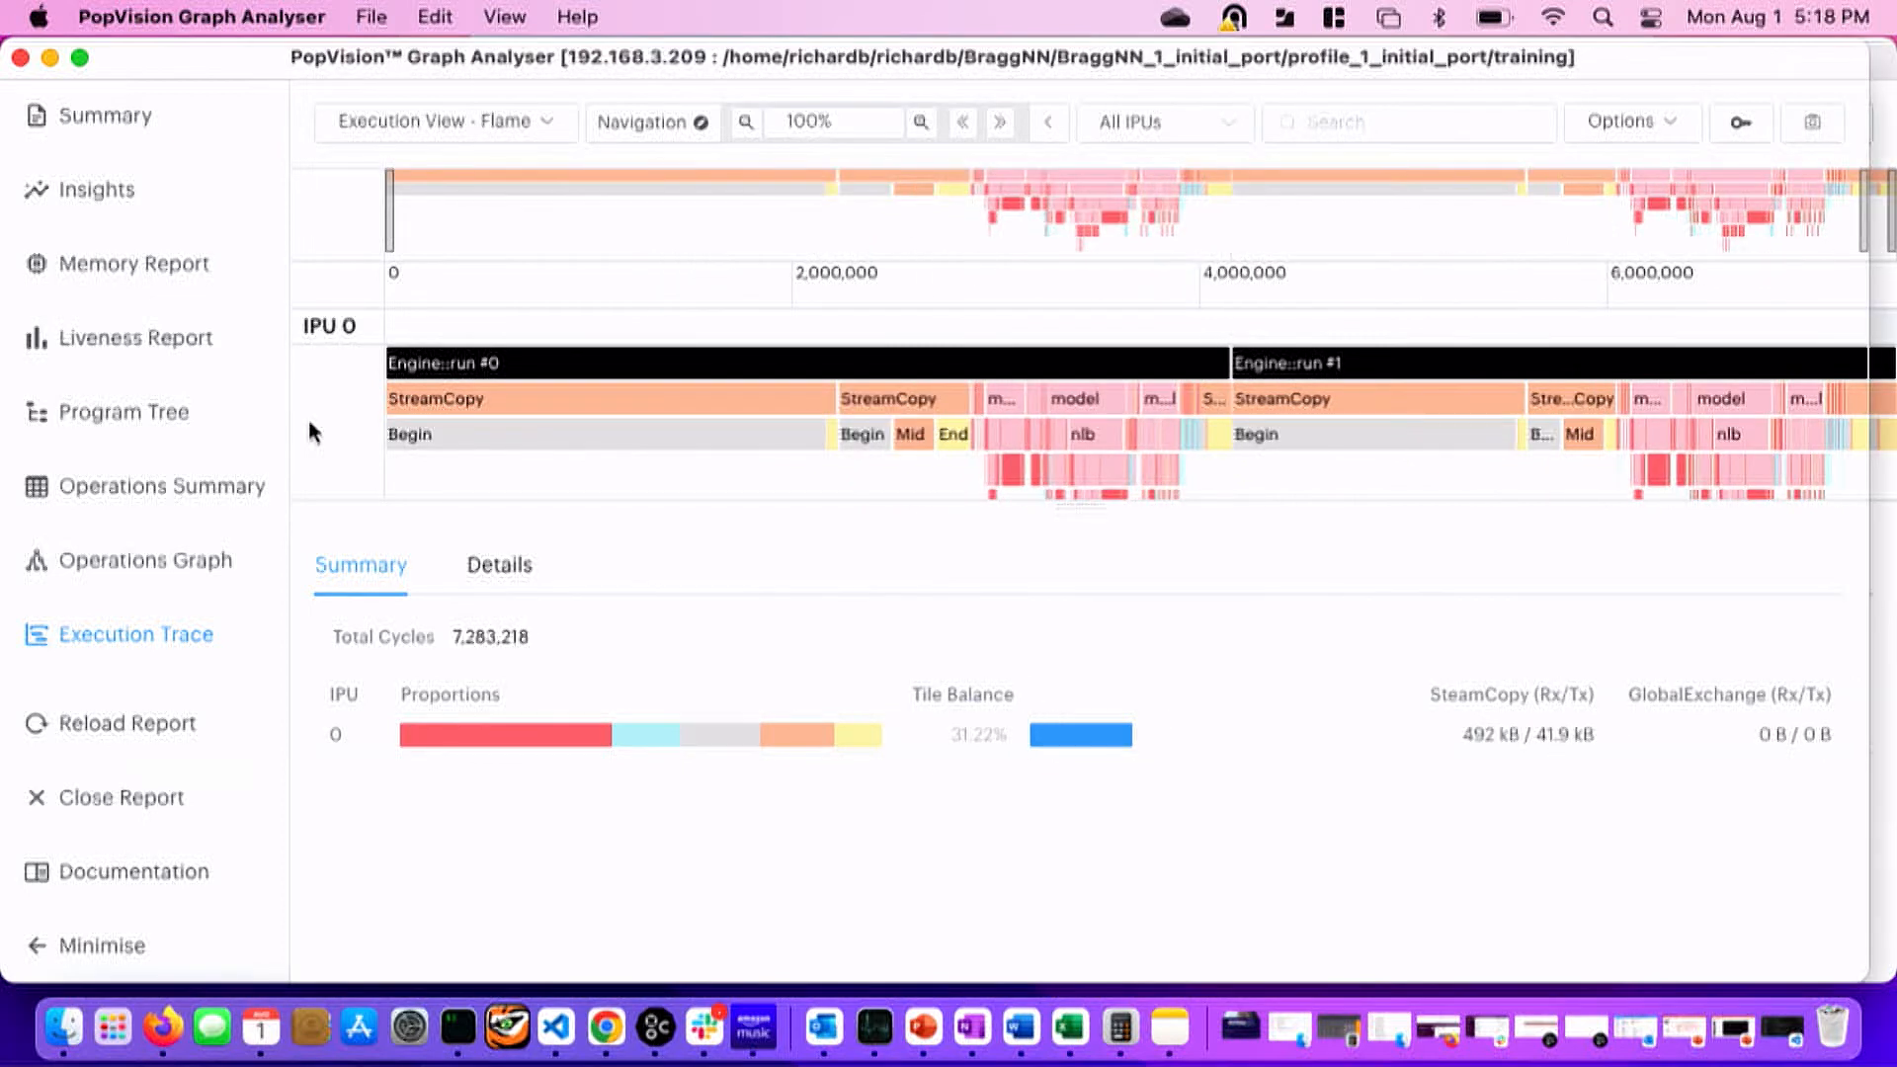
mouse_move(1166, 55)
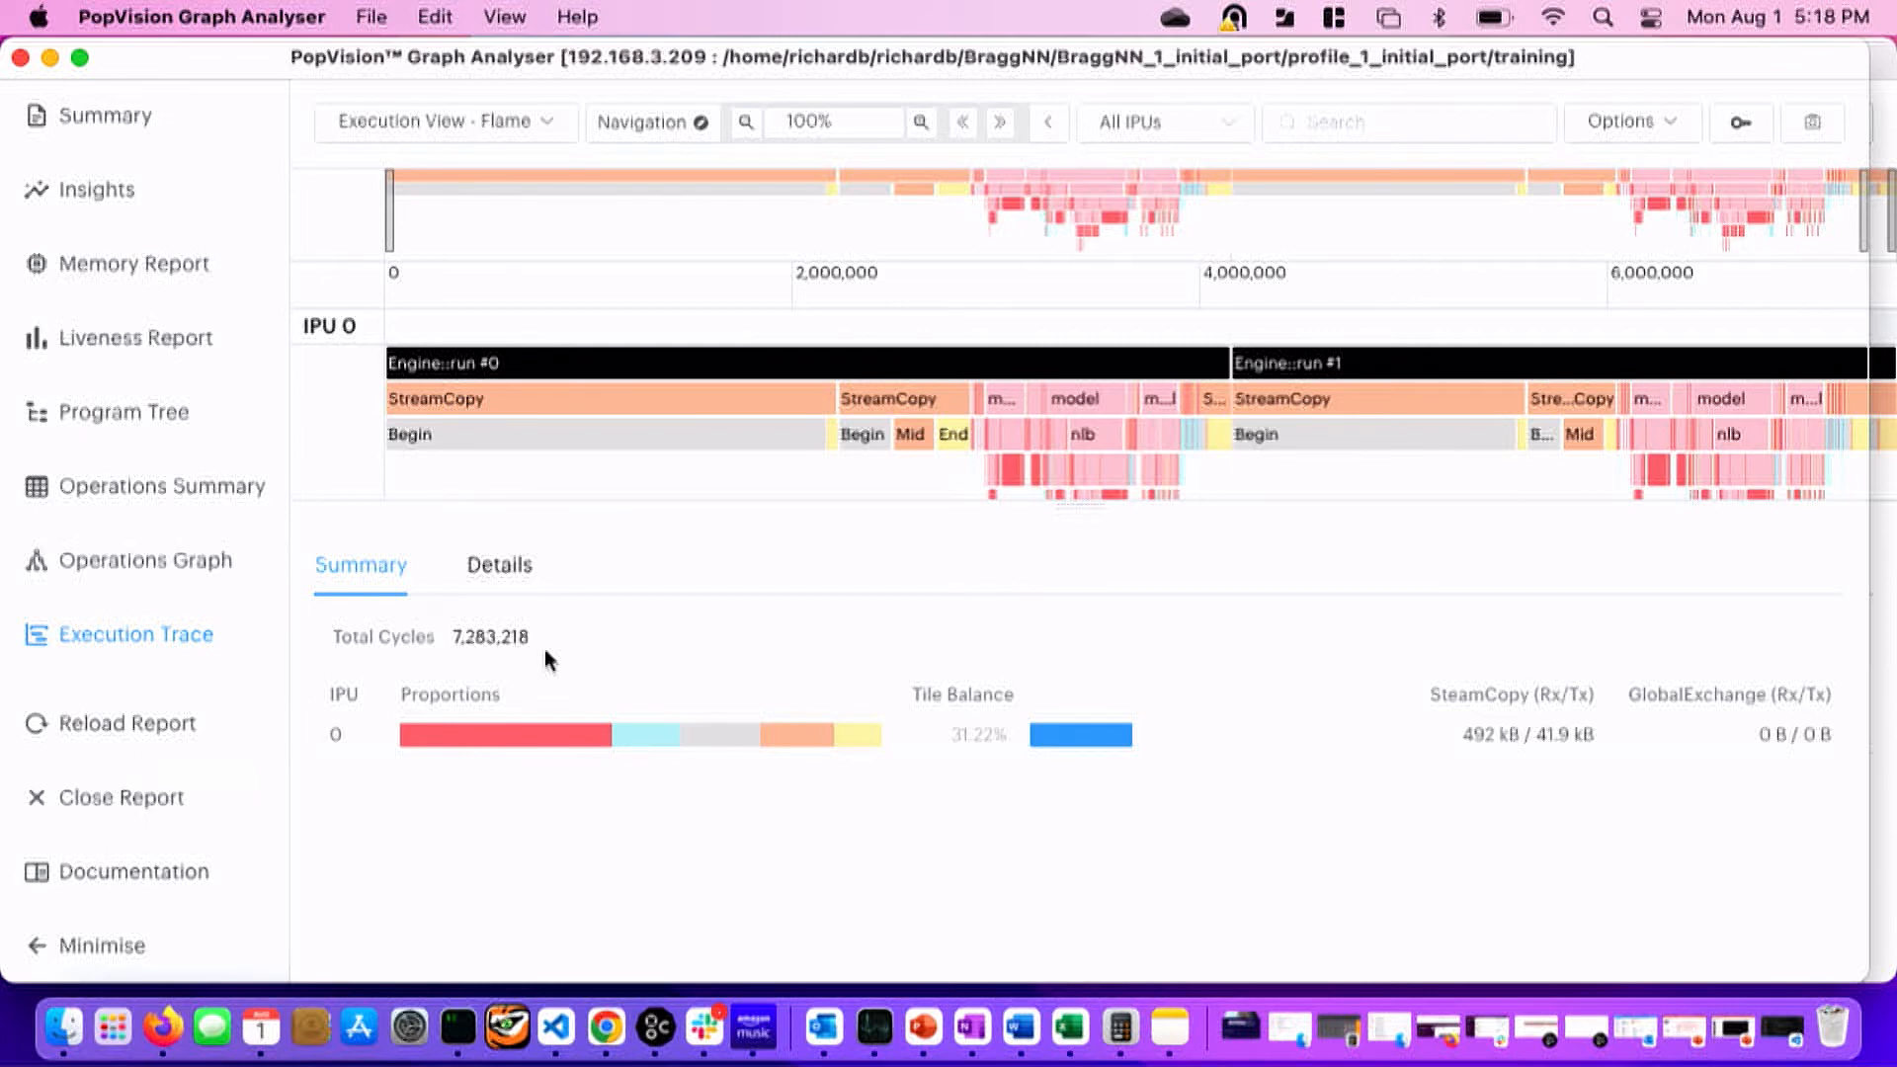
mouse_move(575, 658)
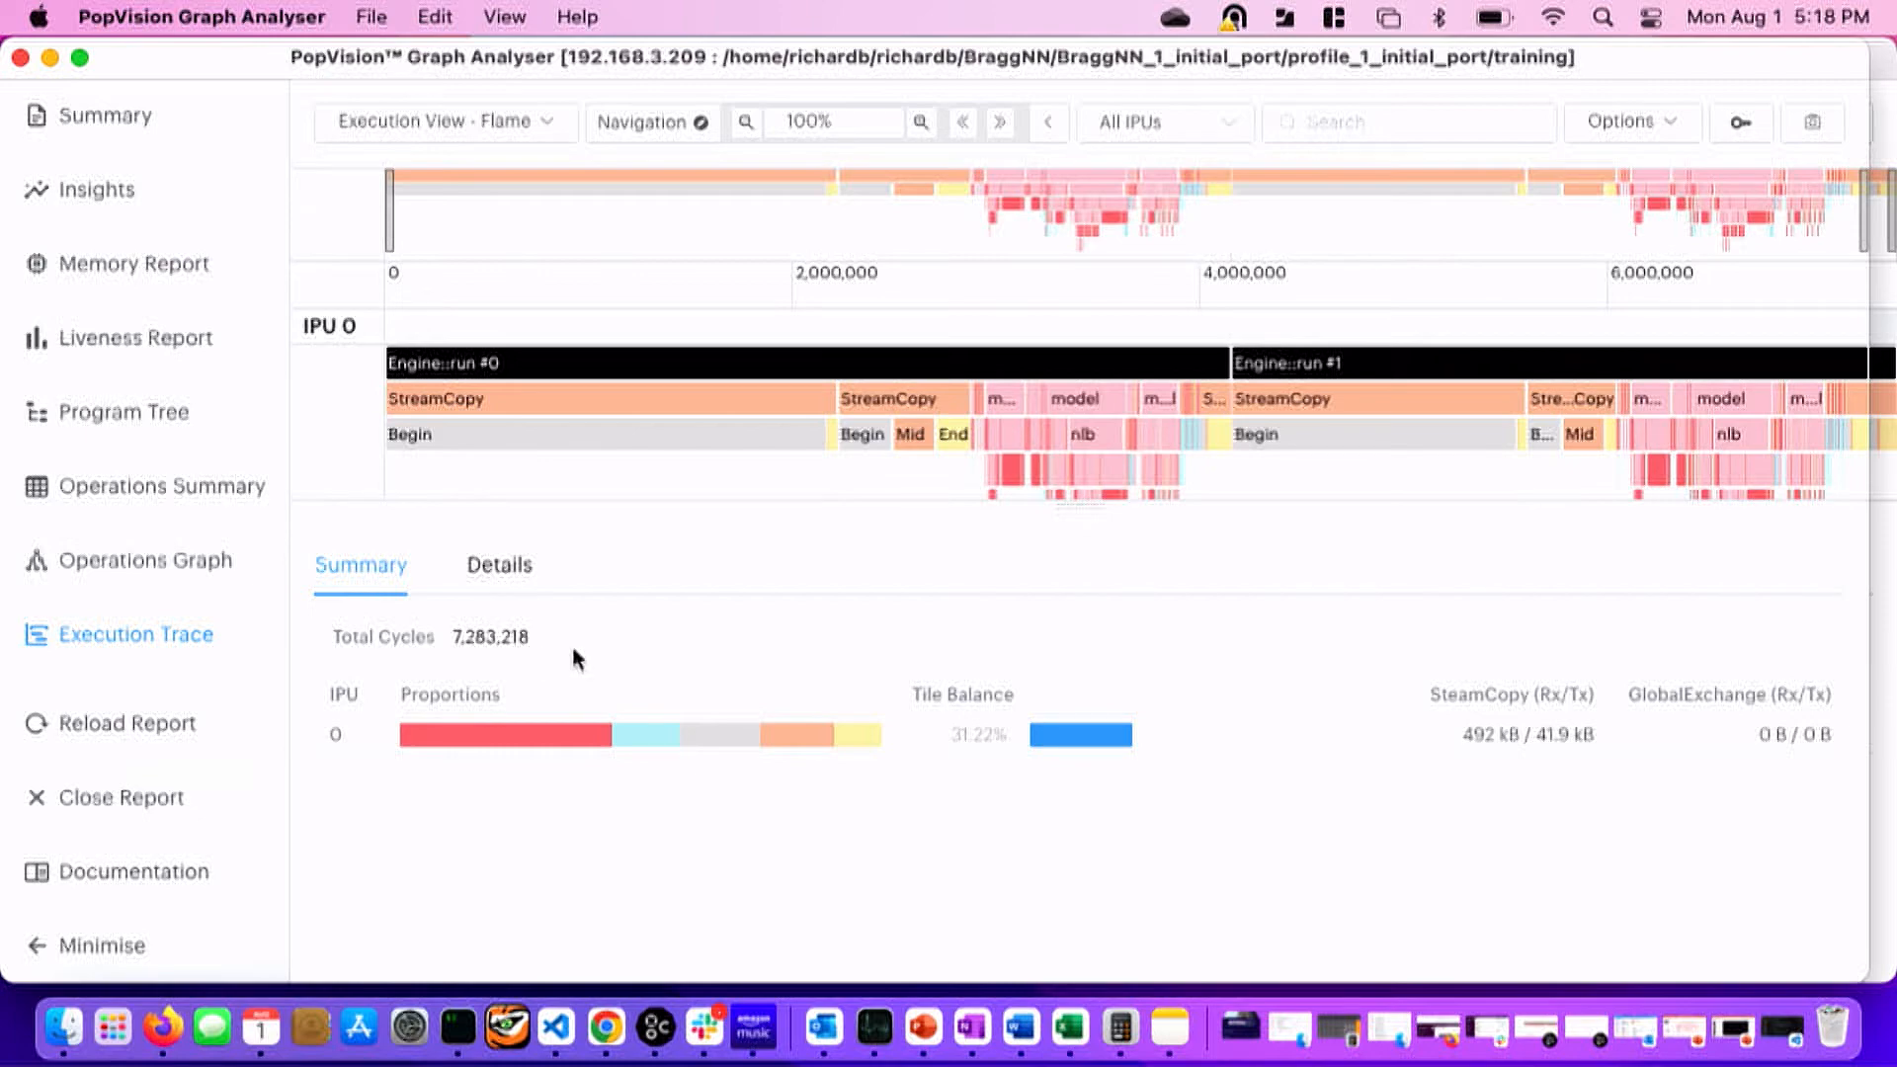
mouse_move(1642, 946)
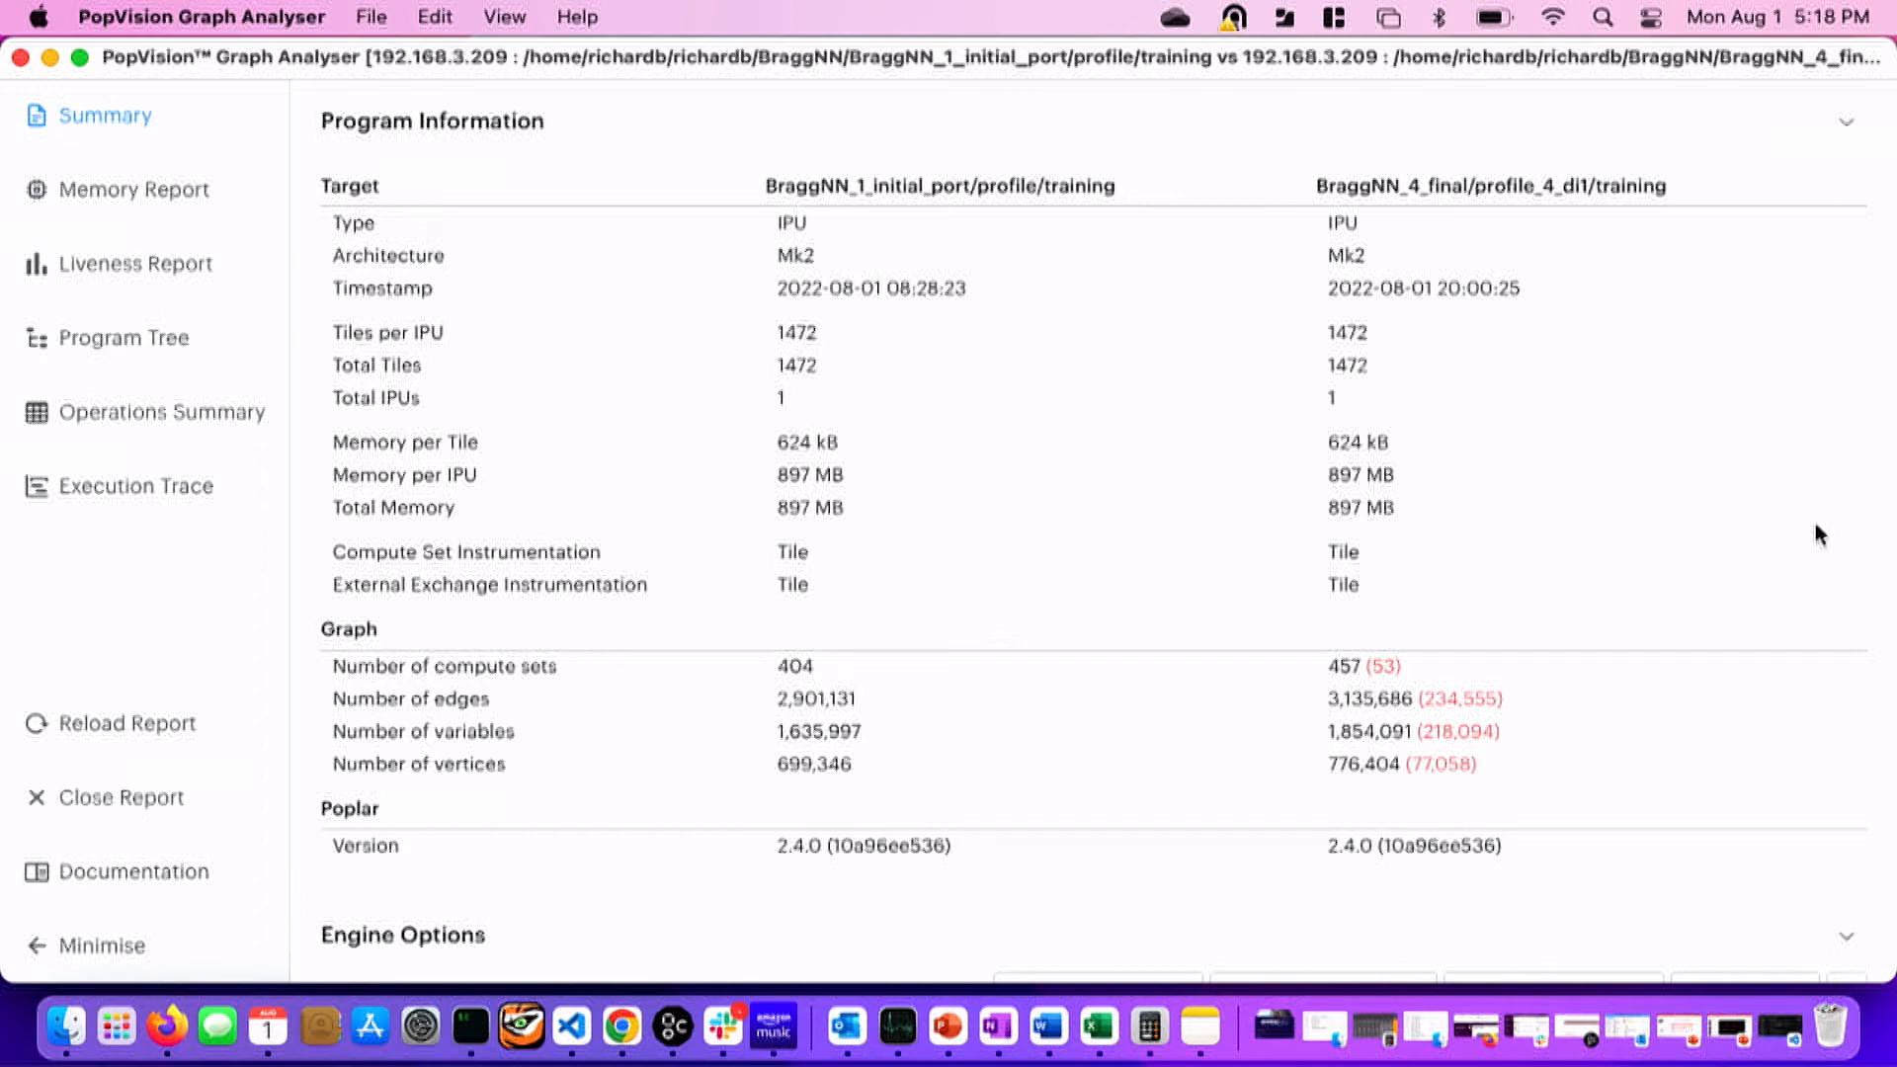
mouse_move(1464, 676)
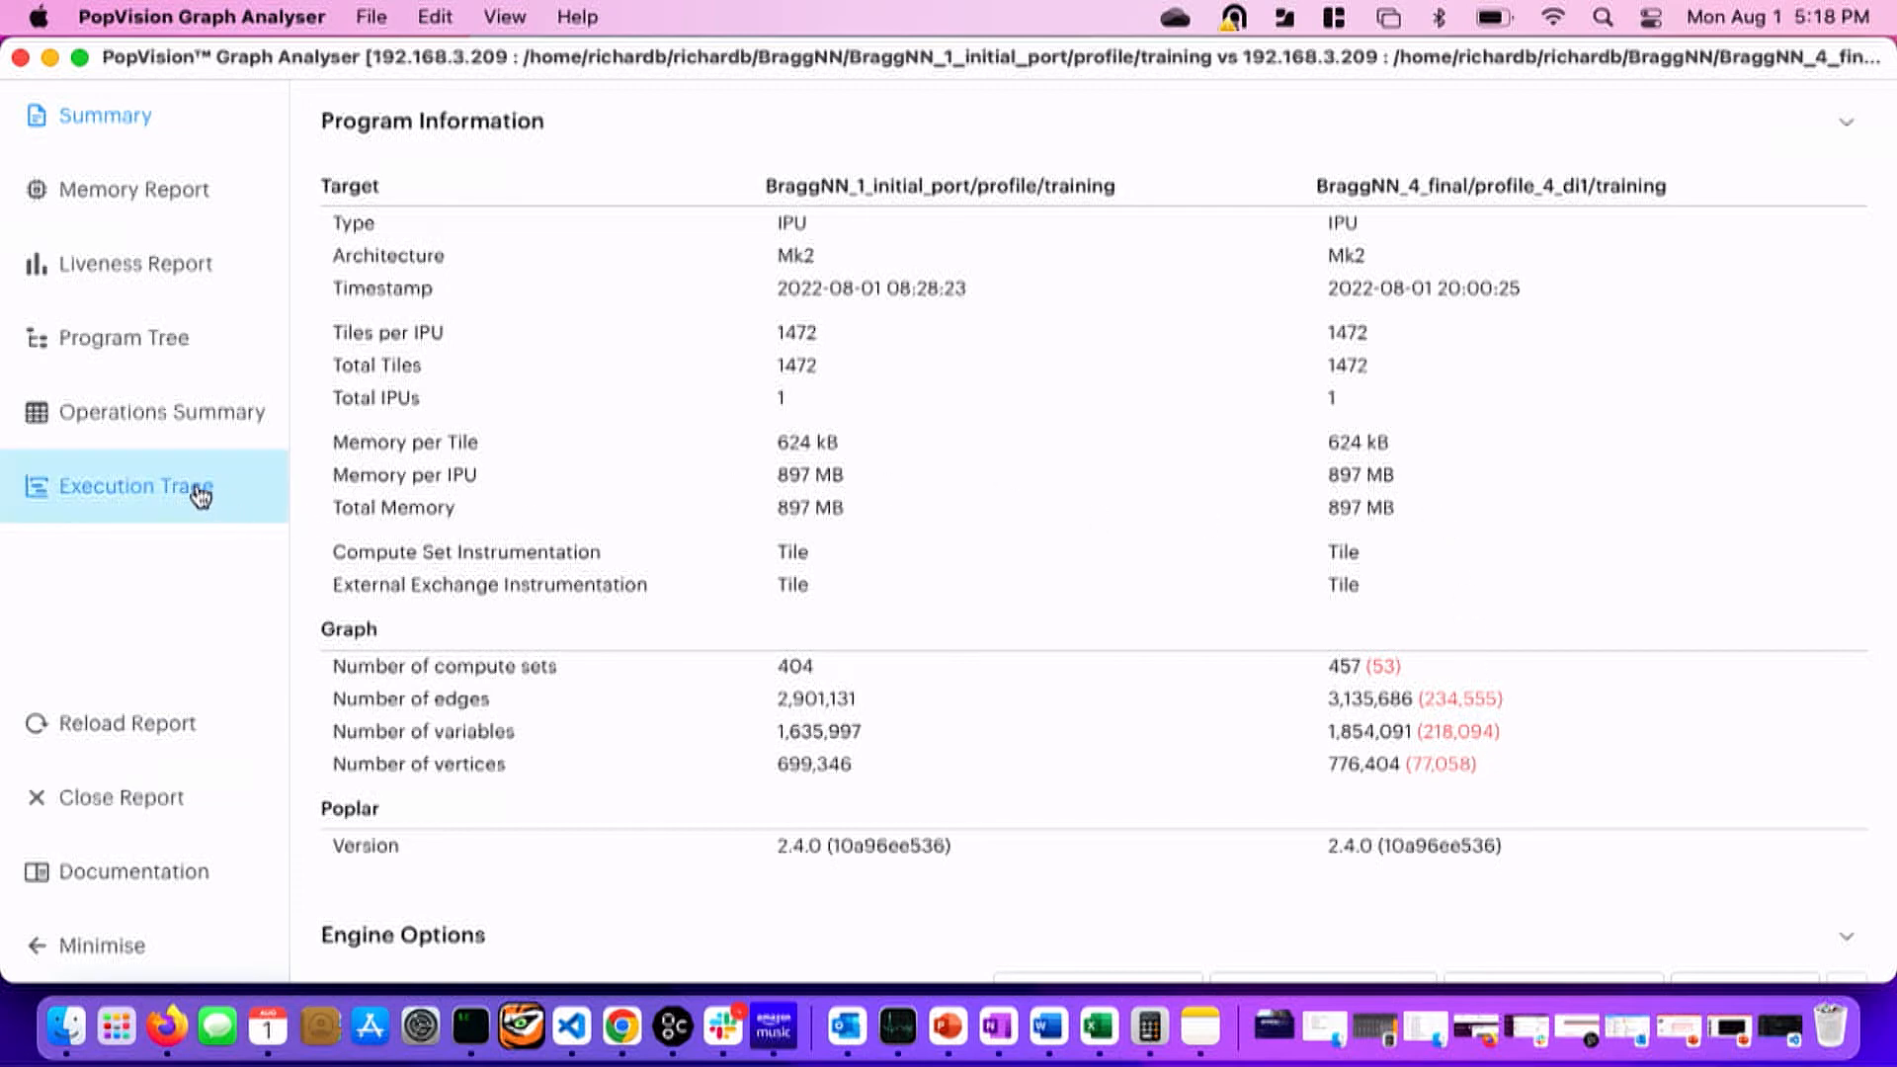
Show the Execution Trace of the compared initial and final BraggNN profiles.
click(136, 486)
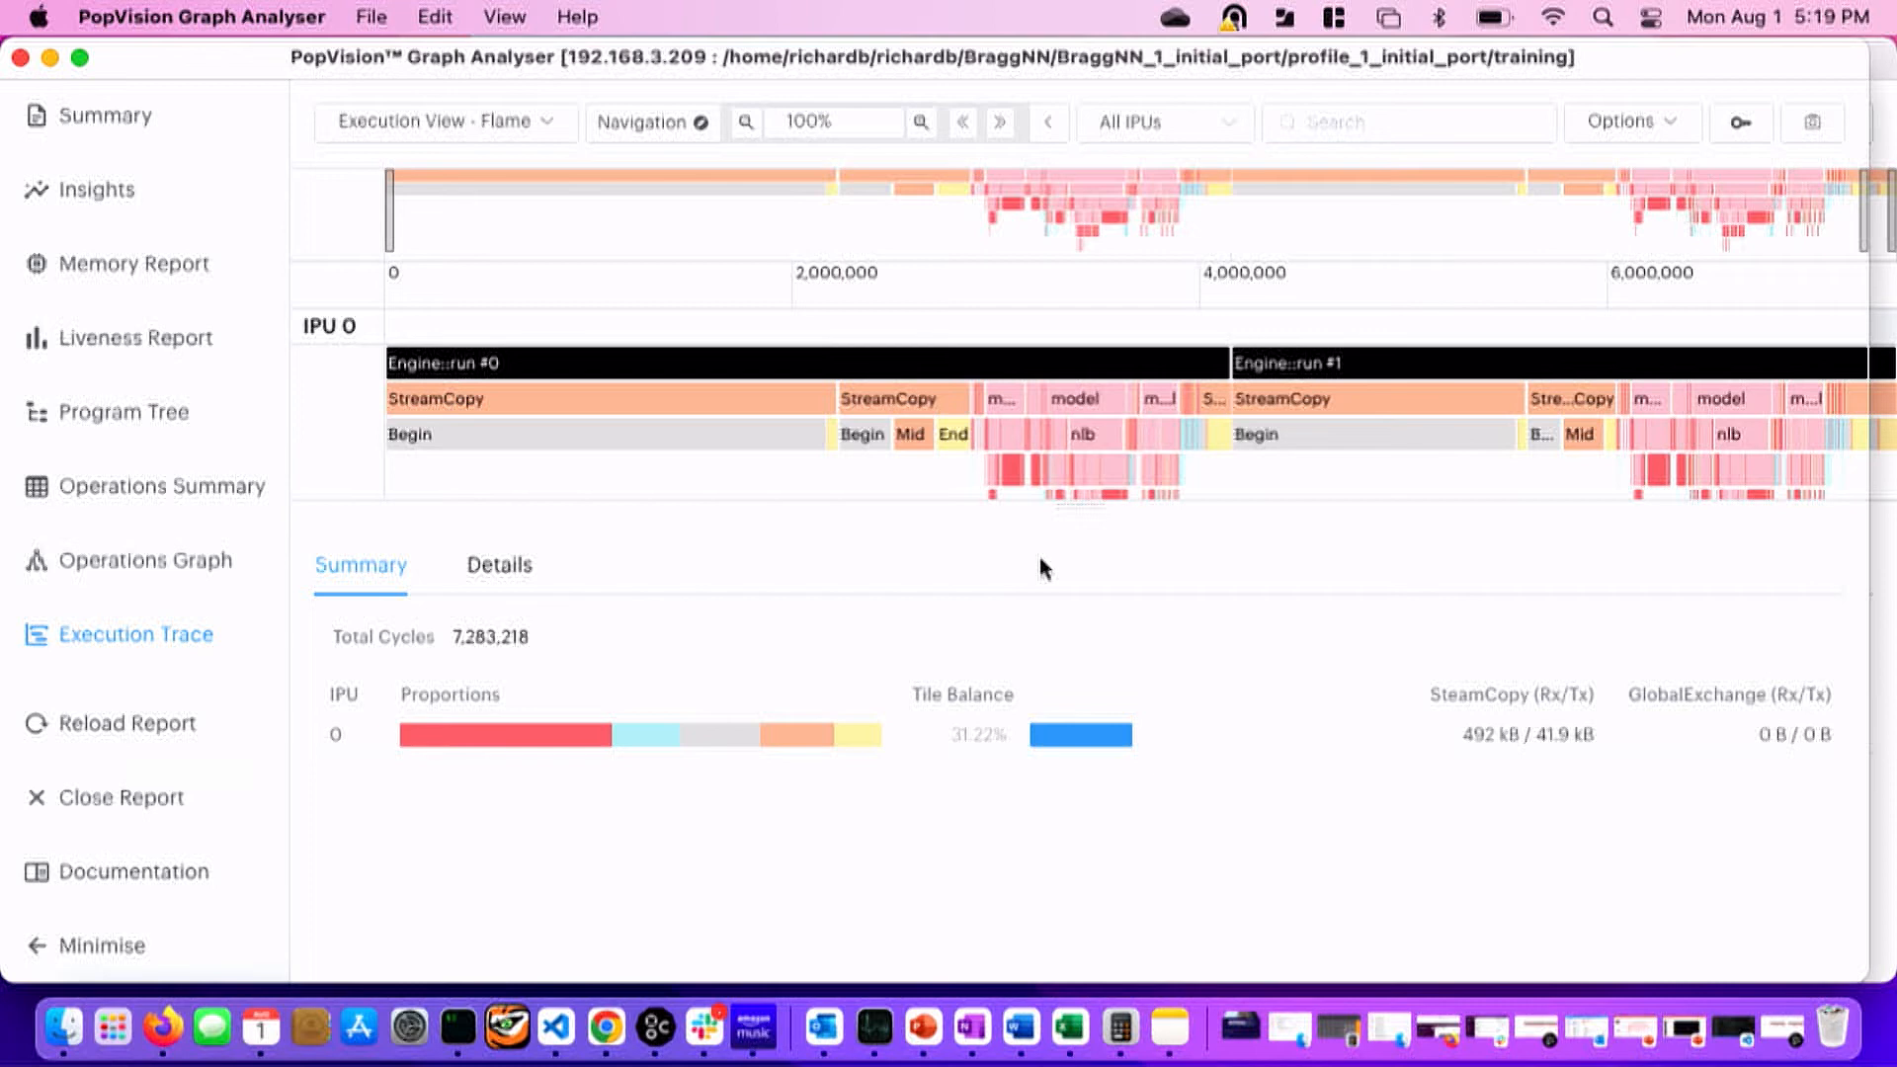
mouse_move(1014, 389)
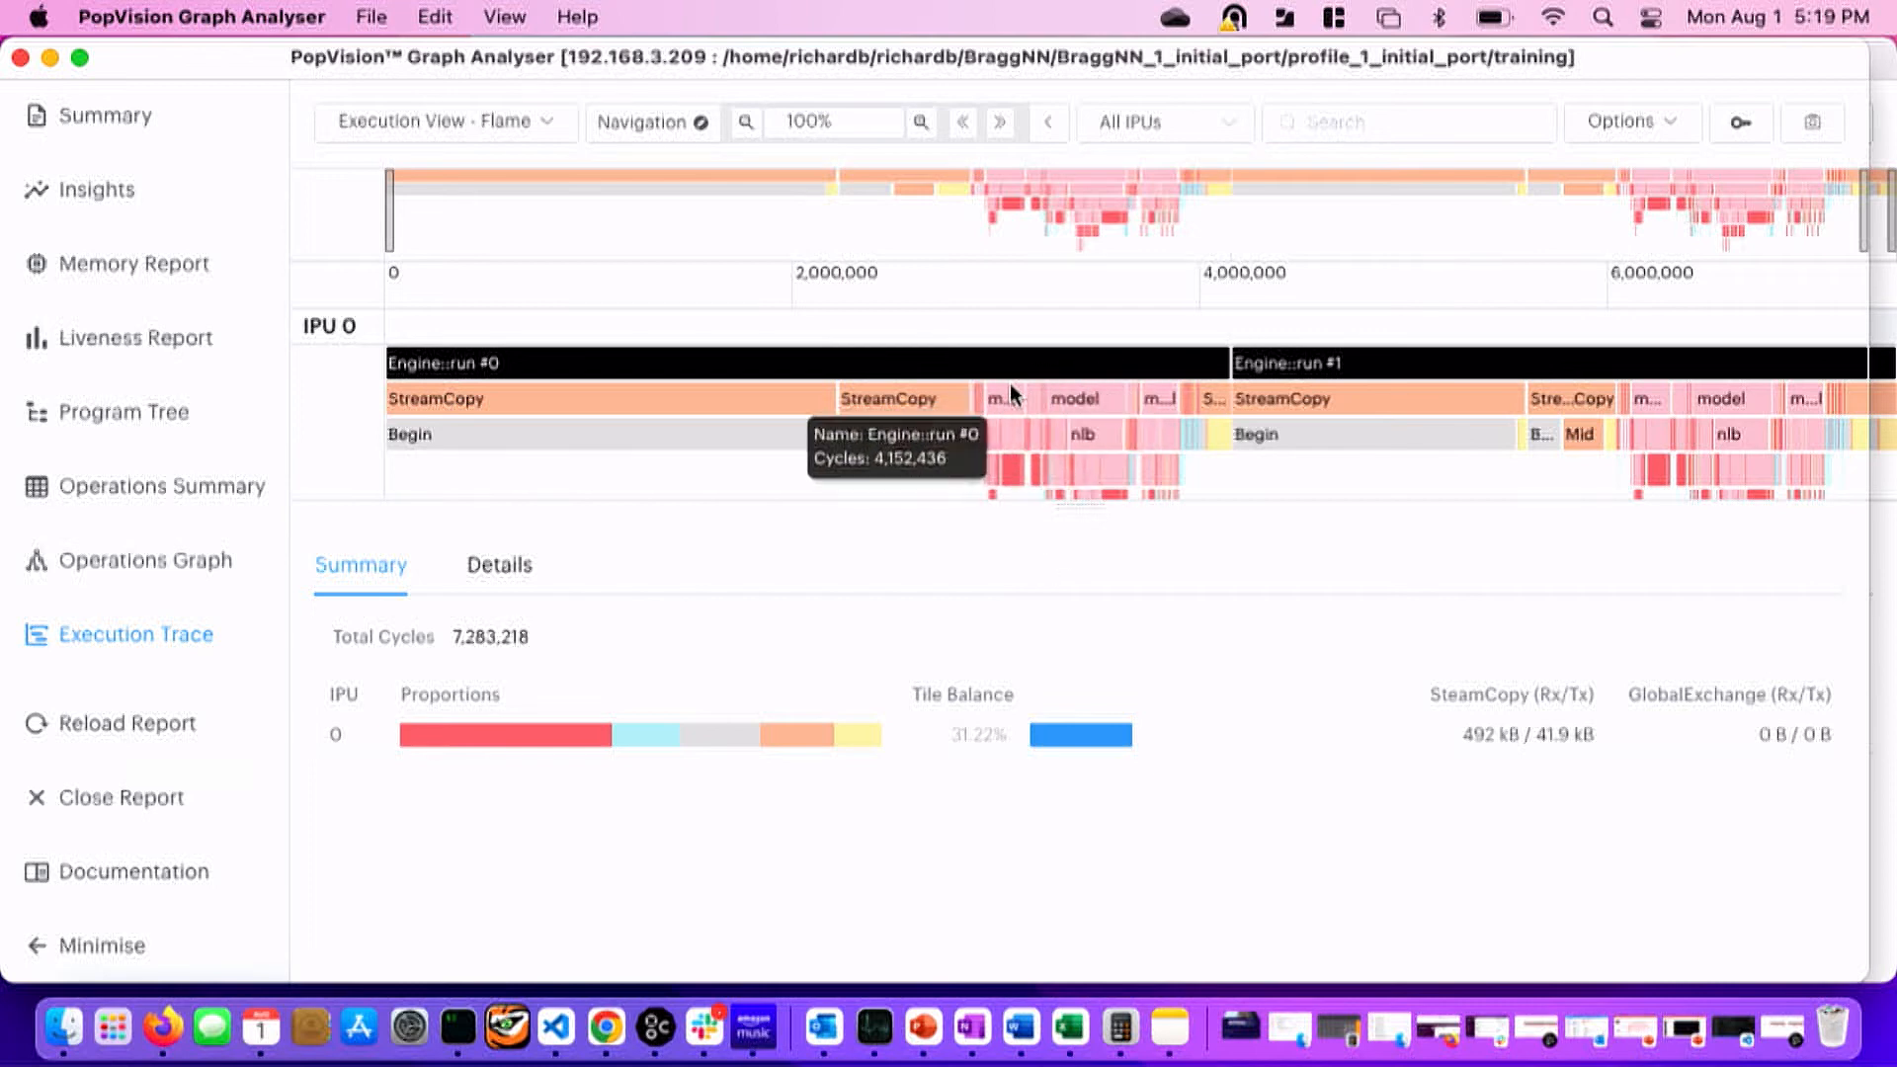
mouse_move(1000, 409)
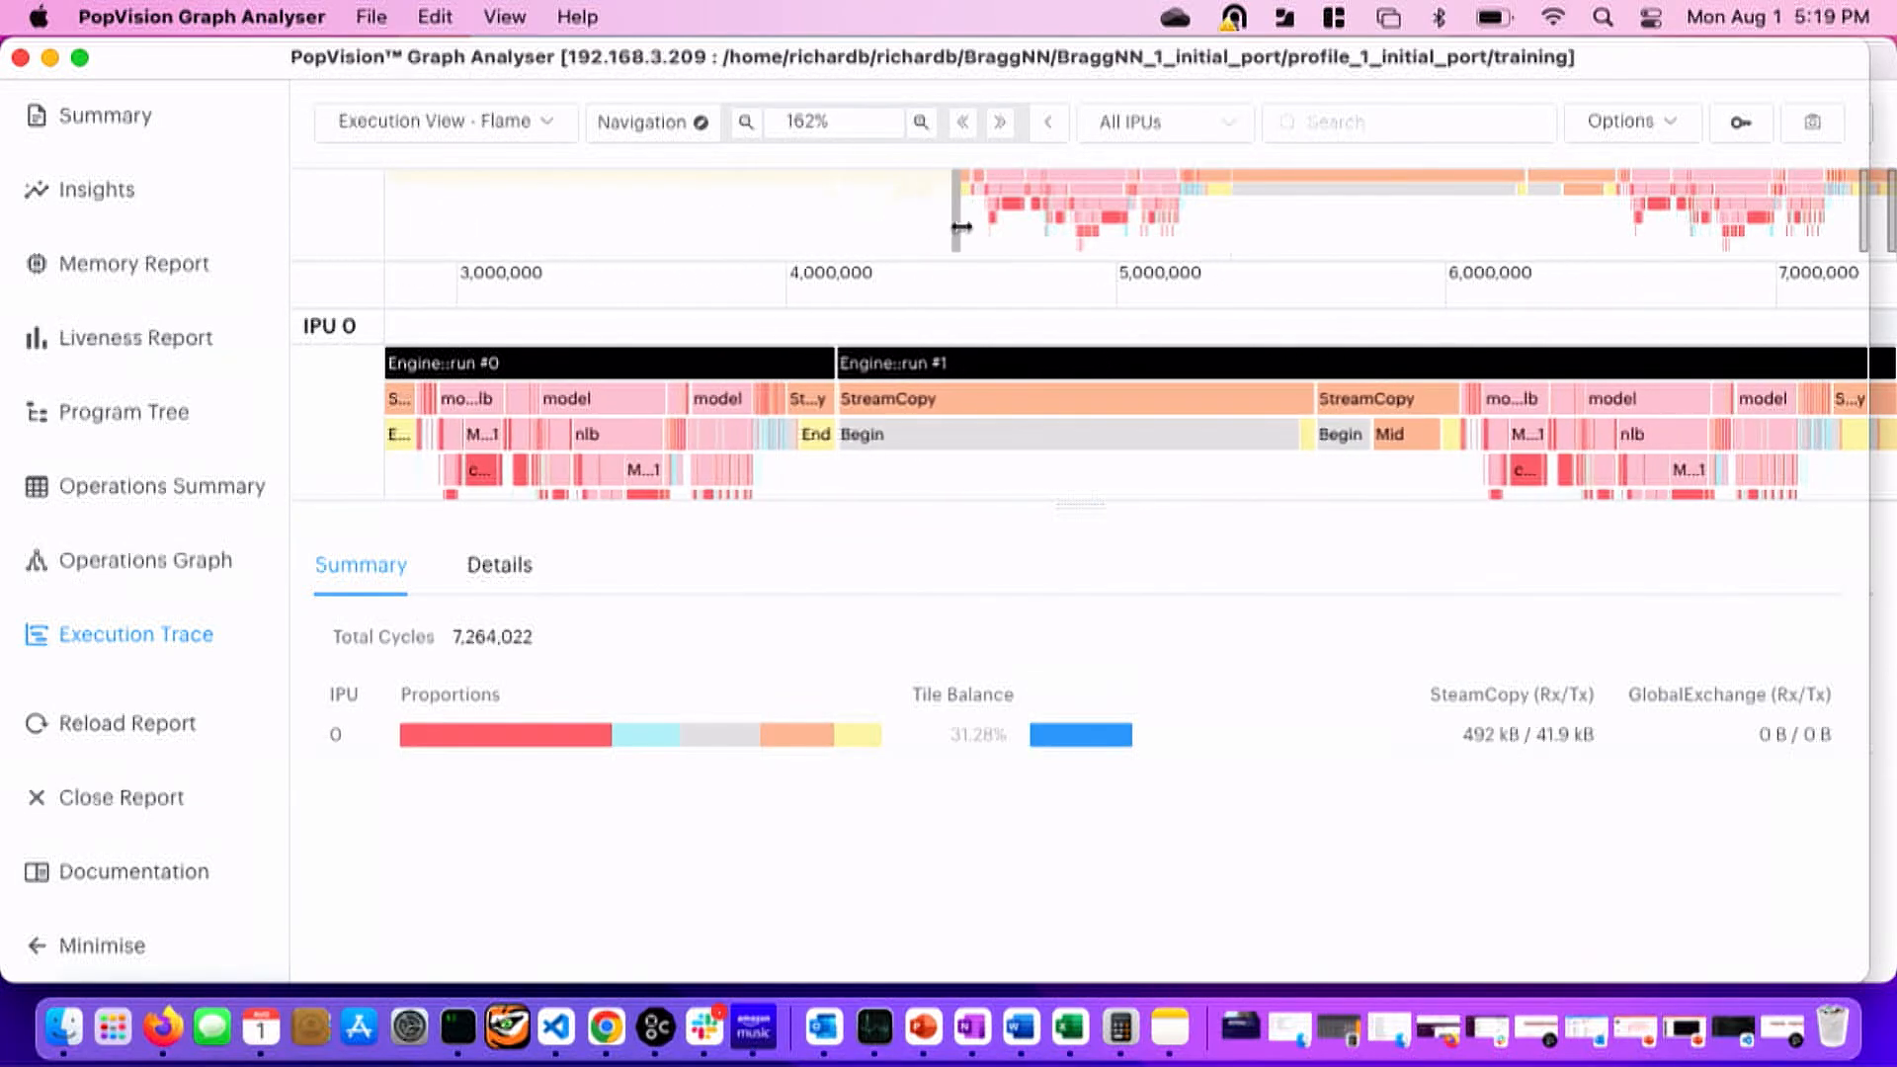
Narrow the initial trace's navigation overview to about 3519% on run #0 near cycle 2,900,000.
click(920, 120)
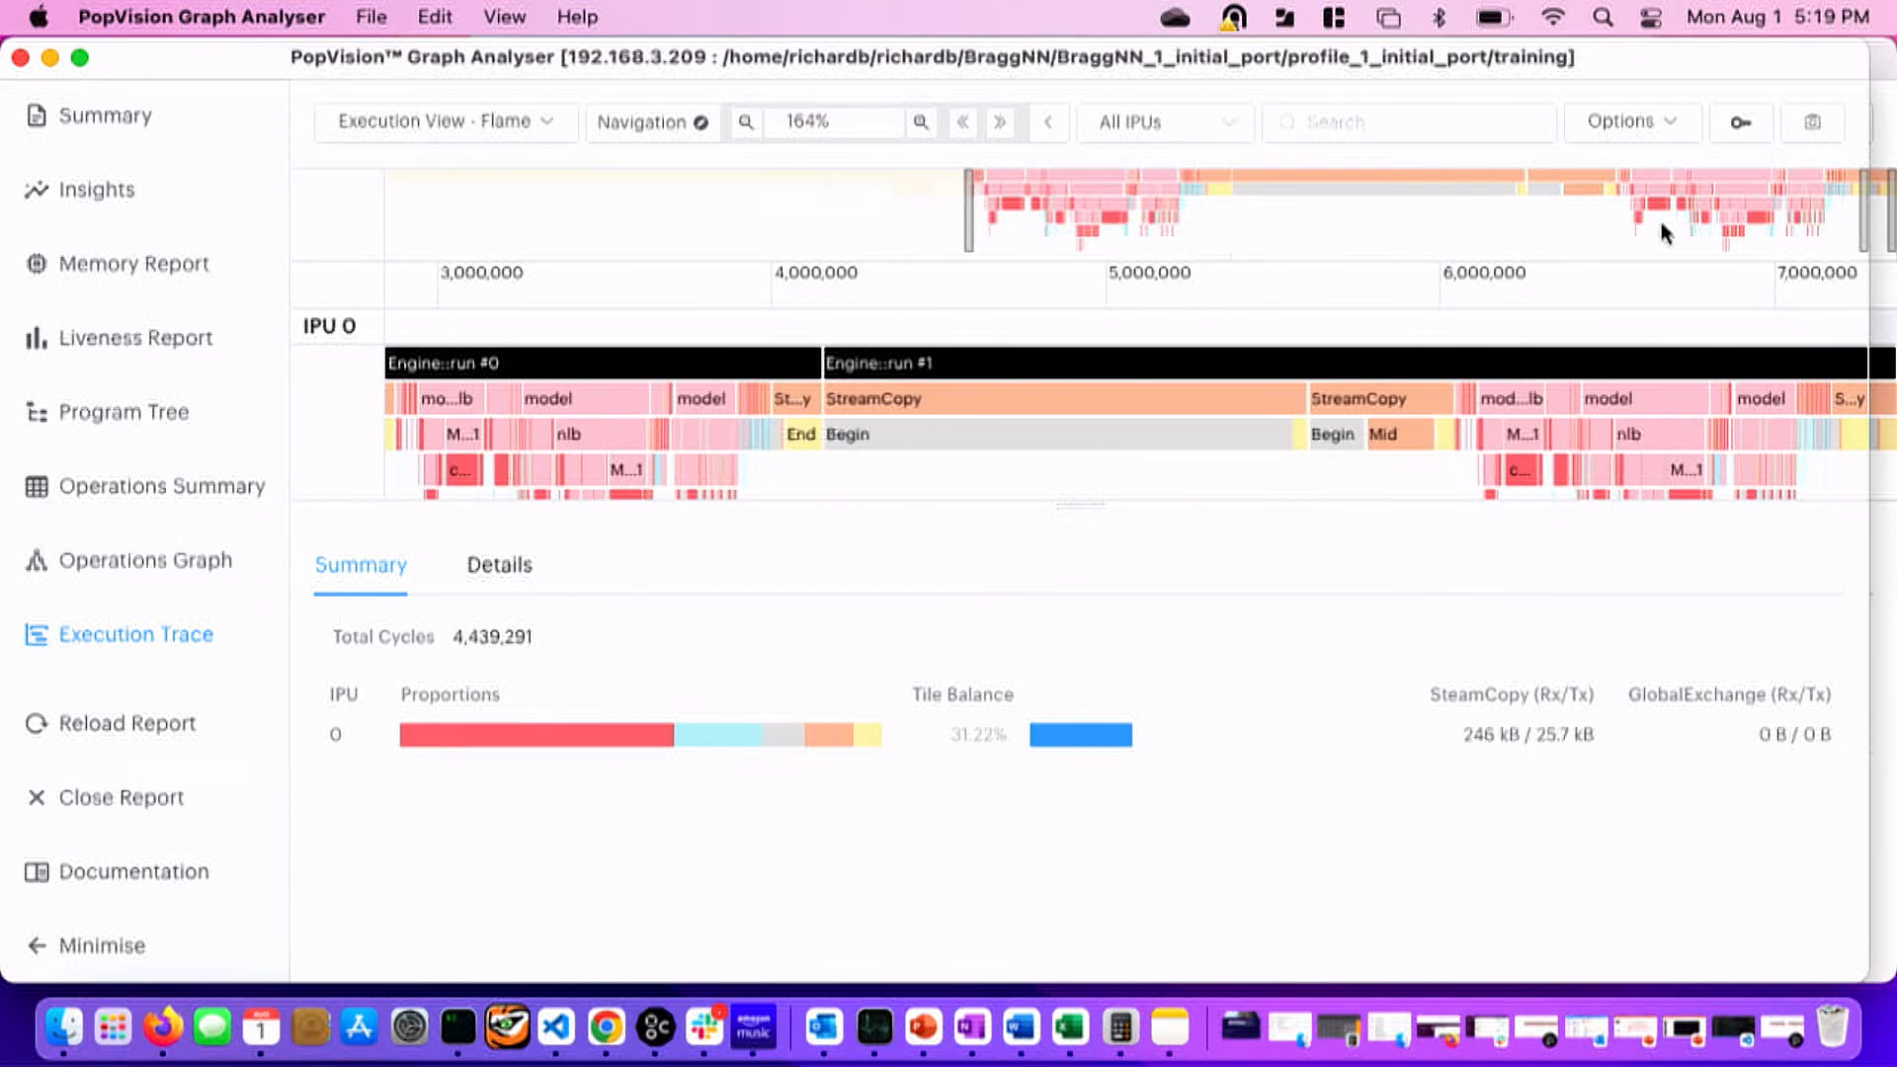
mouse_move(1742, 231)
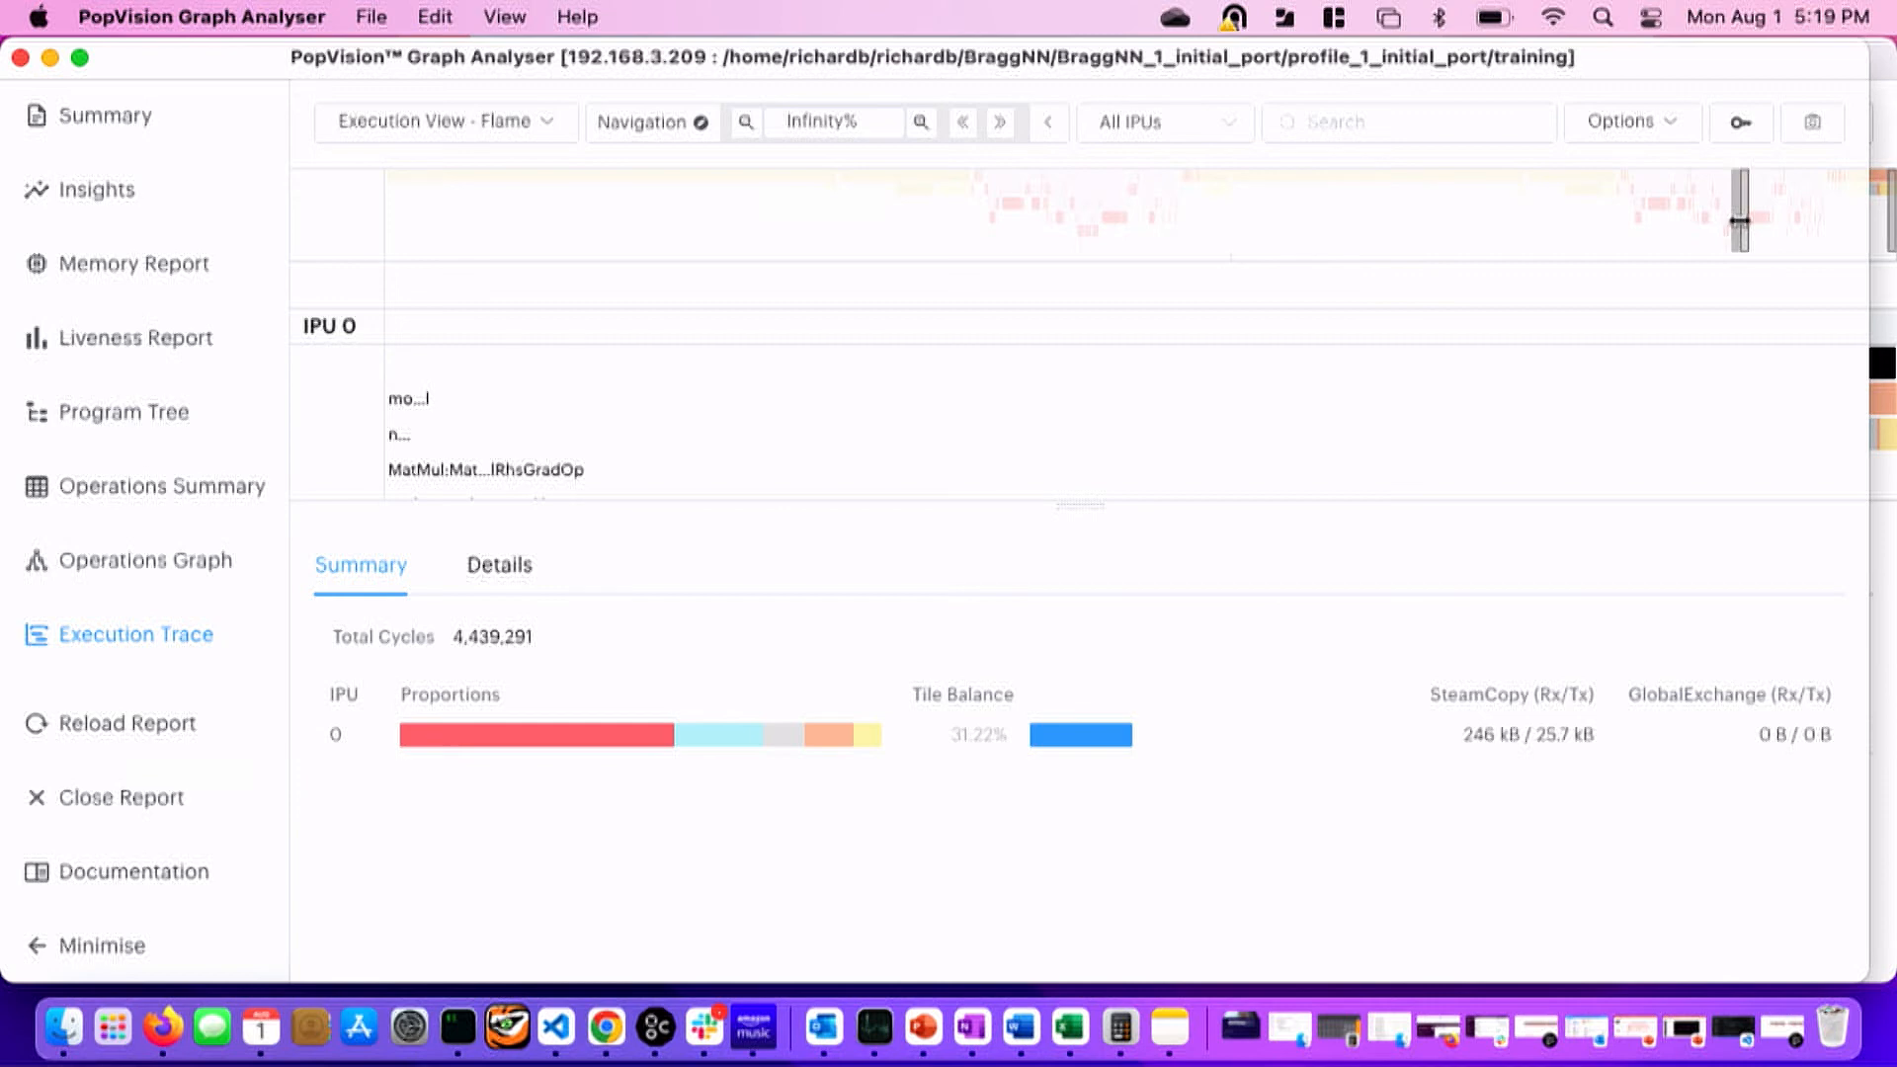
click(918, 120)
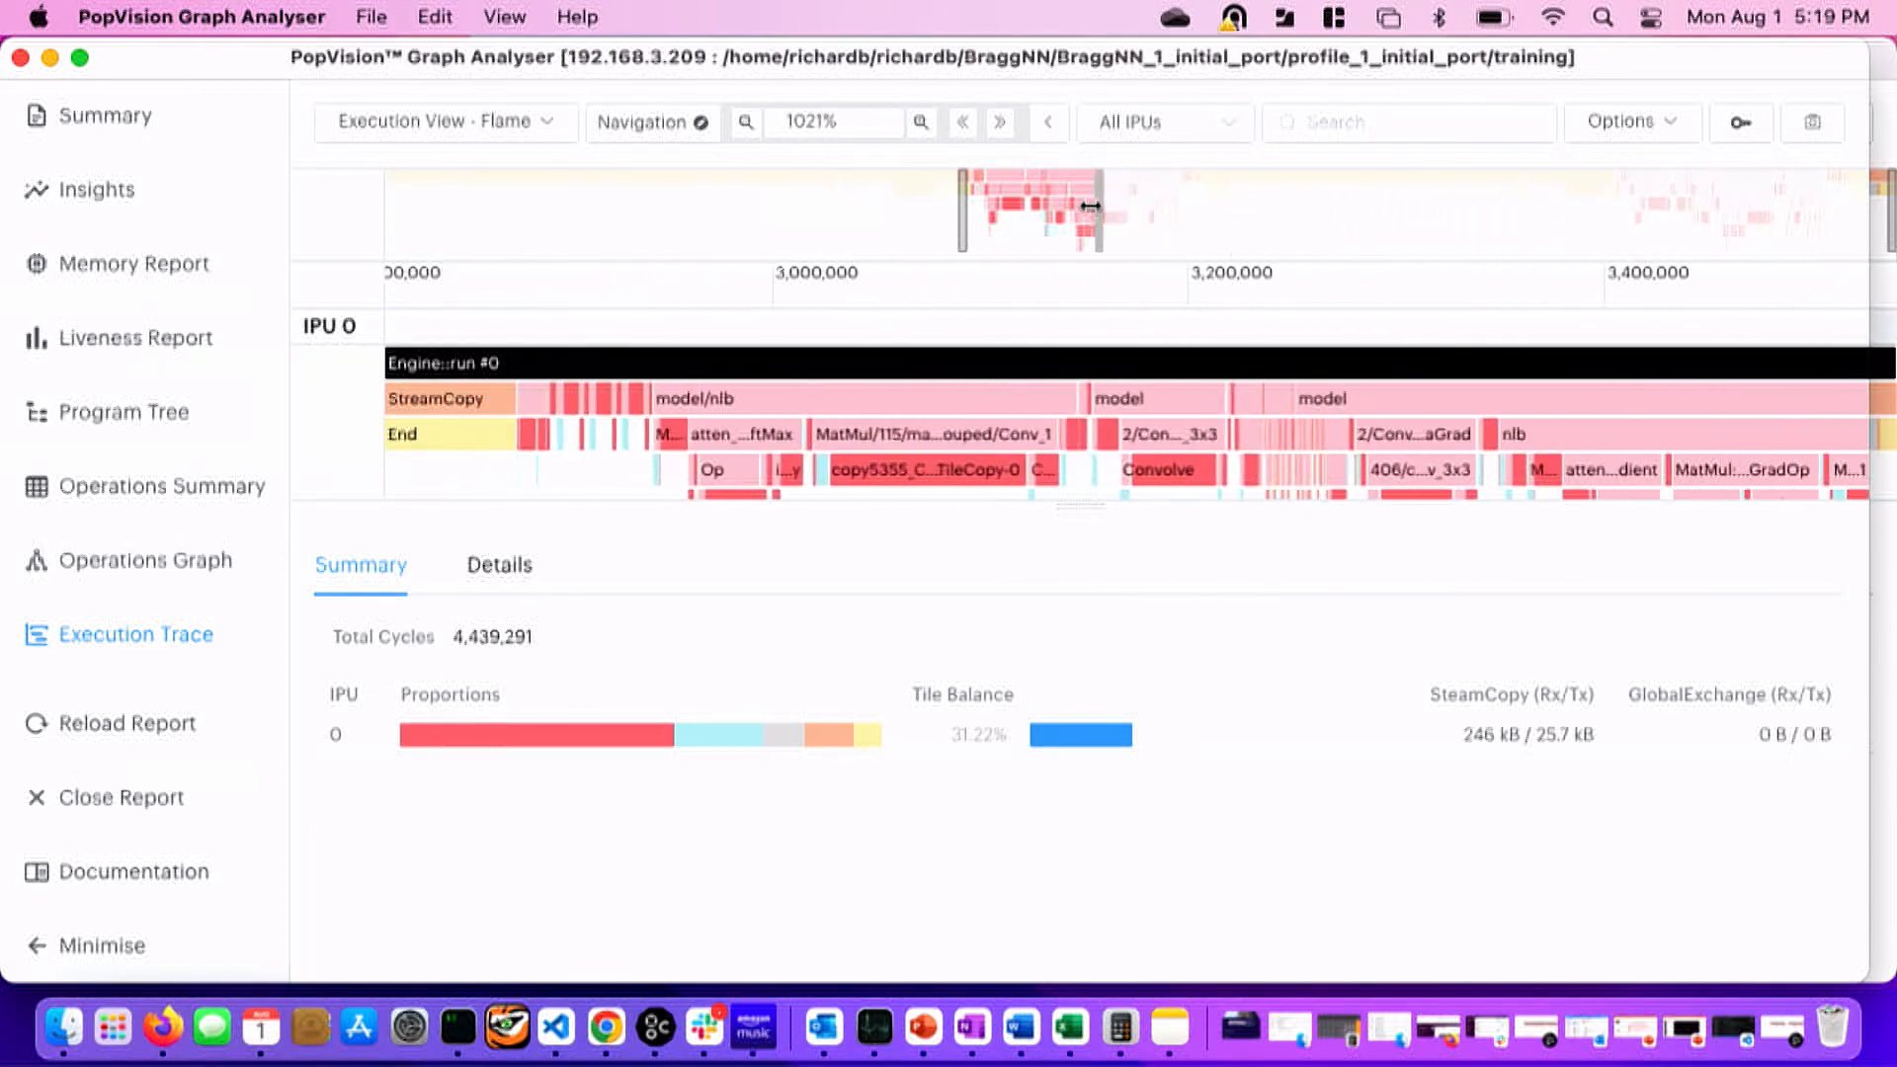
click(918, 120)
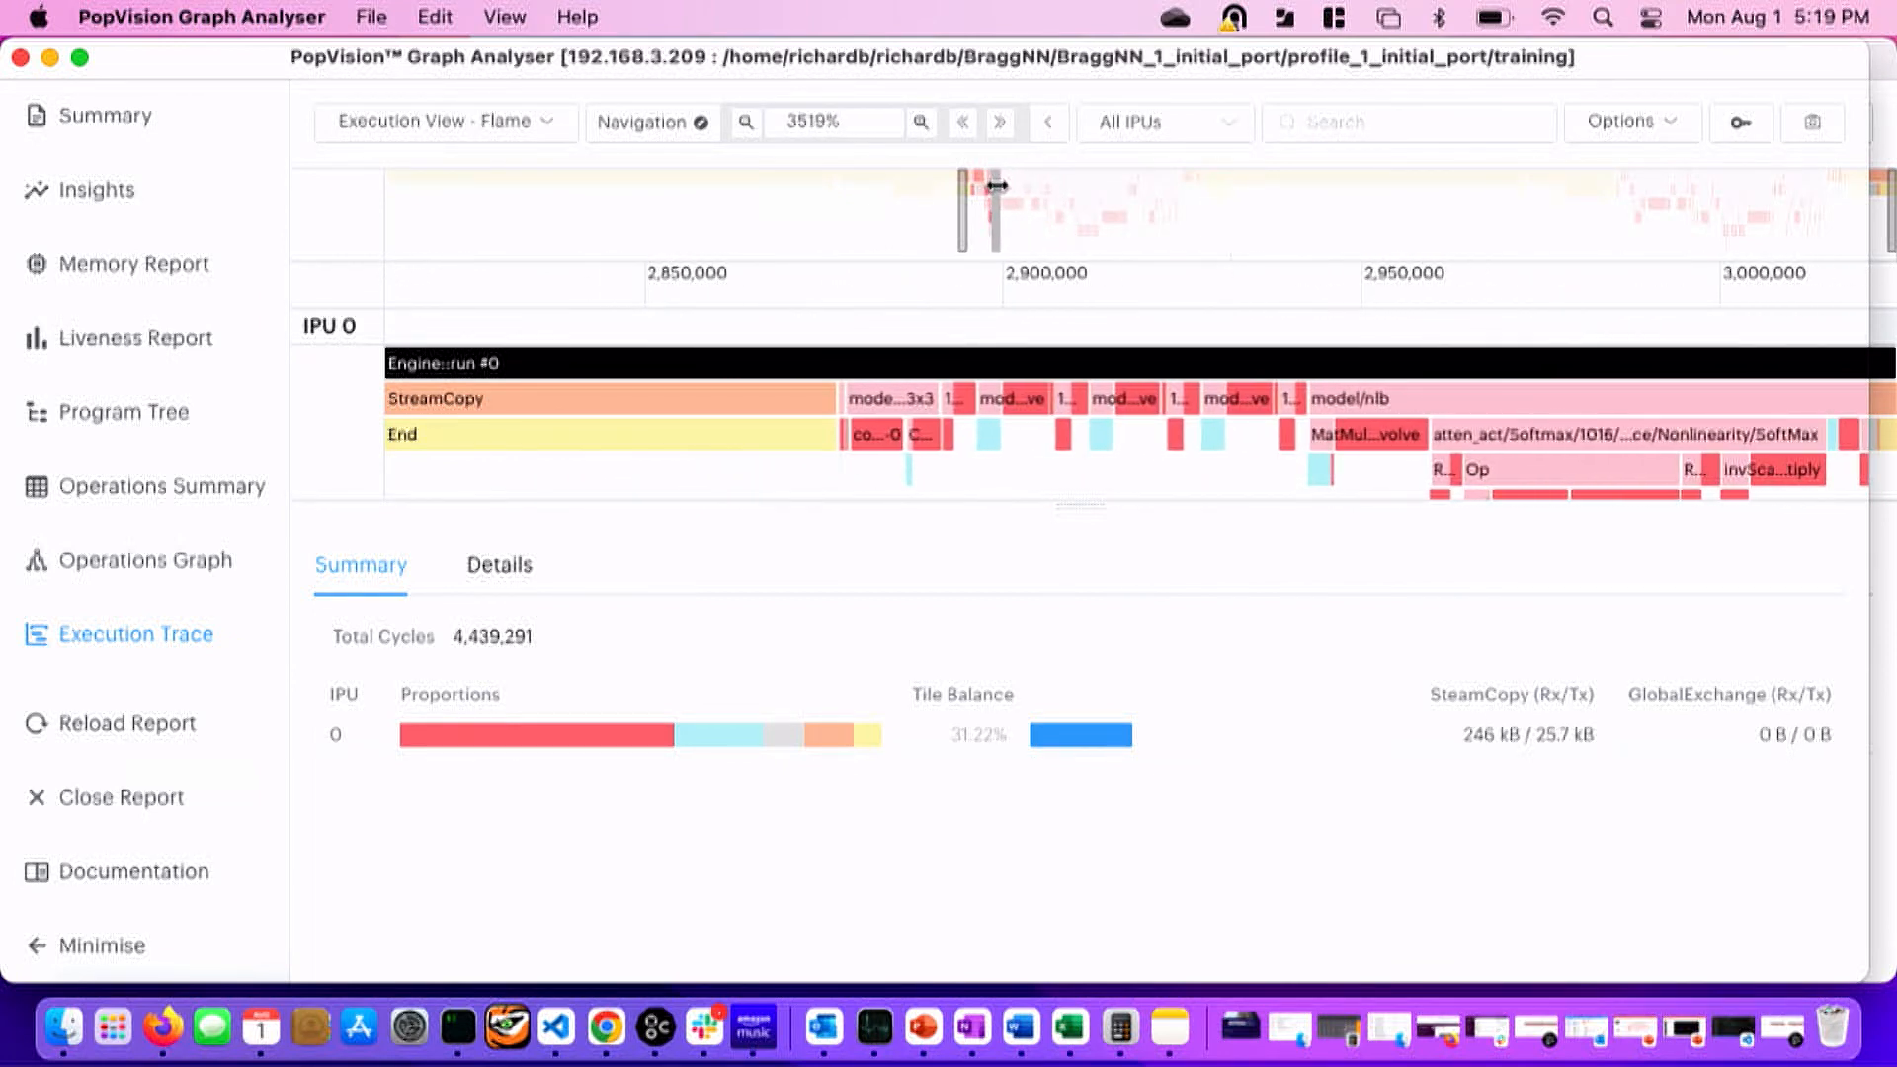
mouse_move(913, 399)
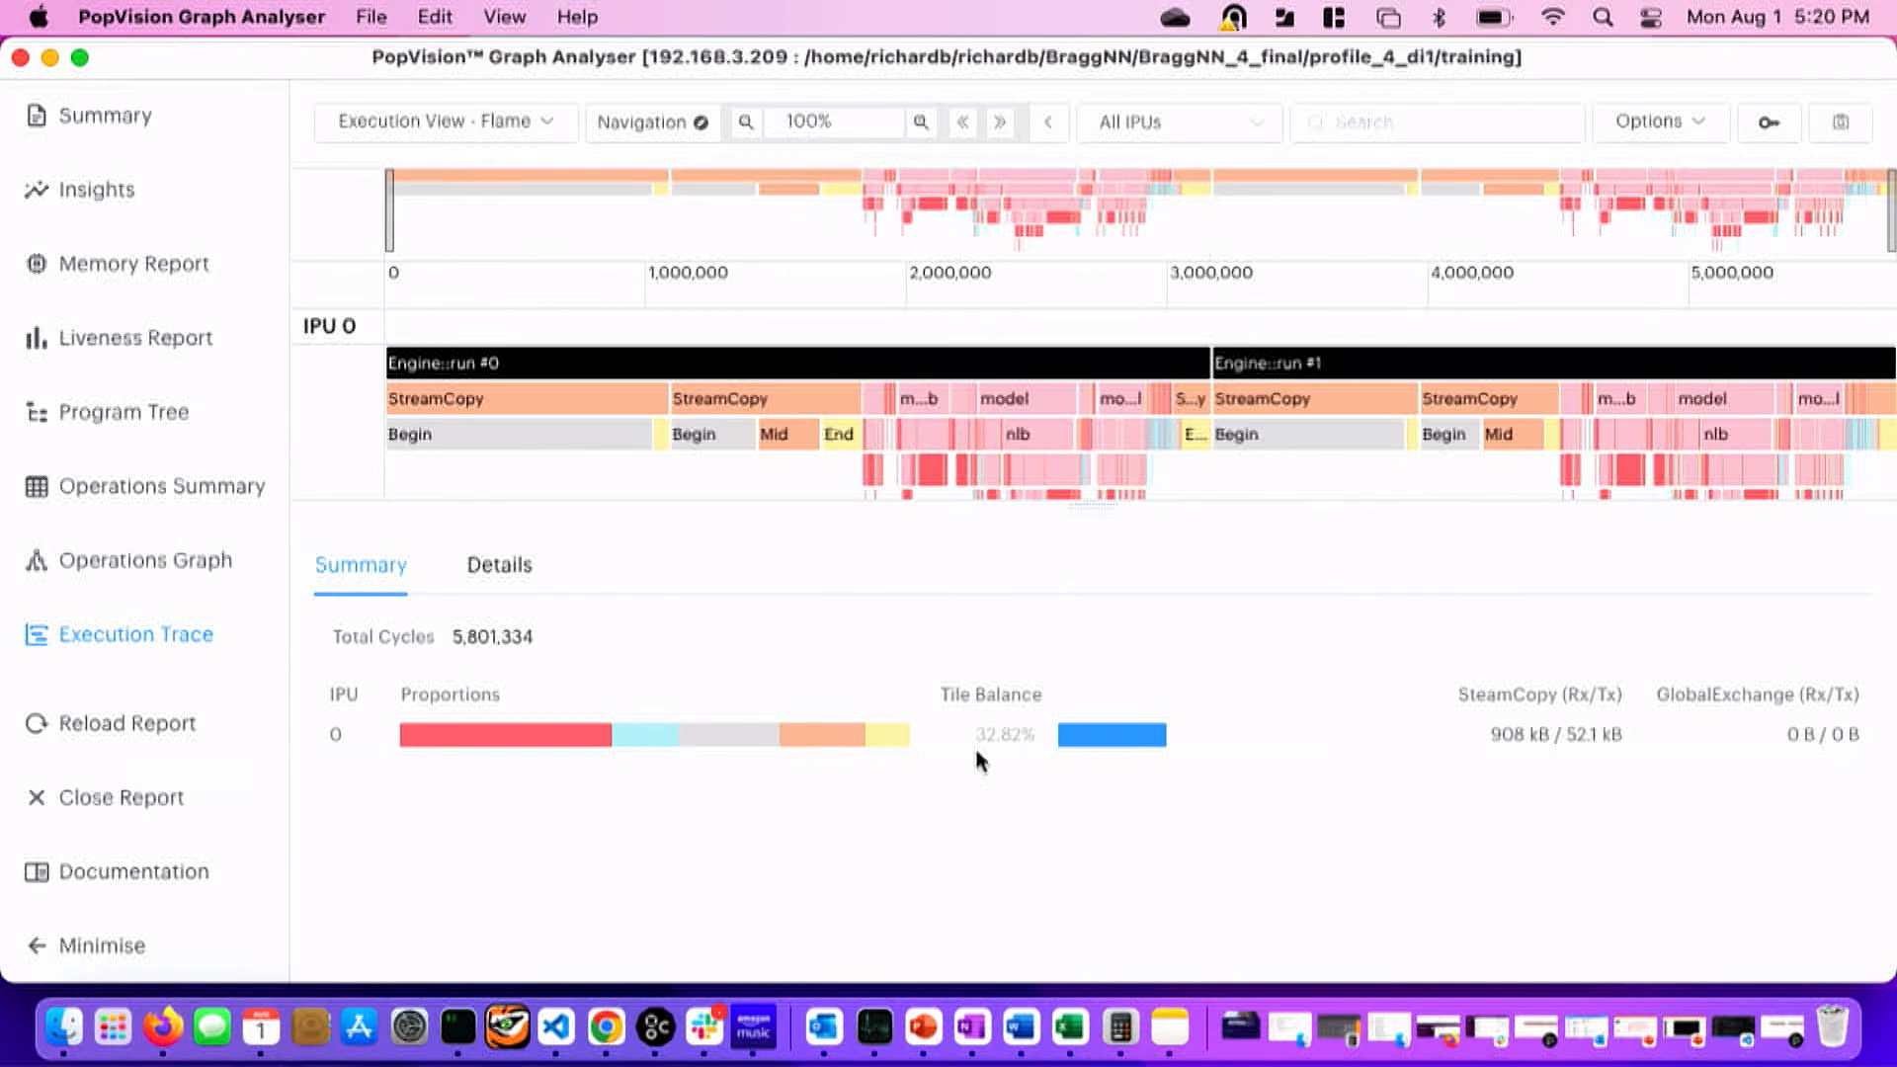
mouse_move(956, 573)
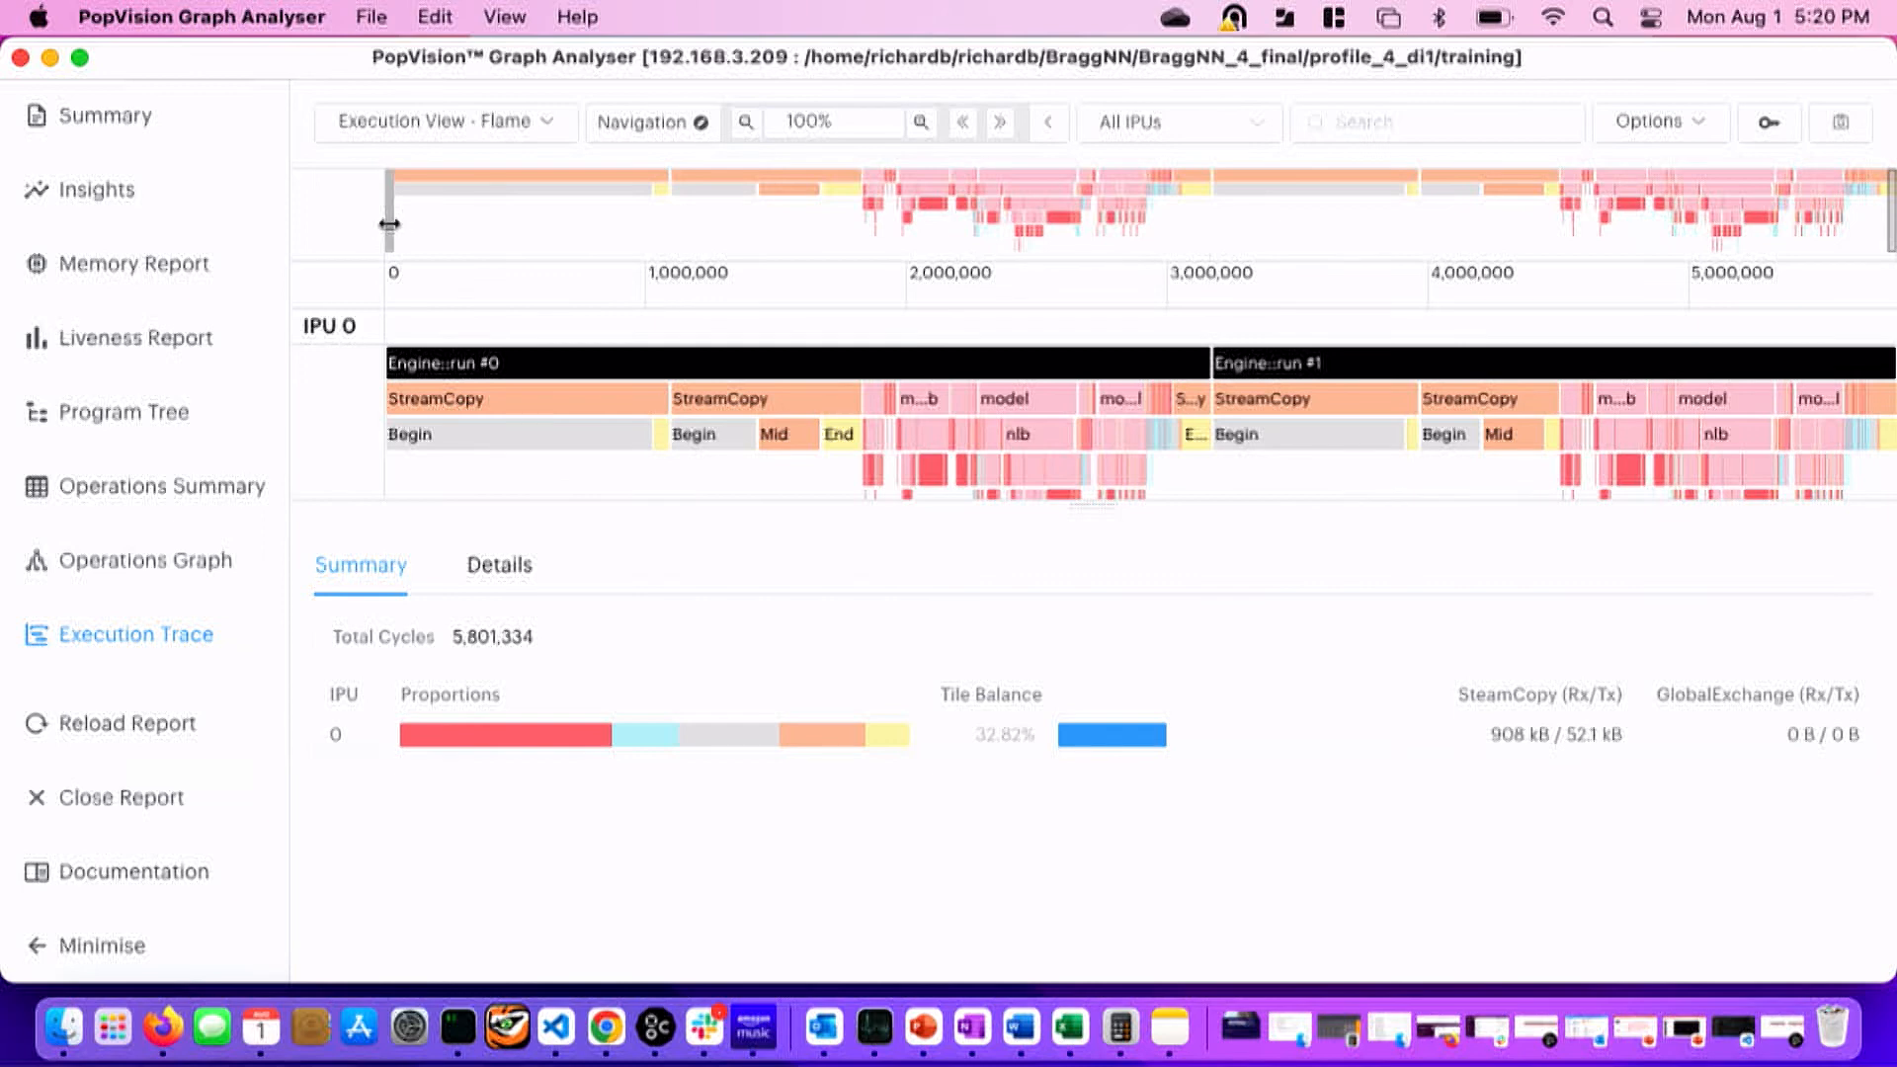
Narrow the final trace's navigation overview to 2872% on run #0's augmentation step near cycle 1,850,000.
click(920, 120)
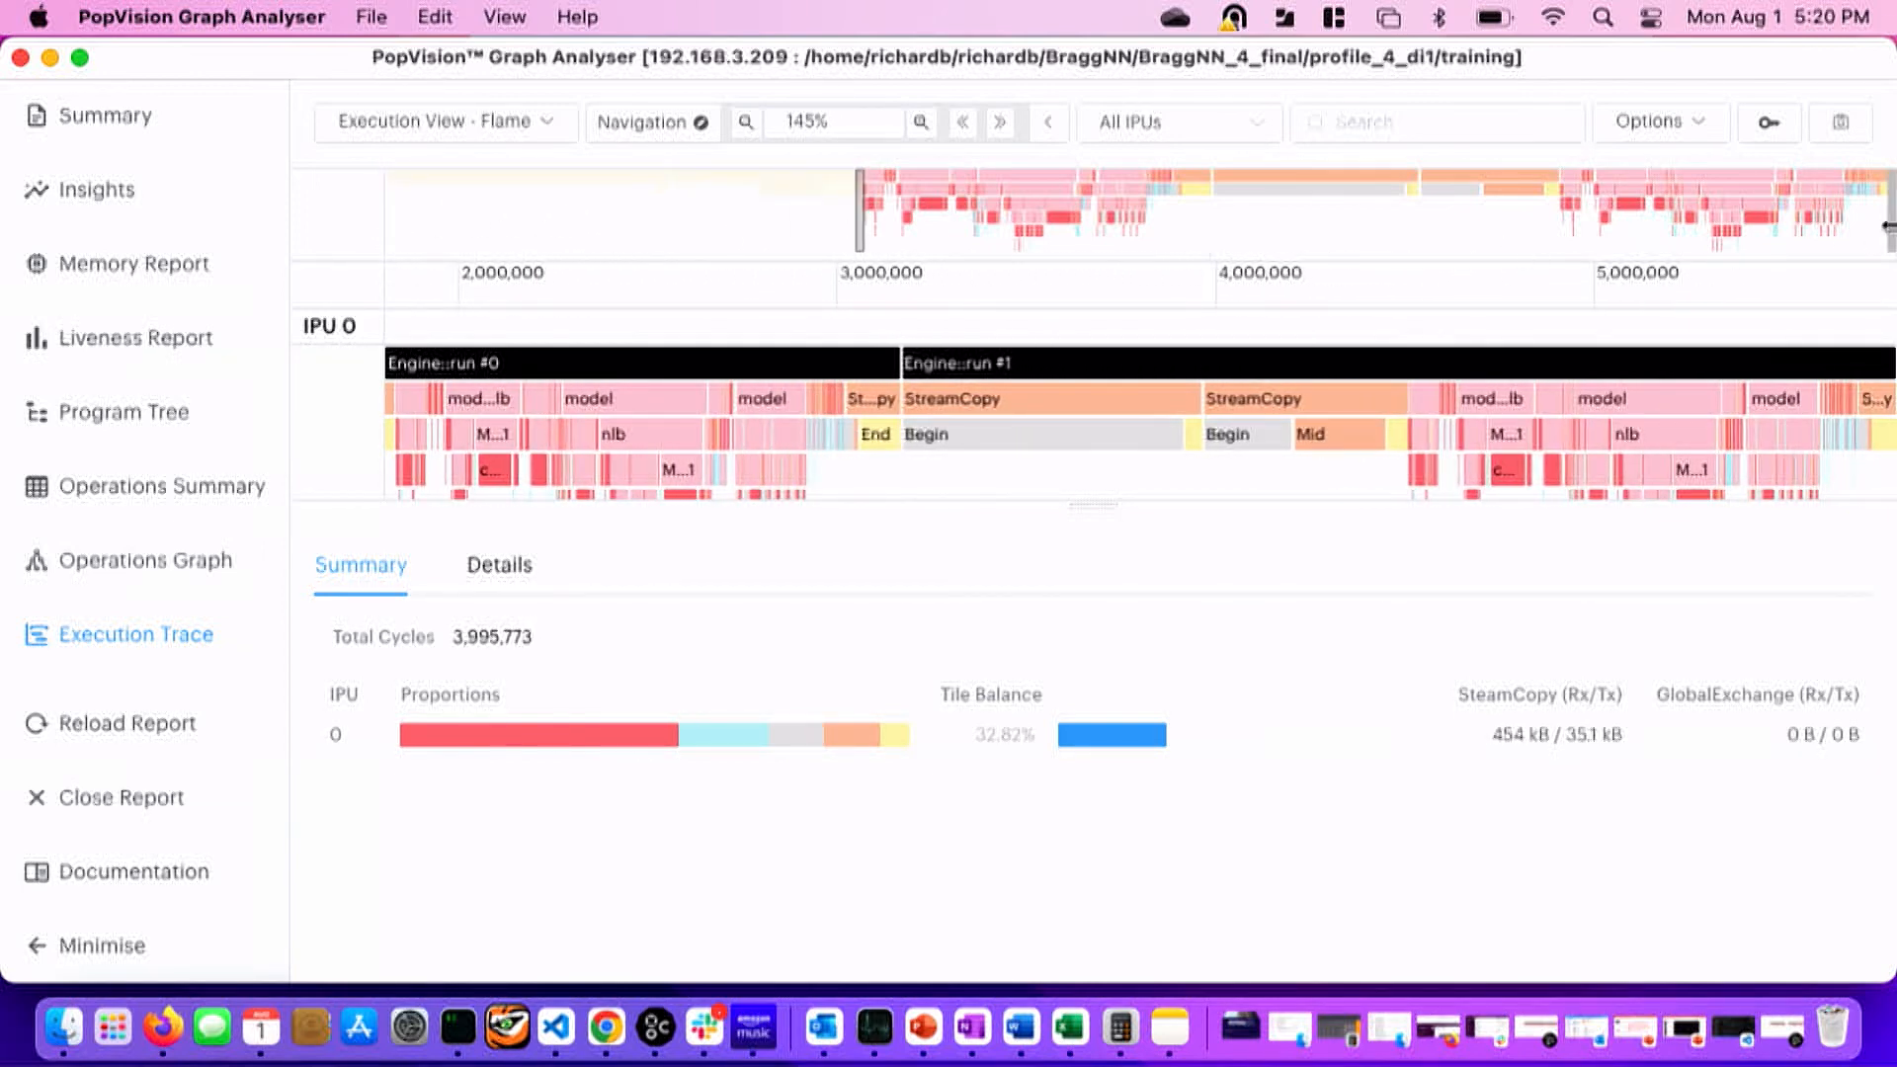
click(921, 121)
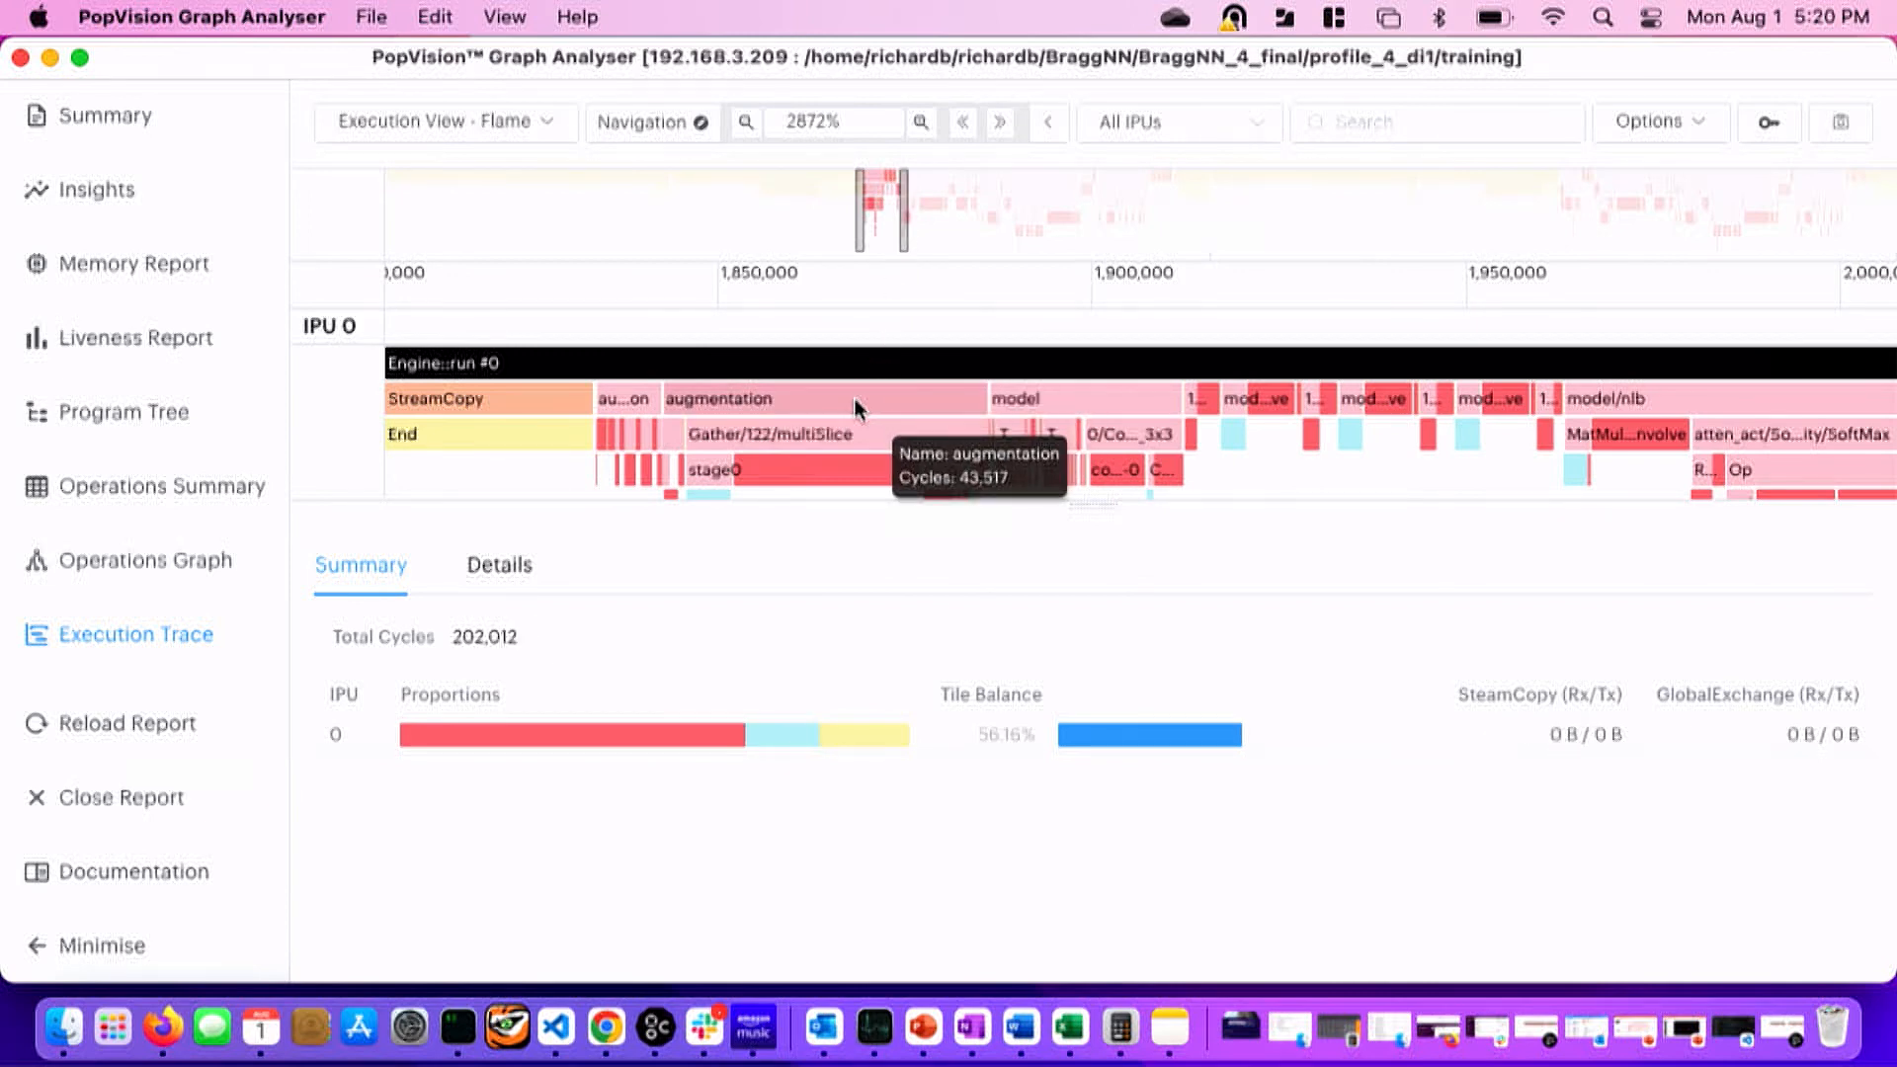
mouse_move(832, 439)
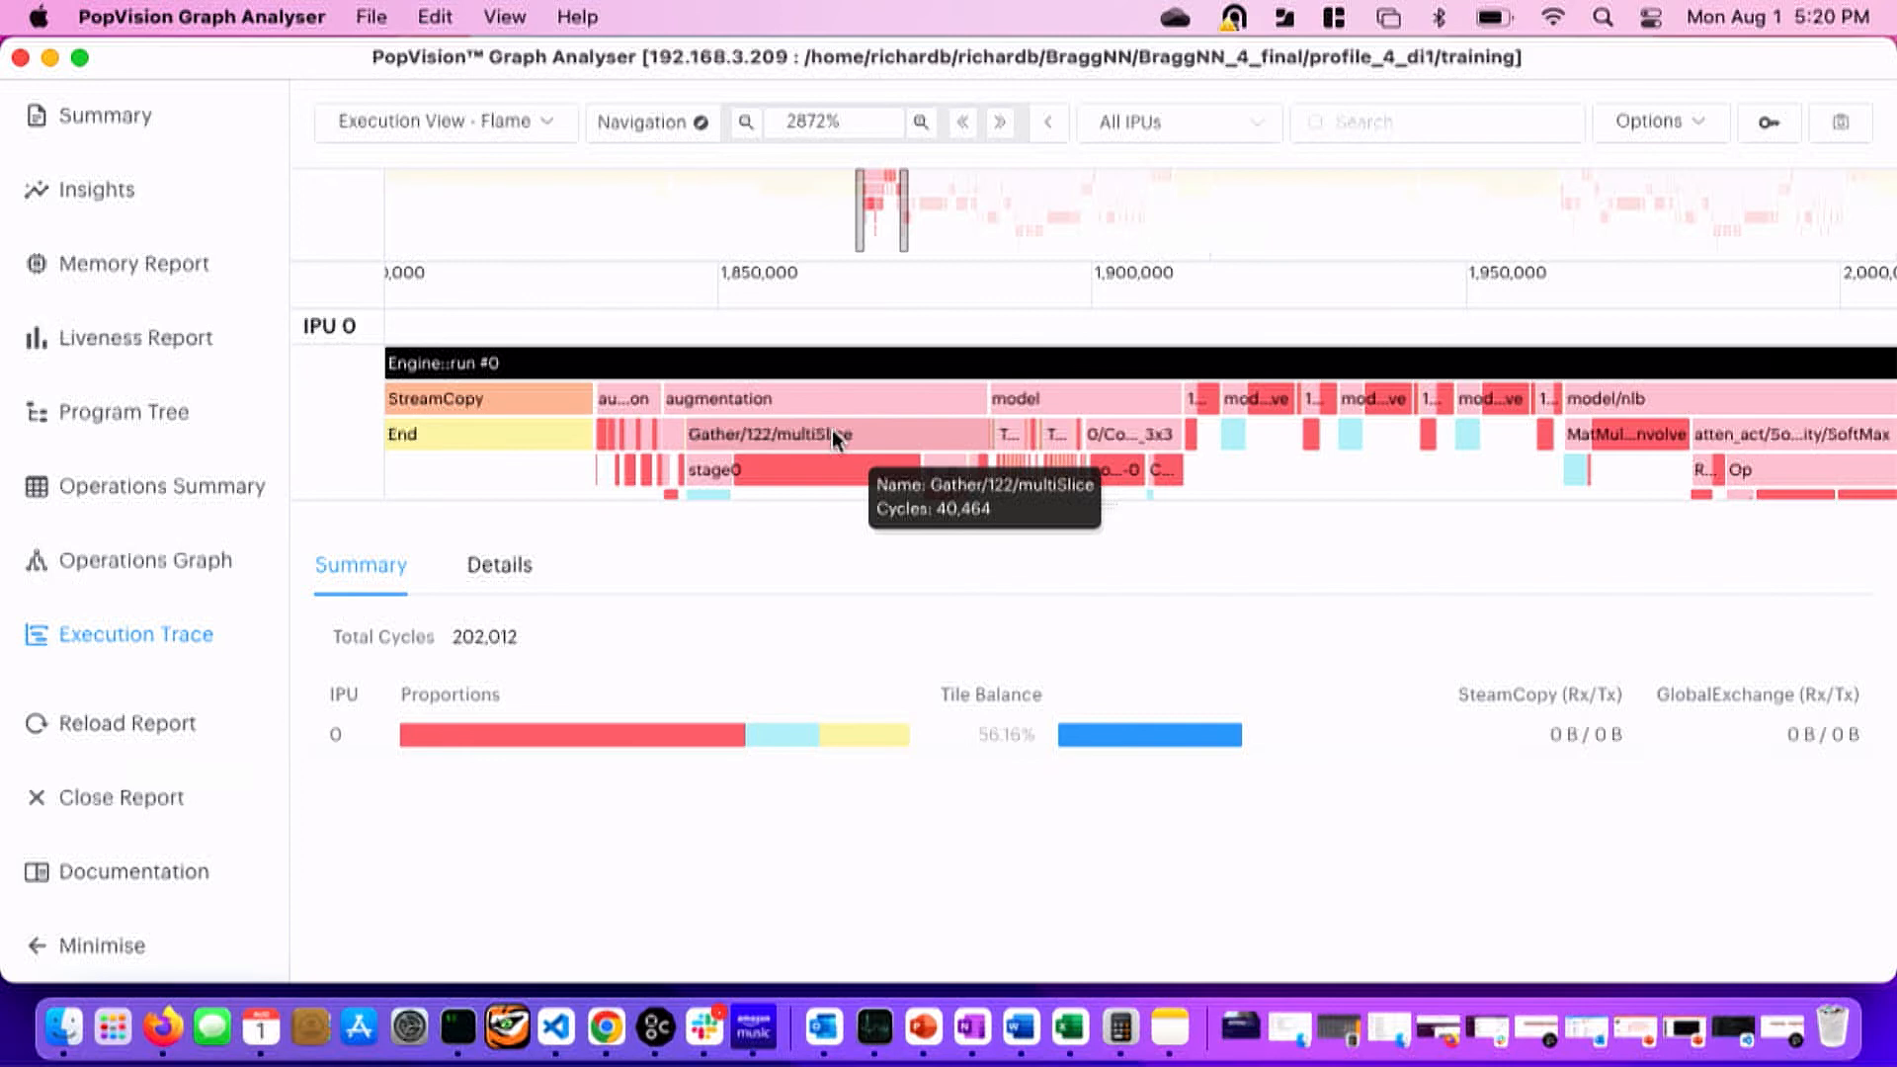
mouse_move(796, 476)
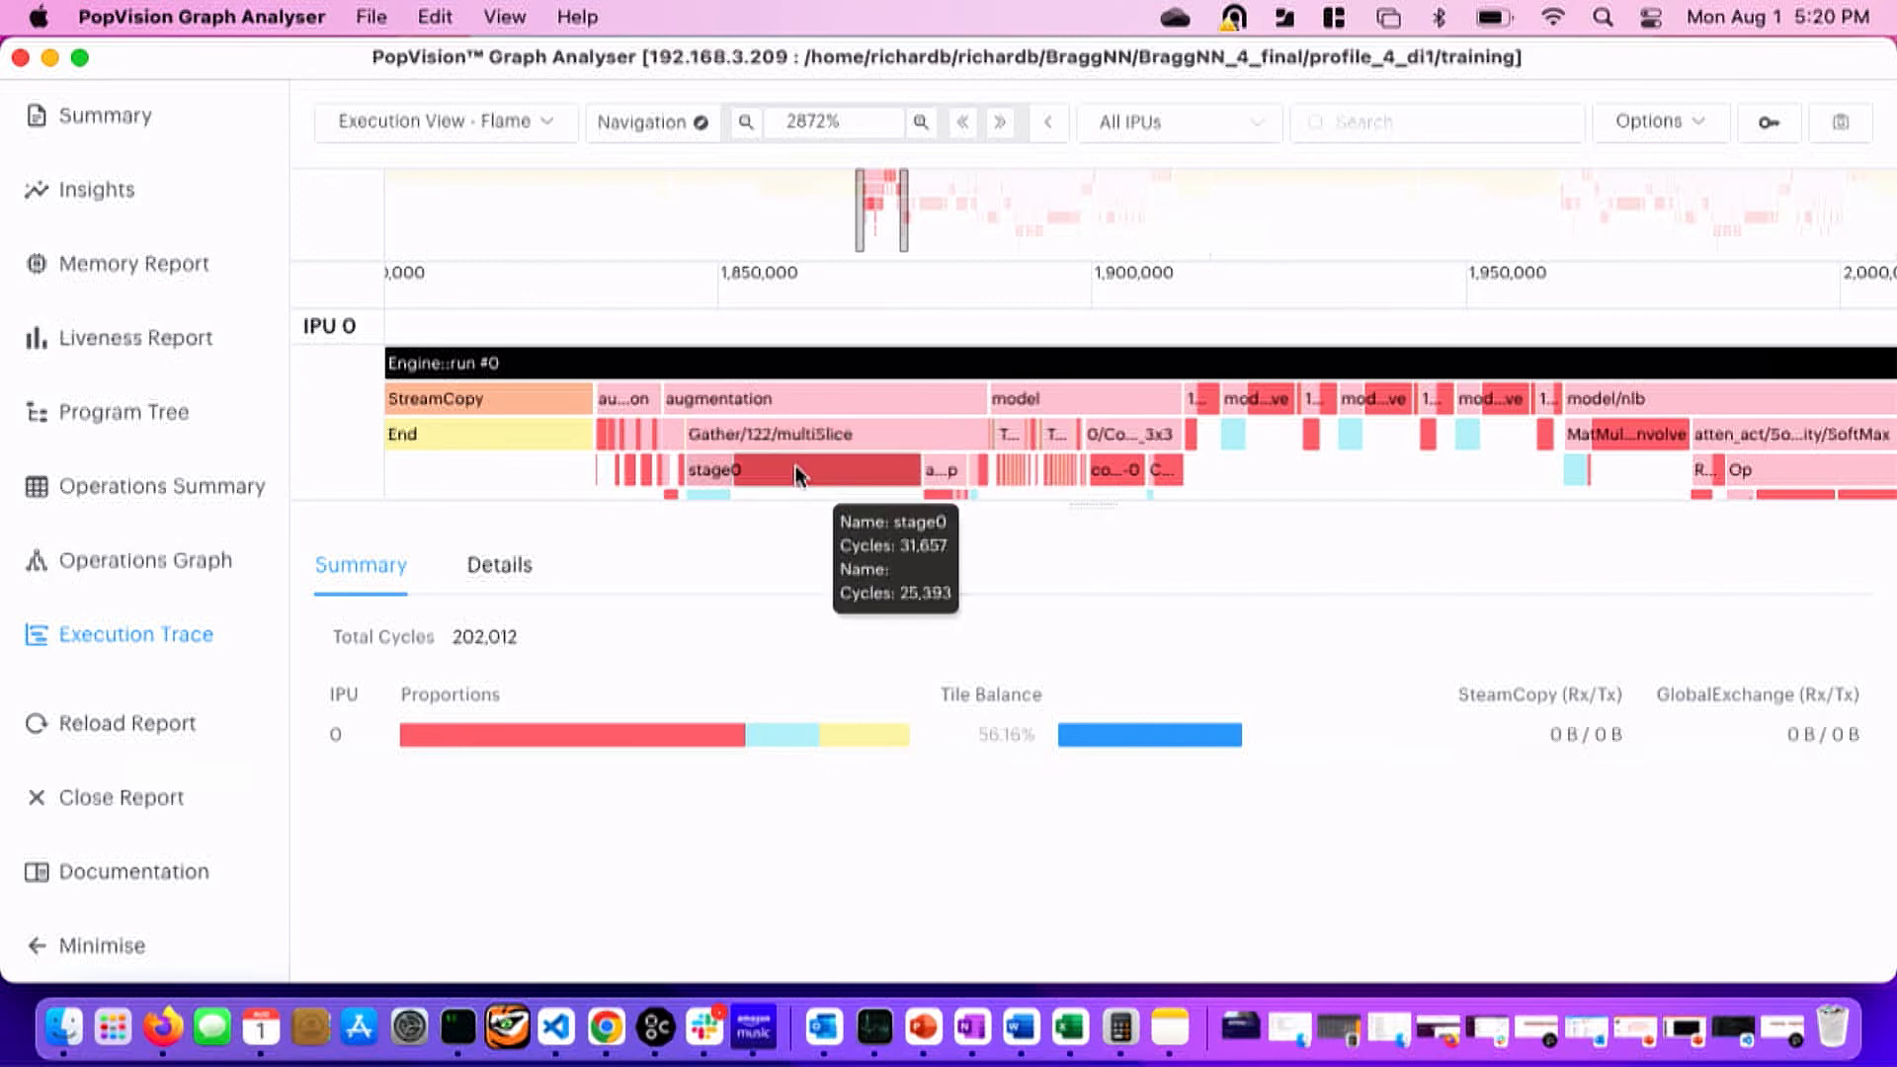
mouse_move(701, 517)
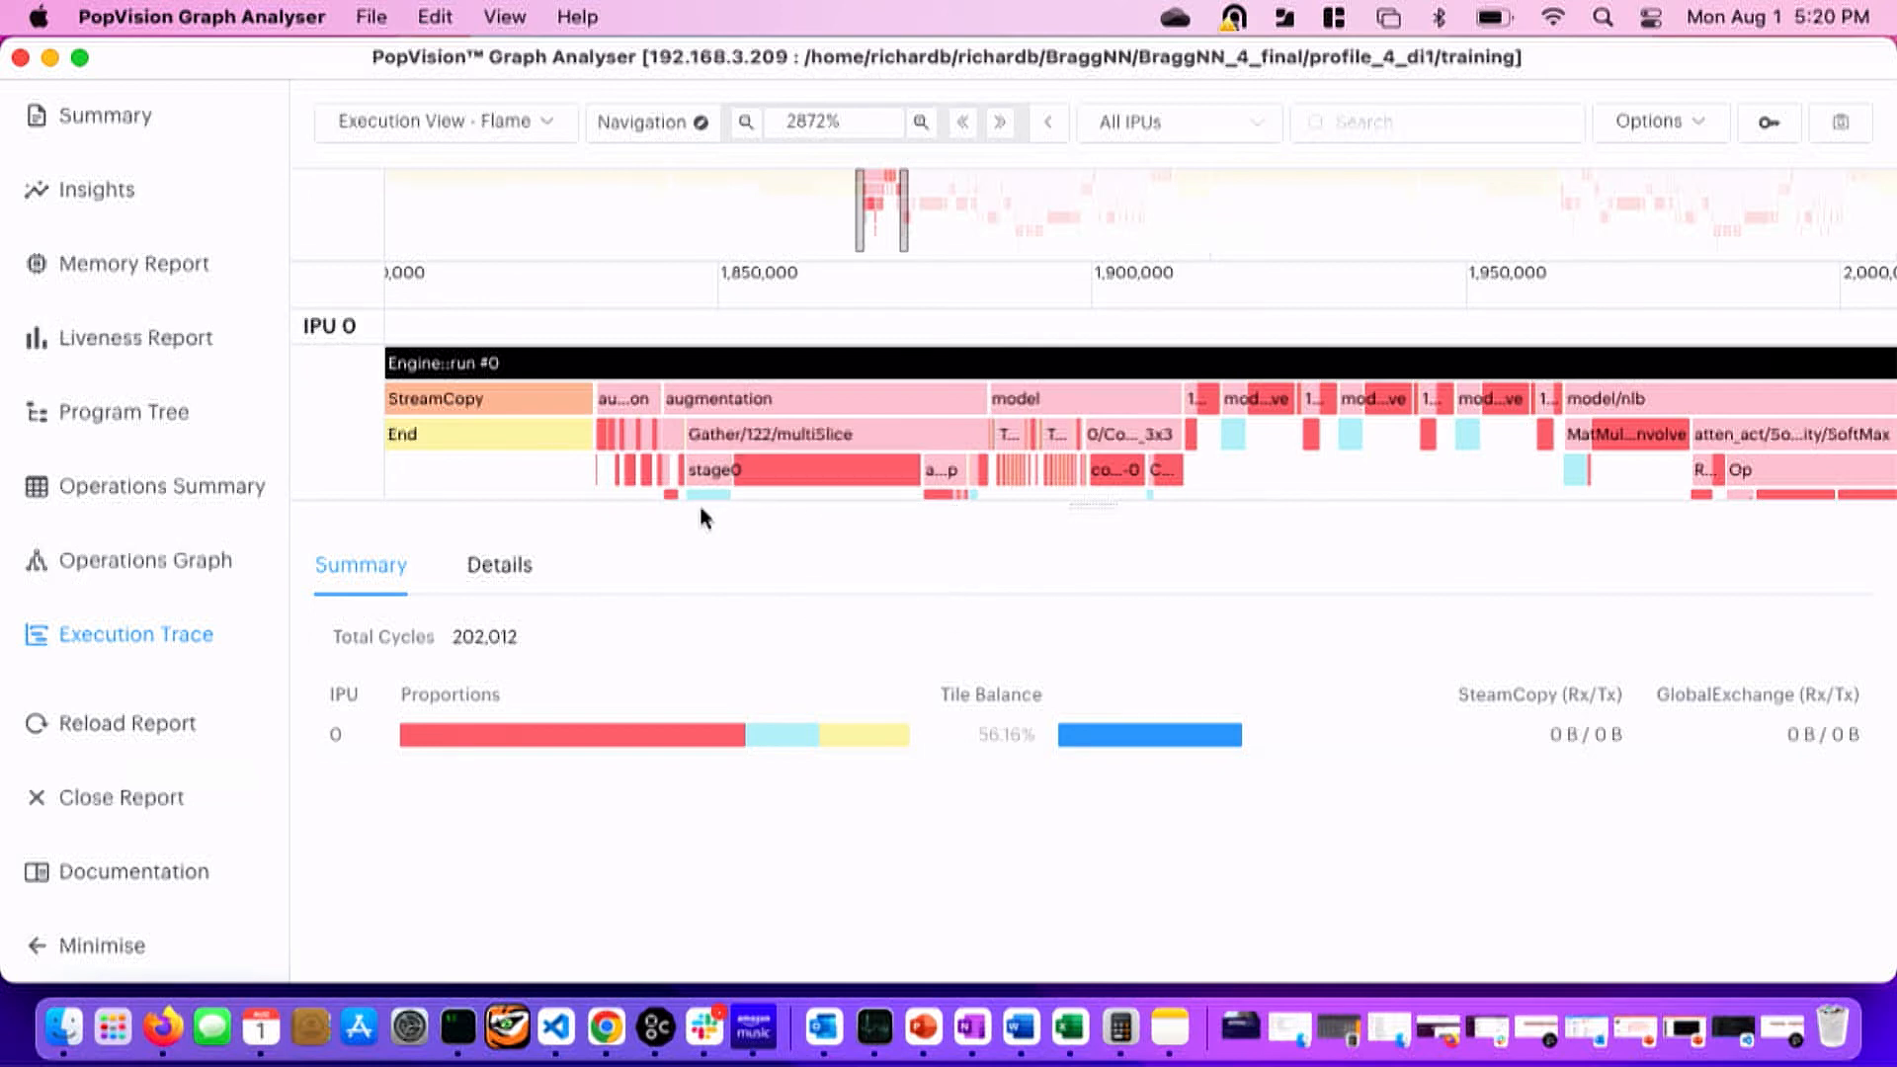
mouse_move(708, 496)
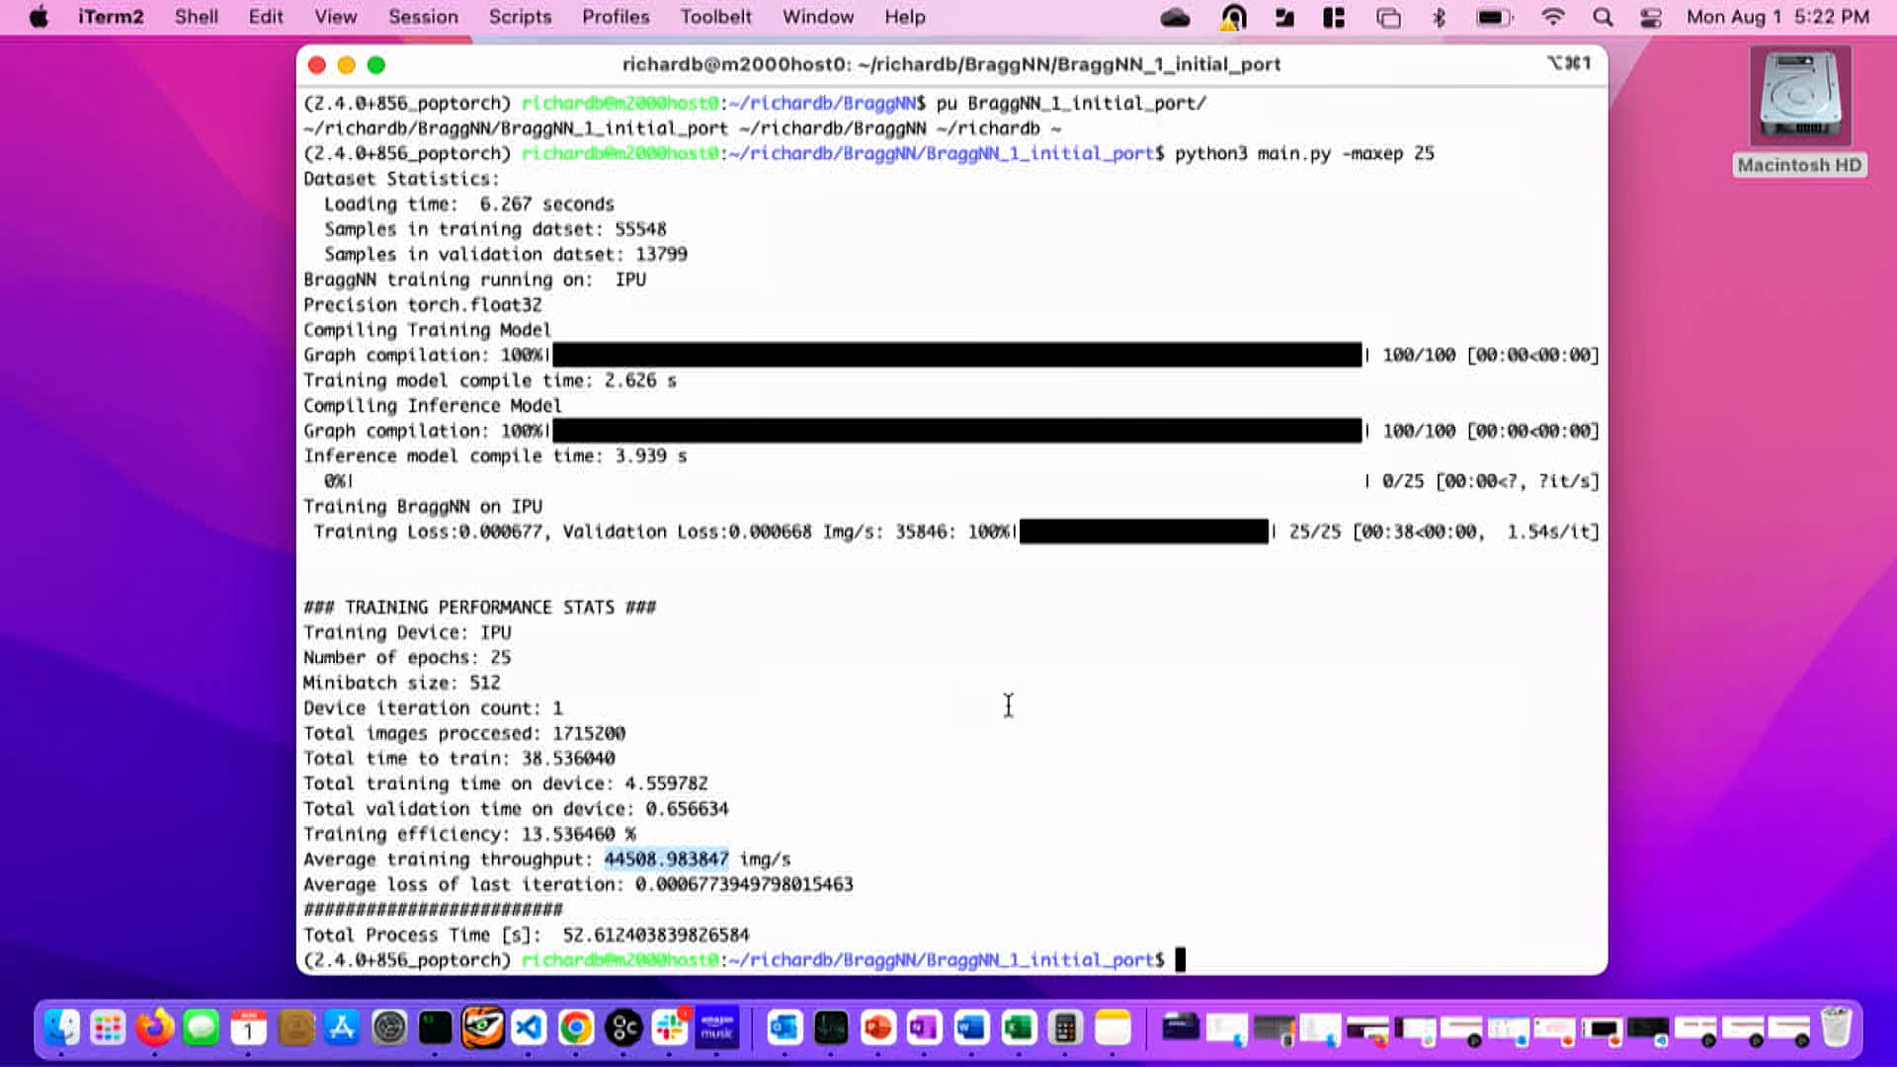
Scroll the terminal to the final run's stats and highlight its 401761.725475 img/s average throughput.
text(po)
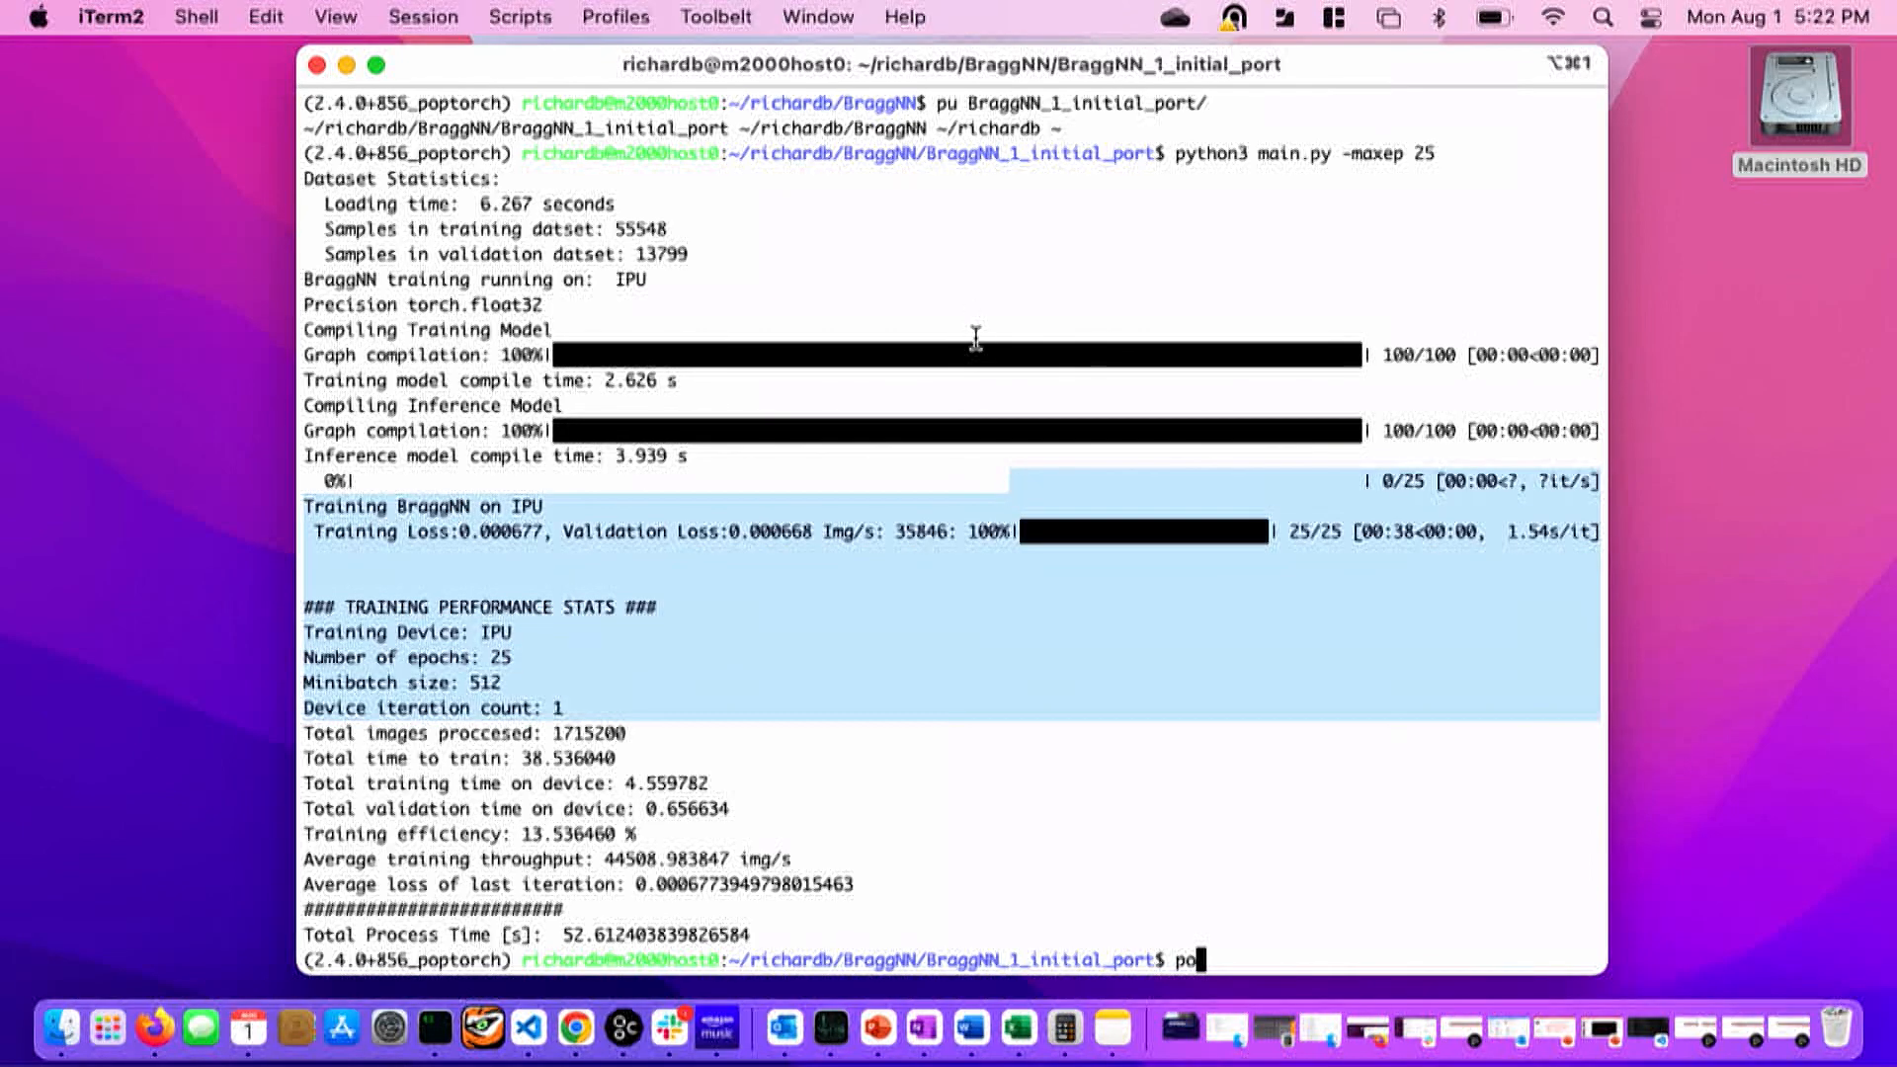
right_click(946, 348)
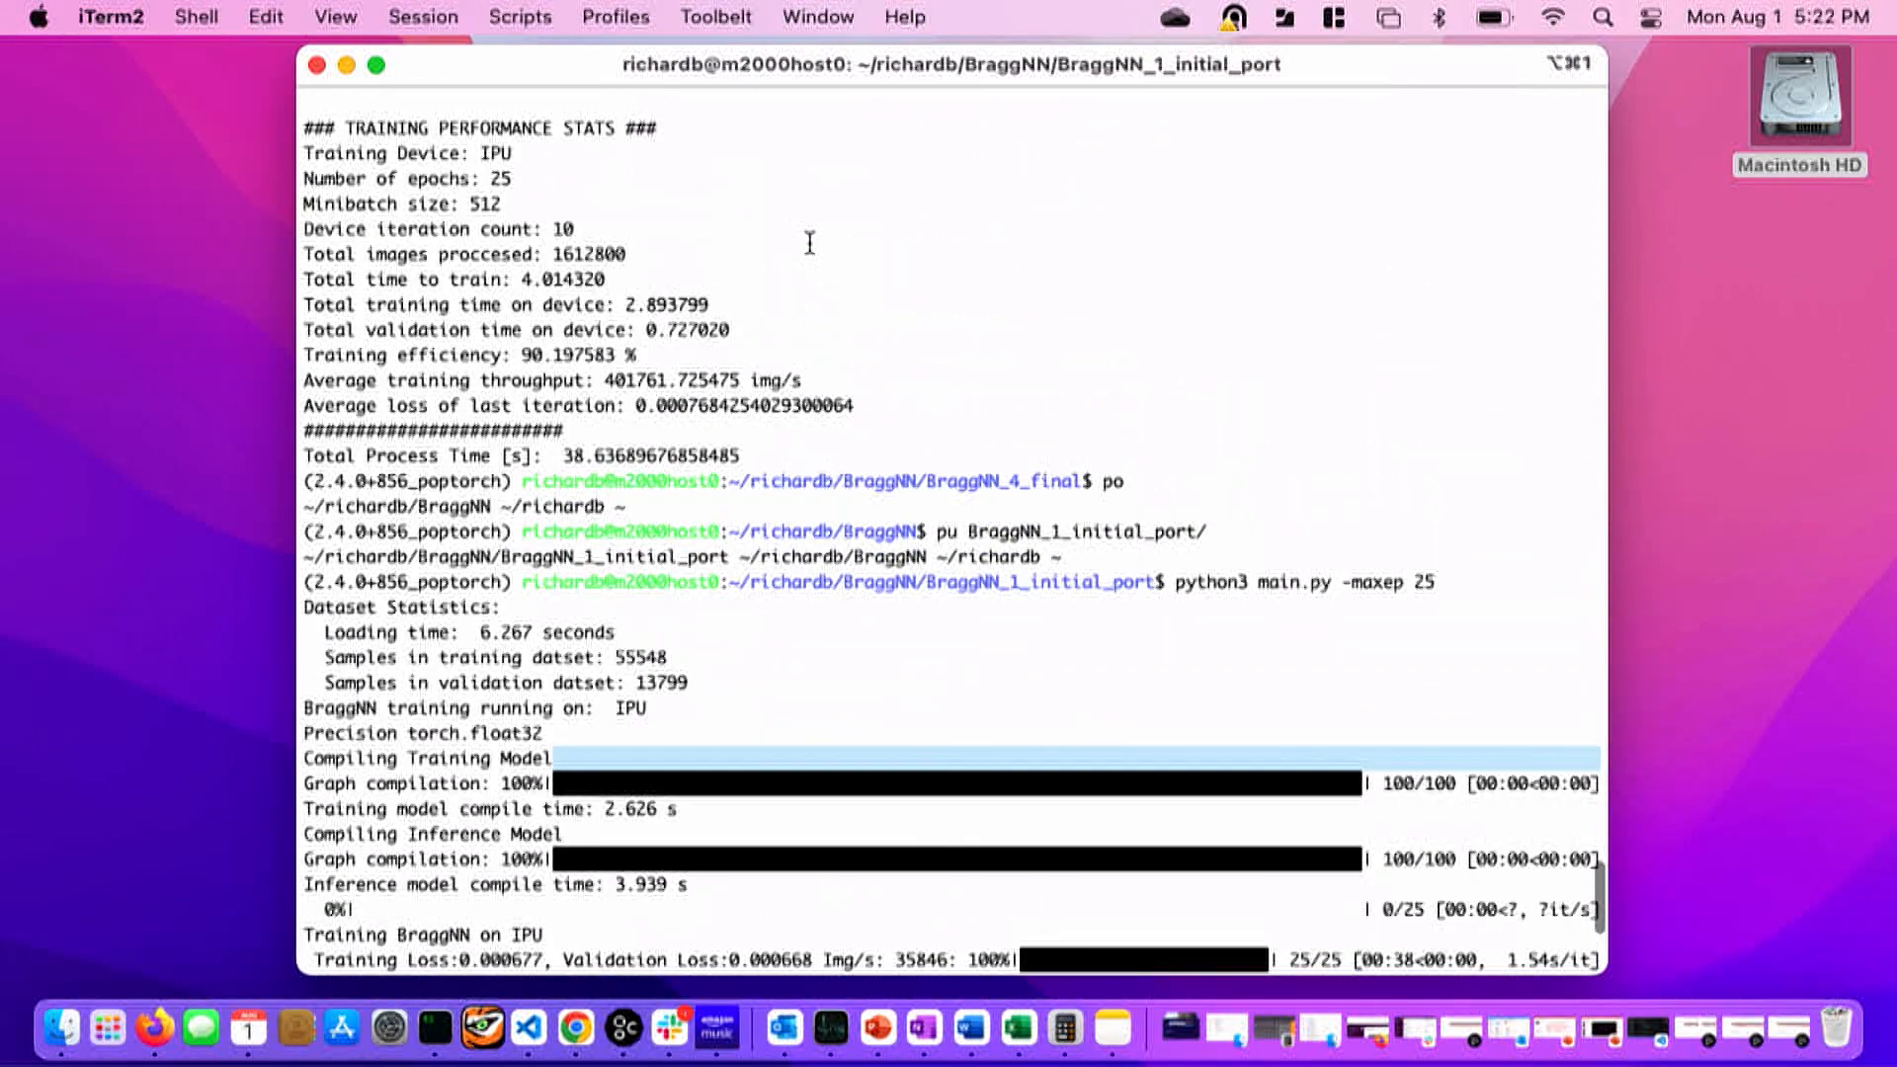
scroll(down, 3)
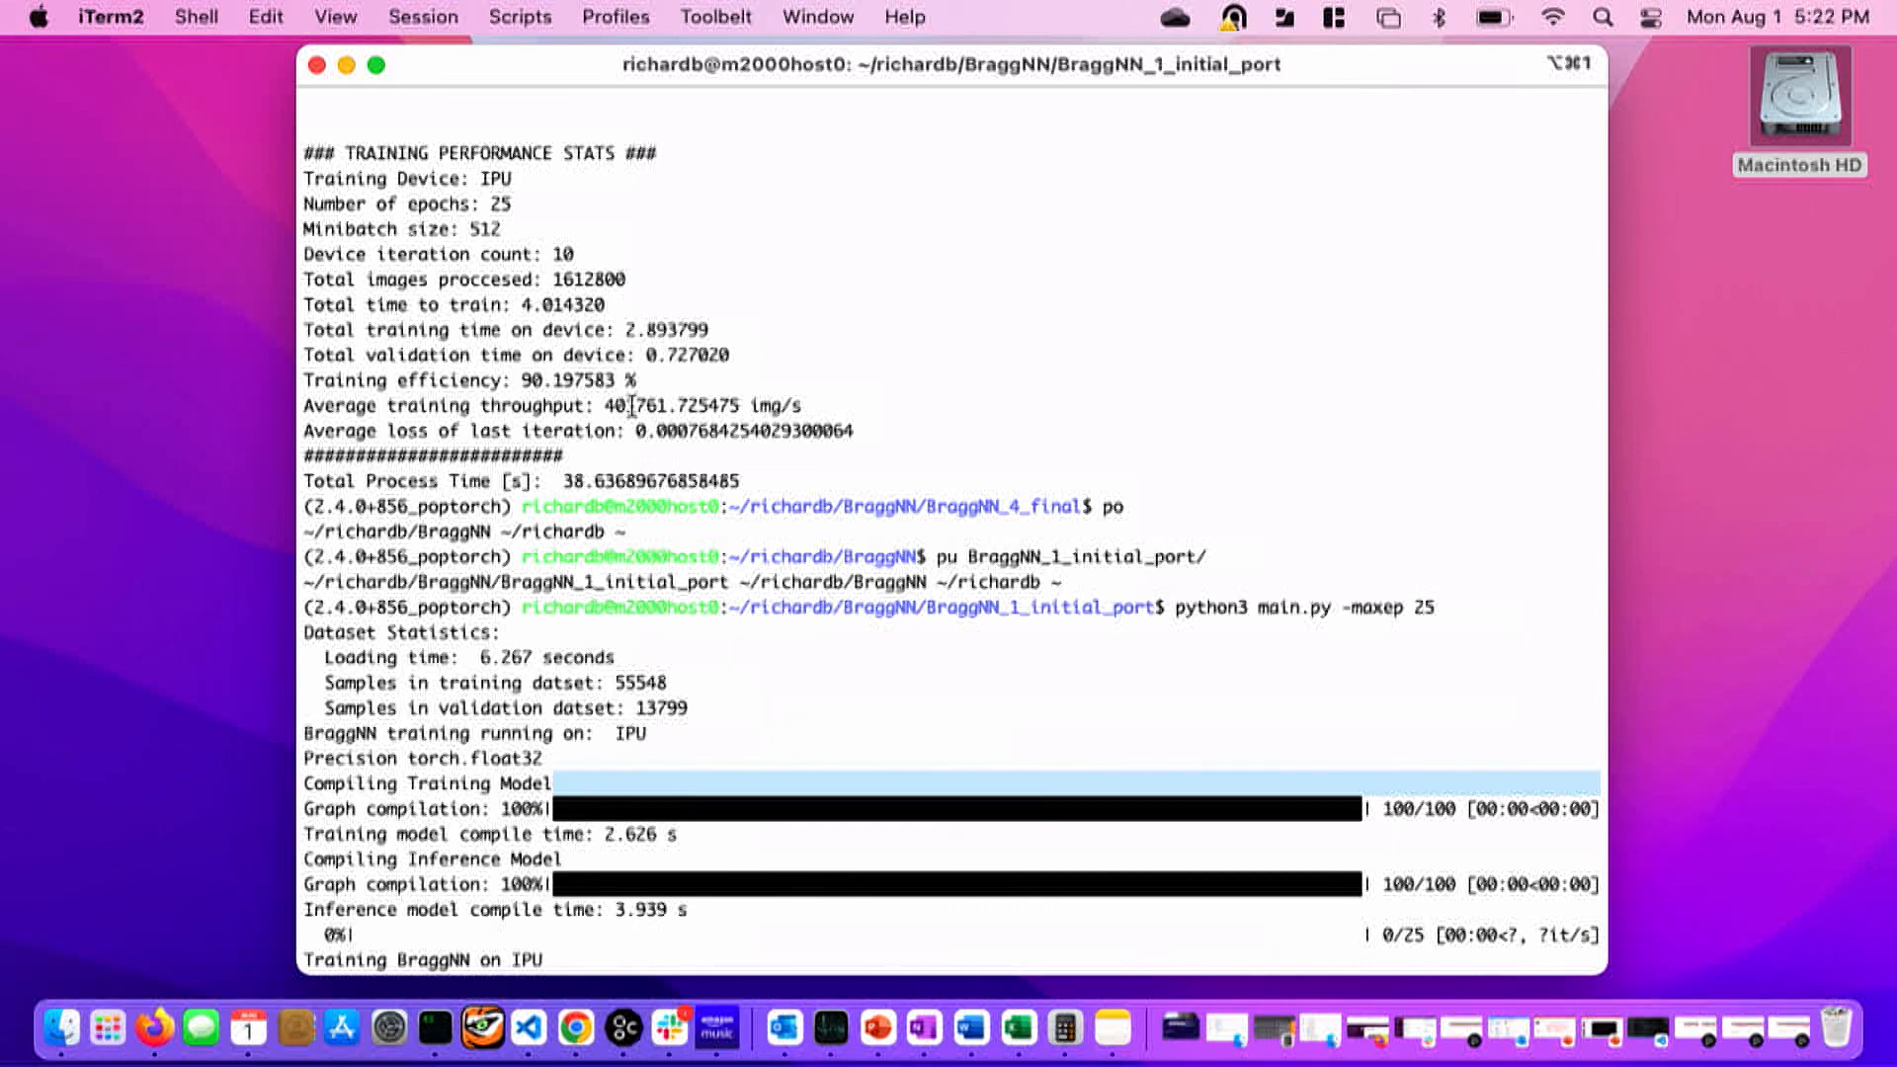
double_click(672, 405)
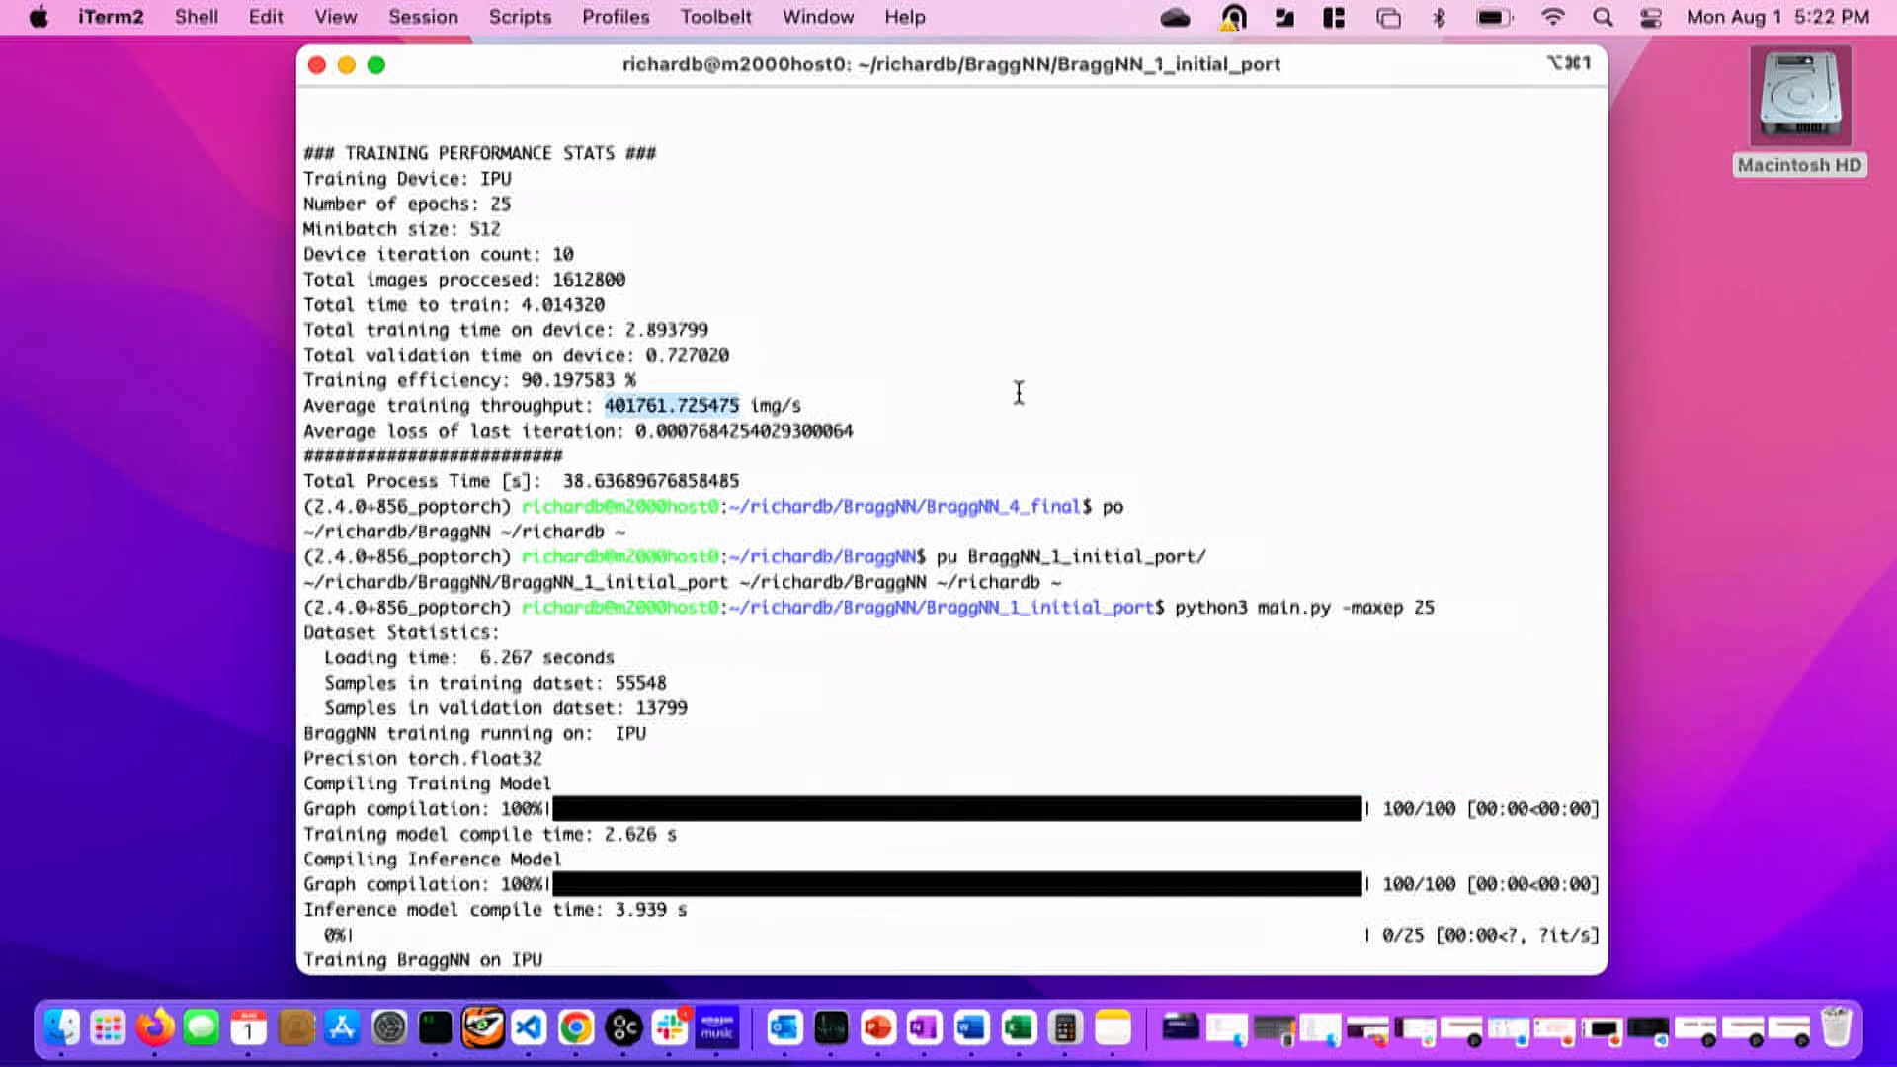